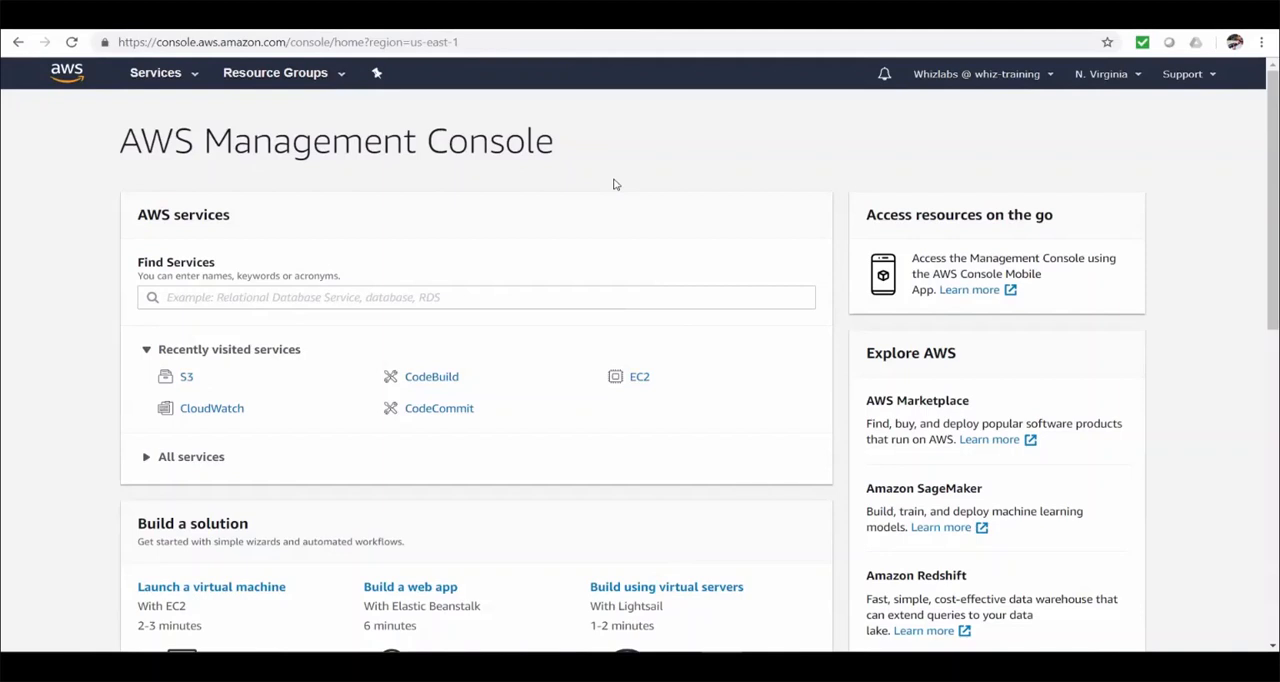
# Reach CodeCommit via Find Services and browse the whiz-demo-react-js repository's files and README
pyautogui.write('coded')
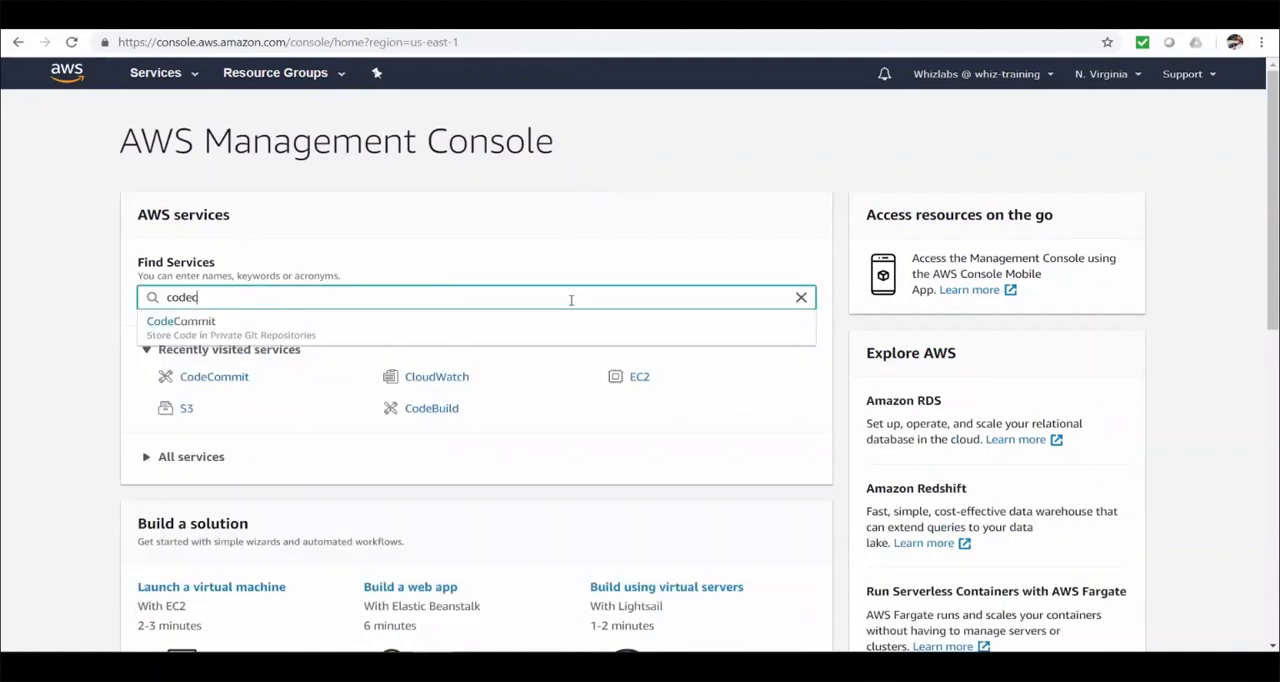
pyautogui.click(180, 324)
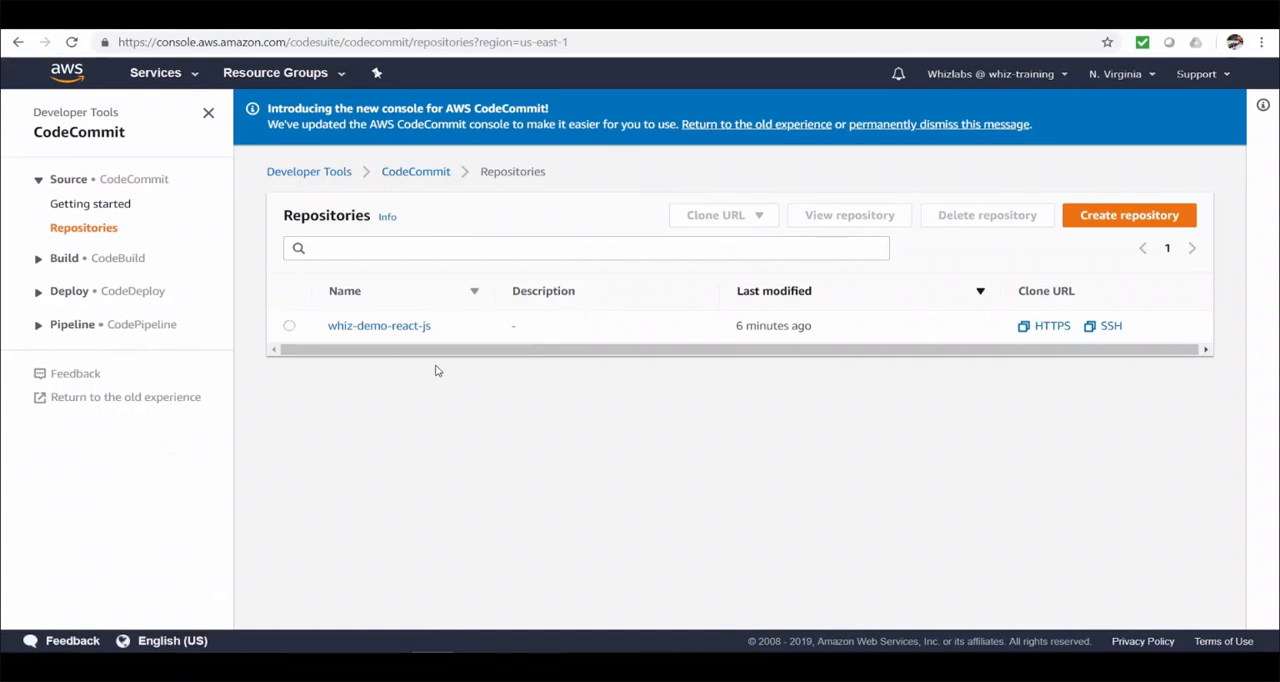
pyautogui.click(380, 324)
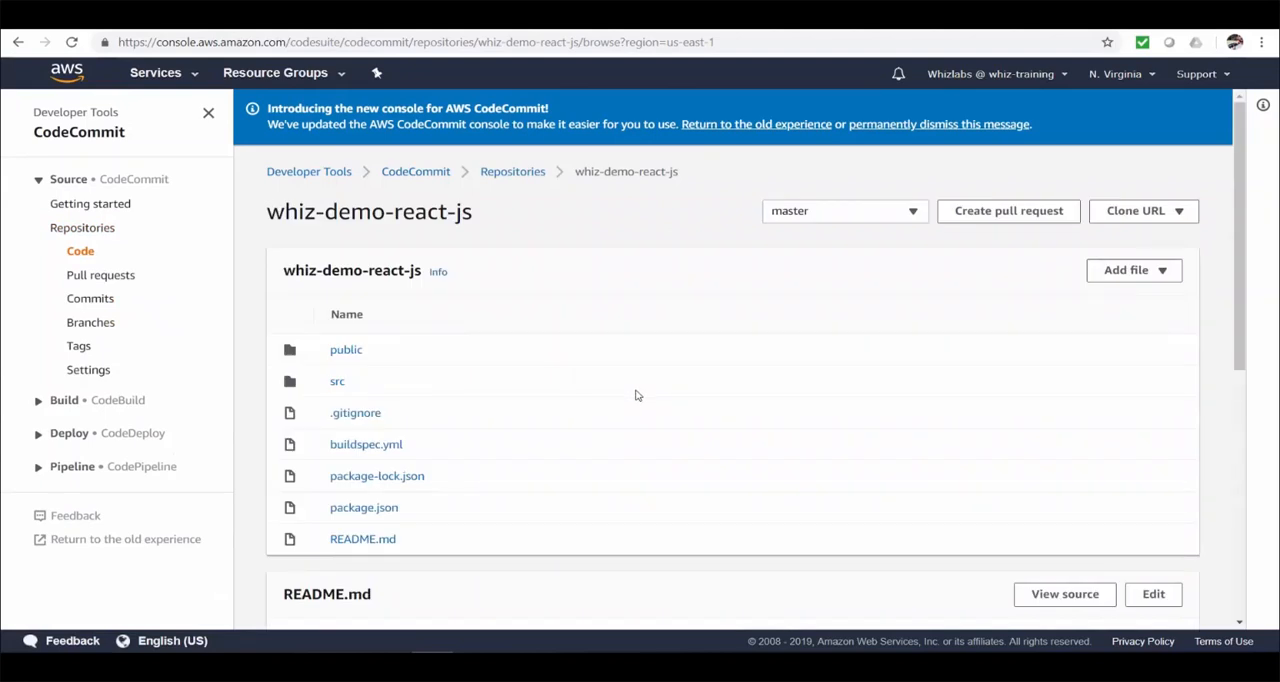
pyautogui.scroll(-3)
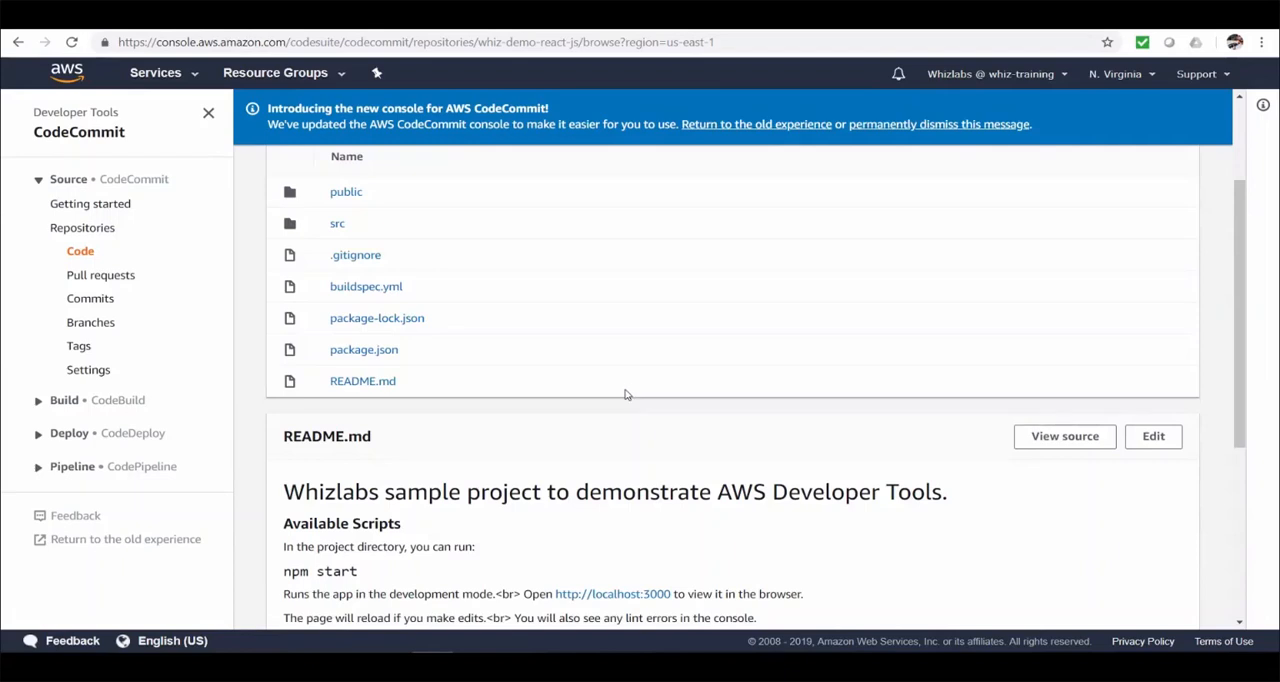
pyautogui.scroll(3)
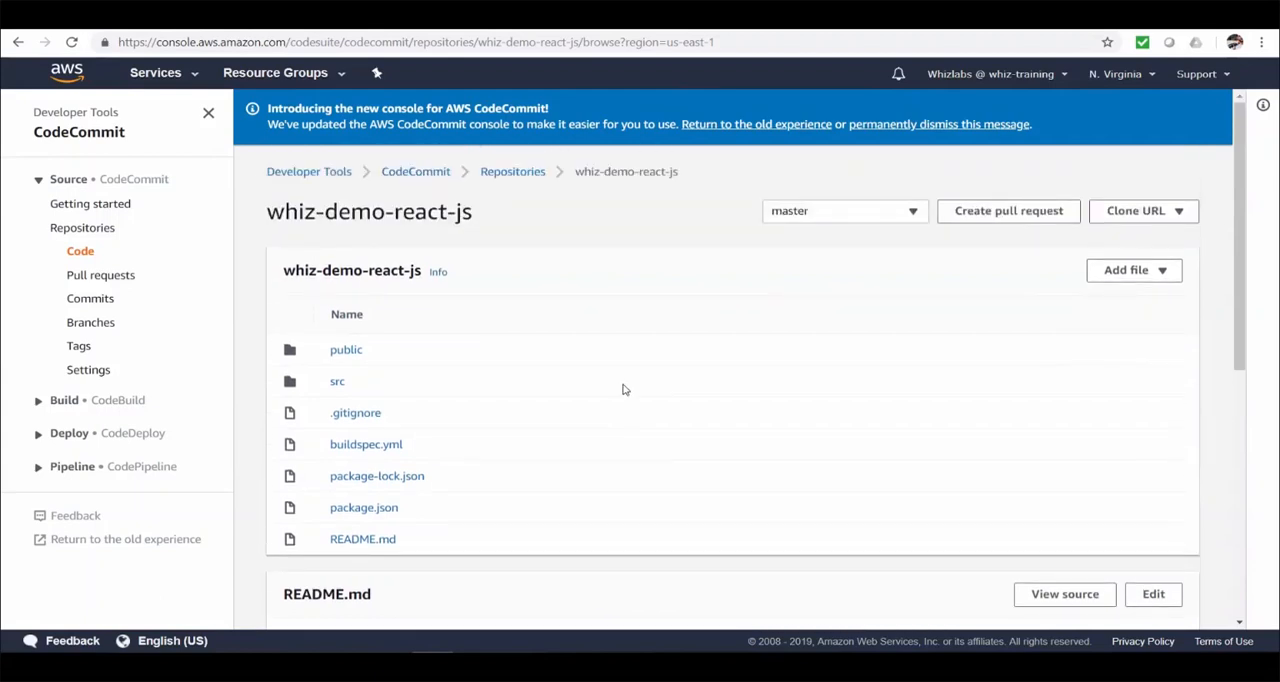
pyautogui.moveTo(548, 488)
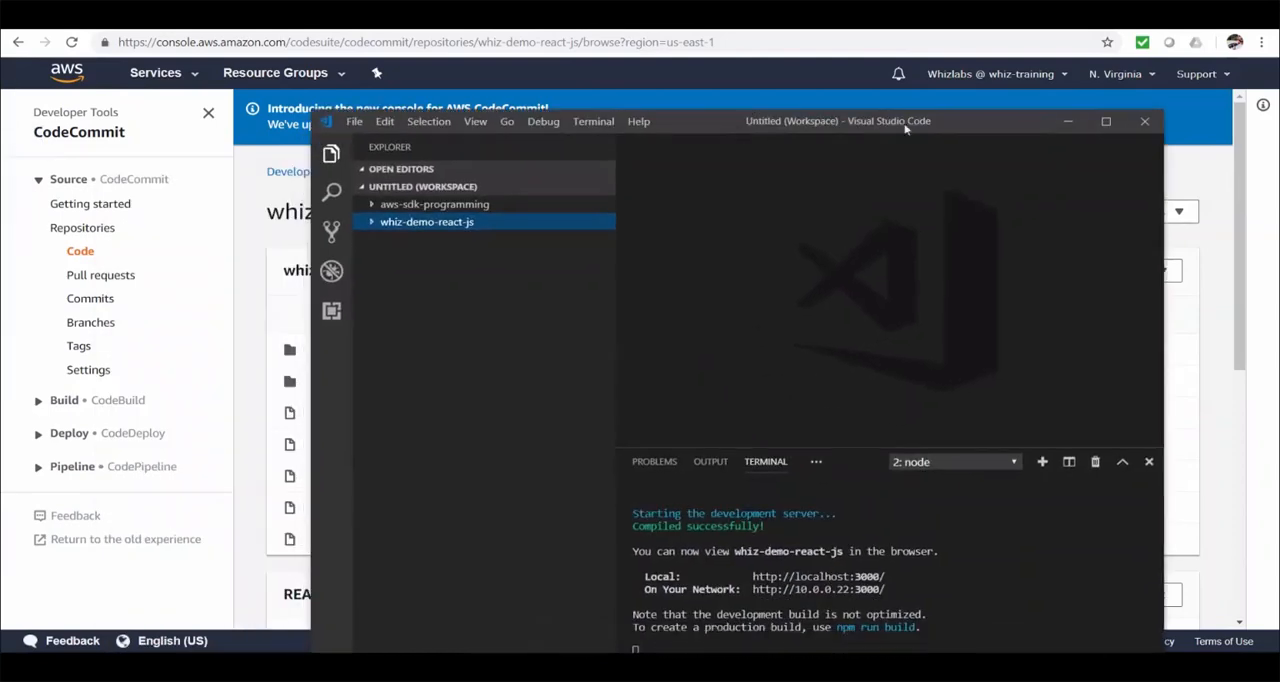
# Review src/App.js in the whiz-demo-react-js project, including its users API request
pyautogui.click(1106, 120)
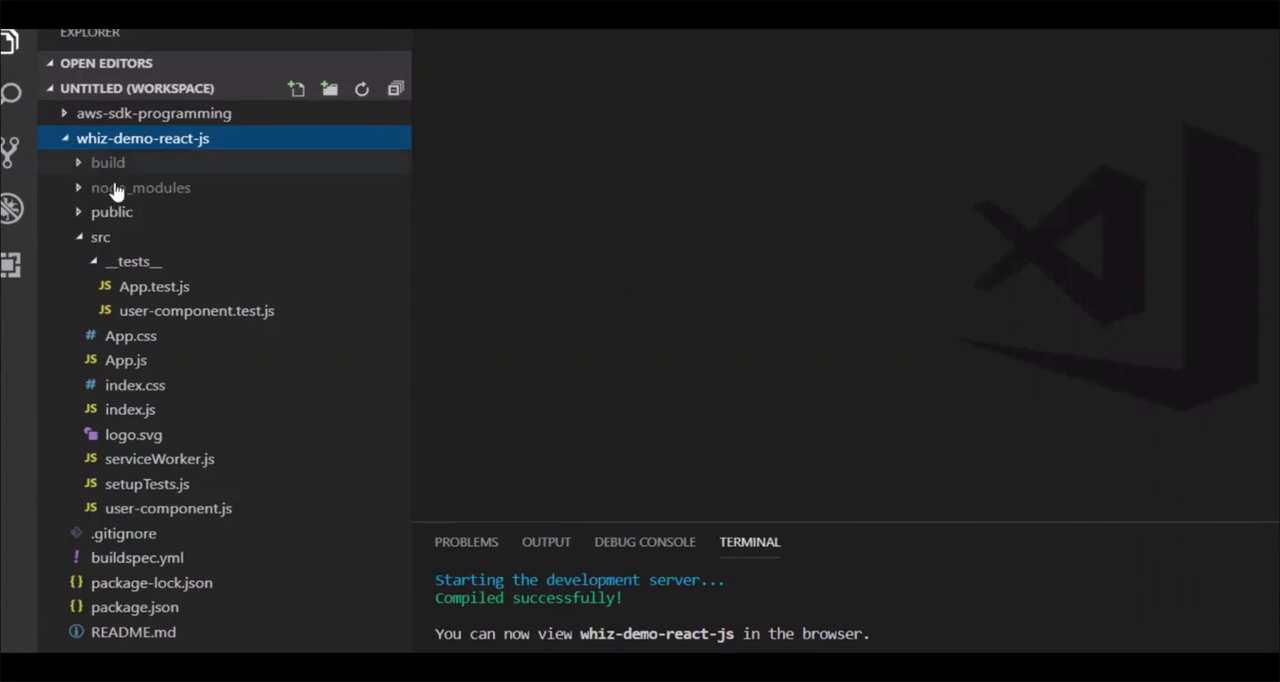
pyautogui.moveTo(360, 420)
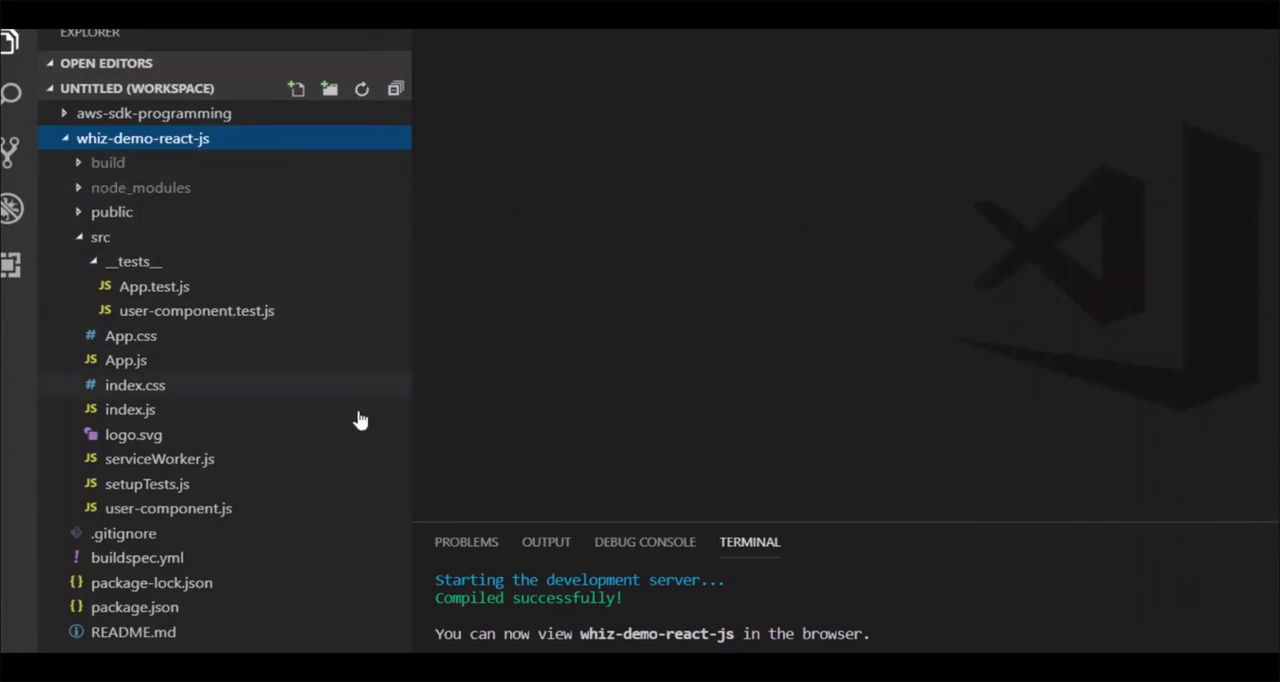
pyautogui.moveTo(564, 386)
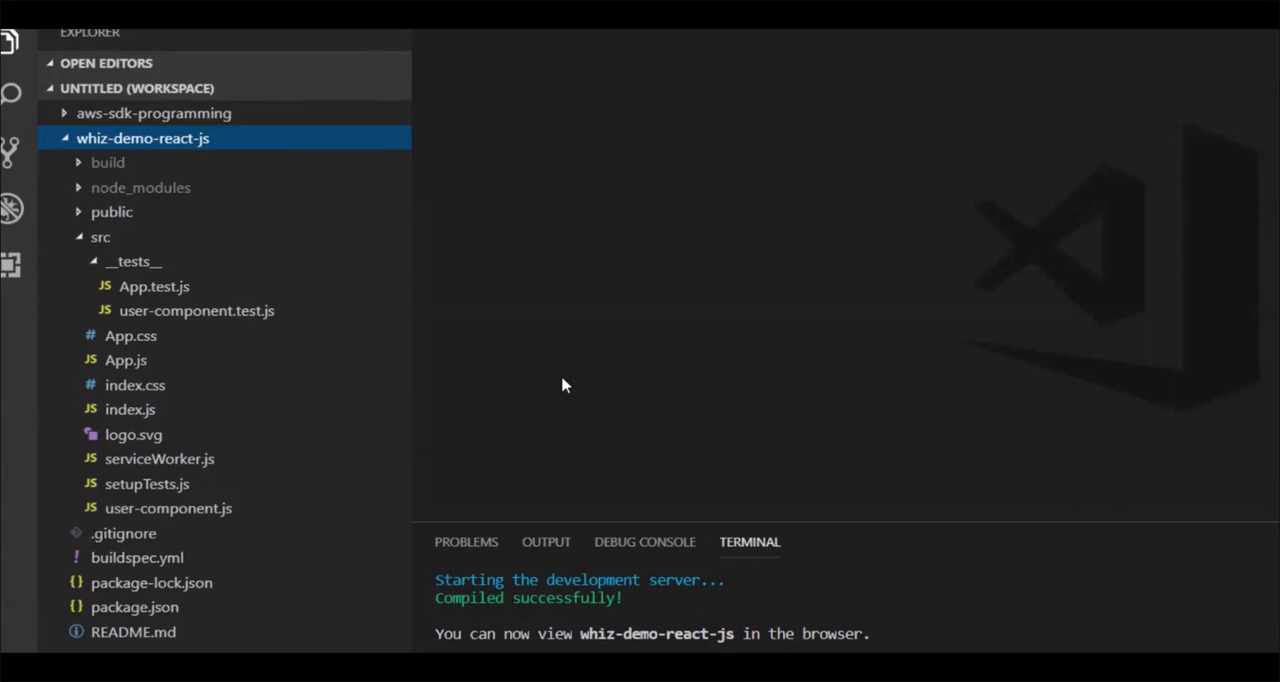
pyautogui.moveTo(124, 360)
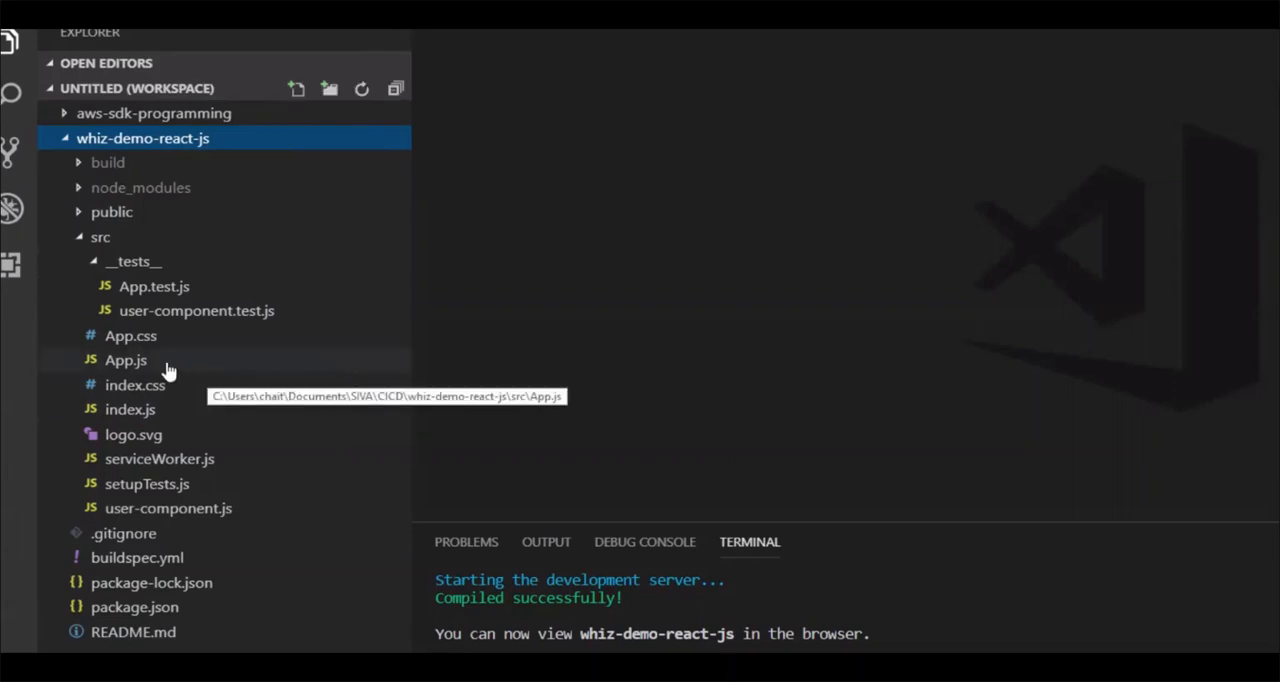
pyautogui.click(124, 360)
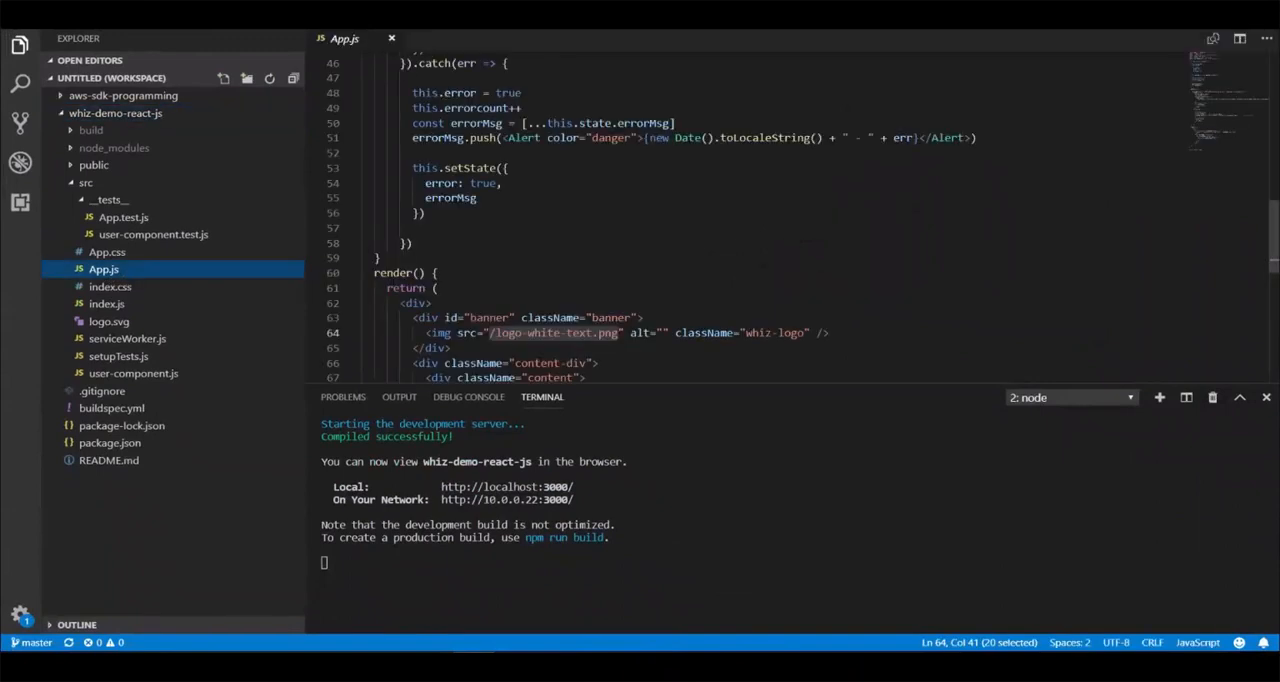
pyautogui.scroll(3)
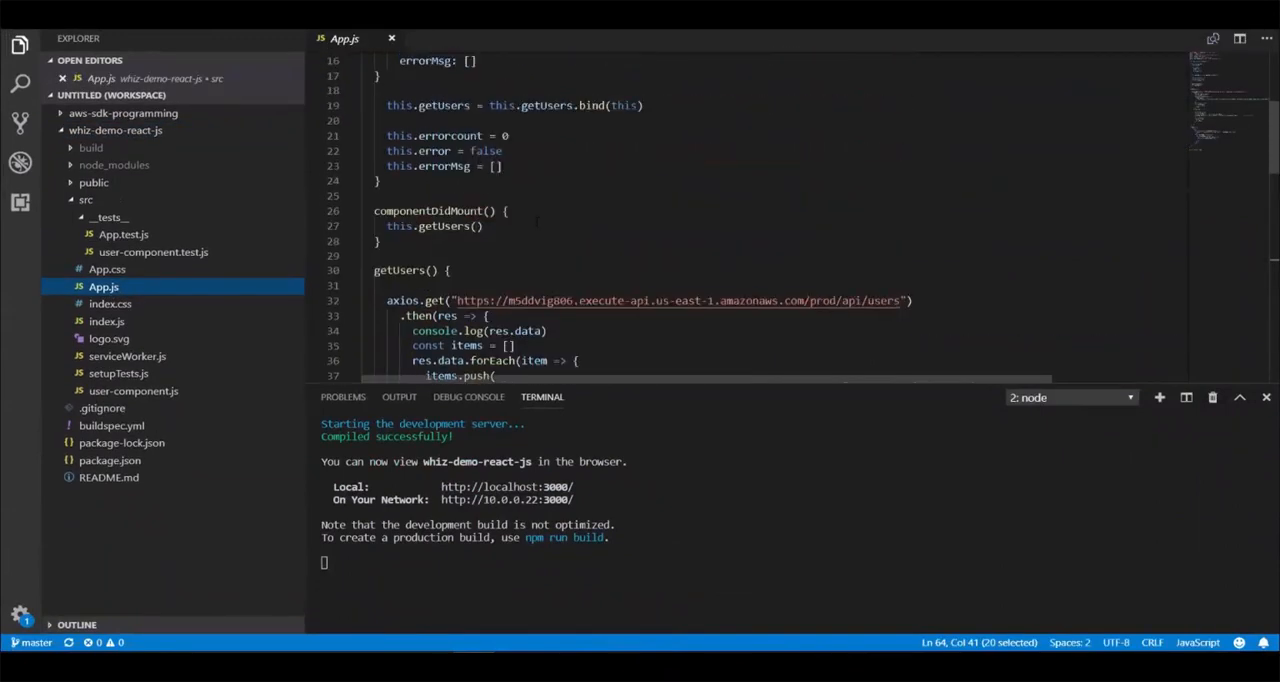
pyautogui.scroll(3)
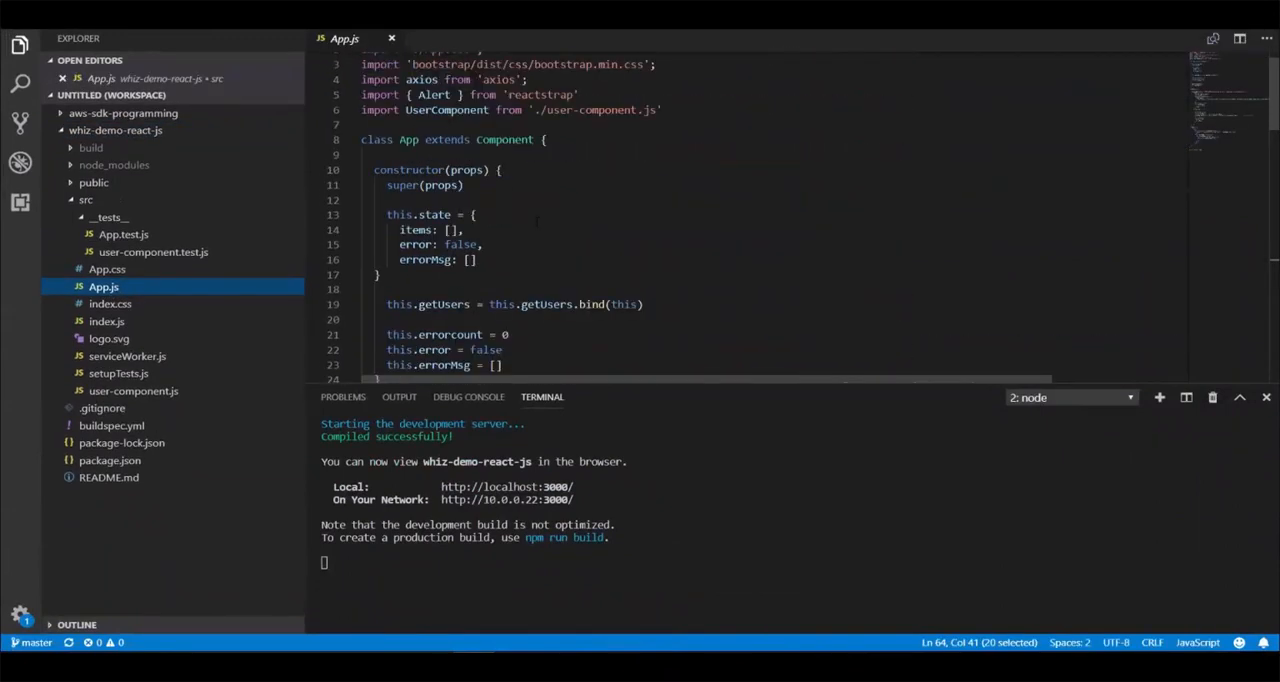
pyautogui.scroll(-3)
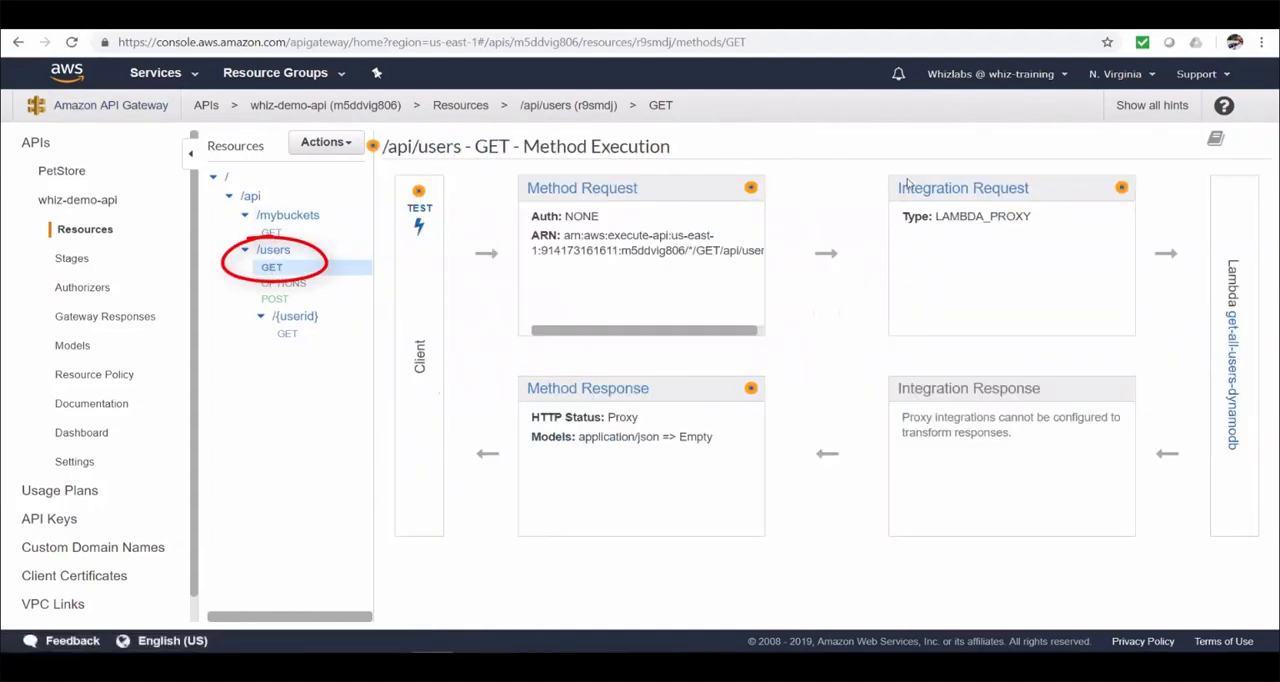
# Inspect the /api/users GET Lambda integration and the prod stage invoke URL
pyautogui.click(962, 188)
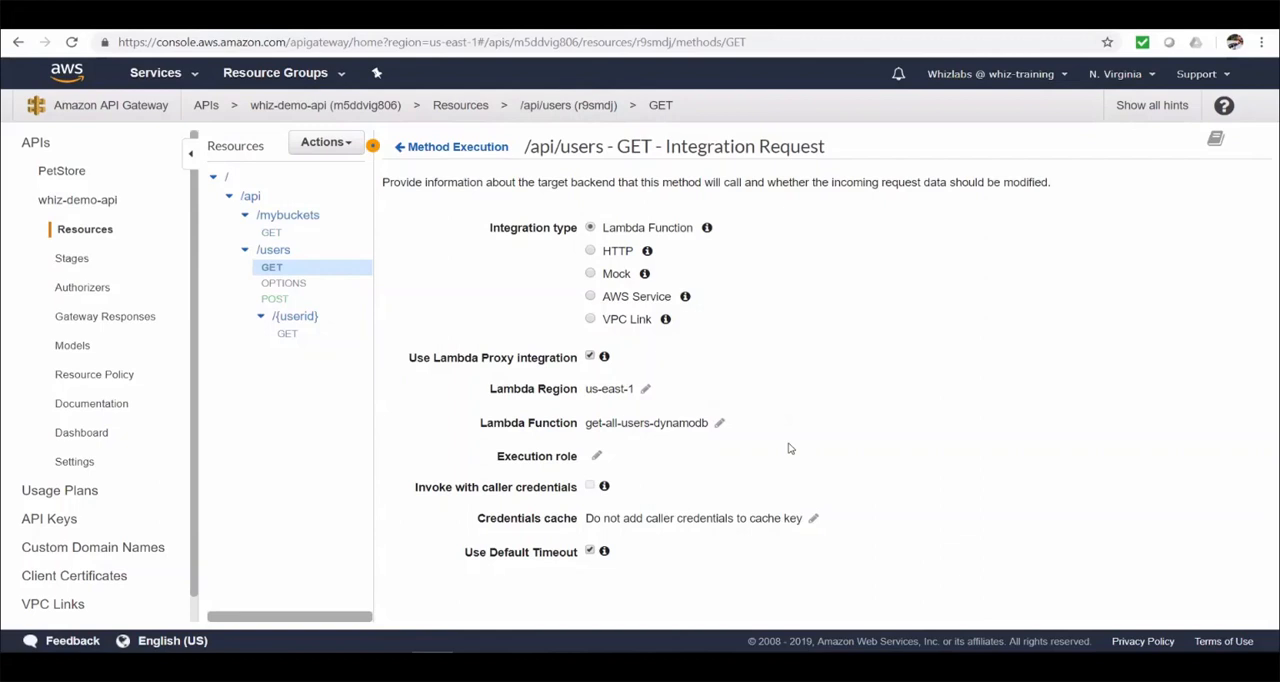
pyautogui.moveTo(156, 272)
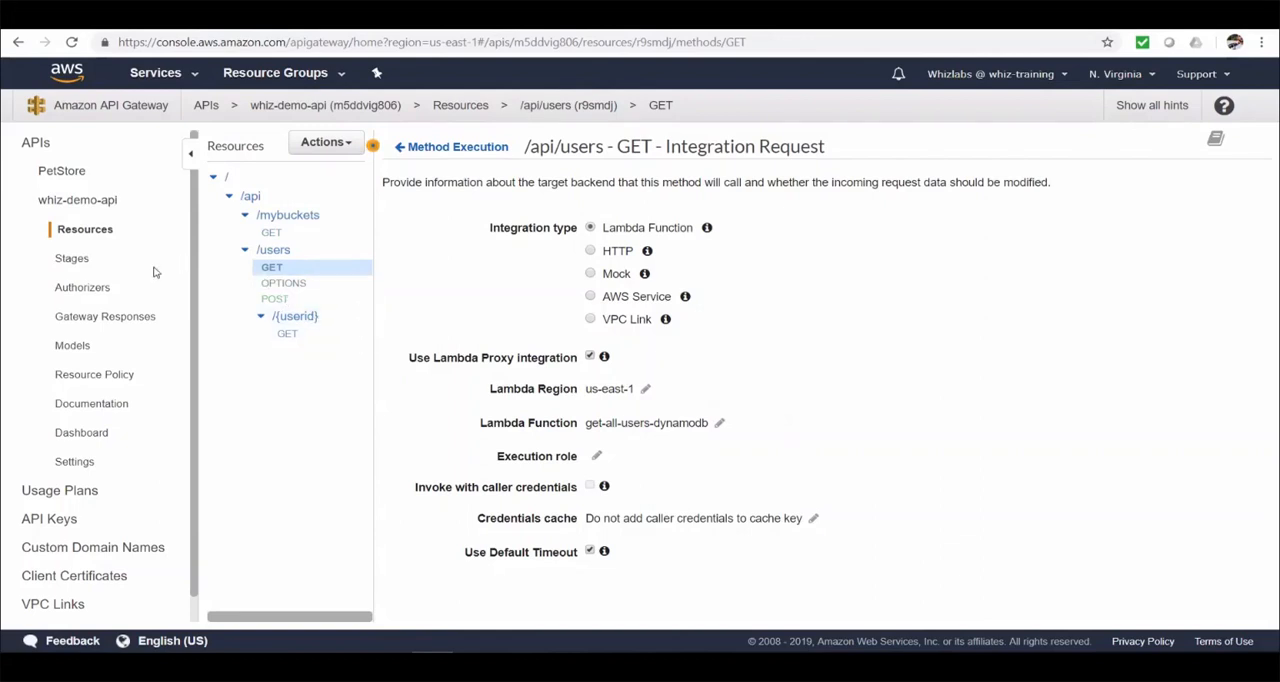
pyautogui.click(72, 258)
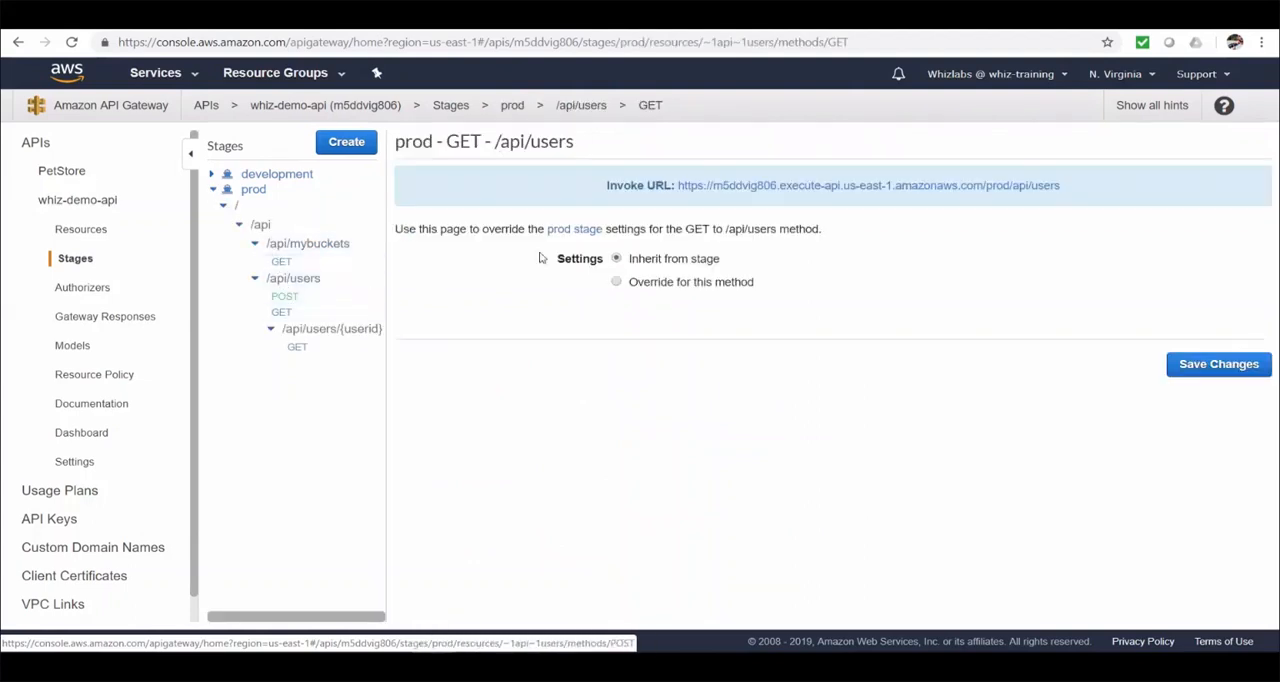
pyautogui.moveTo(866, 184)
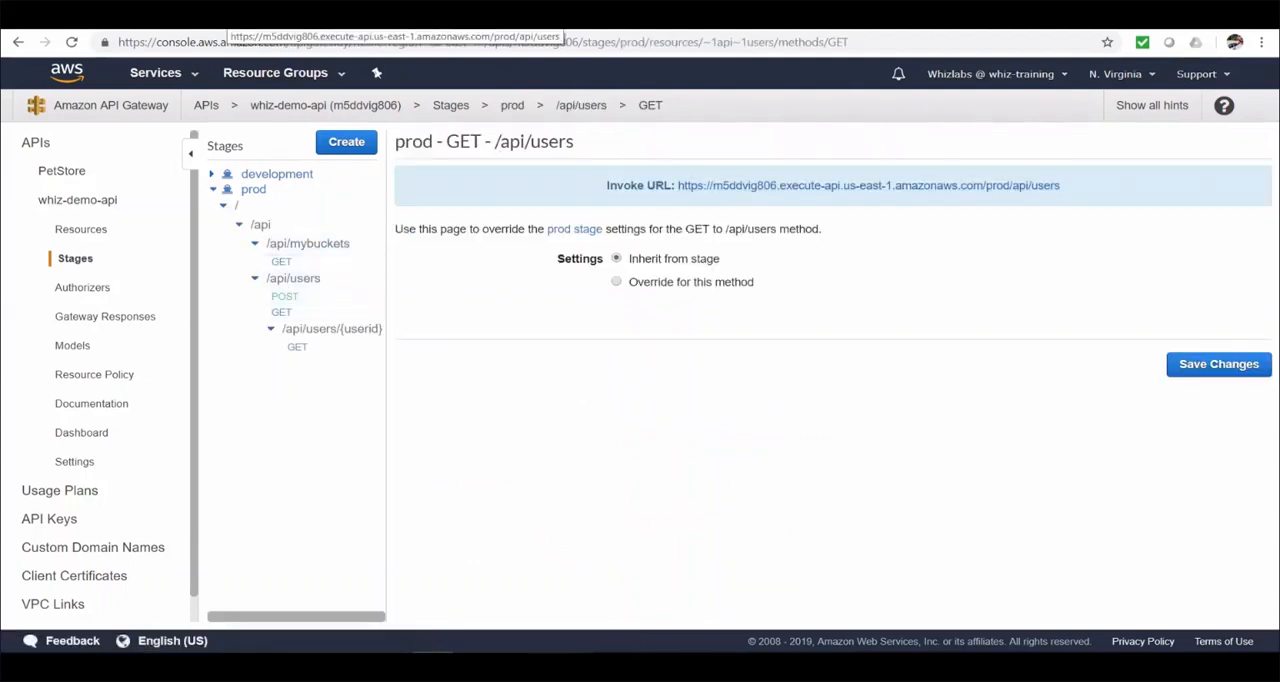
pyautogui.click(868, 184)
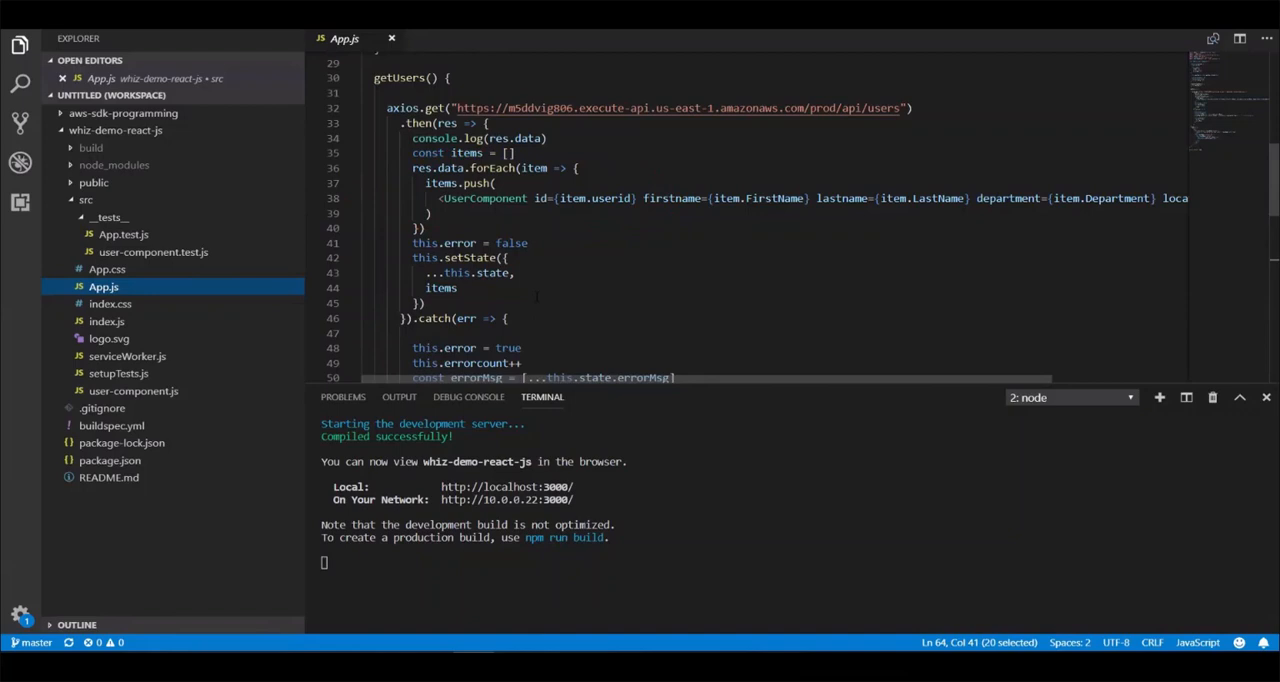
# Review App.test.js and user-component.test.js under src/__tests__, then buildspec.yml
pyautogui.scroll(-3)
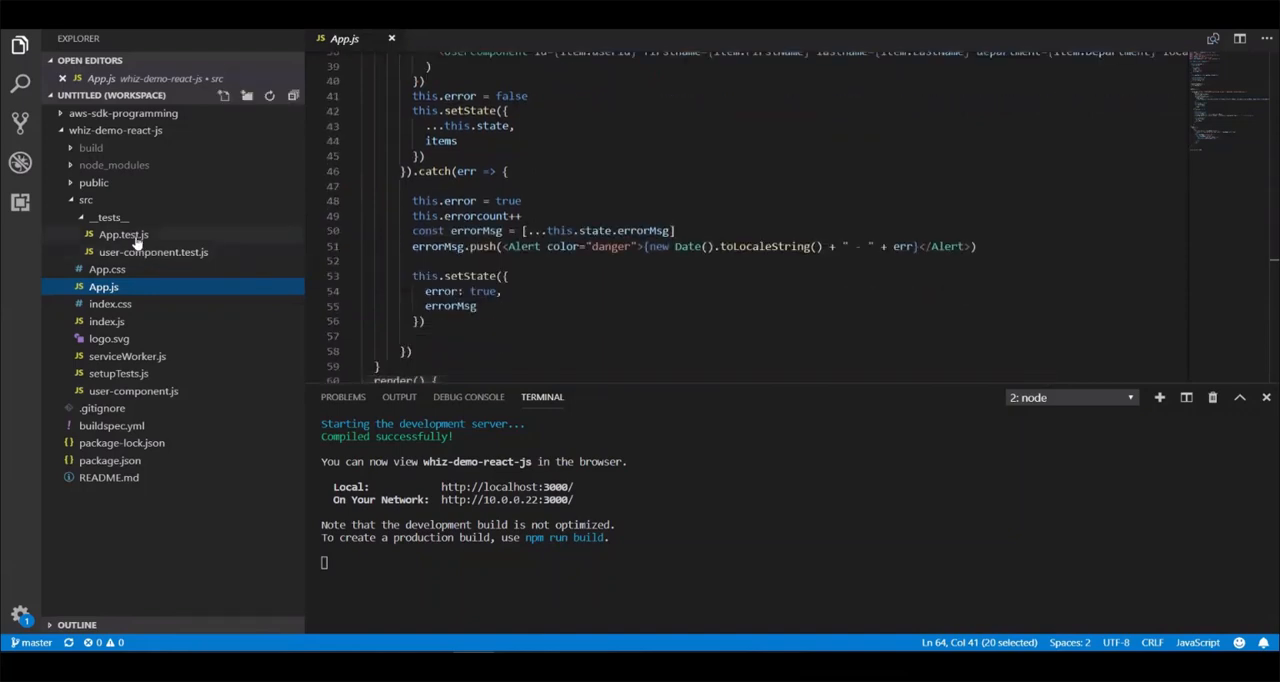
pyautogui.click(124, 234)
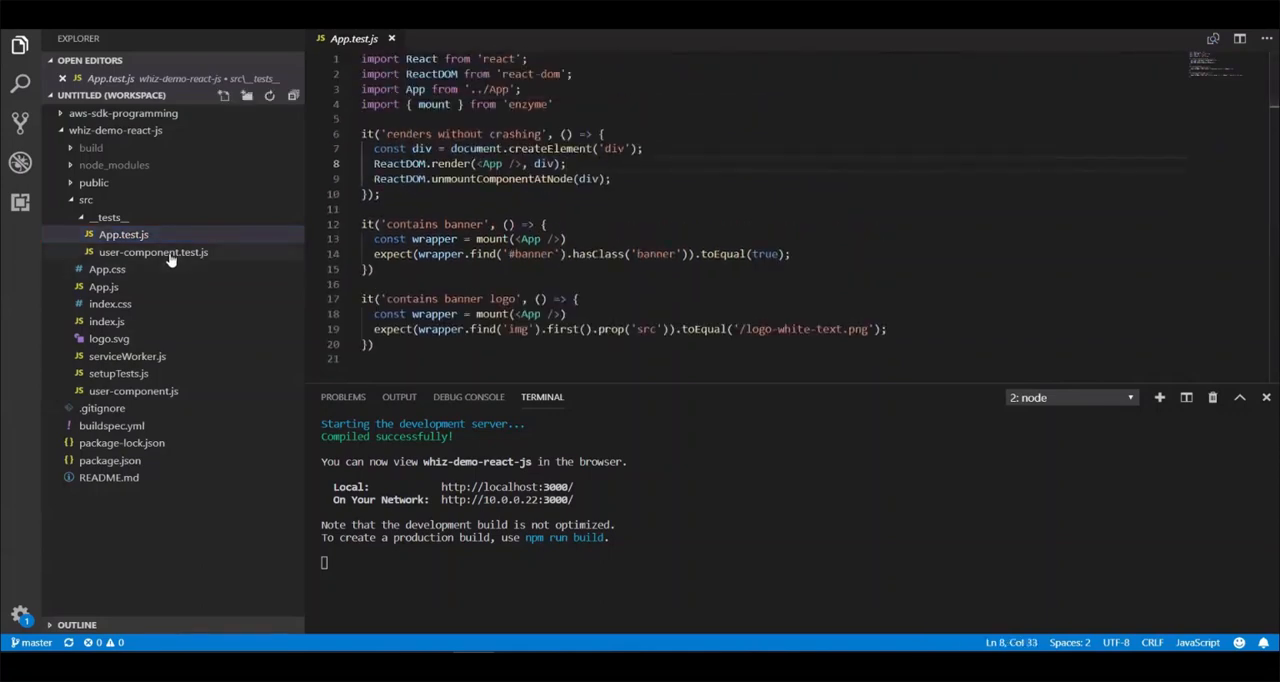
pyautogui.click(152, 252)
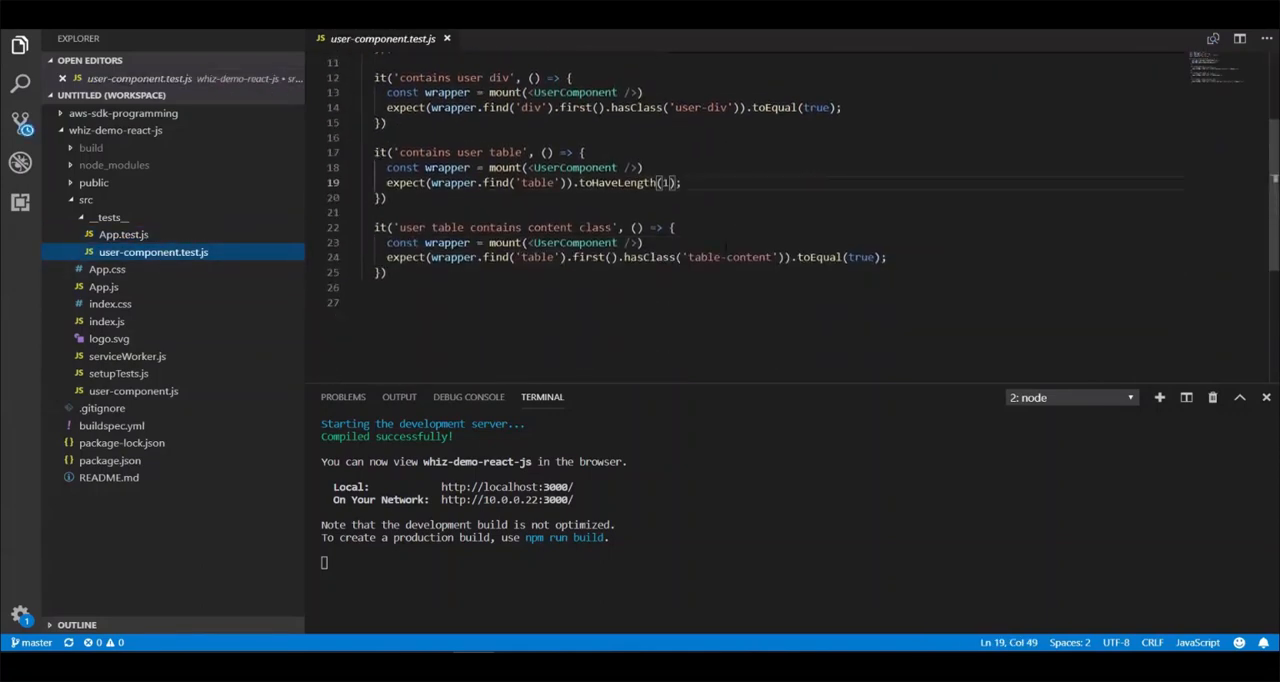
pyautogui.click(112, 424)
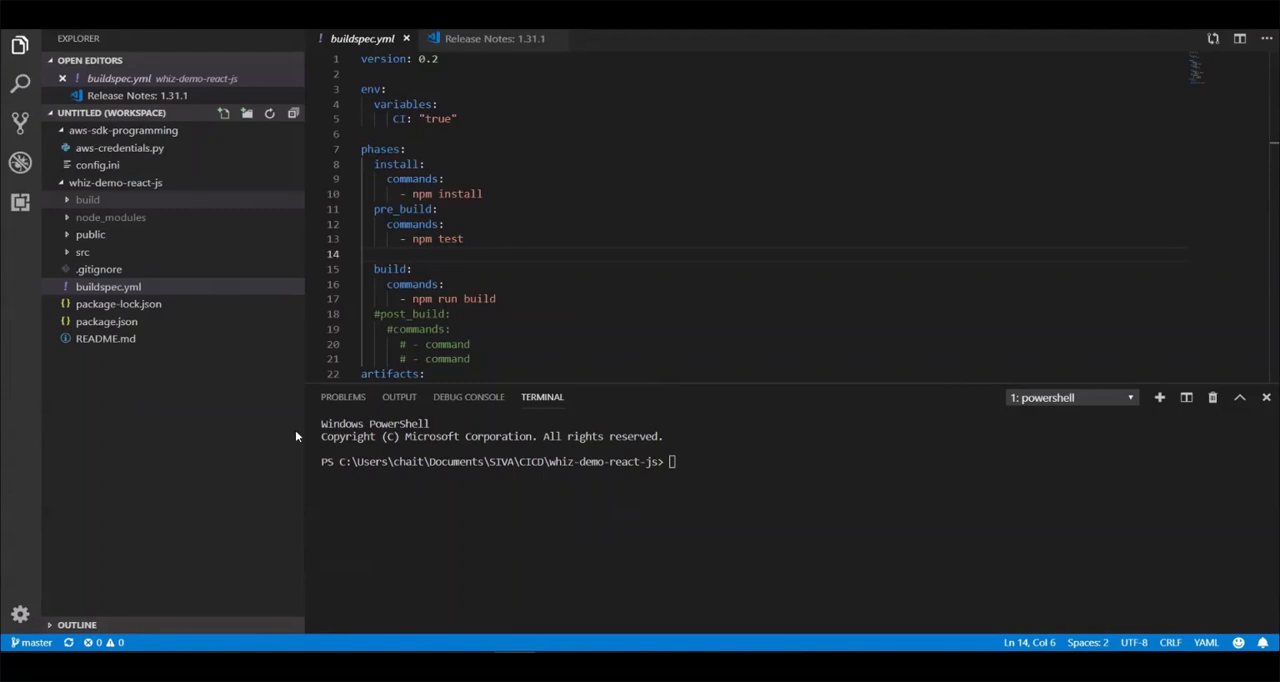
pyautogui.moveTo(96, 224)
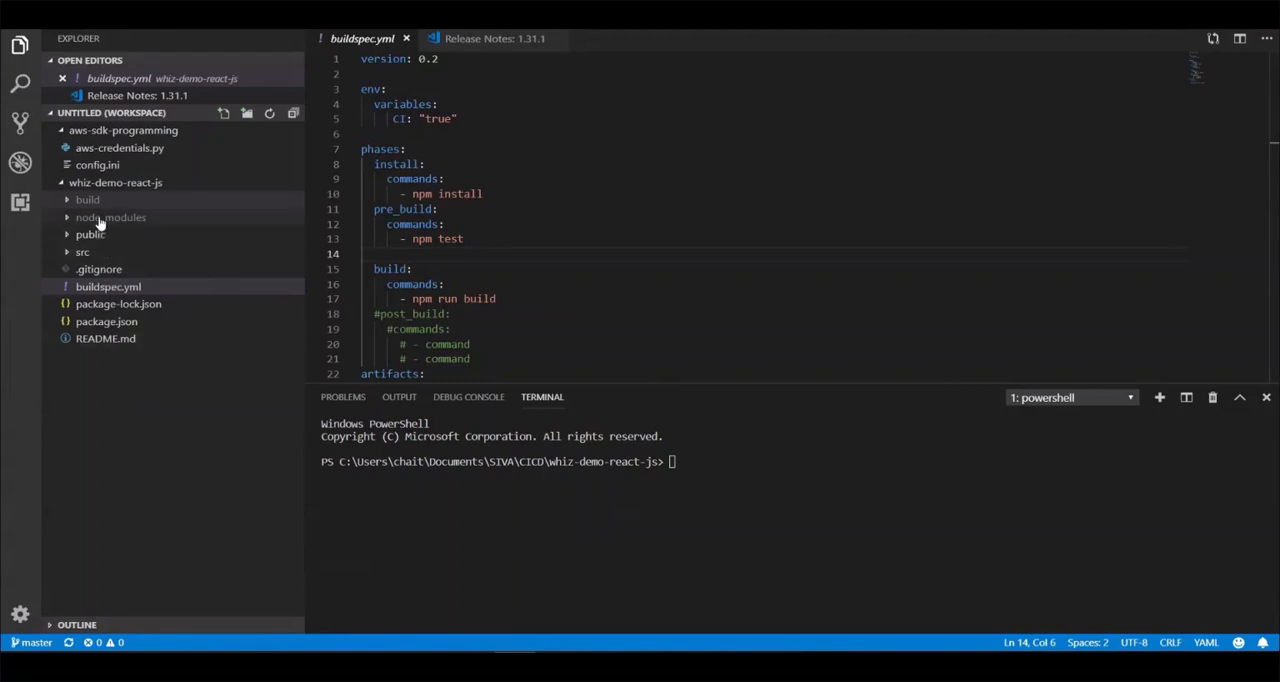
# Delete the build folder, moving it to the Recycle Bin
pyautogui.rightClick(88, 200)
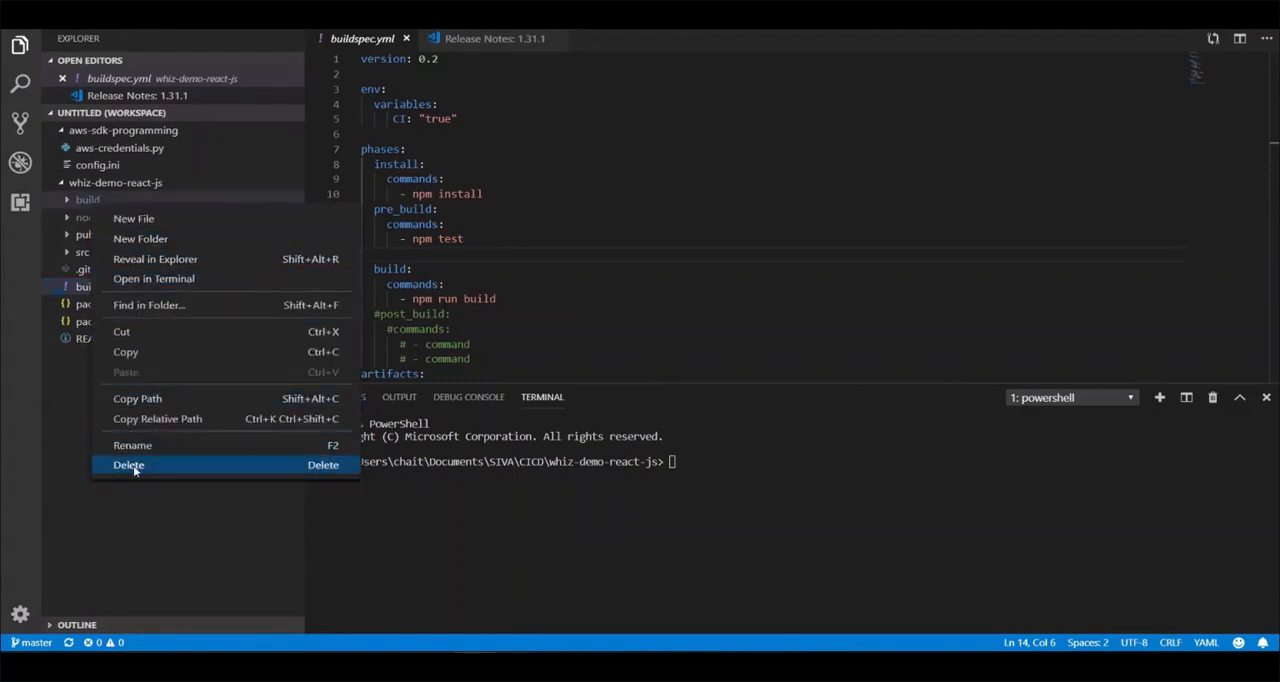
pyautogui.click(128, 464)
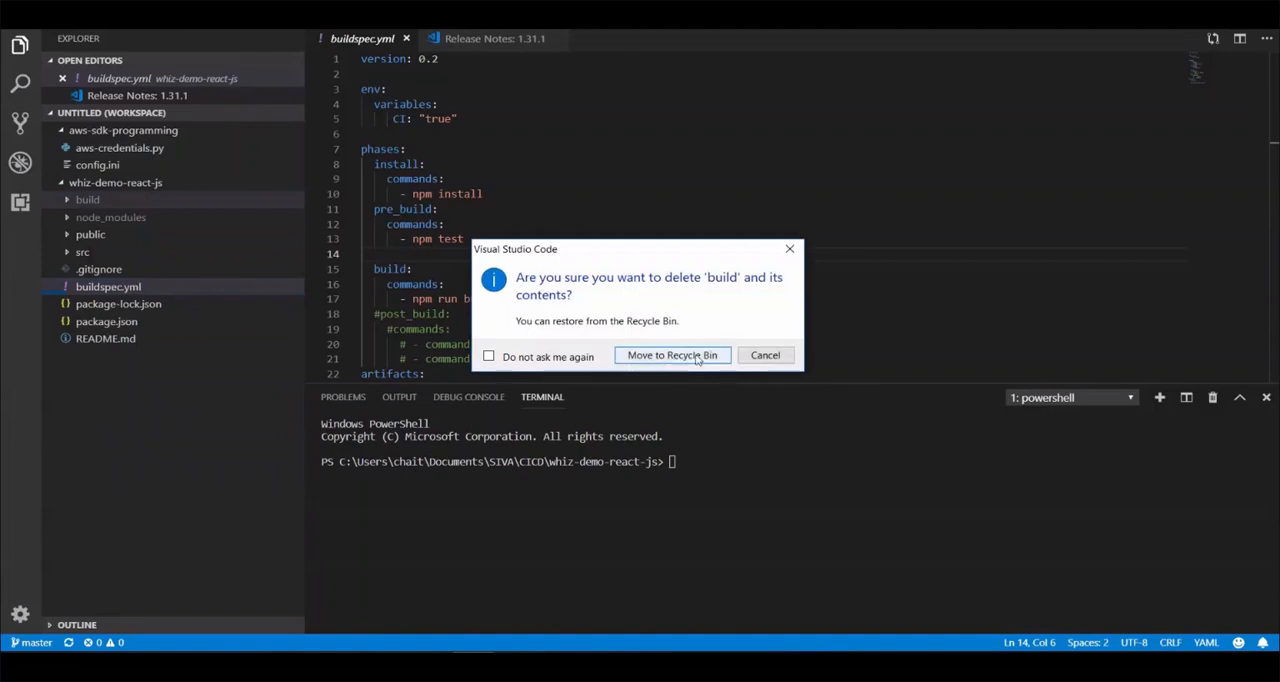
pyautogui.click(672, 356)
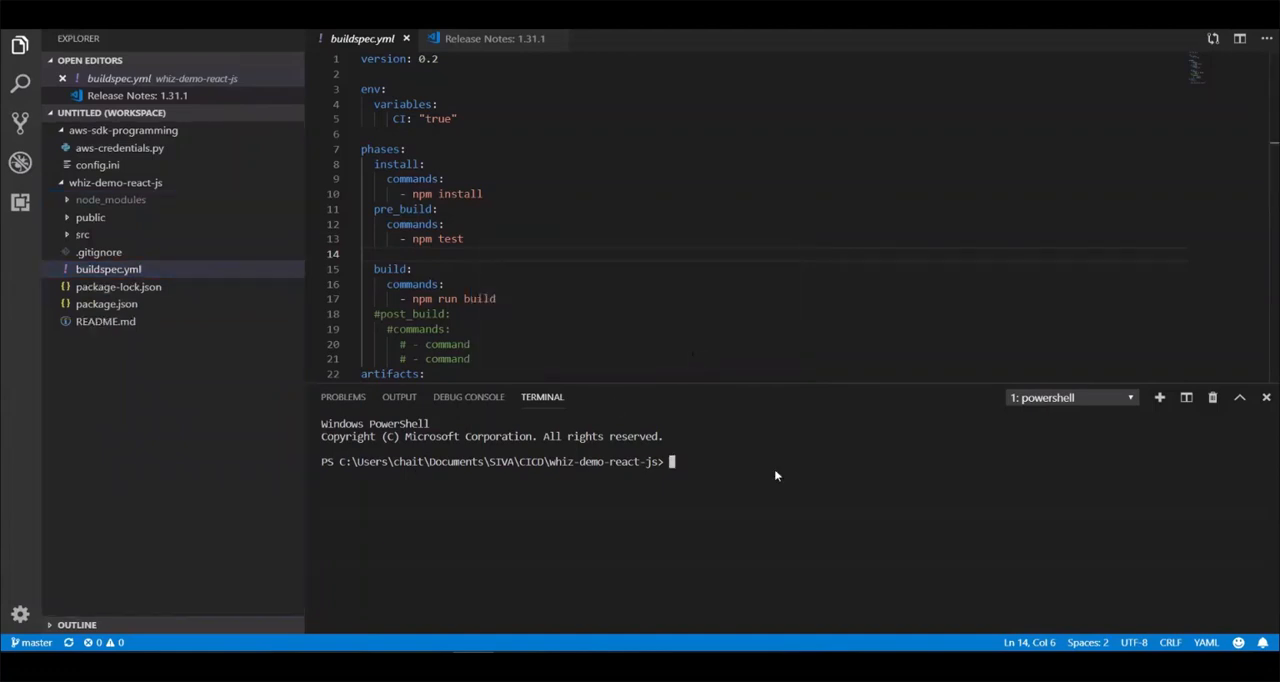
# Run npm test and confirm 2 suites and 7 tests pass
pyautogui.write('npm test')
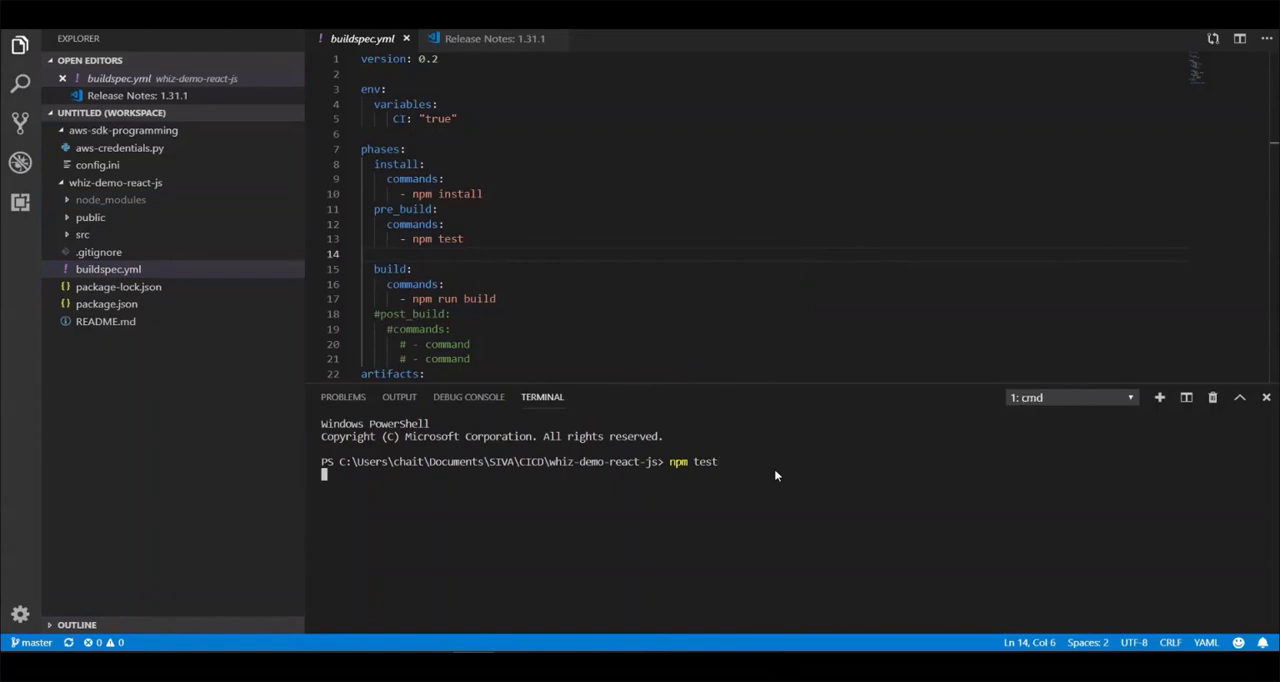
pyautogui.press('Return')
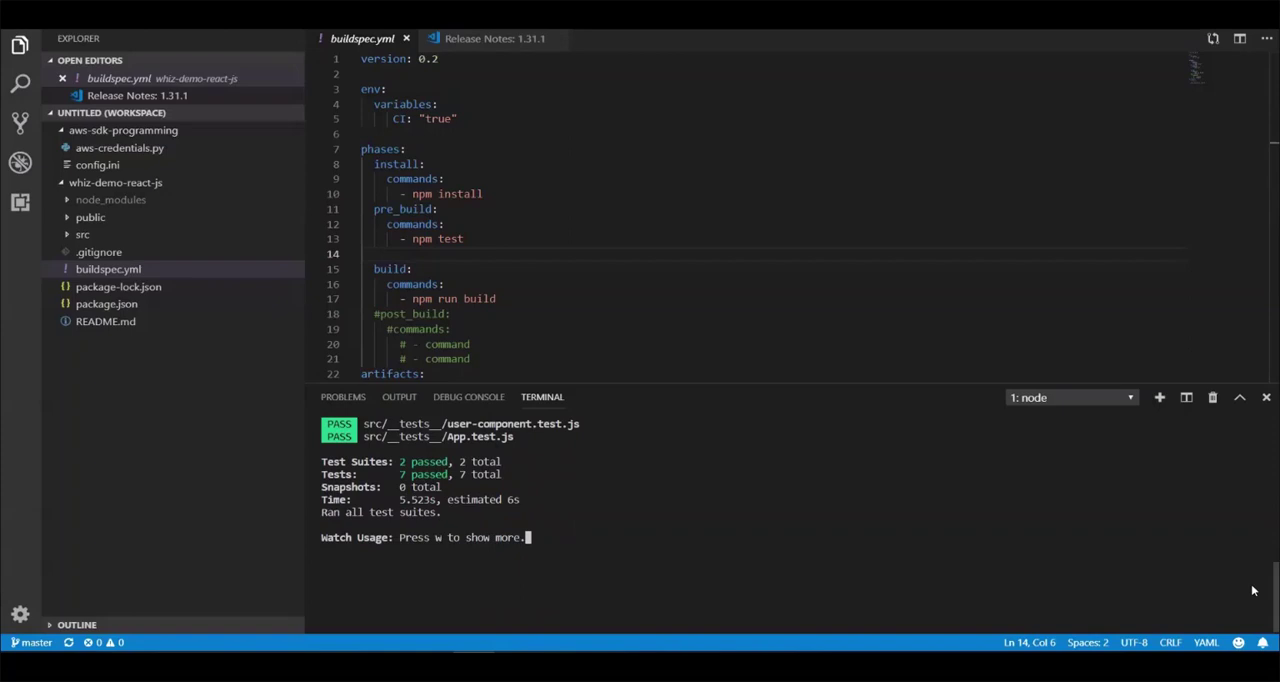
pyautogui.click(1070, 396)
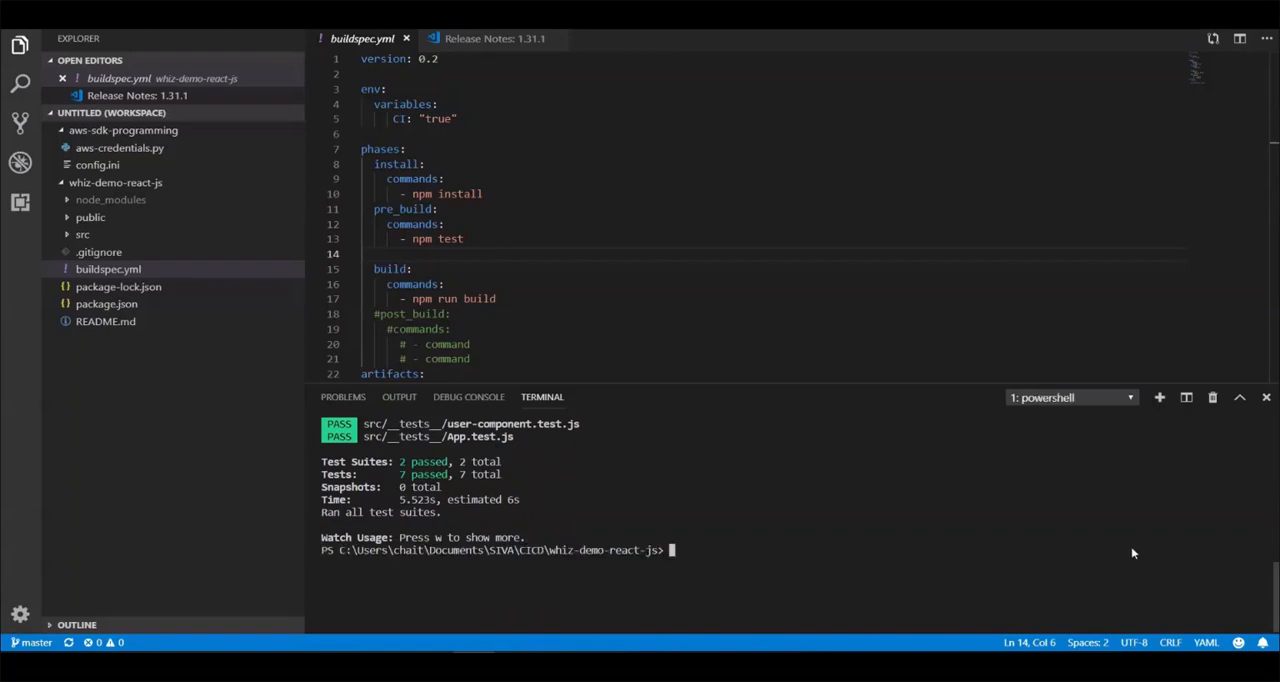
# Run npm run build and check the recreated build folder in the Explorer
pyautogui.write('npm run')
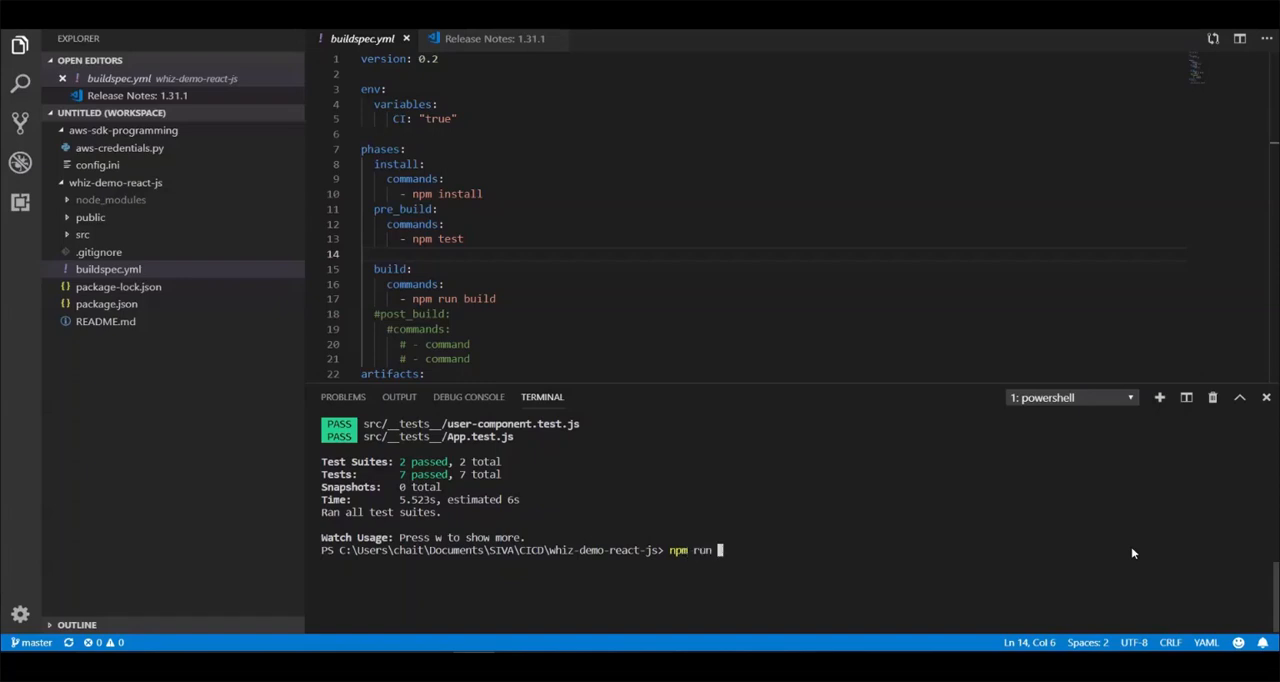
pyautogui.write('build')
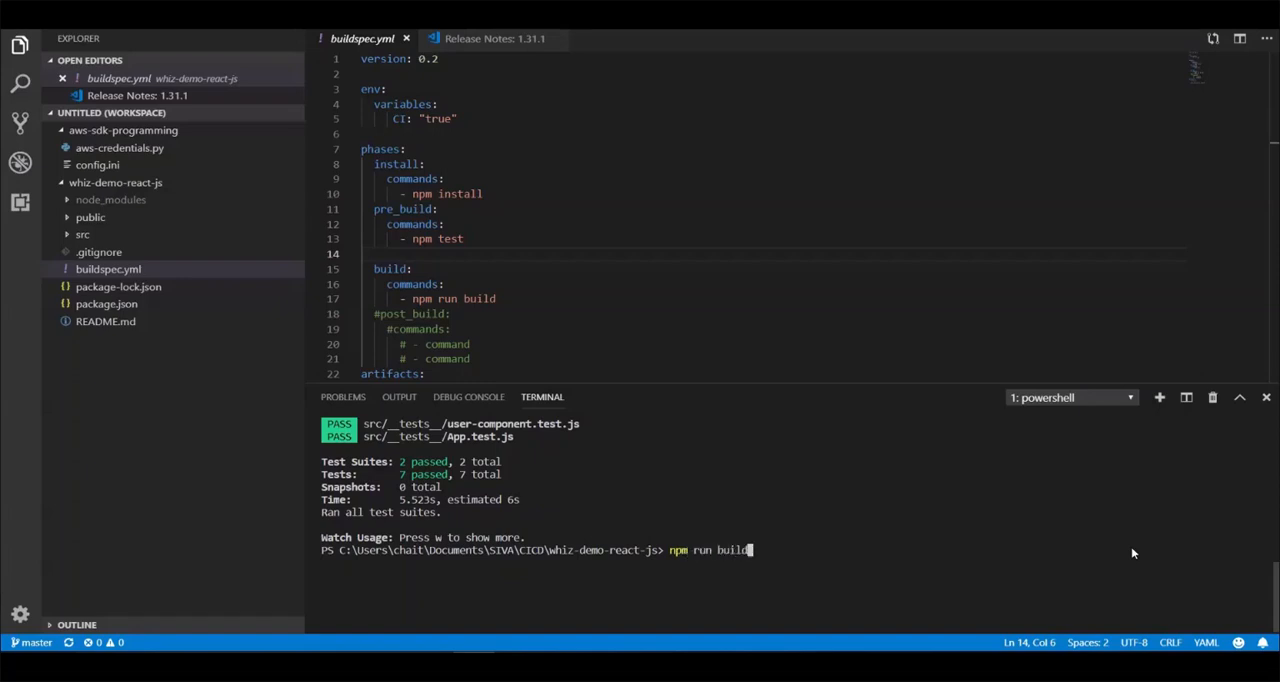
pyautogui.press('Return')
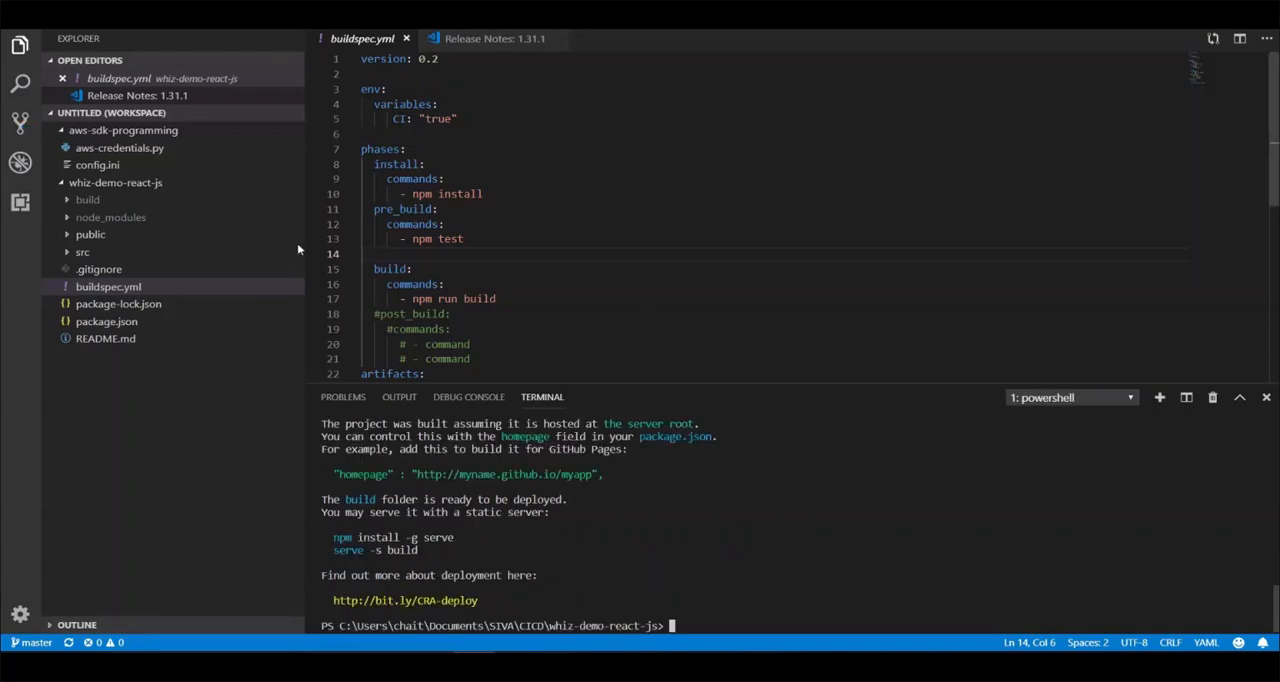
pyautogui.click(88, 200)
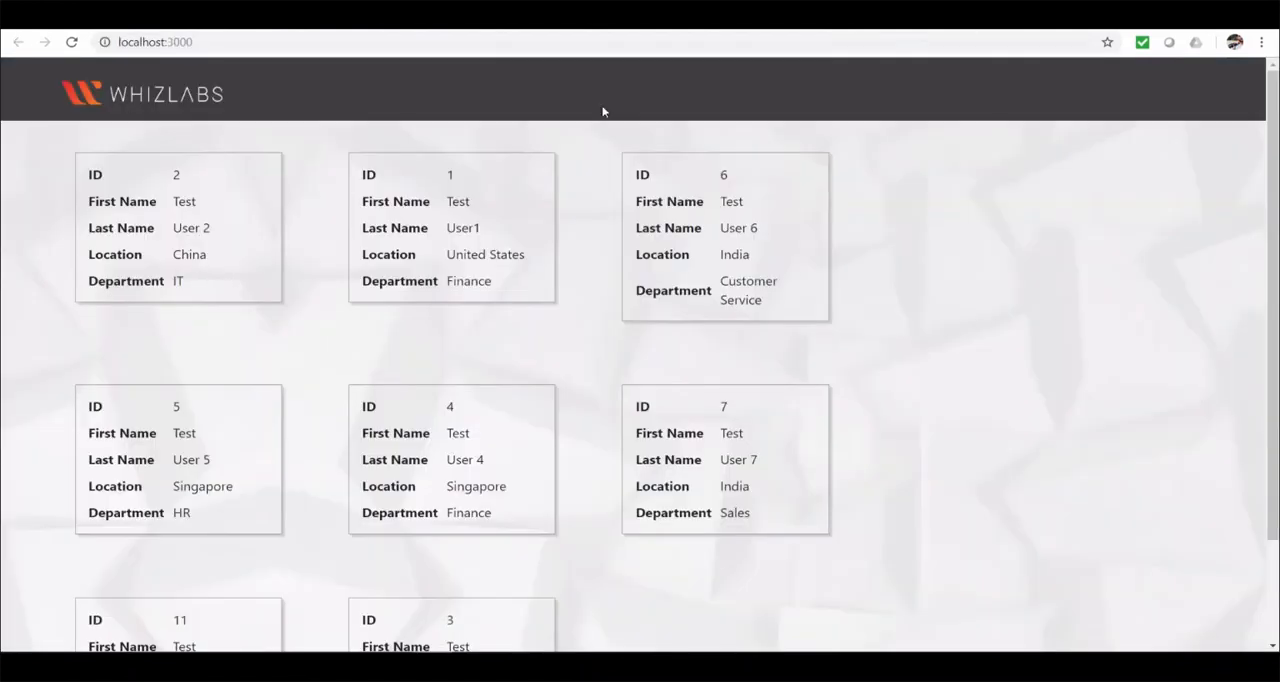
pyautogui.click(72, 42)
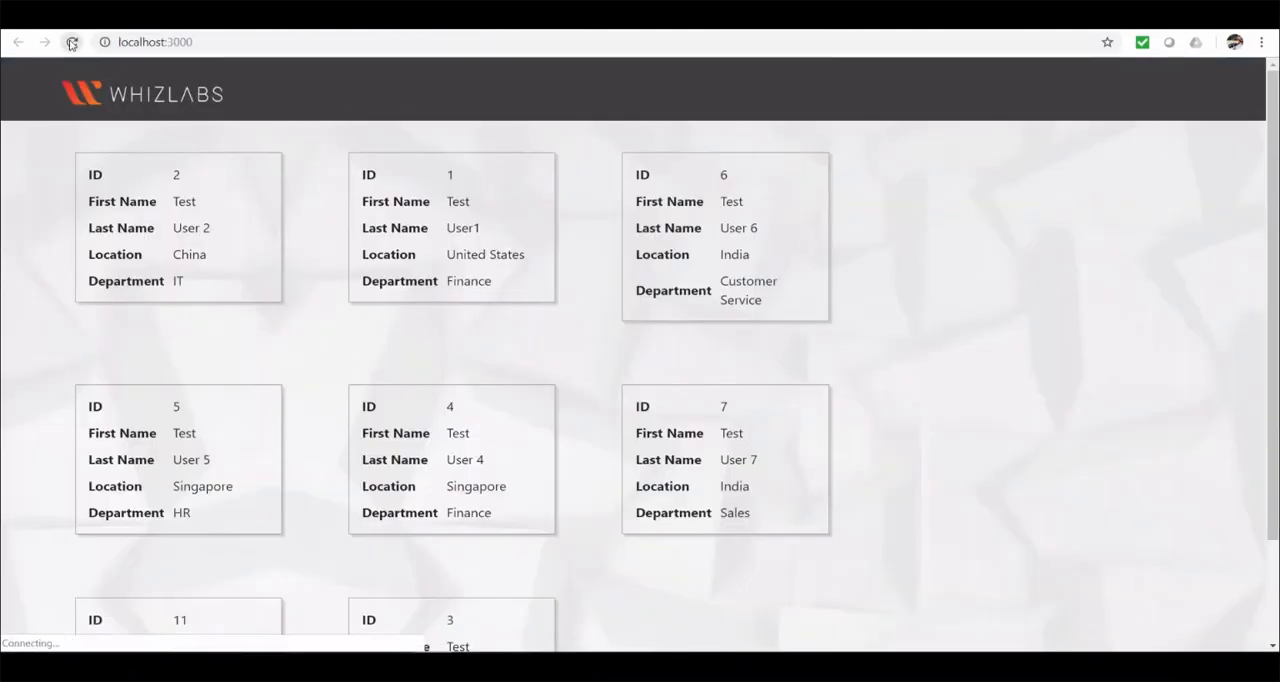
pyautogui.click(72, 42)
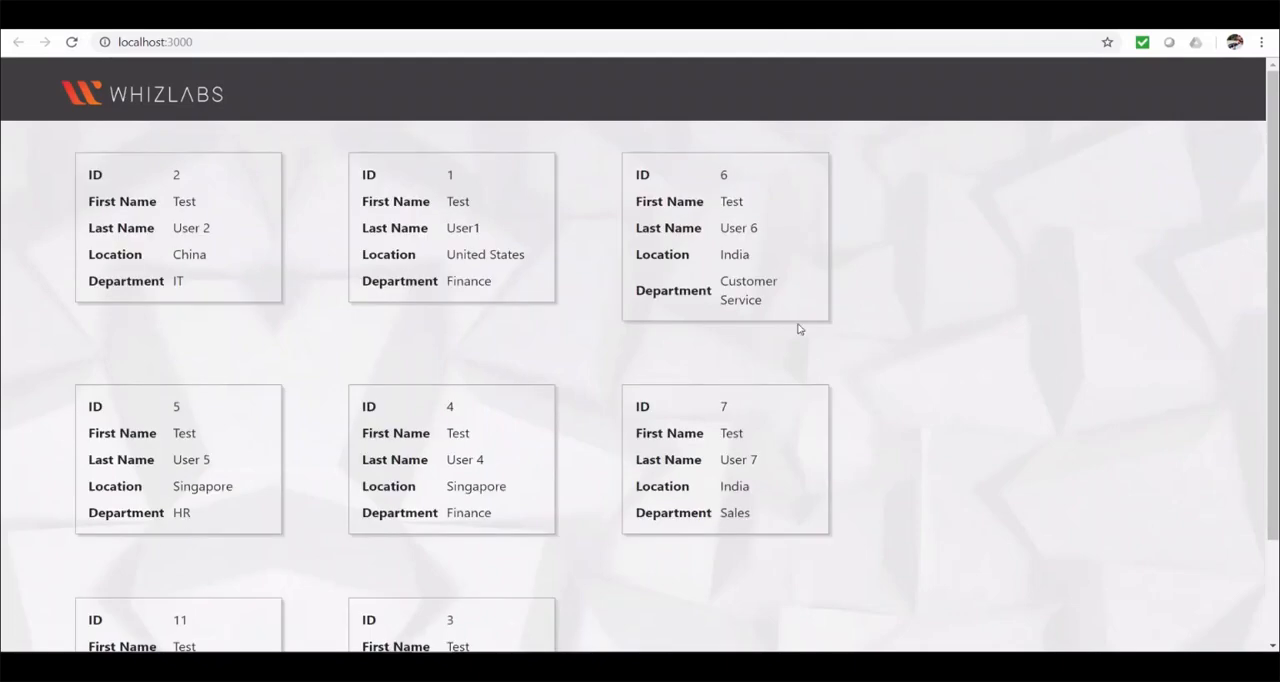
pyautogui.moveTo(856, 328)
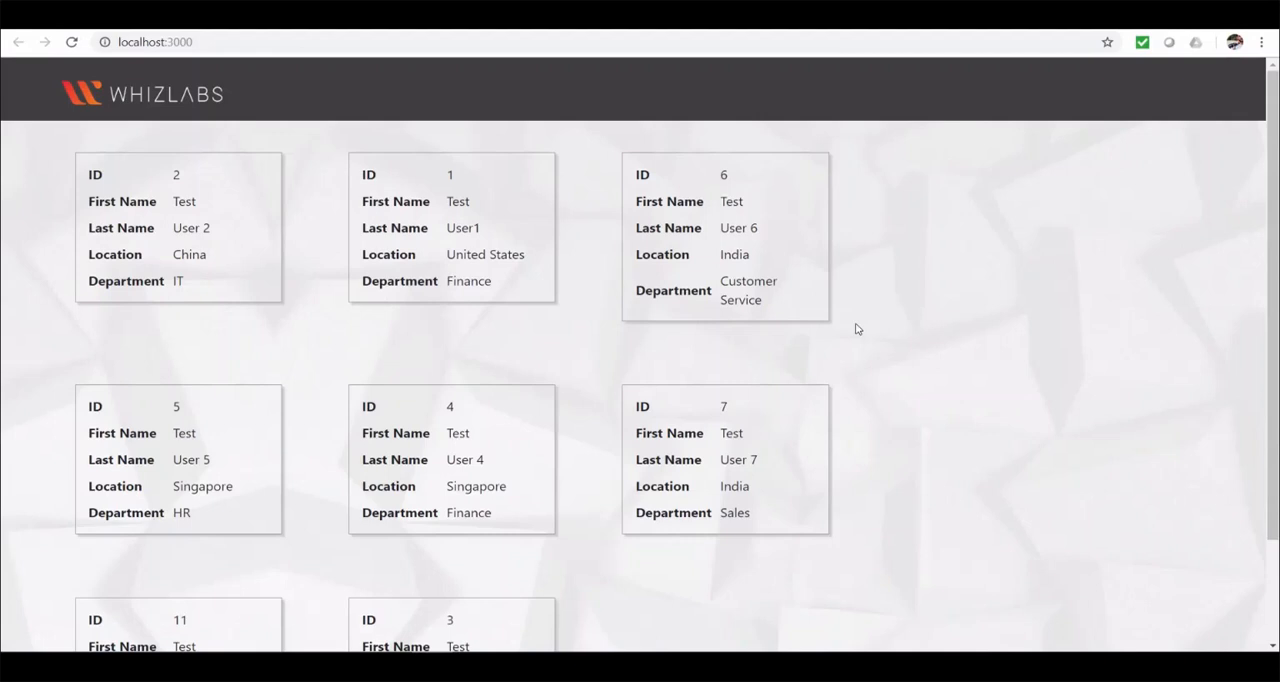
pyautogui.scroll(-3)
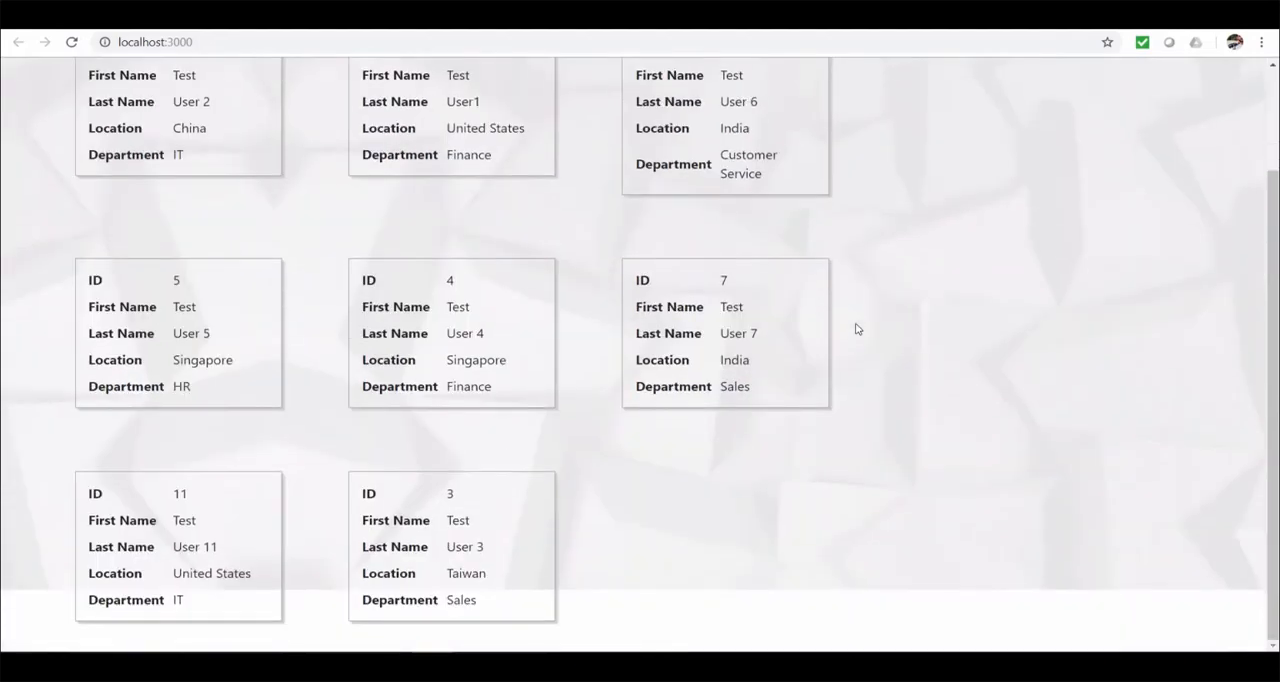
pyautogui.scroll(3)
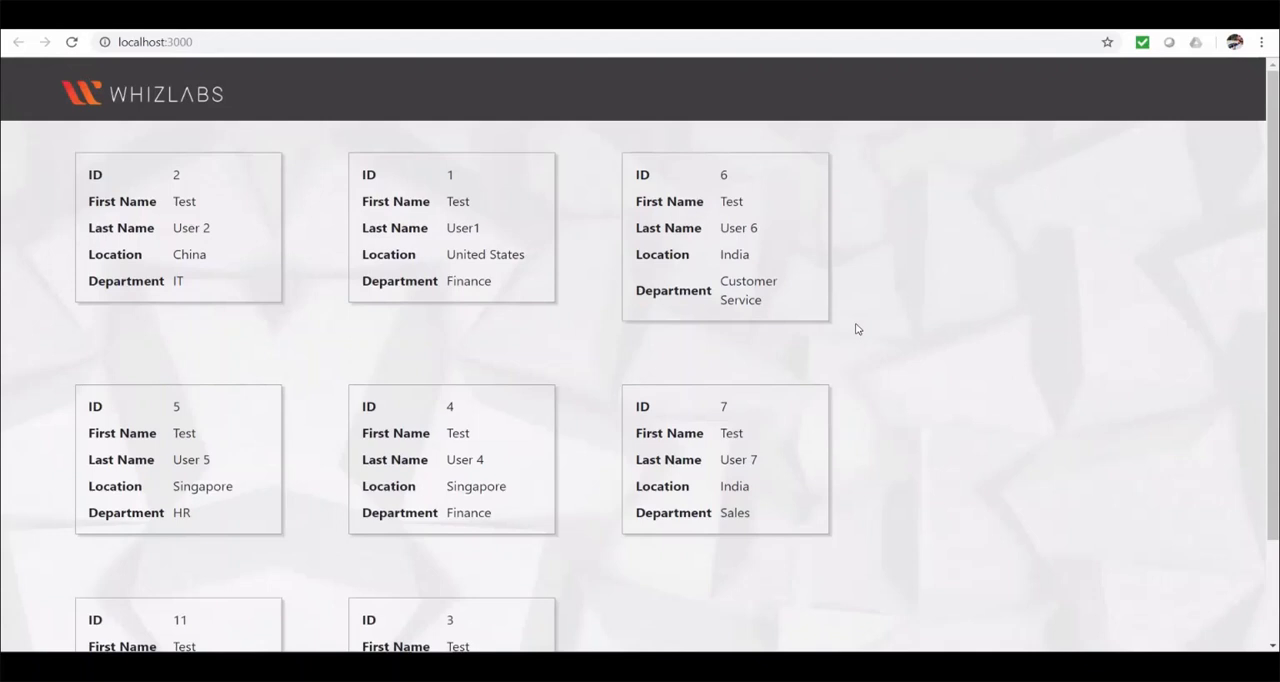
pyautogui.moveTo(866, 322)
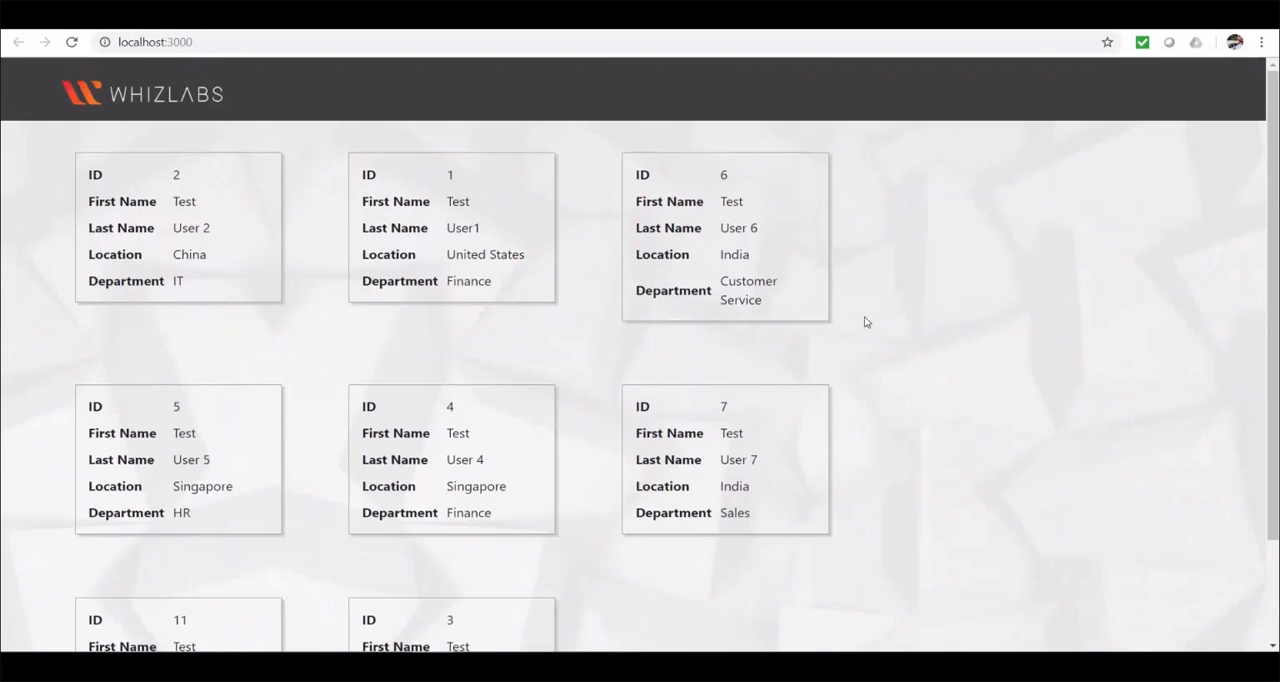
pyautogui.moveTo(856, 322)
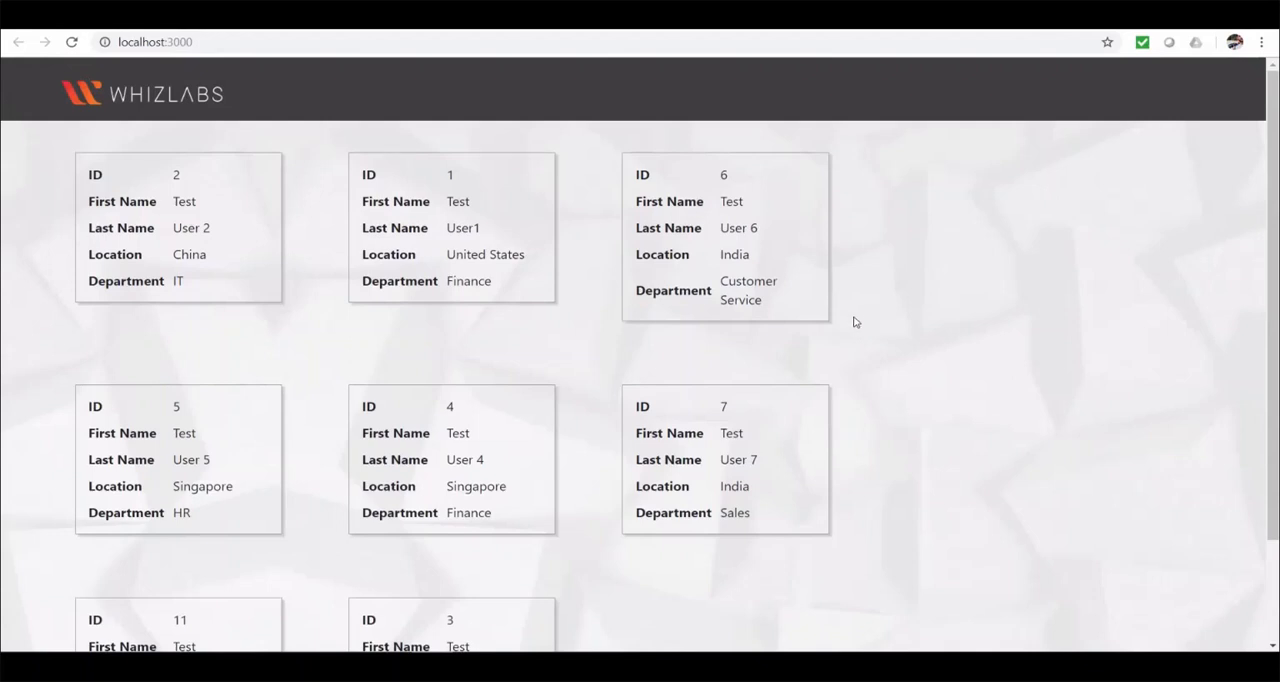
pyautogui.moveTo(396, 68)
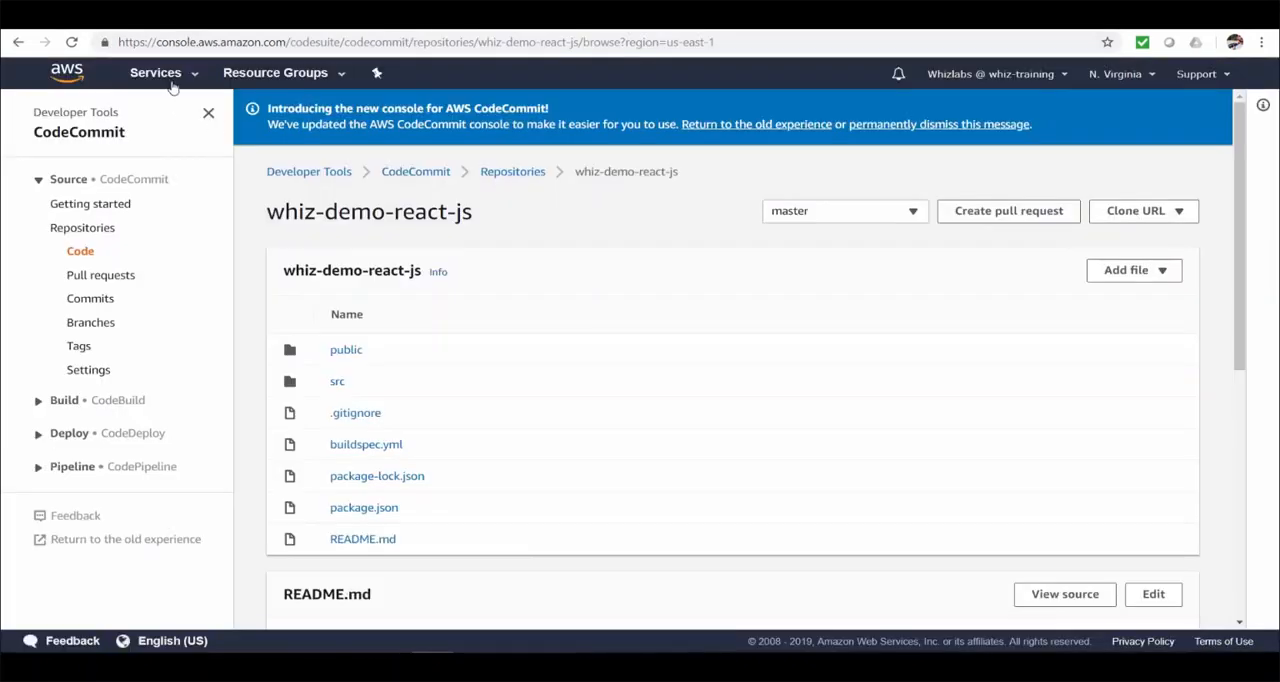
# Navigate from the Services menu to CodeBuild's empty Build projects page
pyautogui.click(156, 72)
pyautogui.write('codebui')
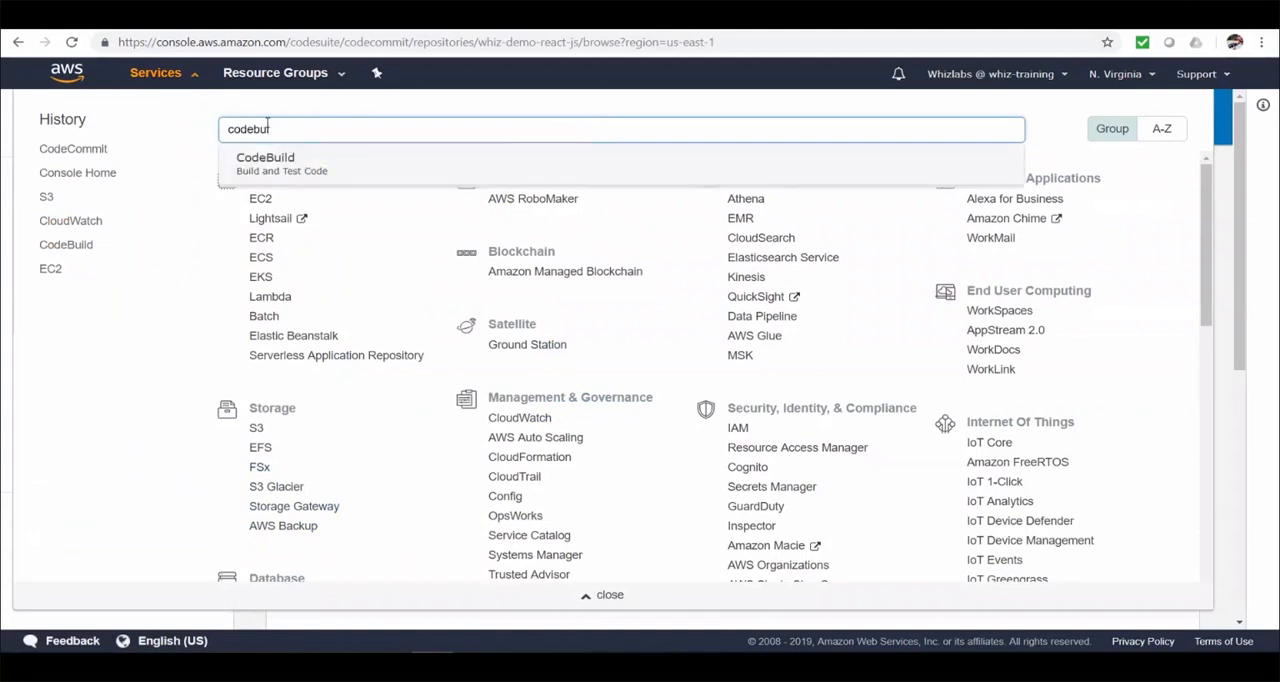
pyautogui.click(264, 164)
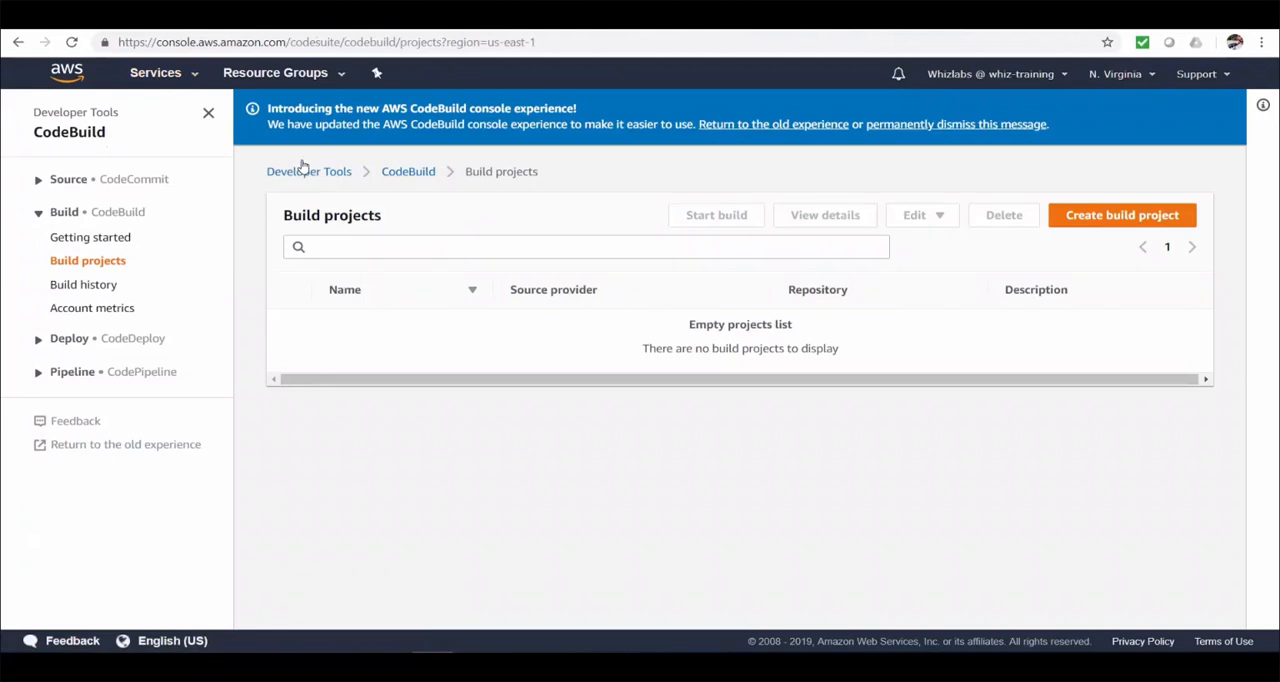
pyautogui.moveTo(688, 404)
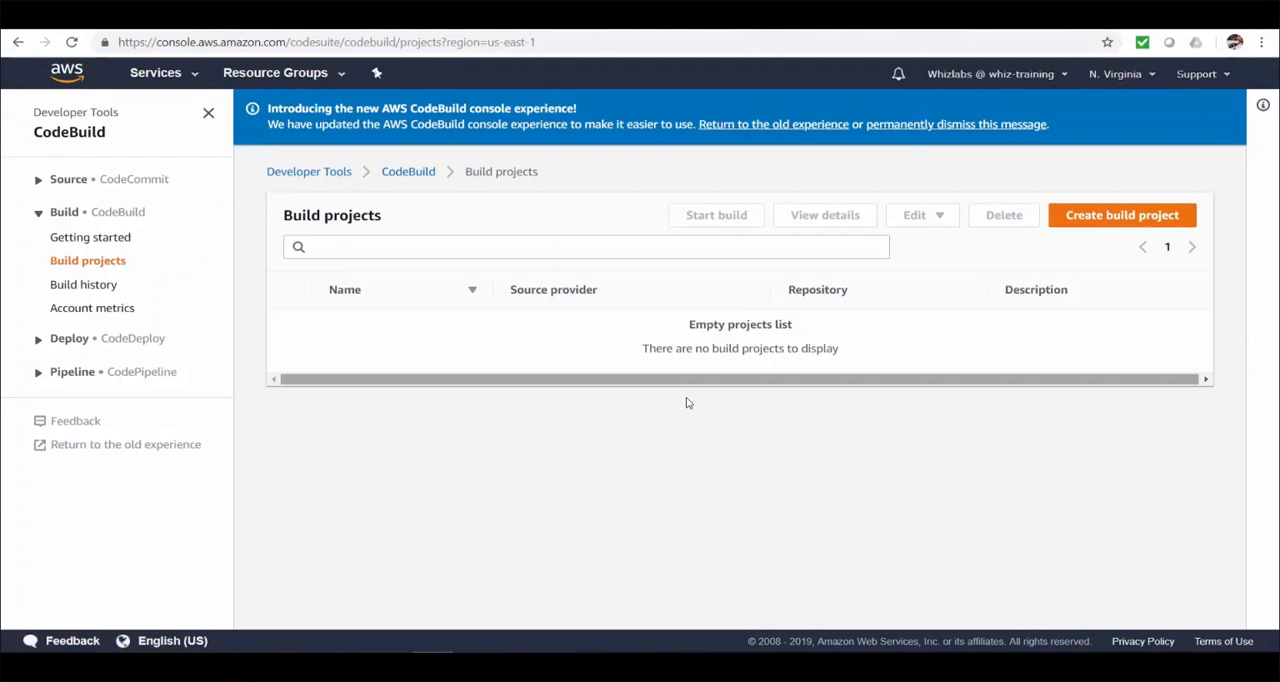
pyautogui.moveTo(782, 388)
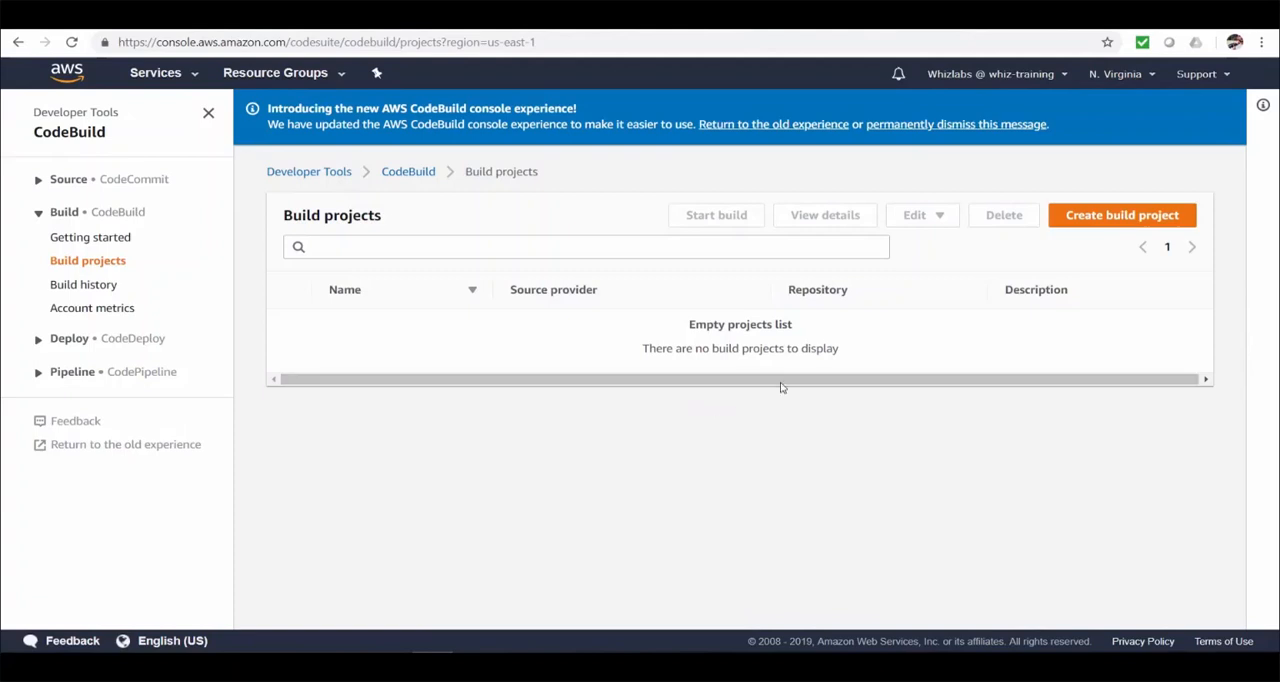
pyautogui.moveTo(1122, 216)
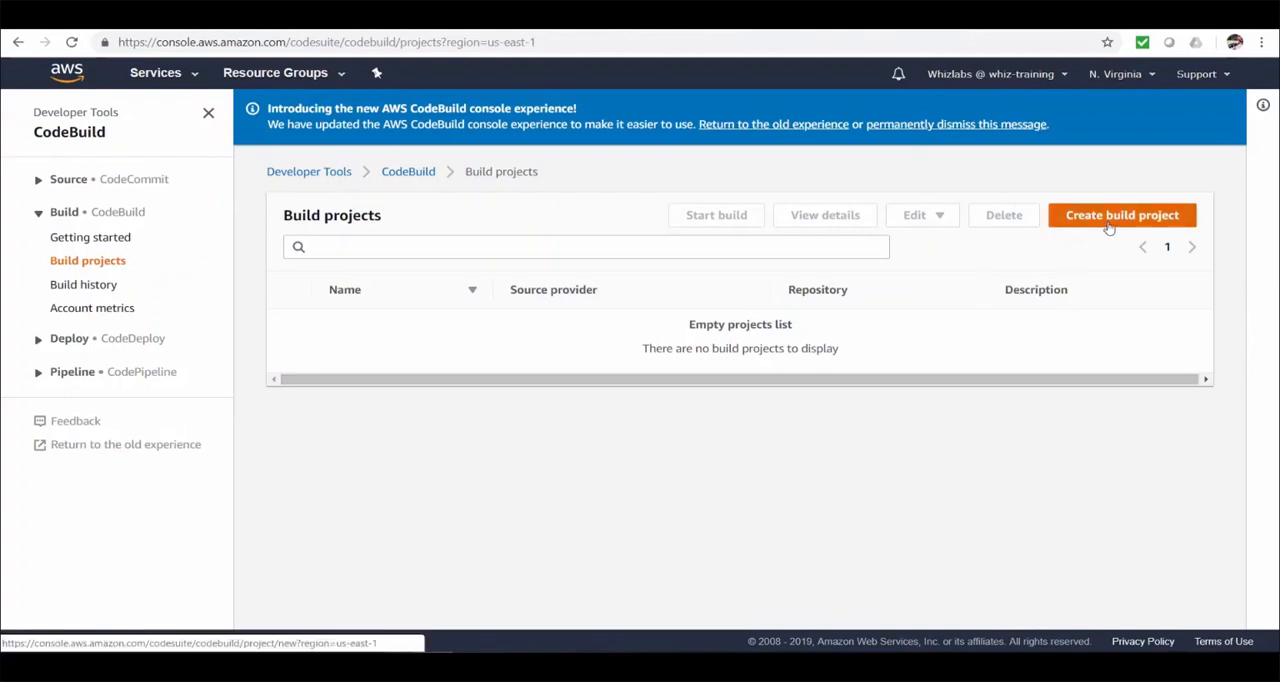
# Name the new build project whiz-demo-codebuild-project, leaving the build badge disabled
pyautogui.click(1122, 216)
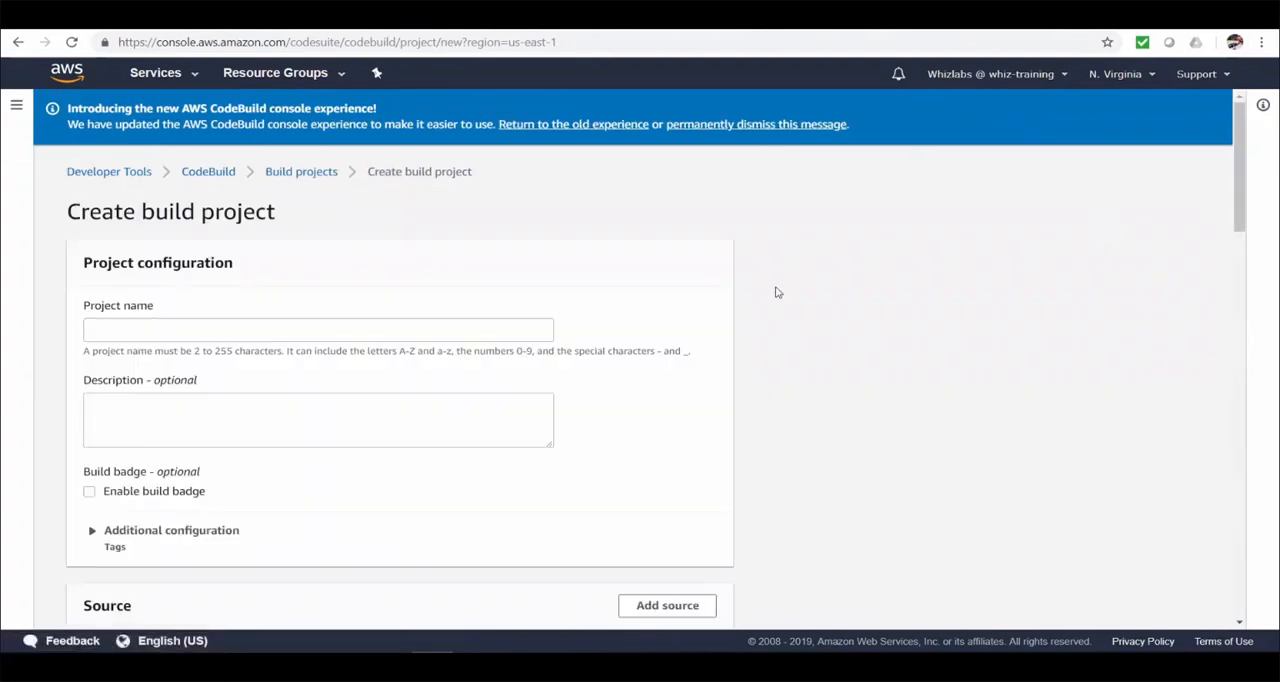
pyautogui.write('whiz-demo-codebuild-project')
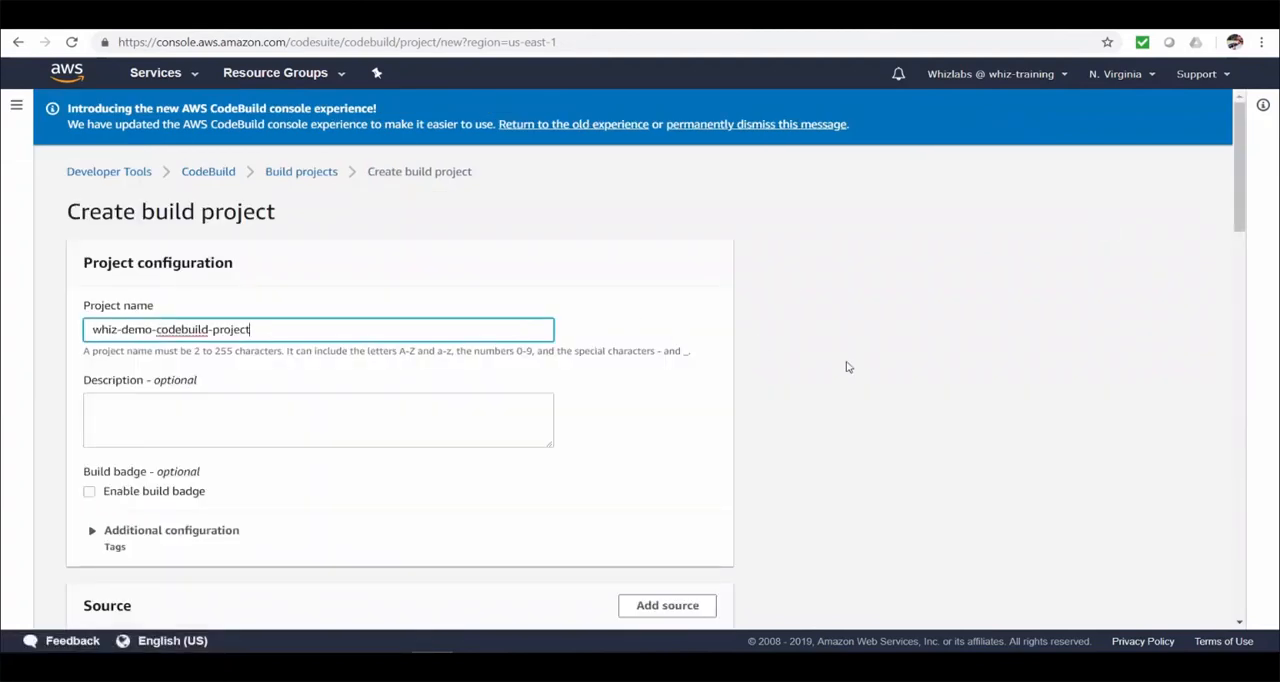
pyautogui.scroll(-3)
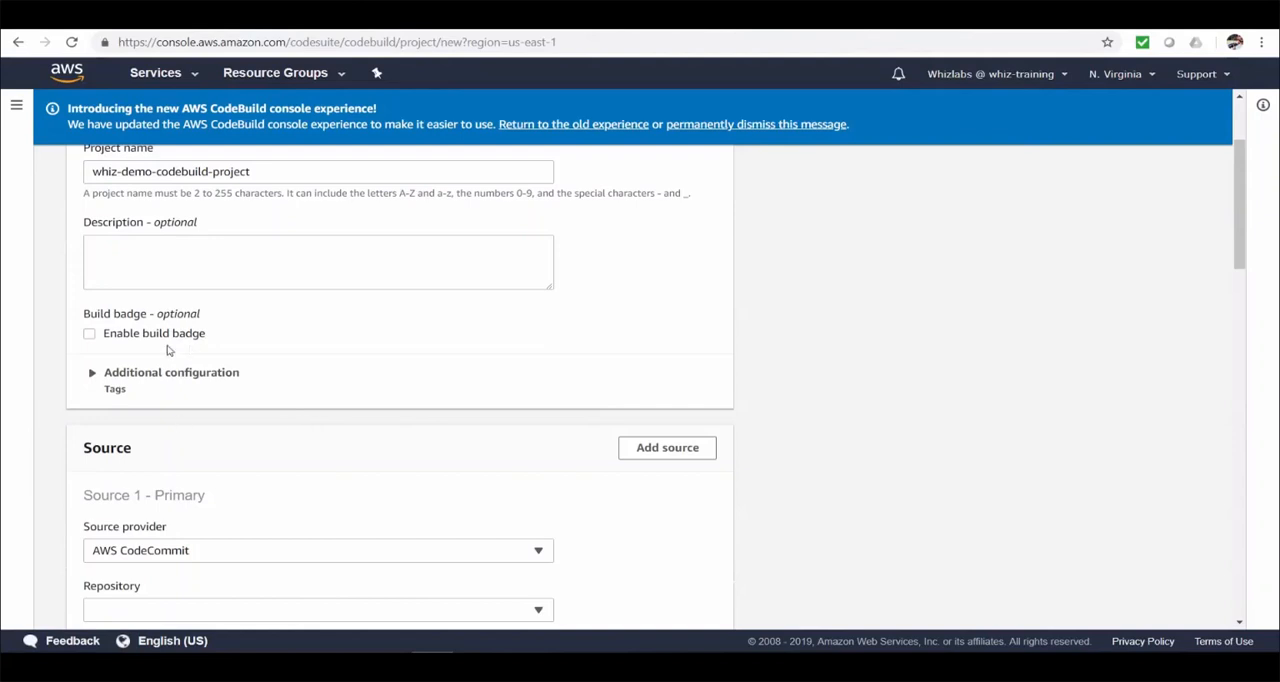
pyautogui.click(88, 332)
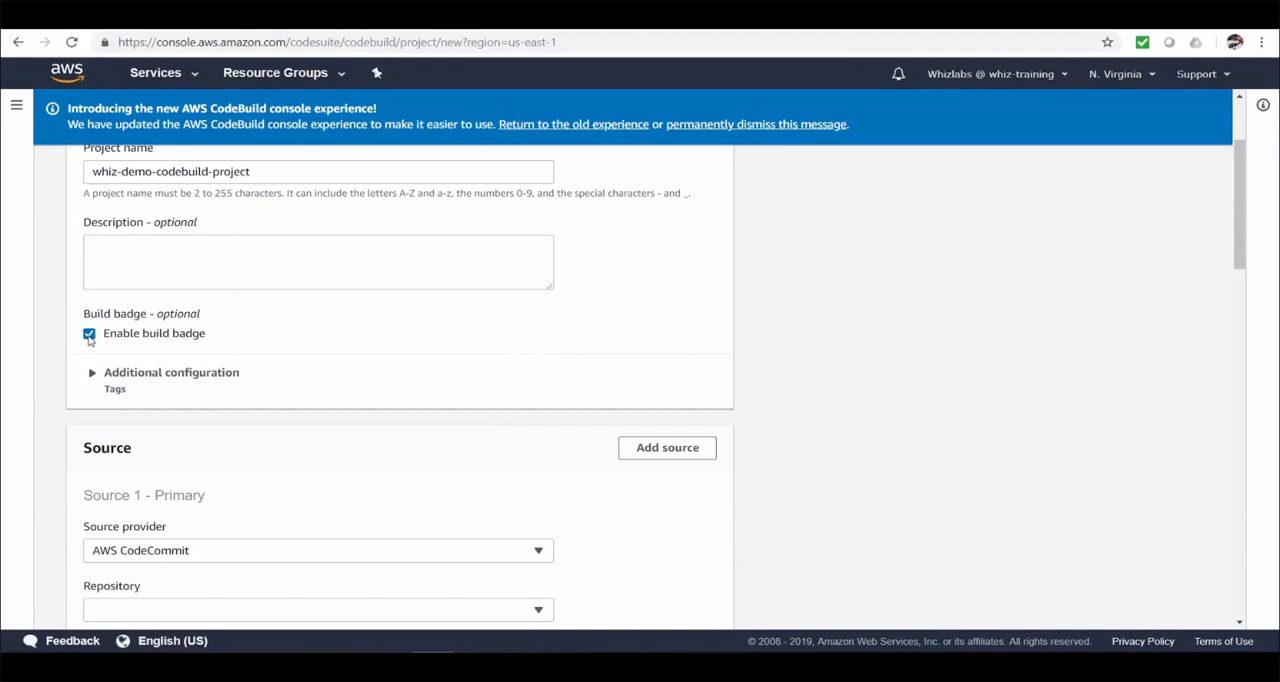
pyautogui.click(88, 332)
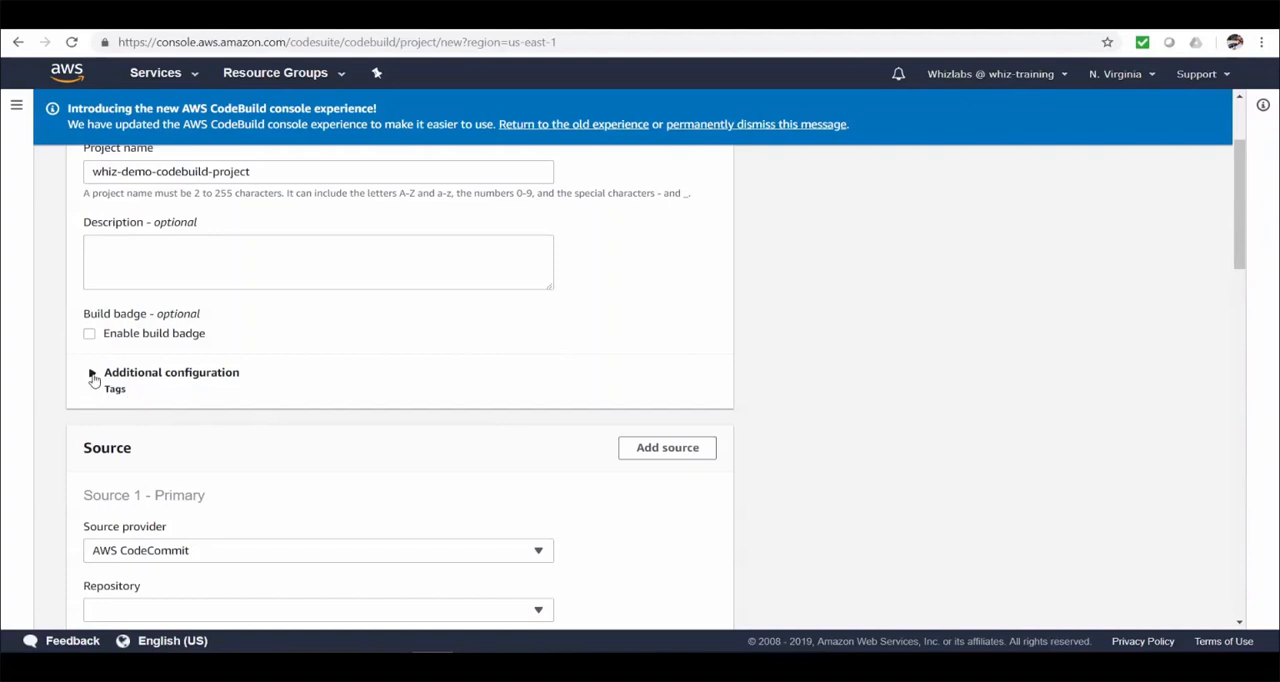
pyautogui.scroll(-3)
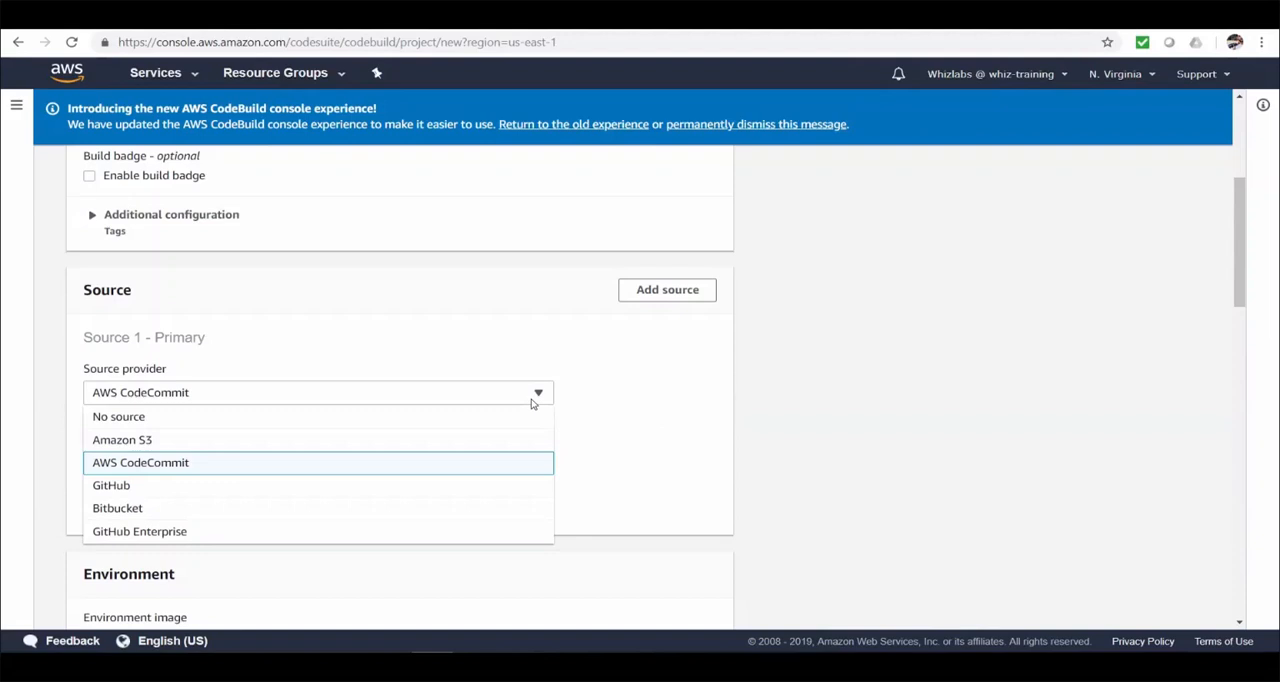
# Use AWS CodeCommit source whiz-demo-react-js and reveal the git clone depth 1 setting
pyautogui.click(140, 462)
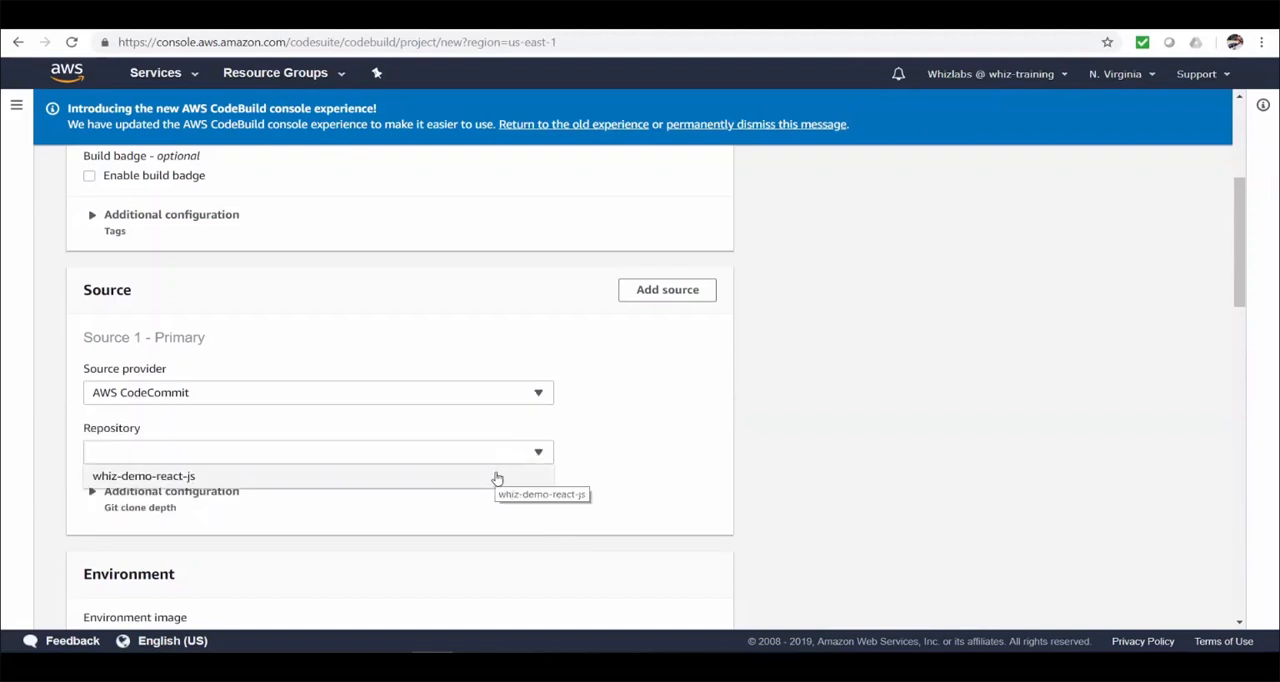
pyautogui.click(144, 476)
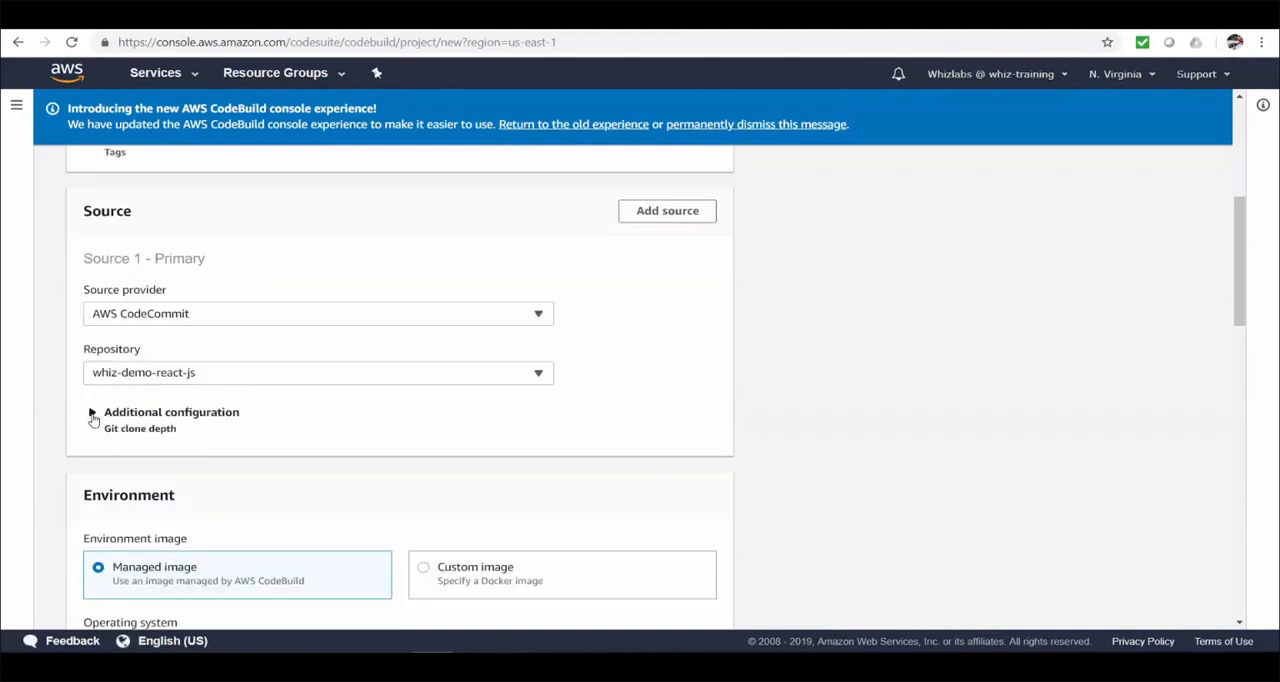
pyautogui.click(92, 412)
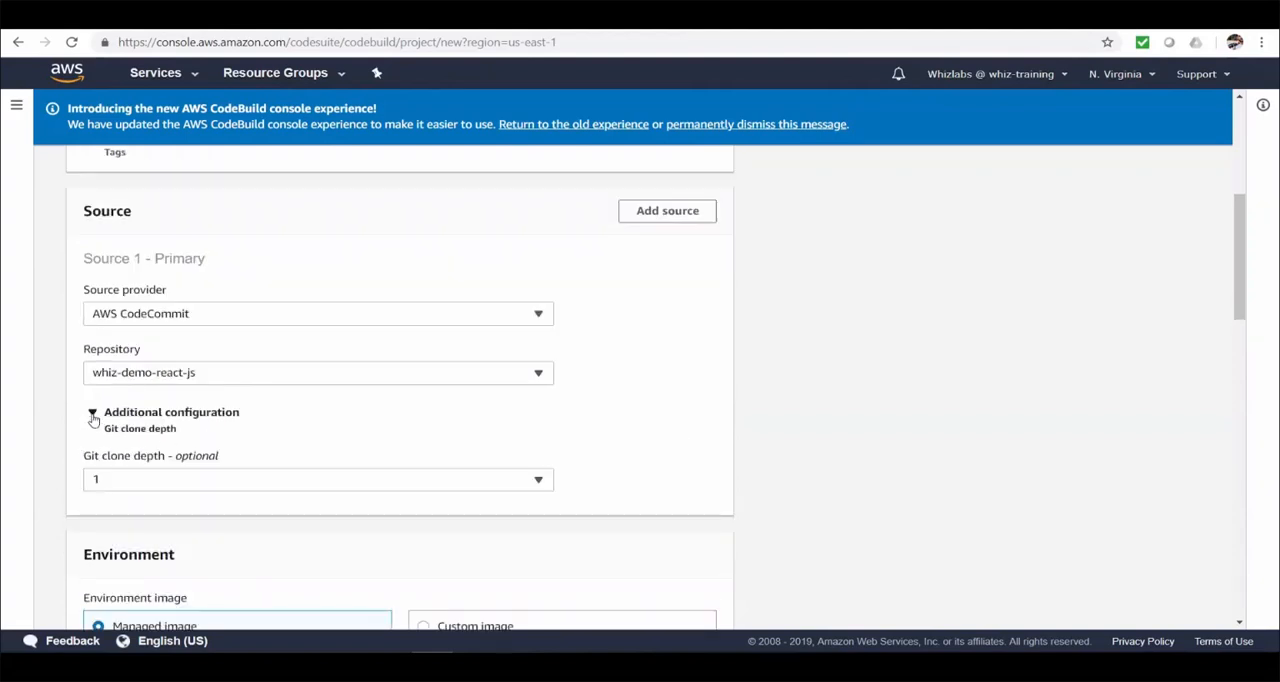
pyautogui.scroll(-3)
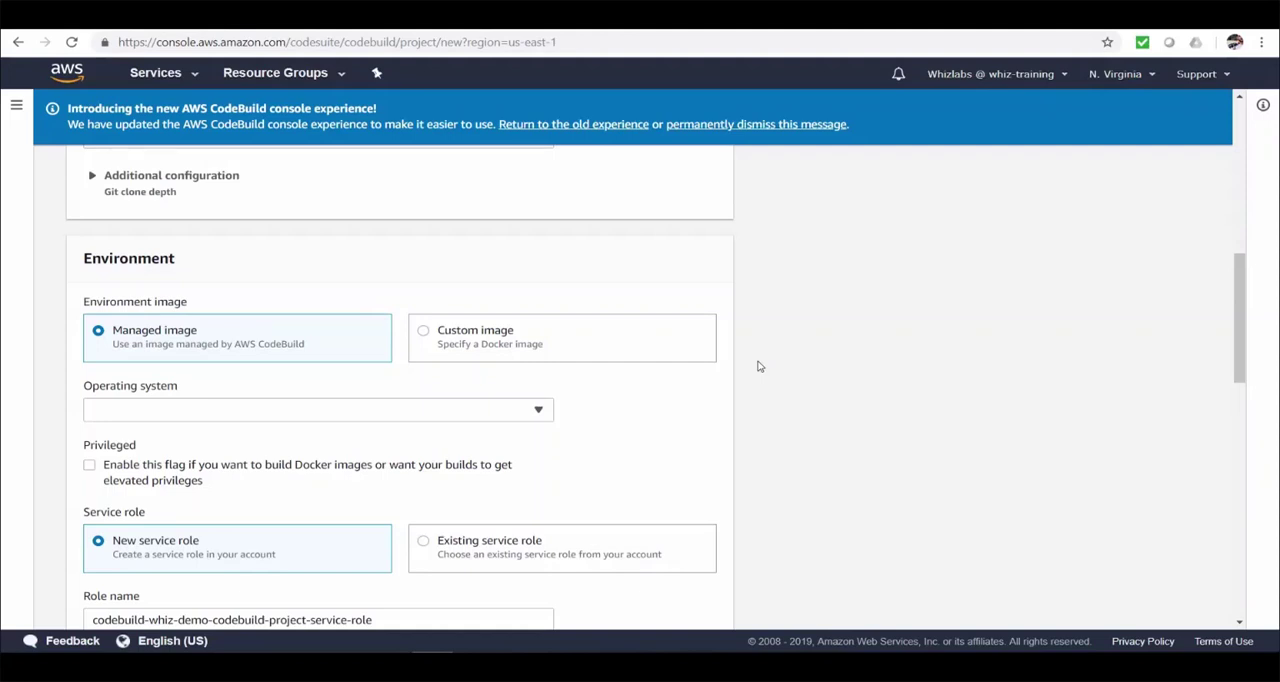
pyautogui.moveTo(598, 352)
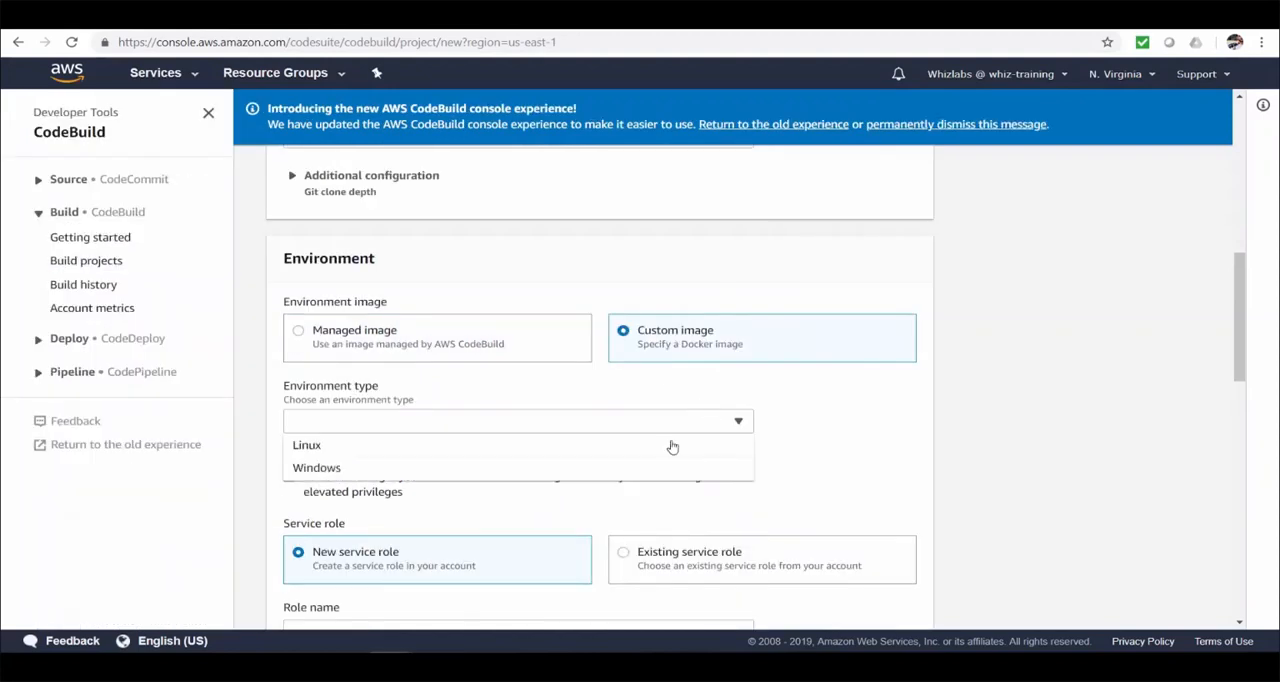
pyautogui.click(308, 444)
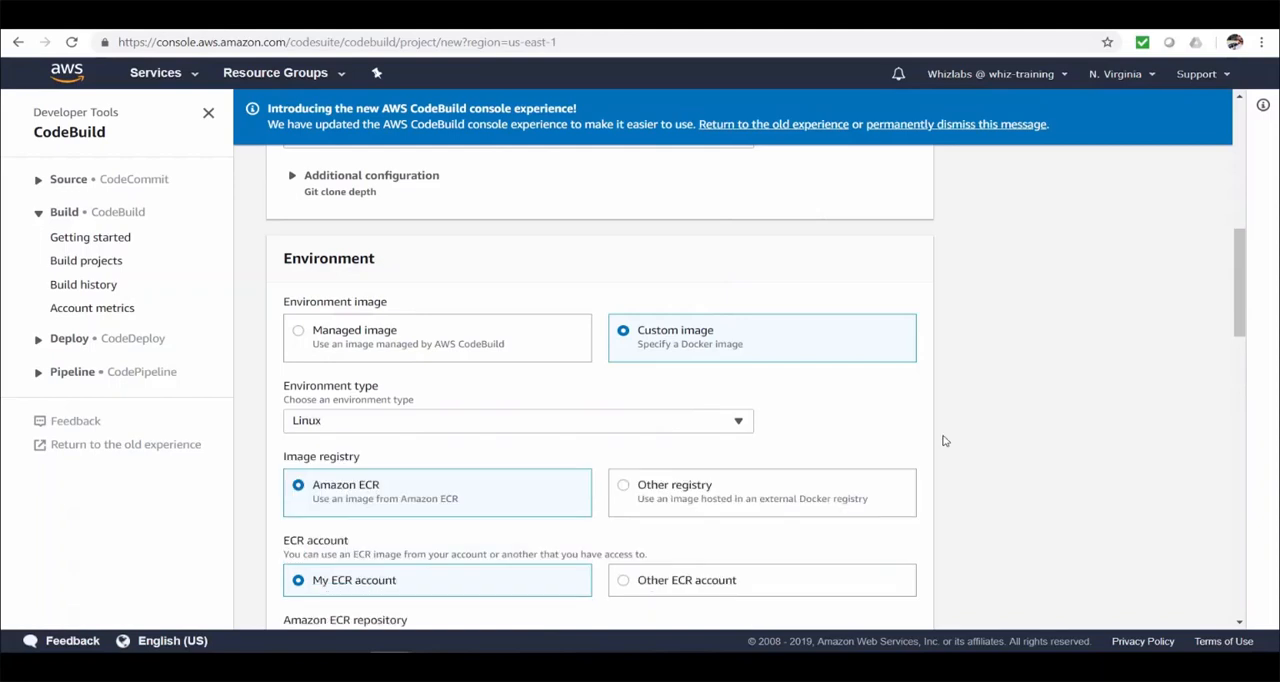
pyautogui.scroll(-3)
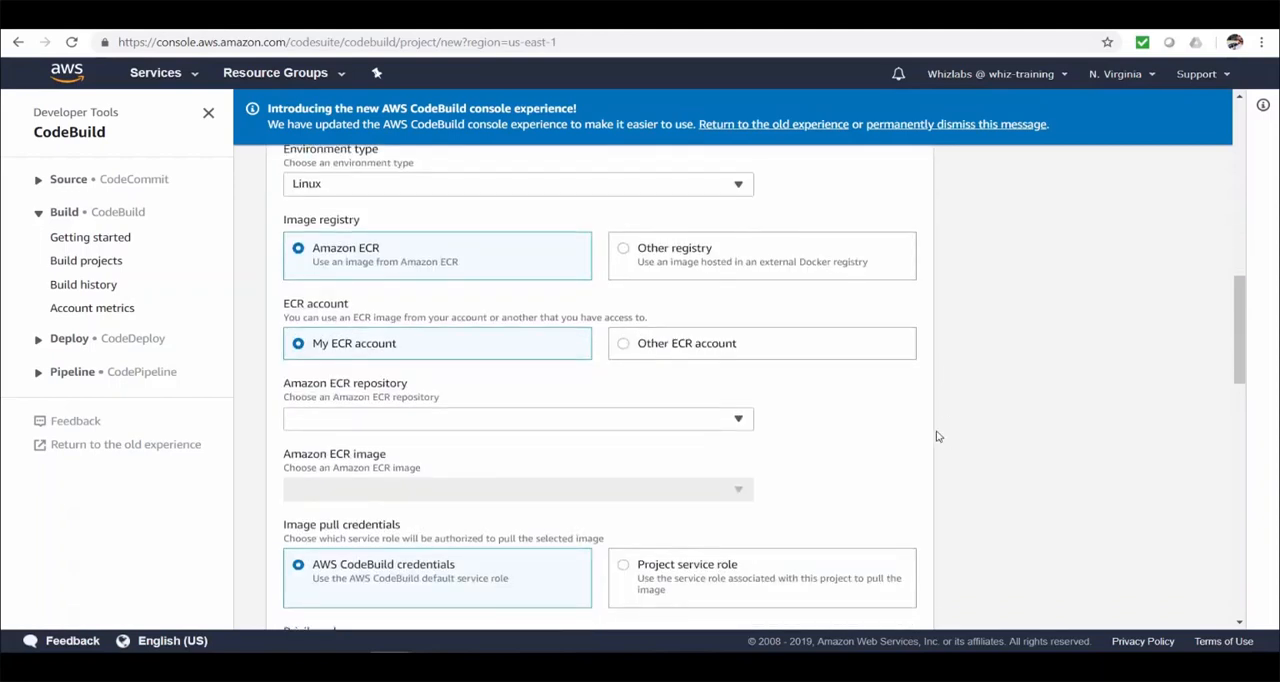
pyautogui.moveTo(856, 414)
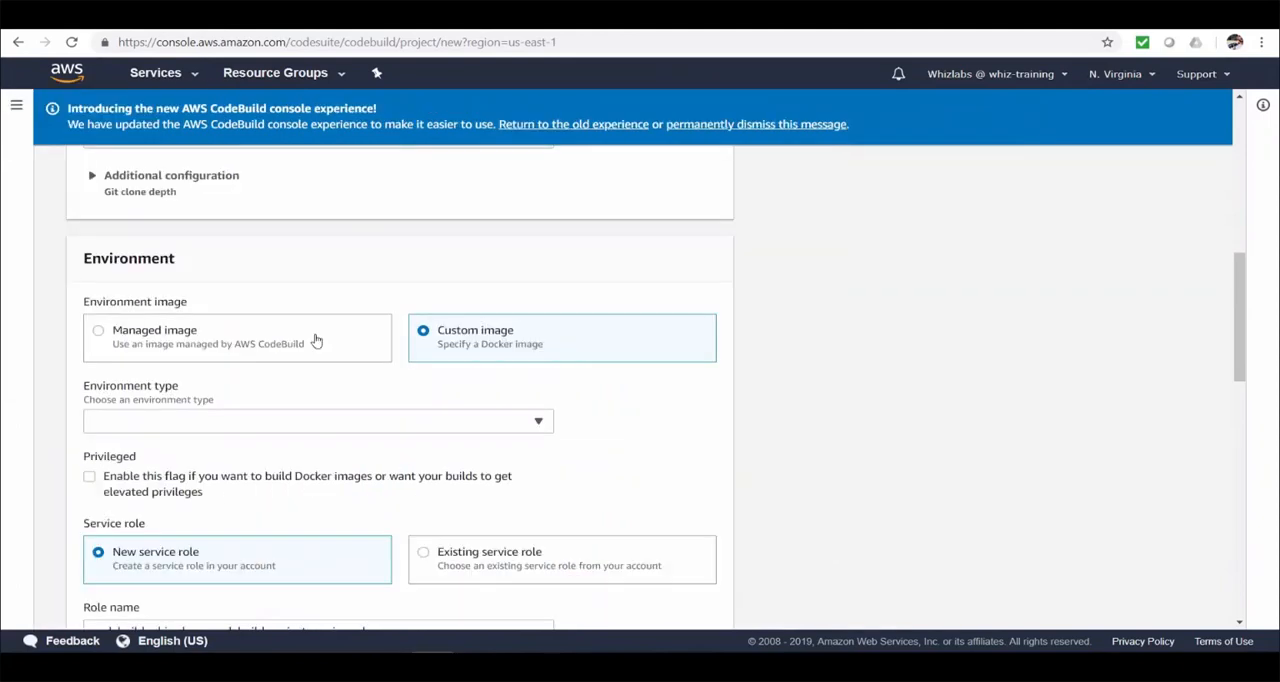
pyautogui.click(98, 330)
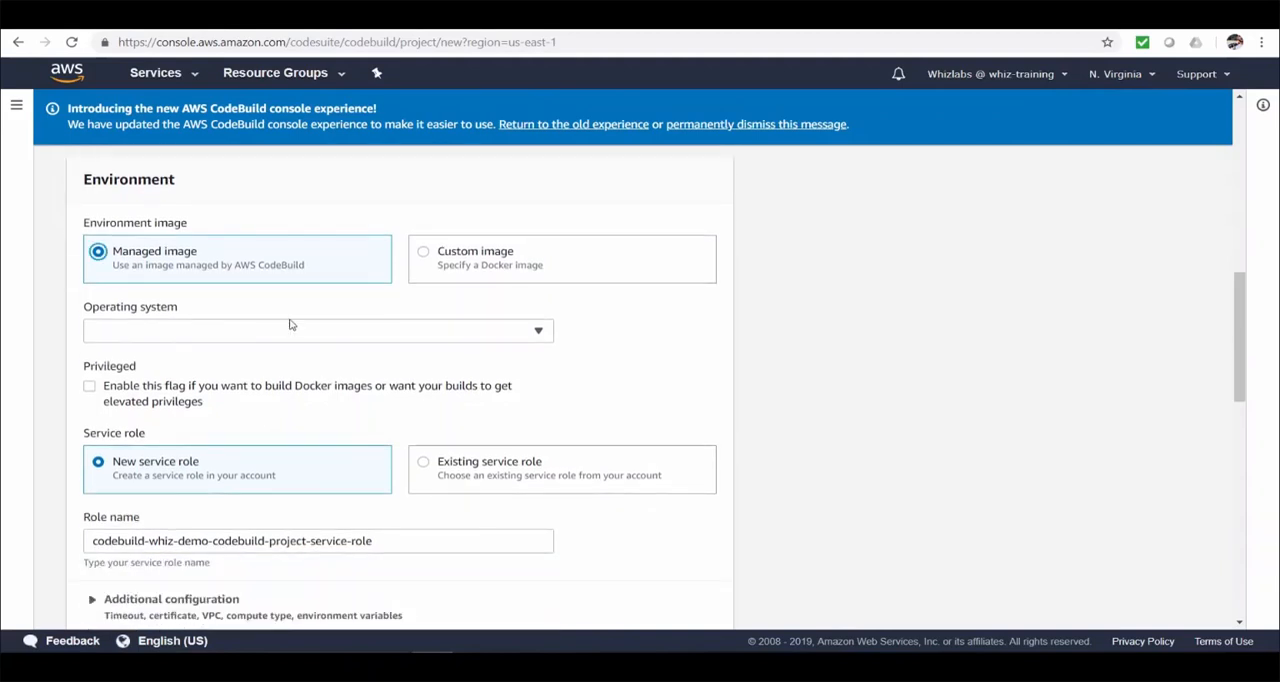
# Choose Ubuntu, Node.js runtime version aws/codebuild/nodejs:10.14.1, and check the image version options
pyautogui.click(318, 330)
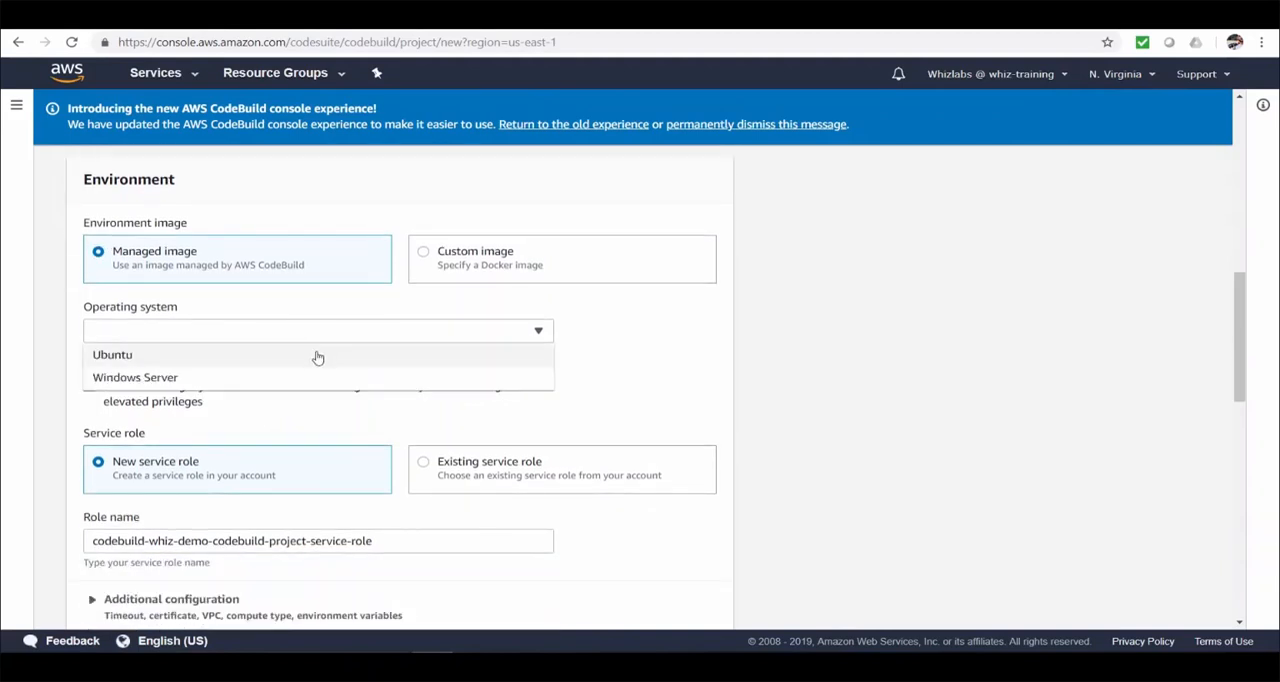
pyautogui.click(112, 354)
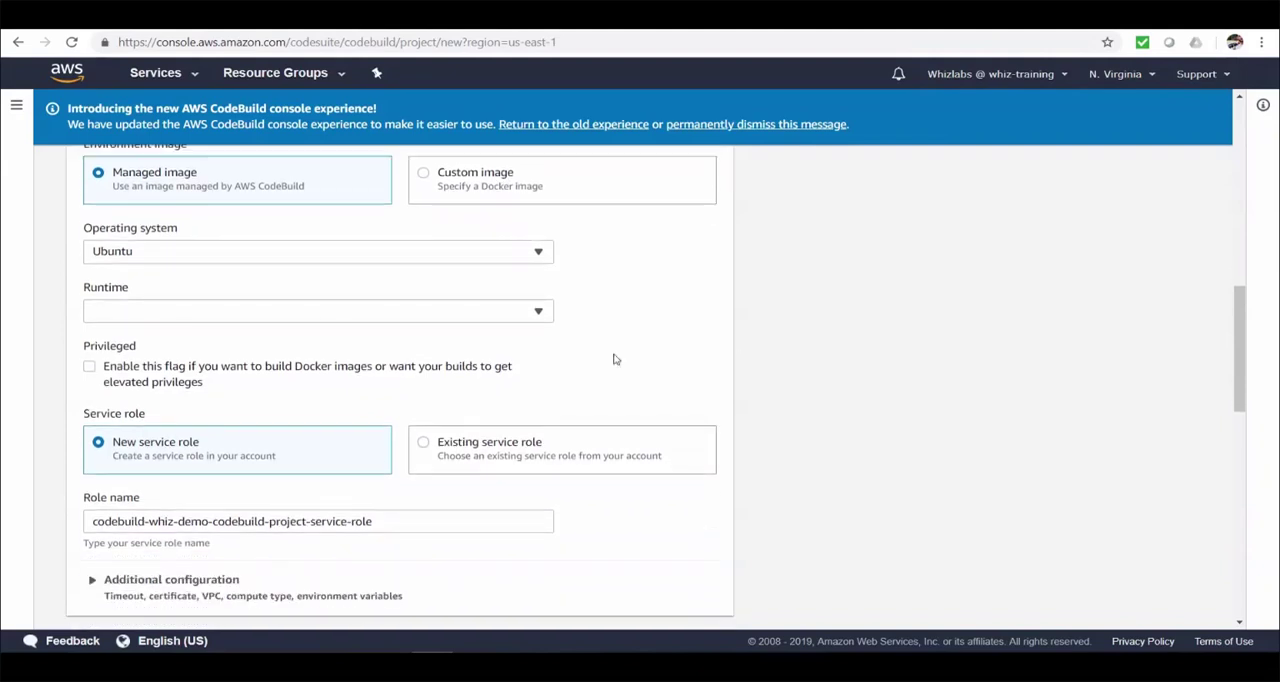
pyautogui.click(318, 310)
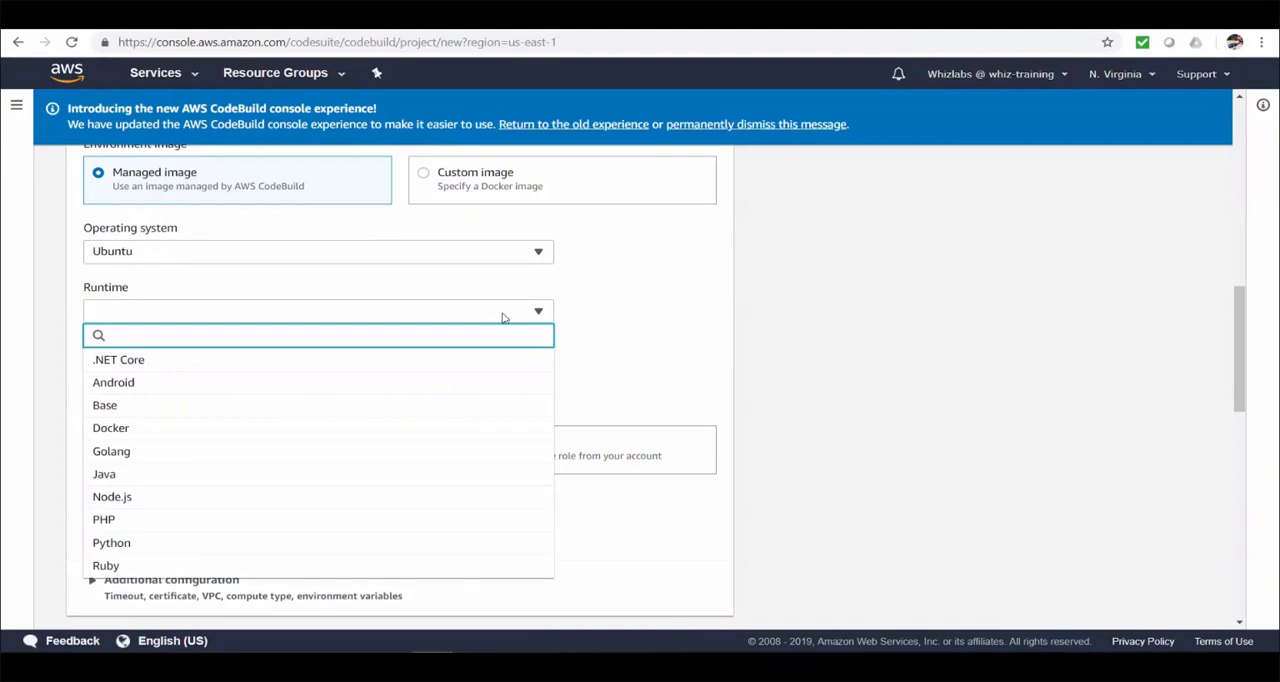
pyautogui.moveTo(378, 504)
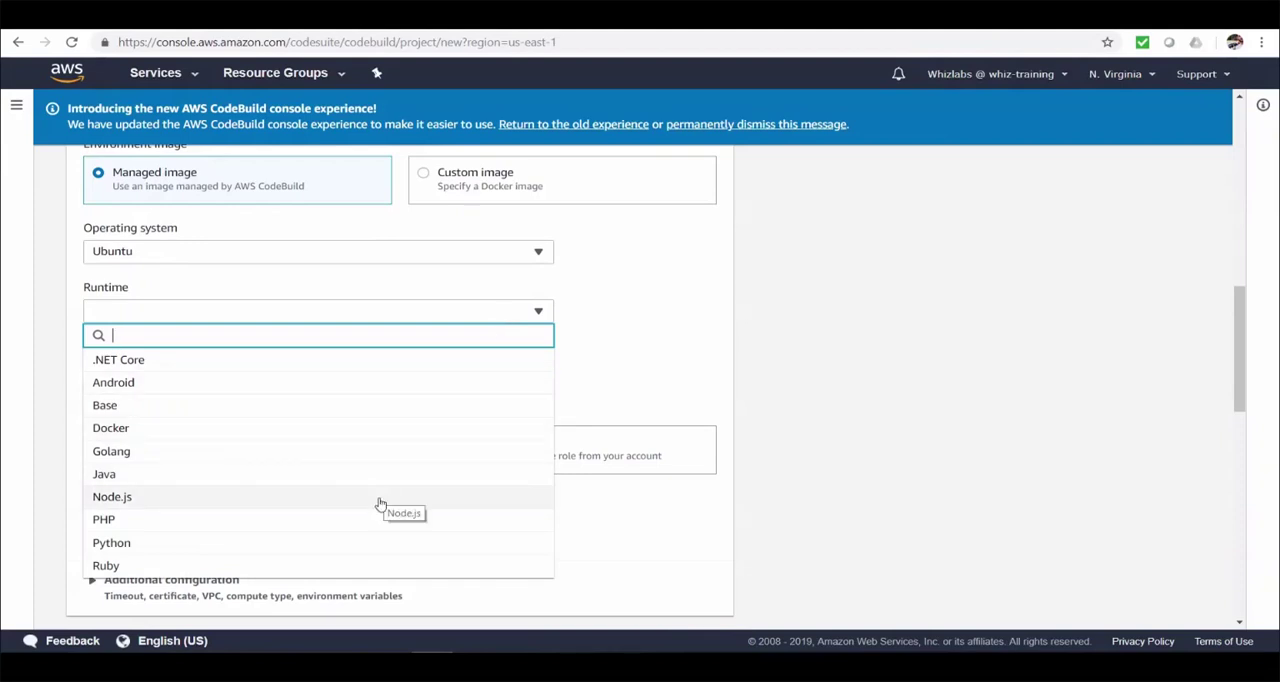
pyautogui.click(112, 496)
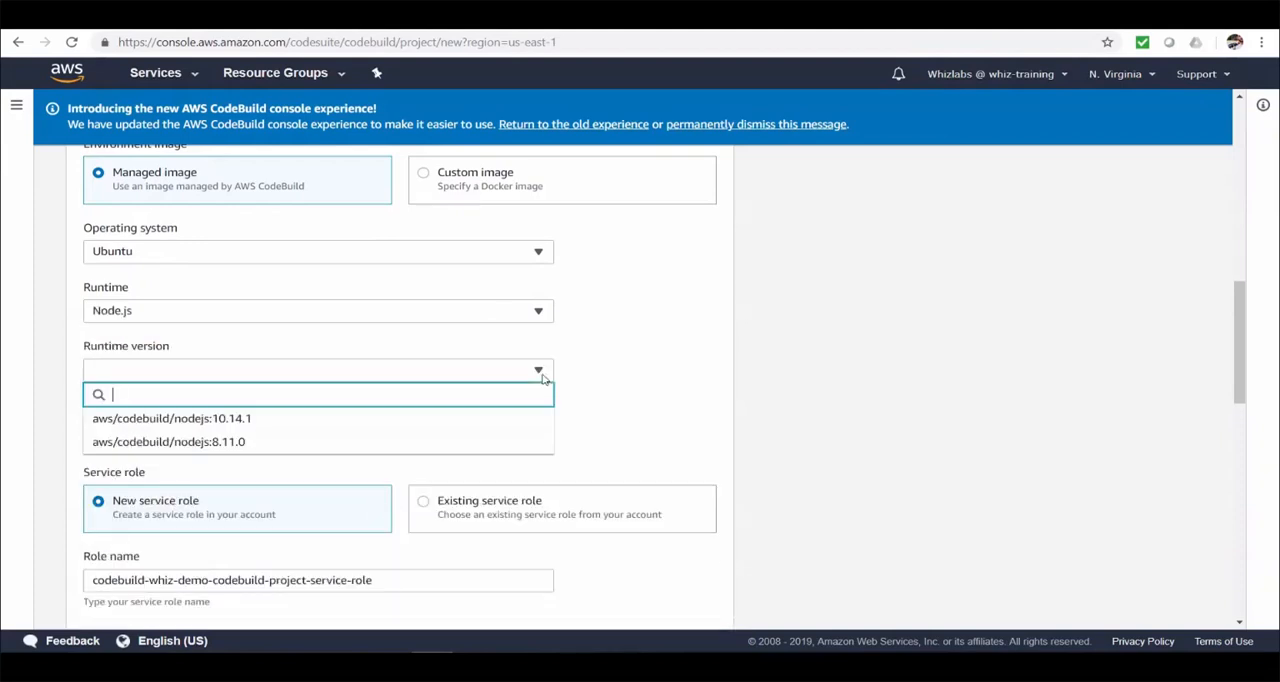
pyautogui.click(172, 418)
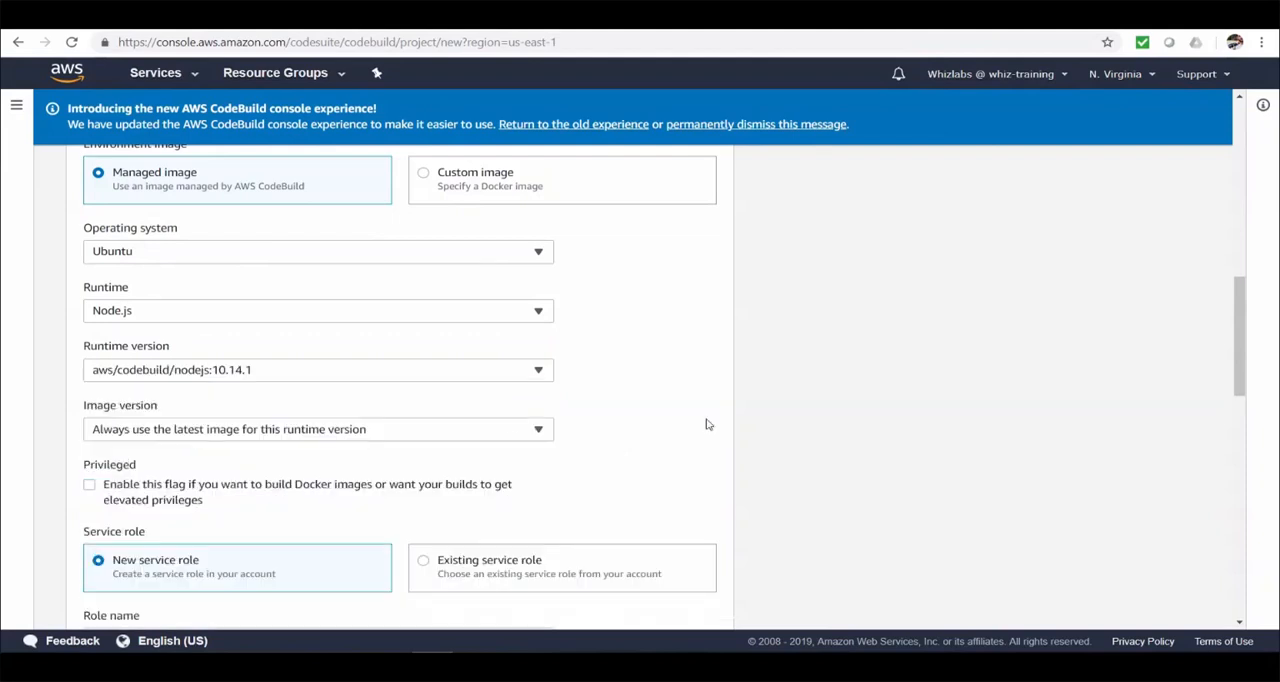
pyautogui.scroll(-3)
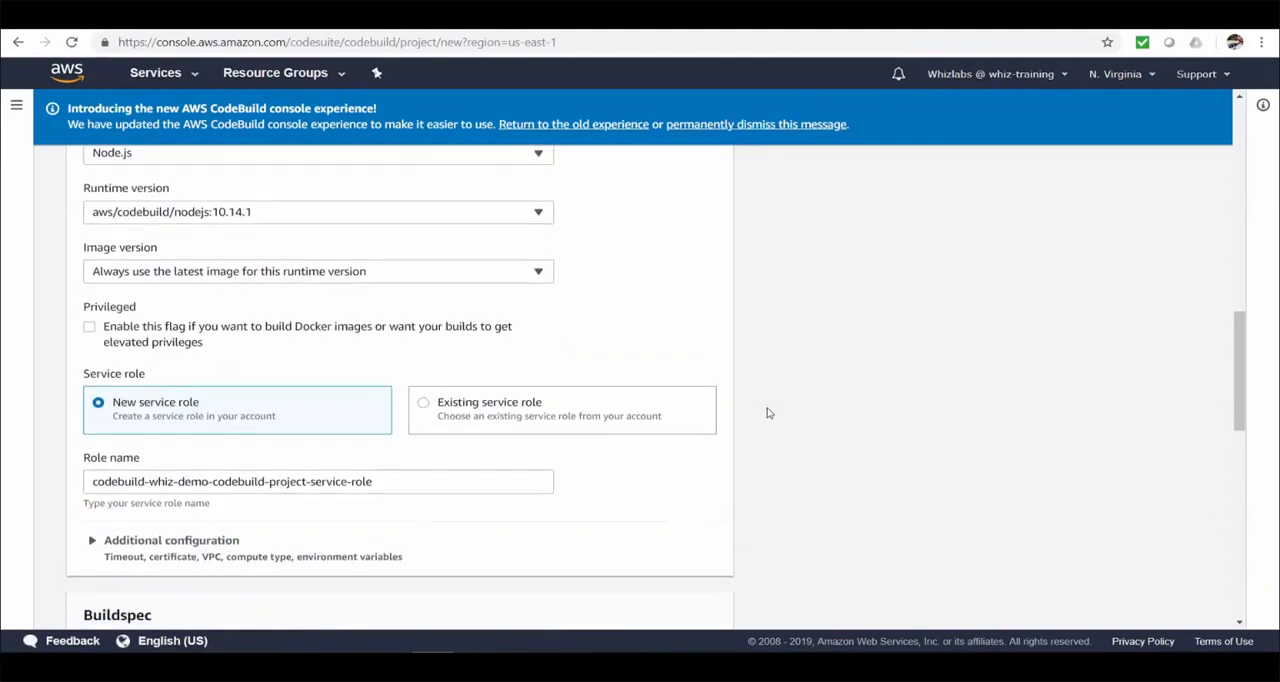
pyautogui.click(538, 272)
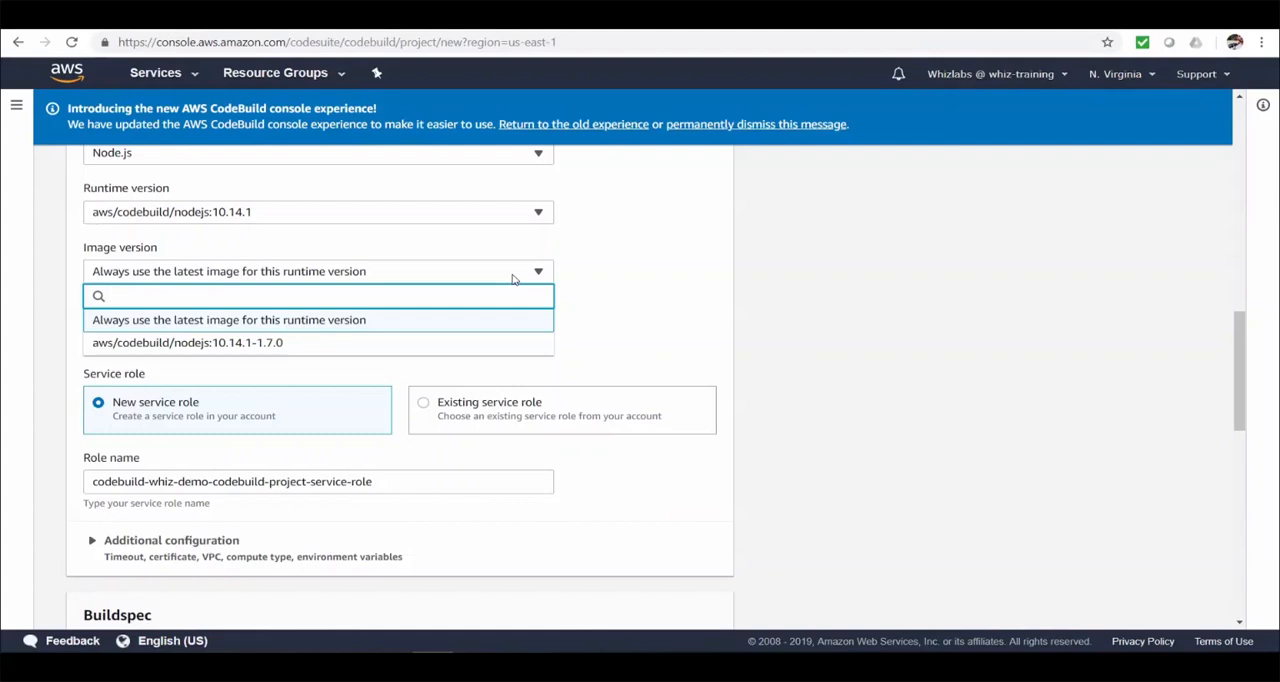
pyautogui.moveTo(740, 276)
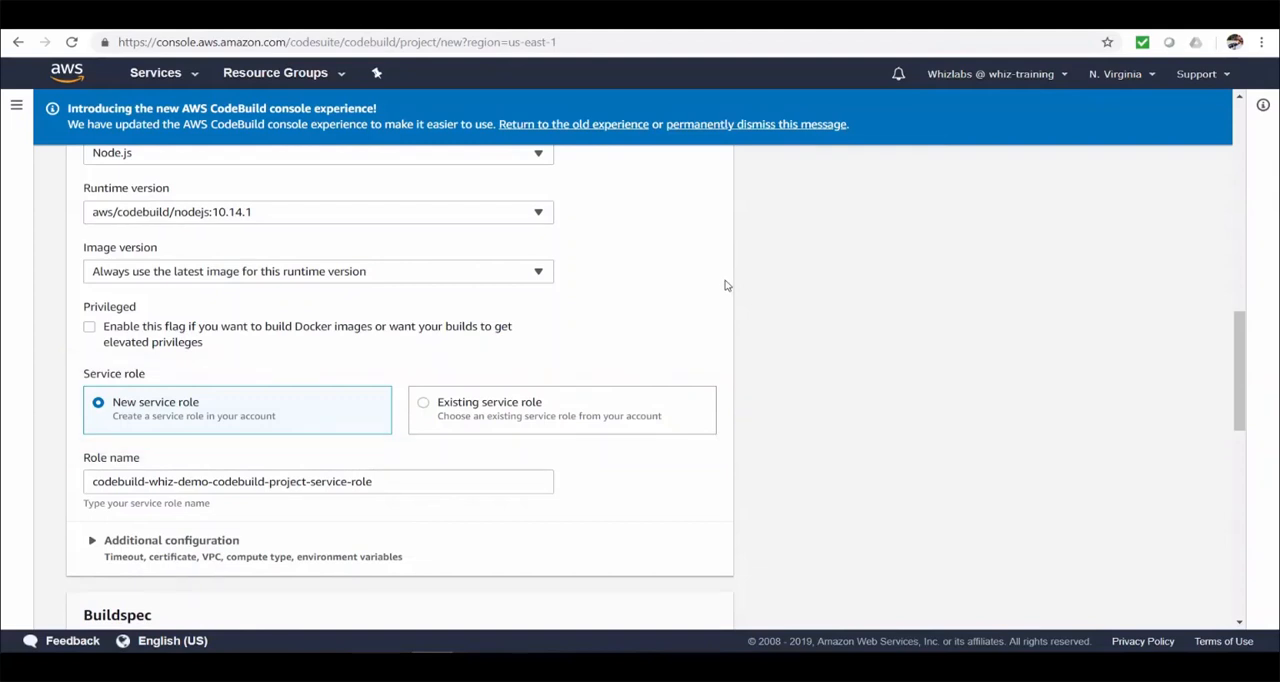
# Expand the Environment additional configuration showing 1-hour timeout, 8-hour queued timeout and certificate options
pyautogui.scroll(-3)
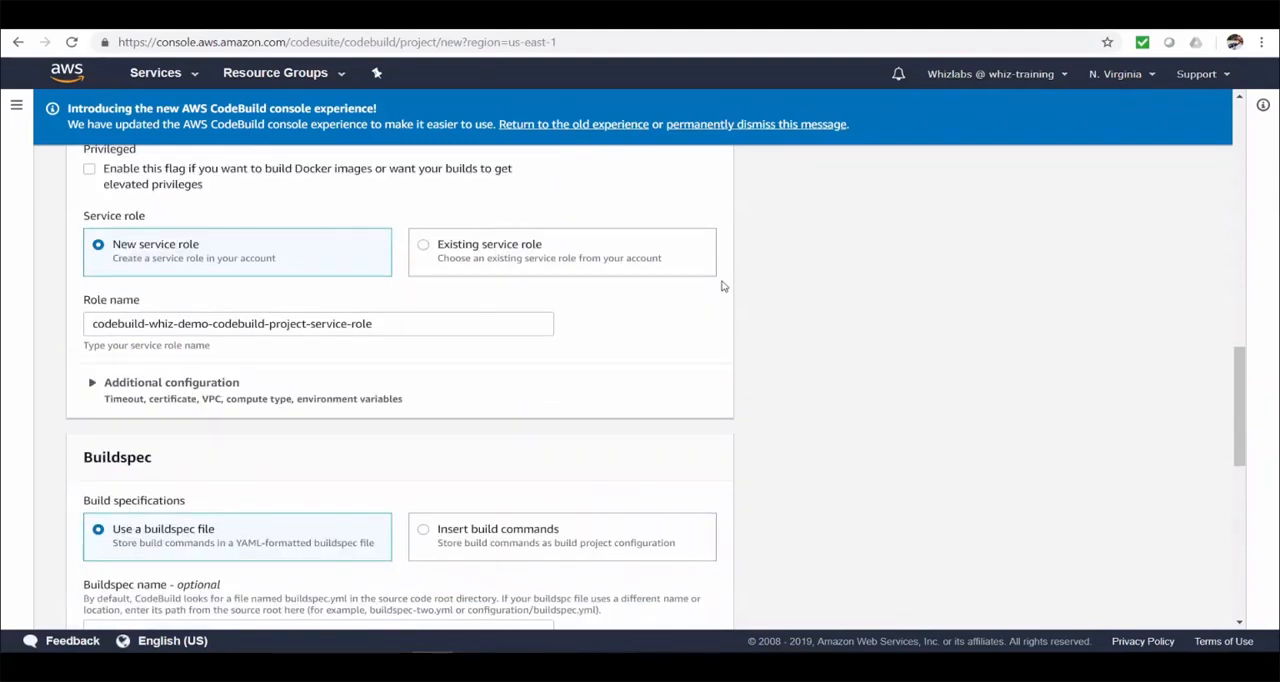
pyautogui.moveTo(528, 342)
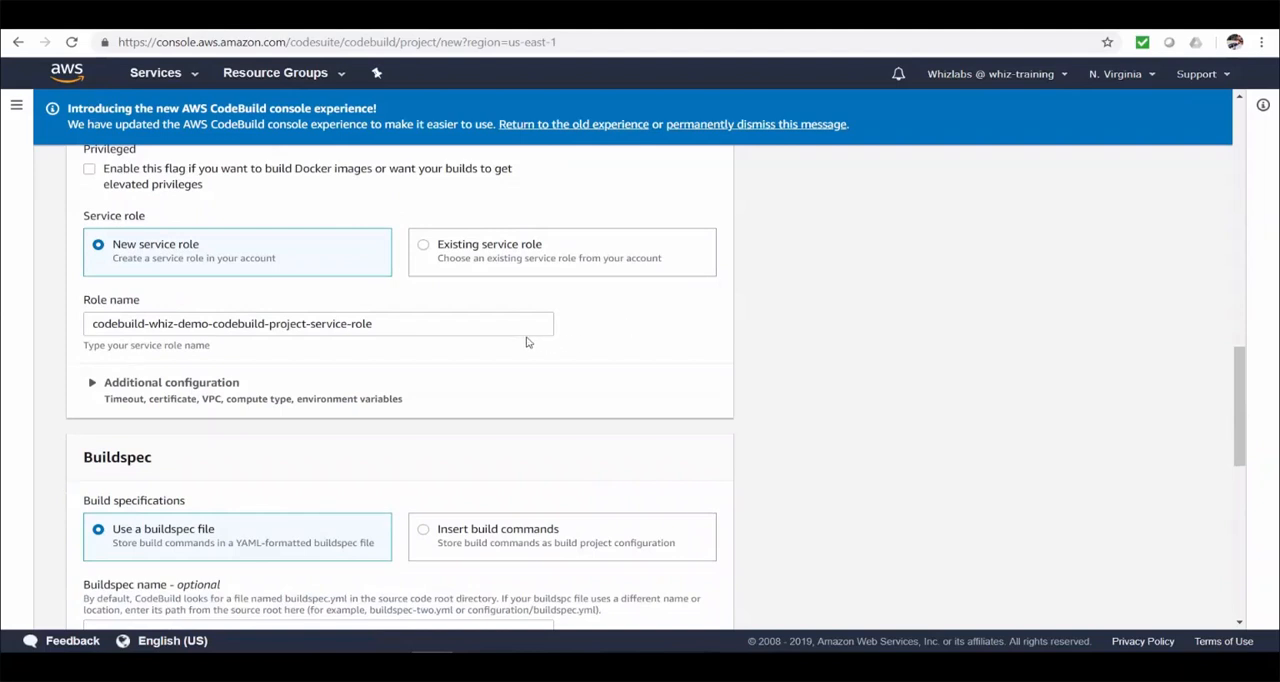
pyautogui.moveTo(622, 348)
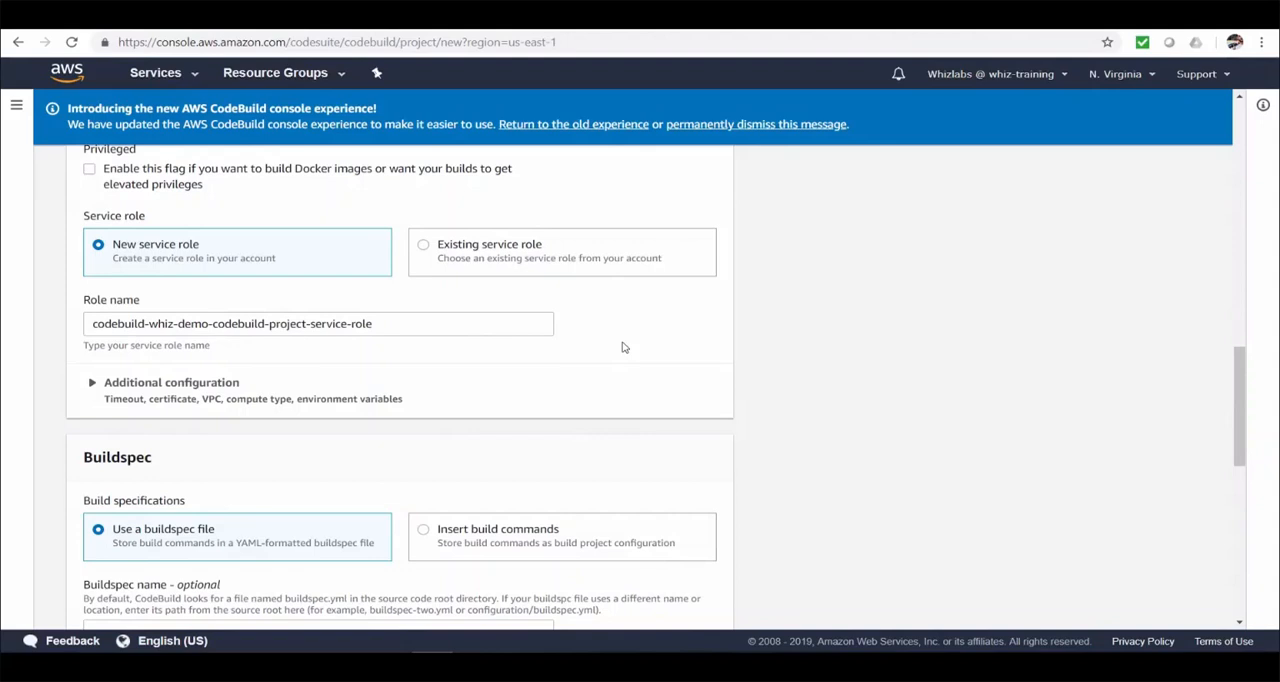
pyautogui.scroll(-3)
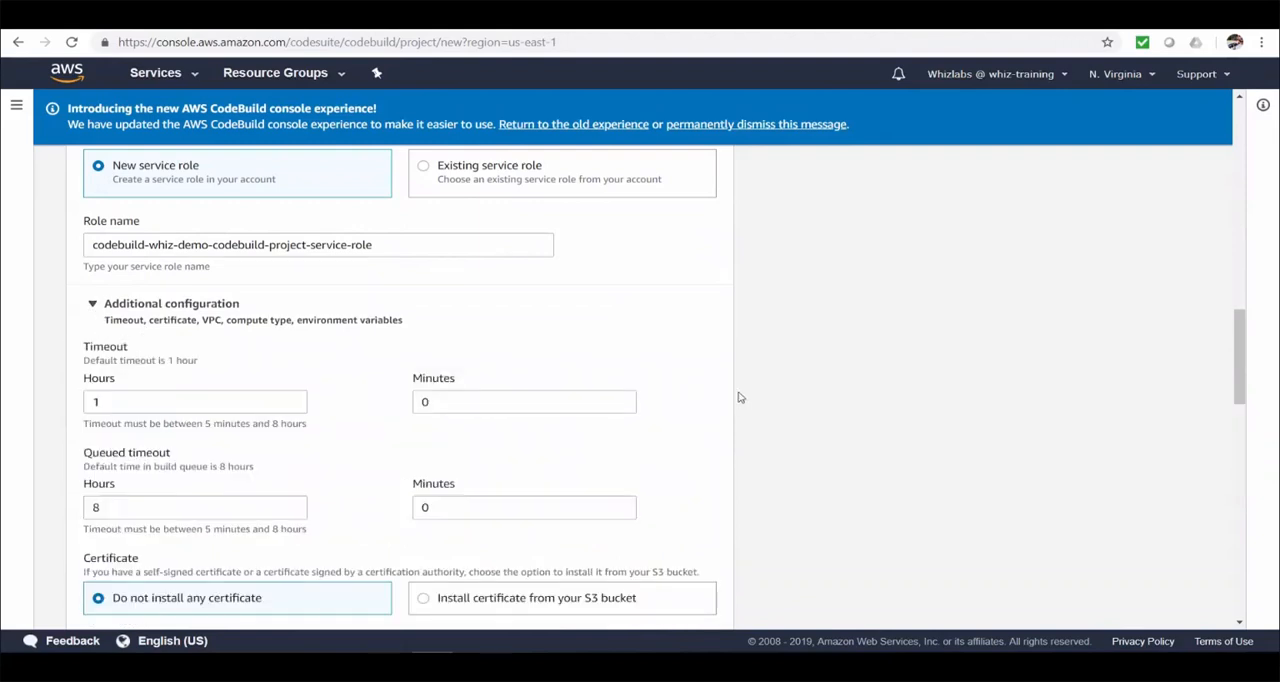
pyautogui.scroll(-3)
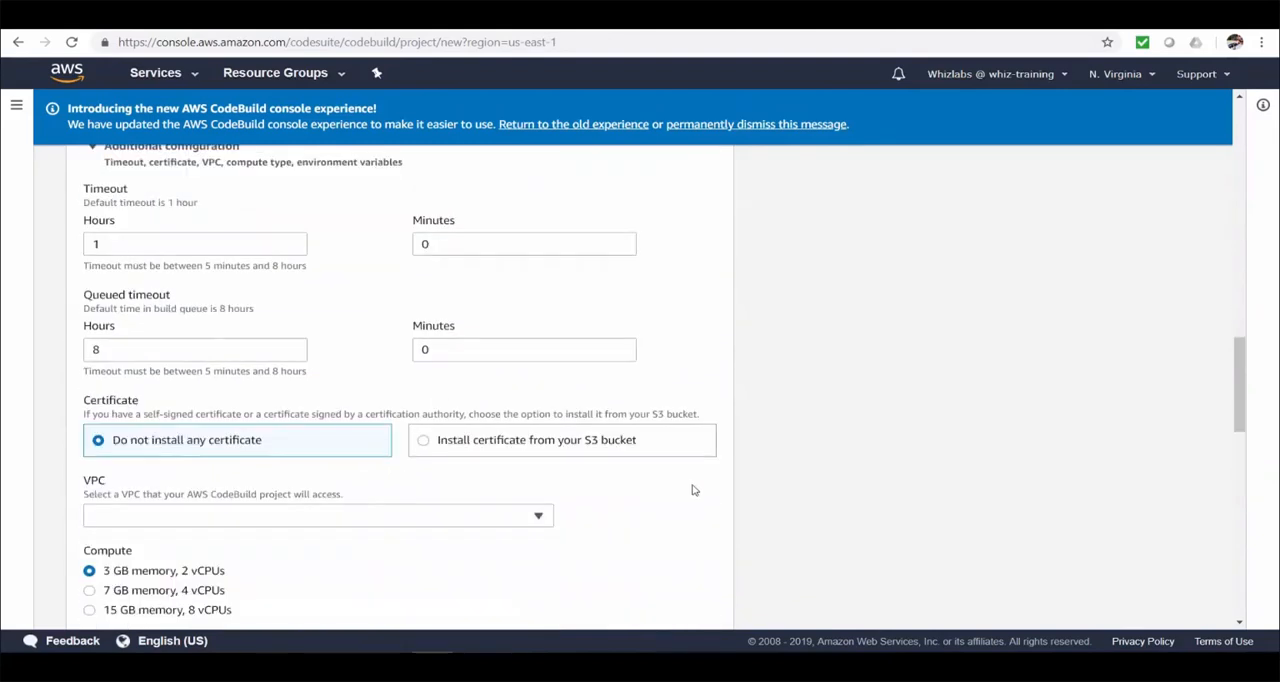
pyautogui.click(318, 516)
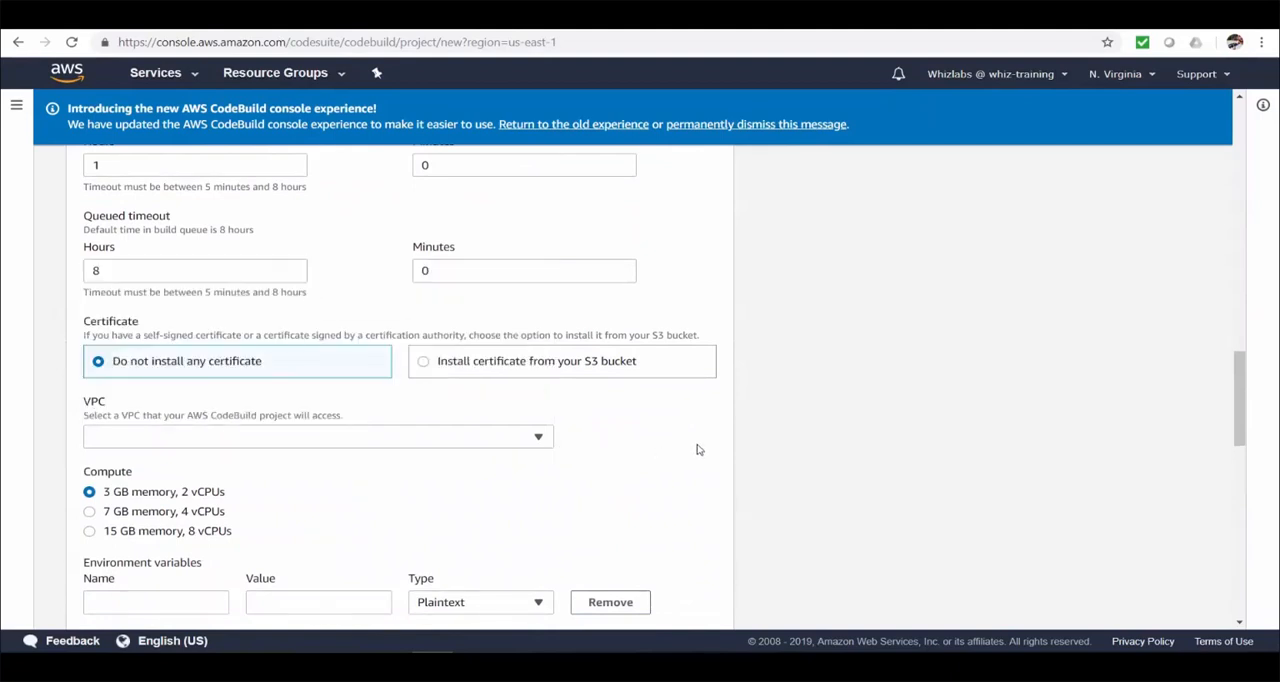
pyautogui.scroll(-3)
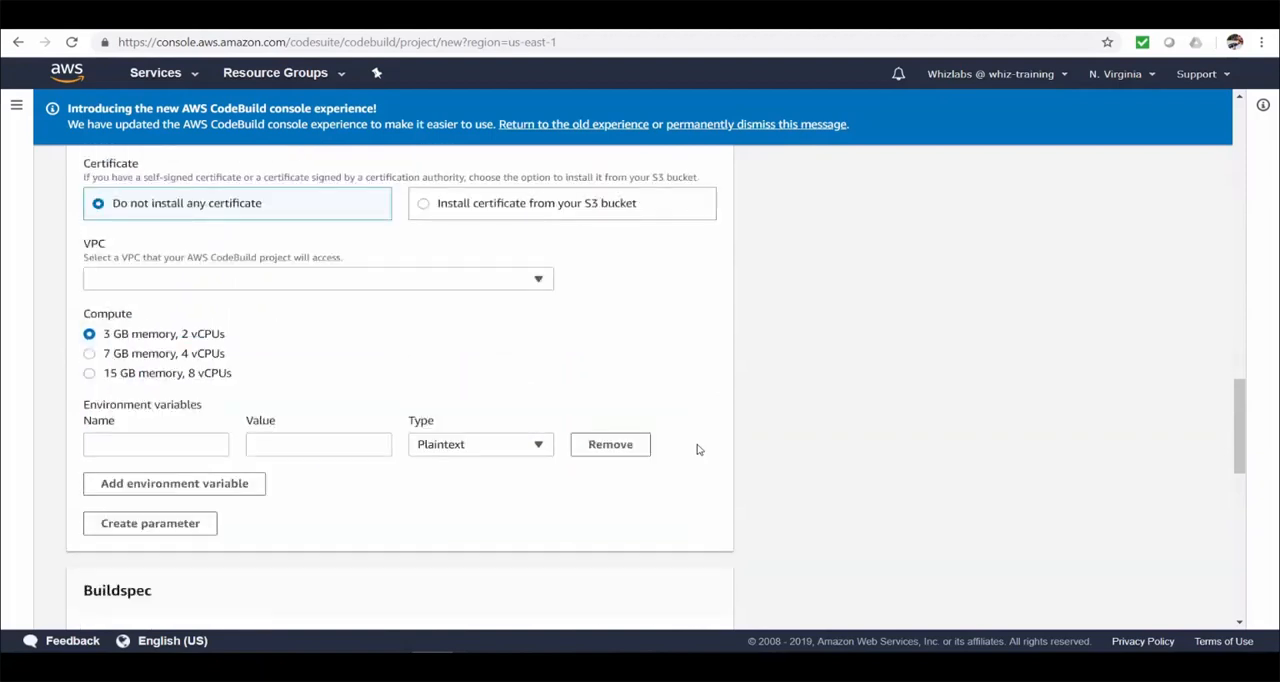
pyautogui.moveTo(648, 456)
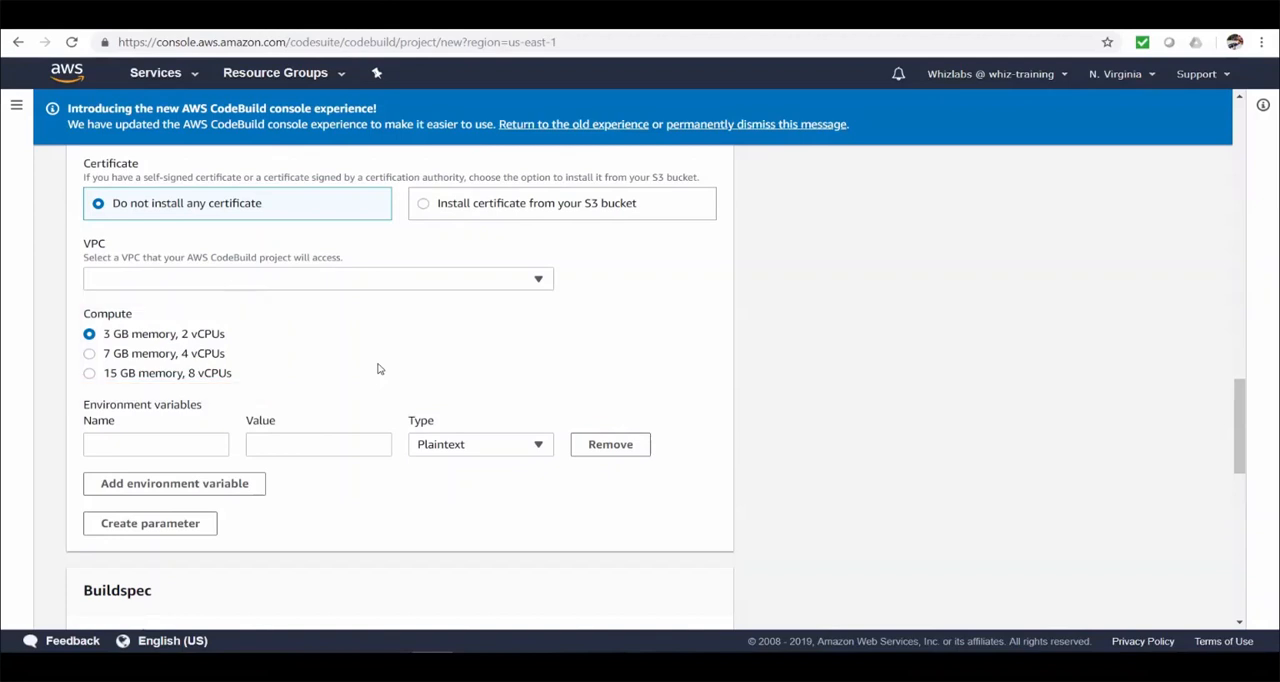
pyautogui.moveTo(724, 400)
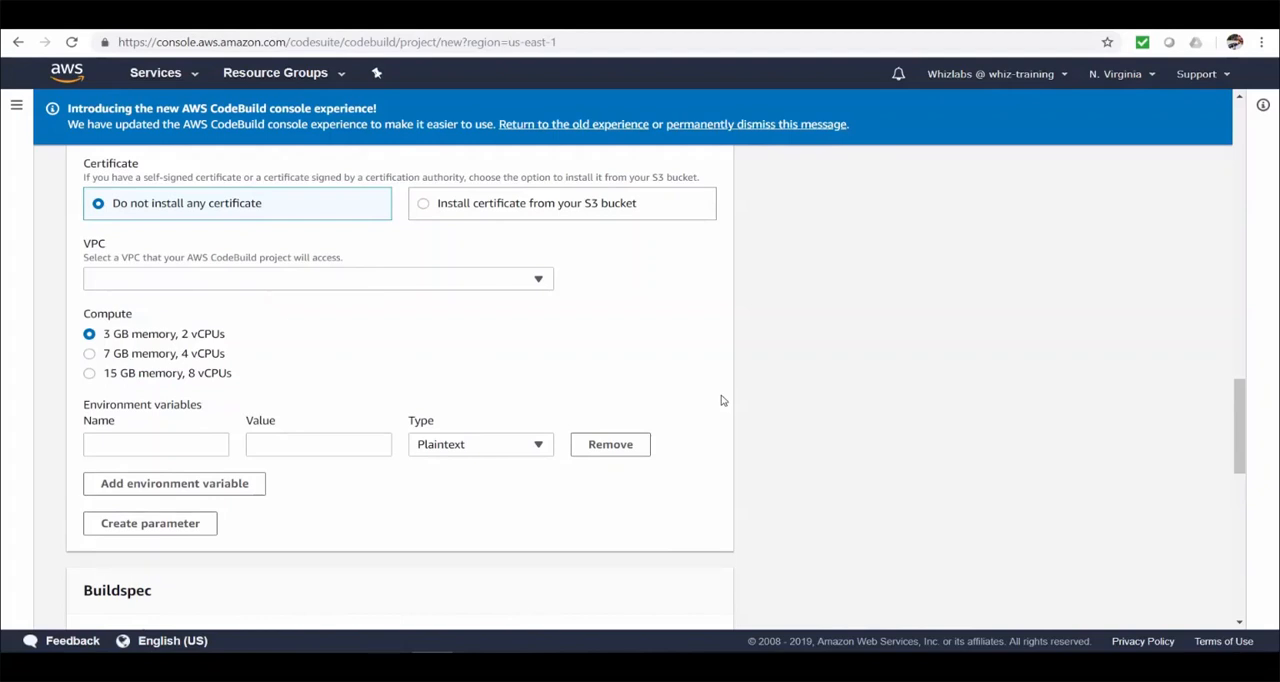
pyautogui.scroll(-3)
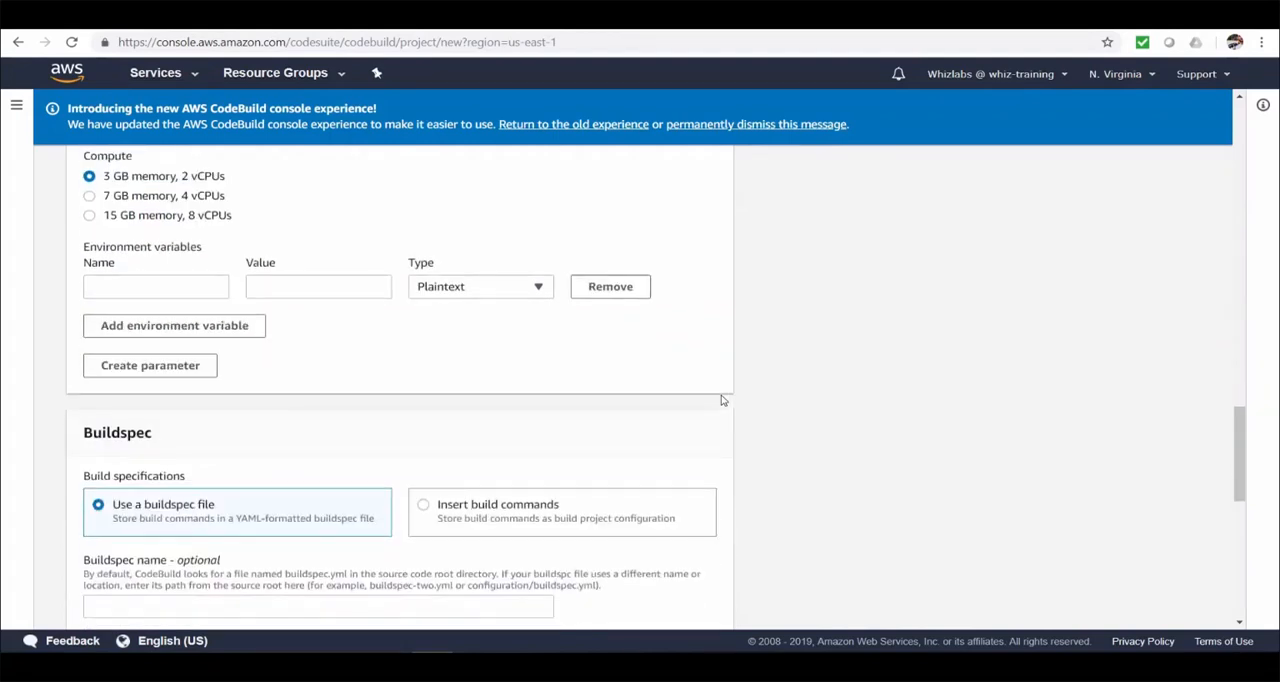
pyautogui.scroll(-3)
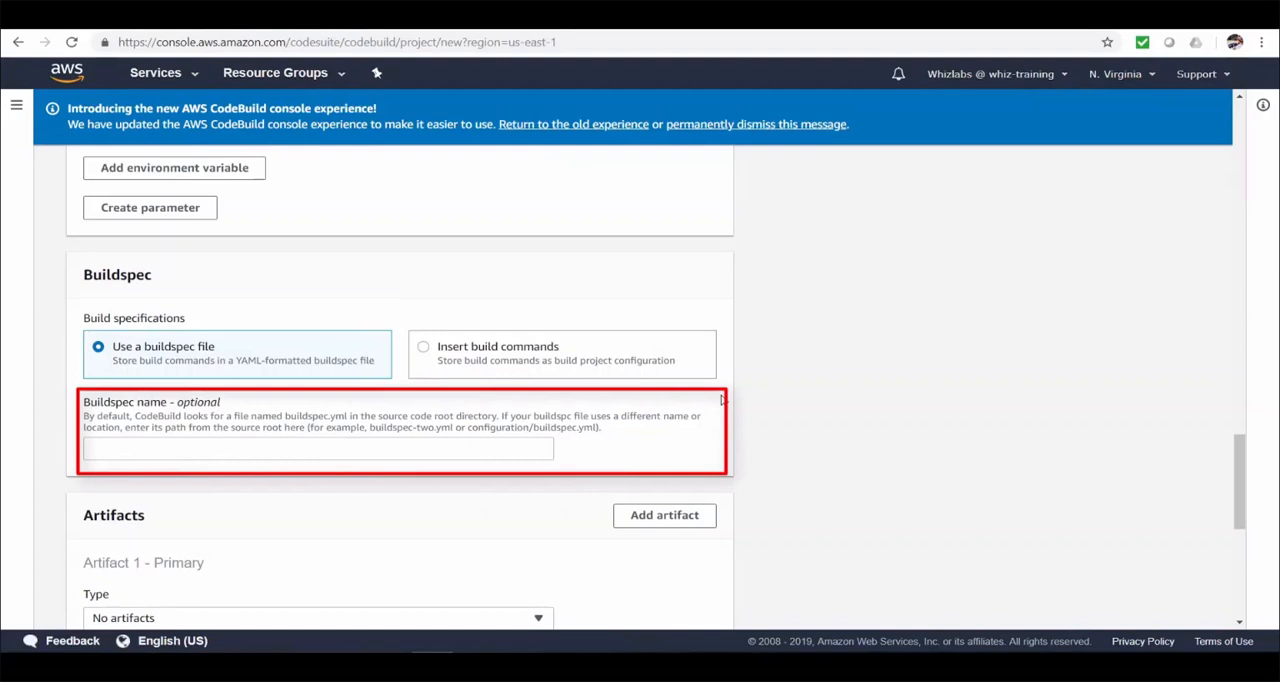
pyautogui.moveTo(722, 400)
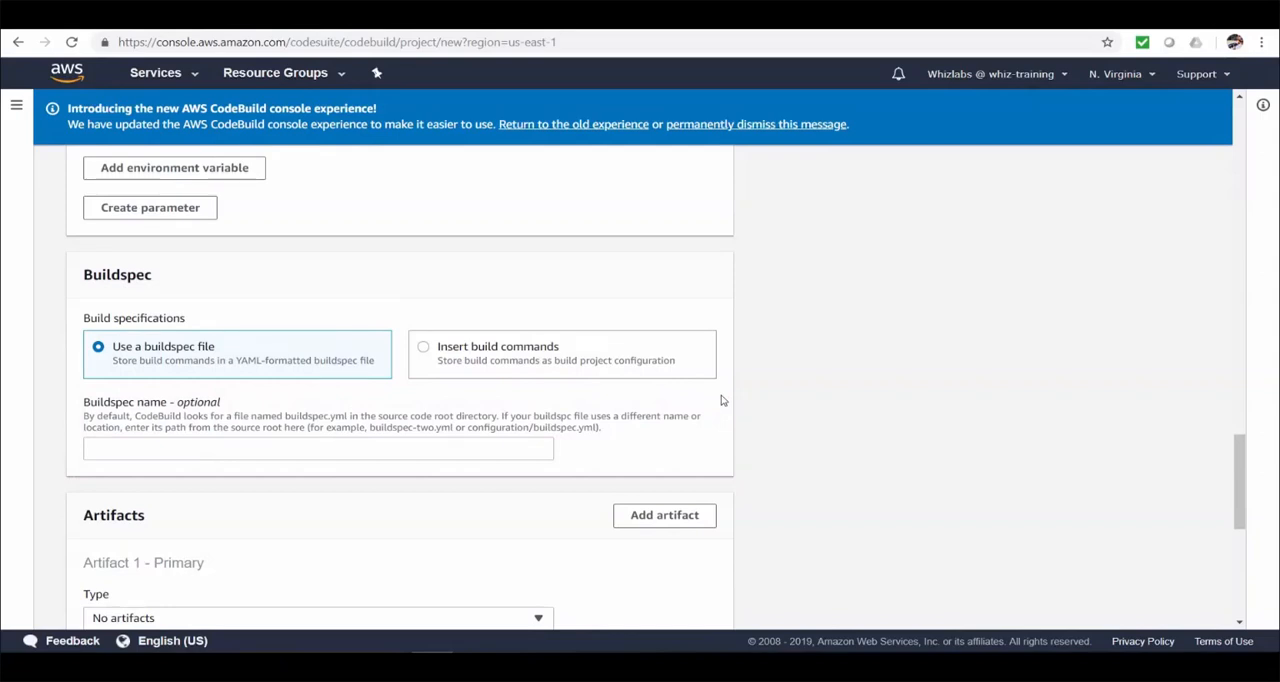
pyautogui.moveTo(540, 368)
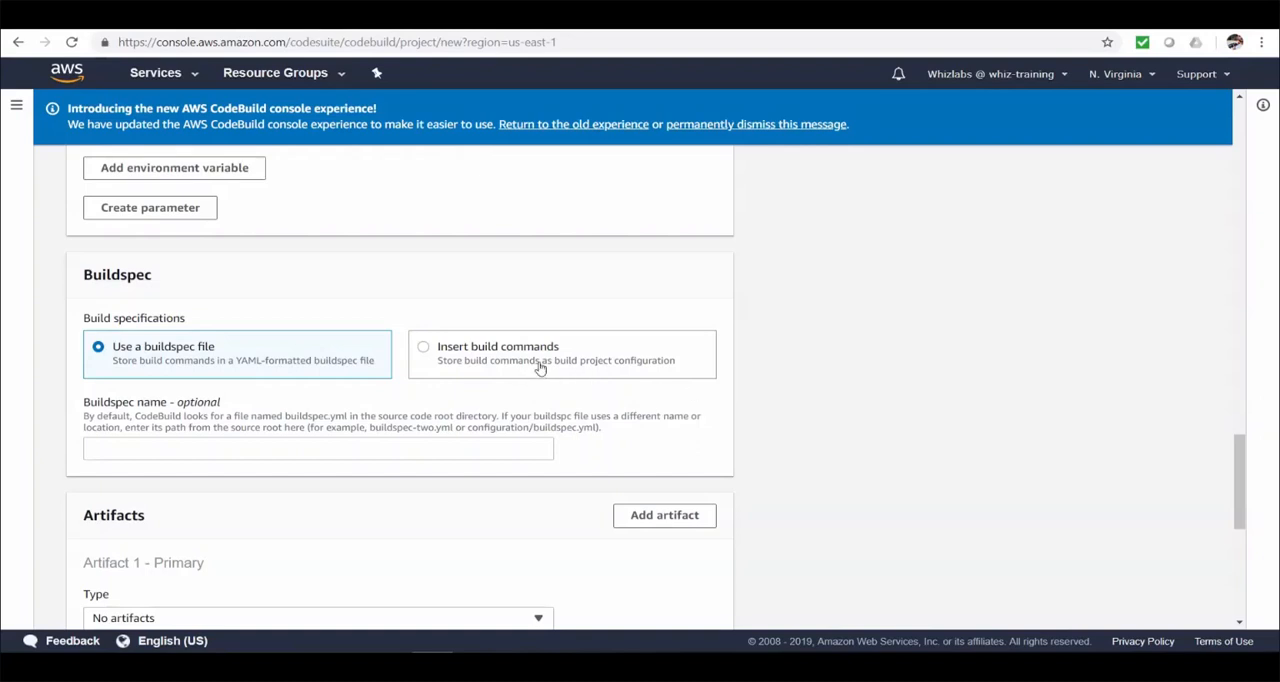
pyautogui.click(424, 352)
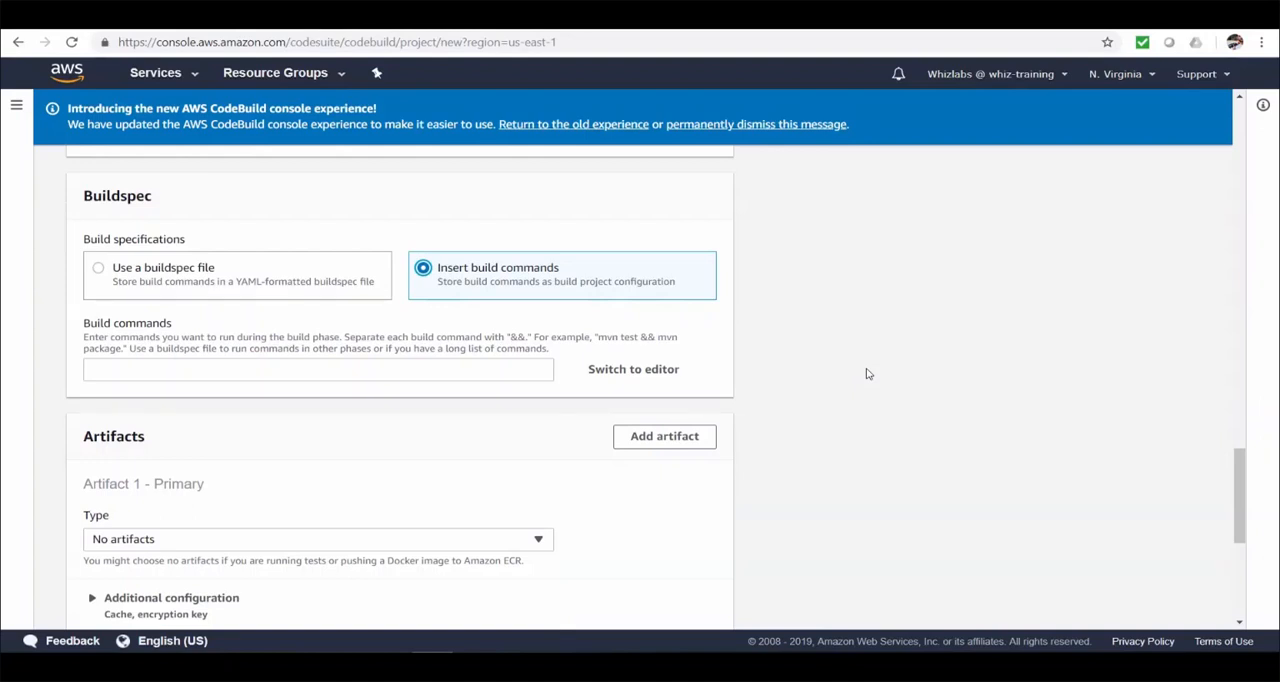
pyautogui.moveTo(632, 368)
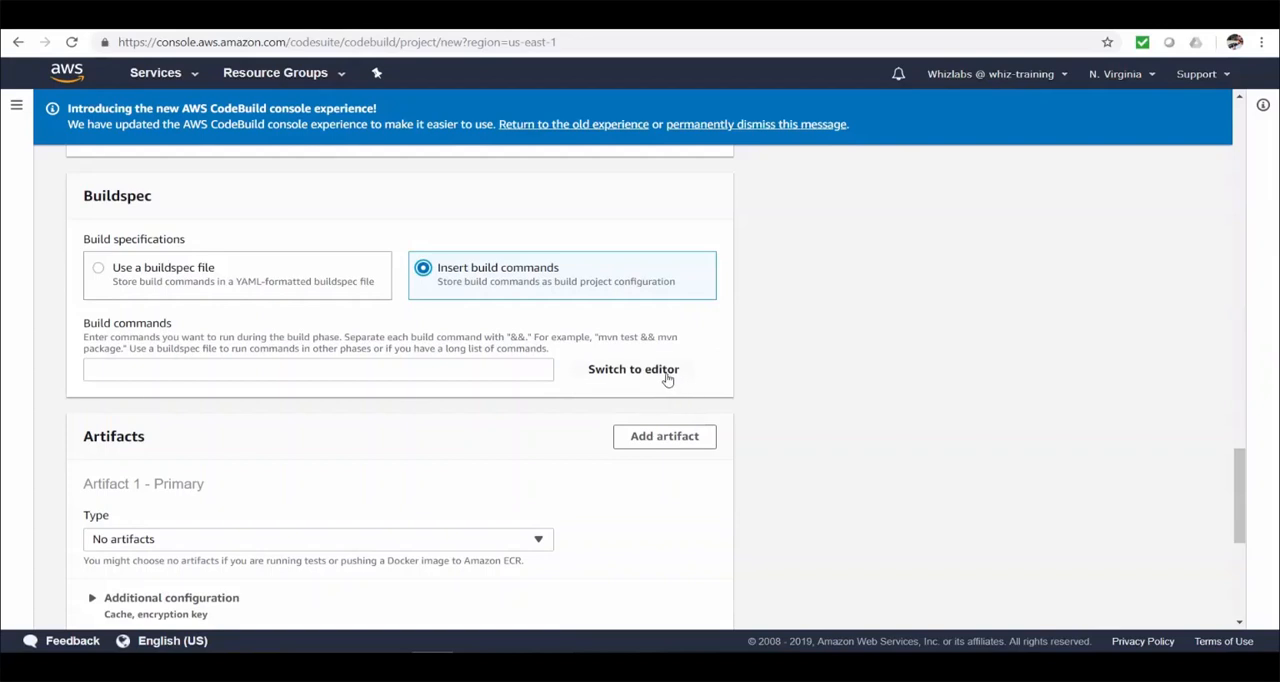
pyautogui.click(632, 368)
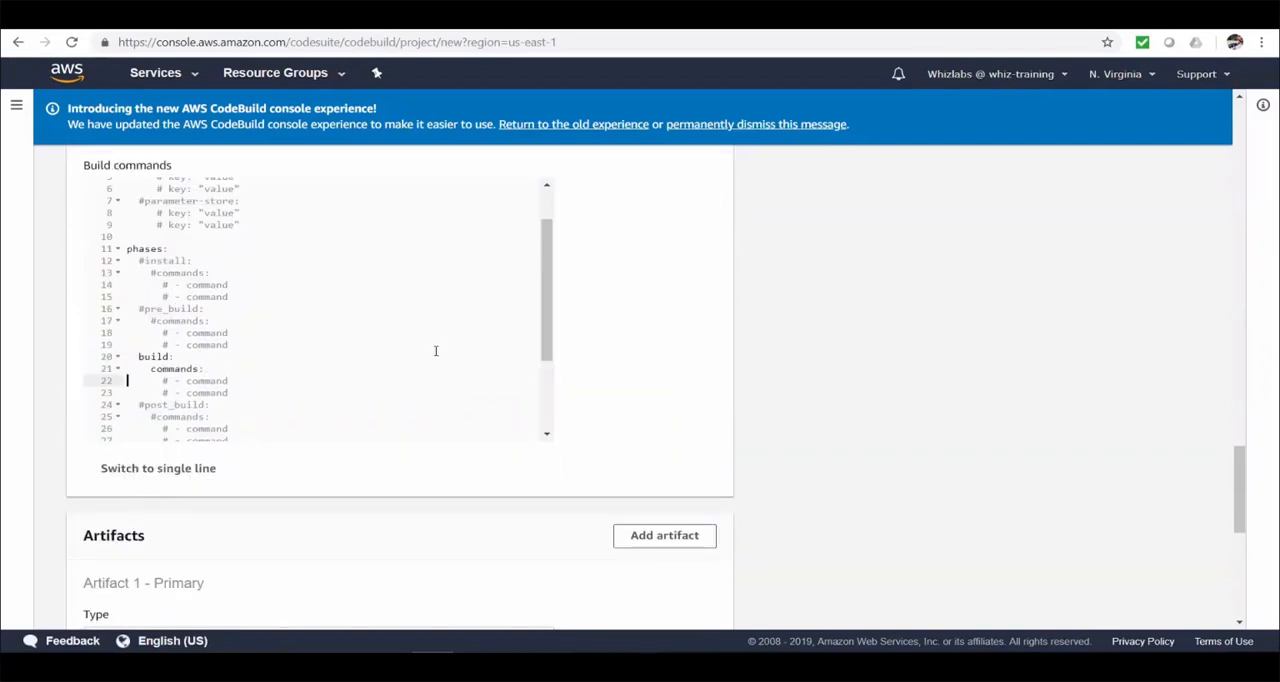
pyautogui.scroll(3)
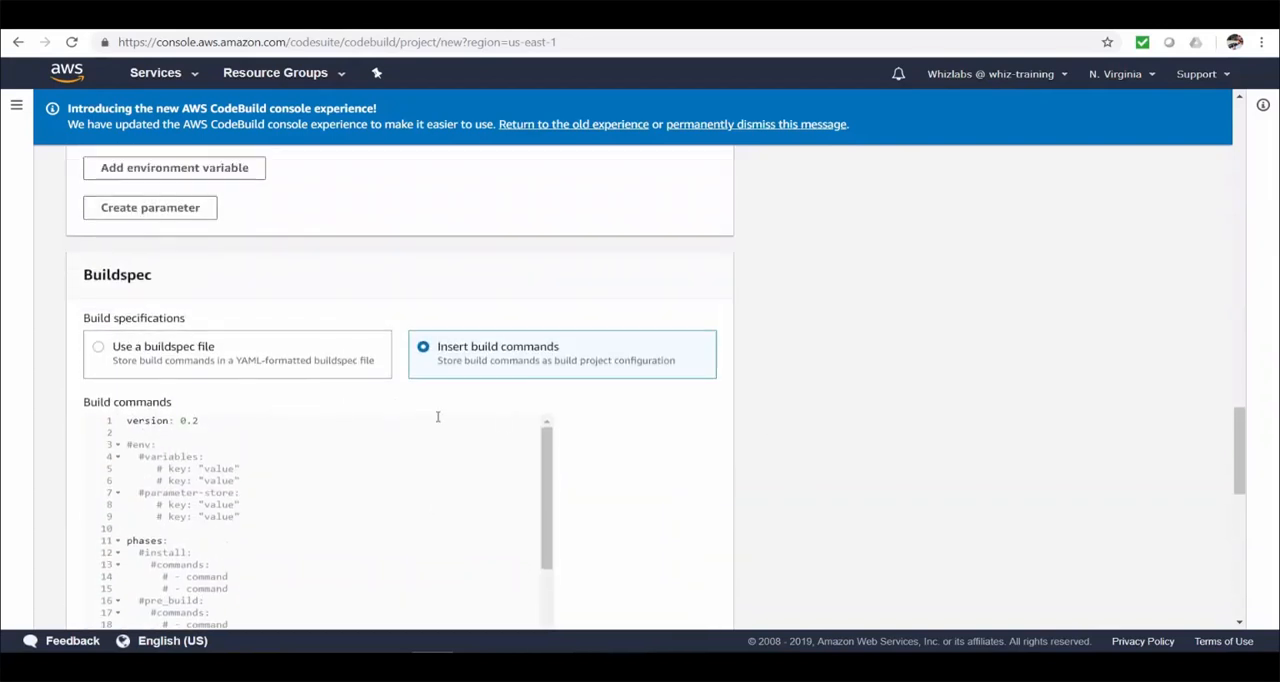
pyautogui.click(98, 346)
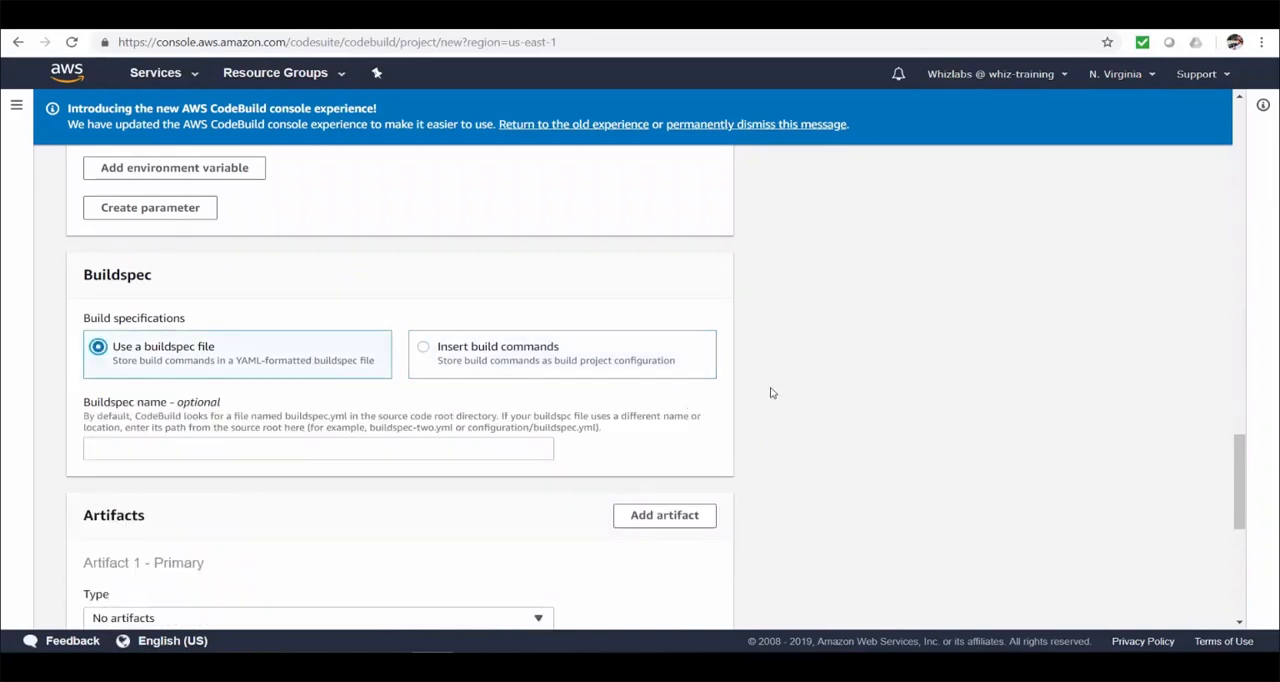
pyautogui.scroll(-3)
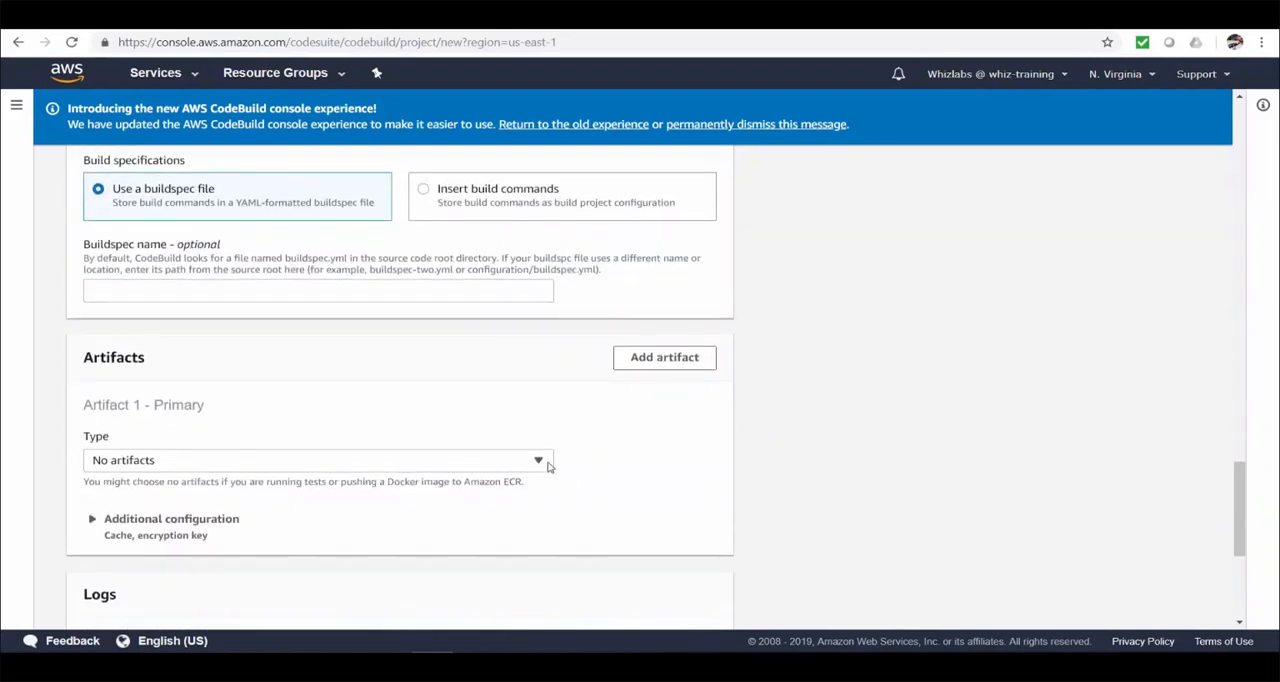
# Output artifacts to Amazon S3 bucket whiz-demo-codebuild-artifacts with artifact name codebuild-demo
pyautogui.click(318, 460)
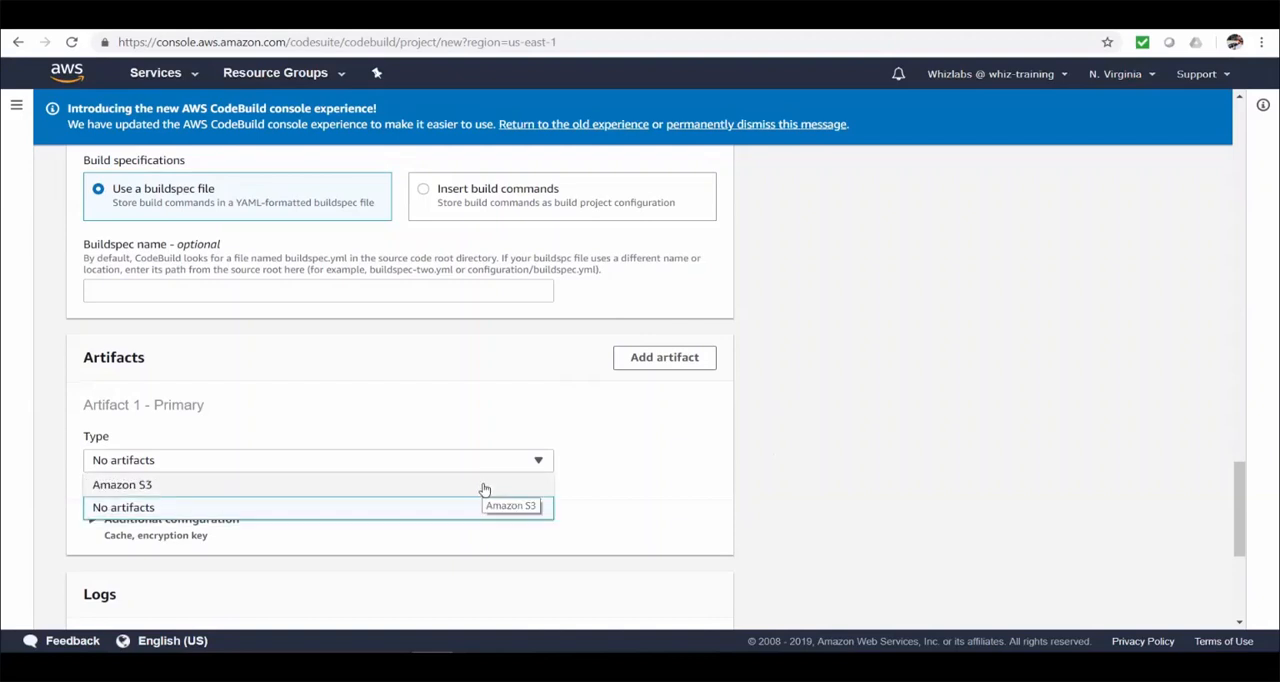
pyautogui.click(122, 484)
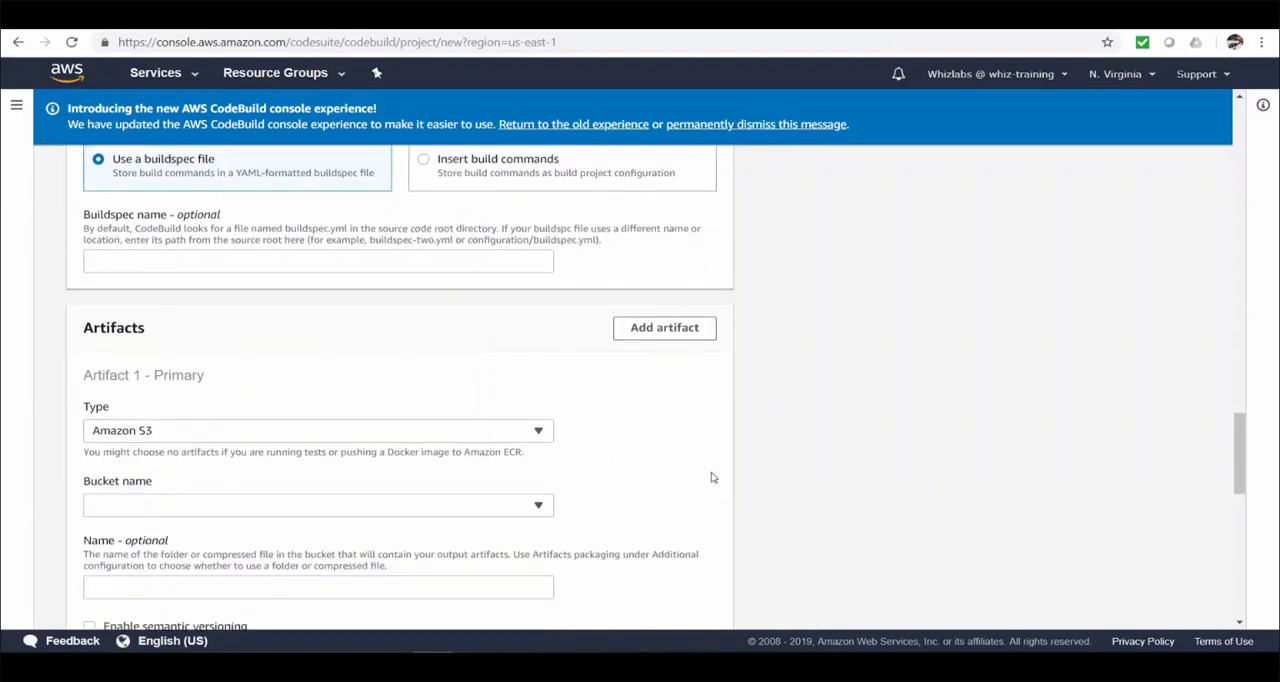
pyautogui.scroll(-3)
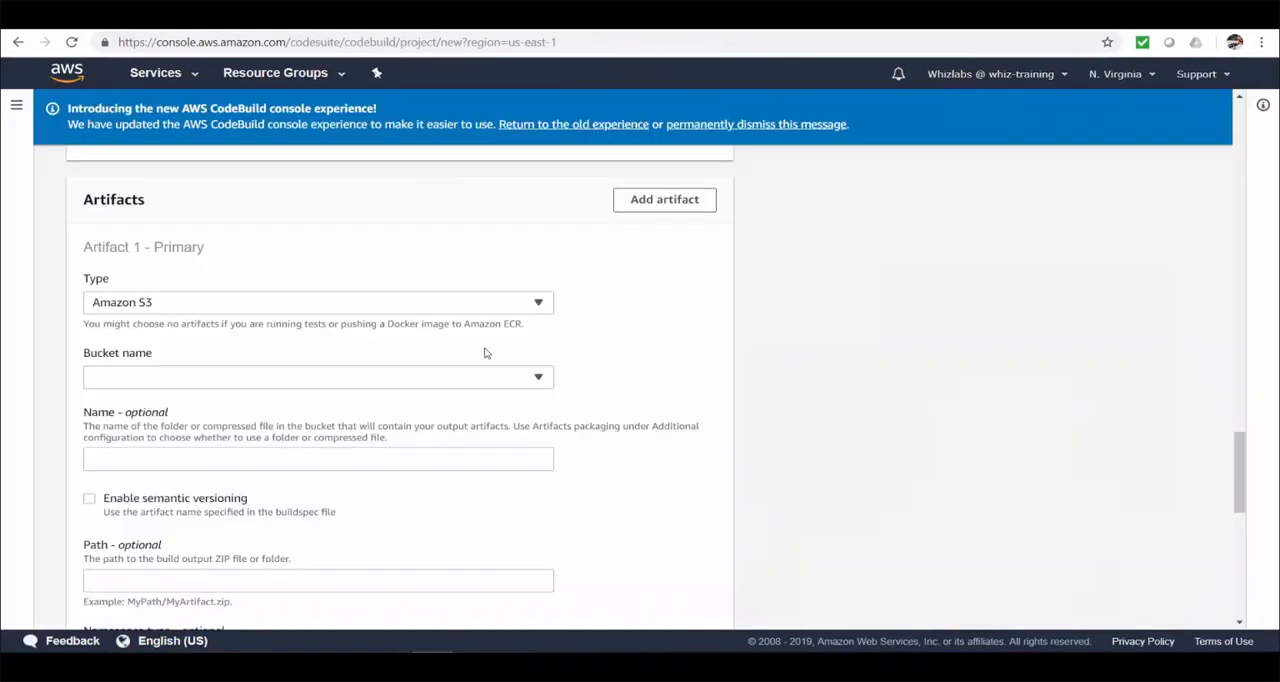
pyautogui.click(316, 376)
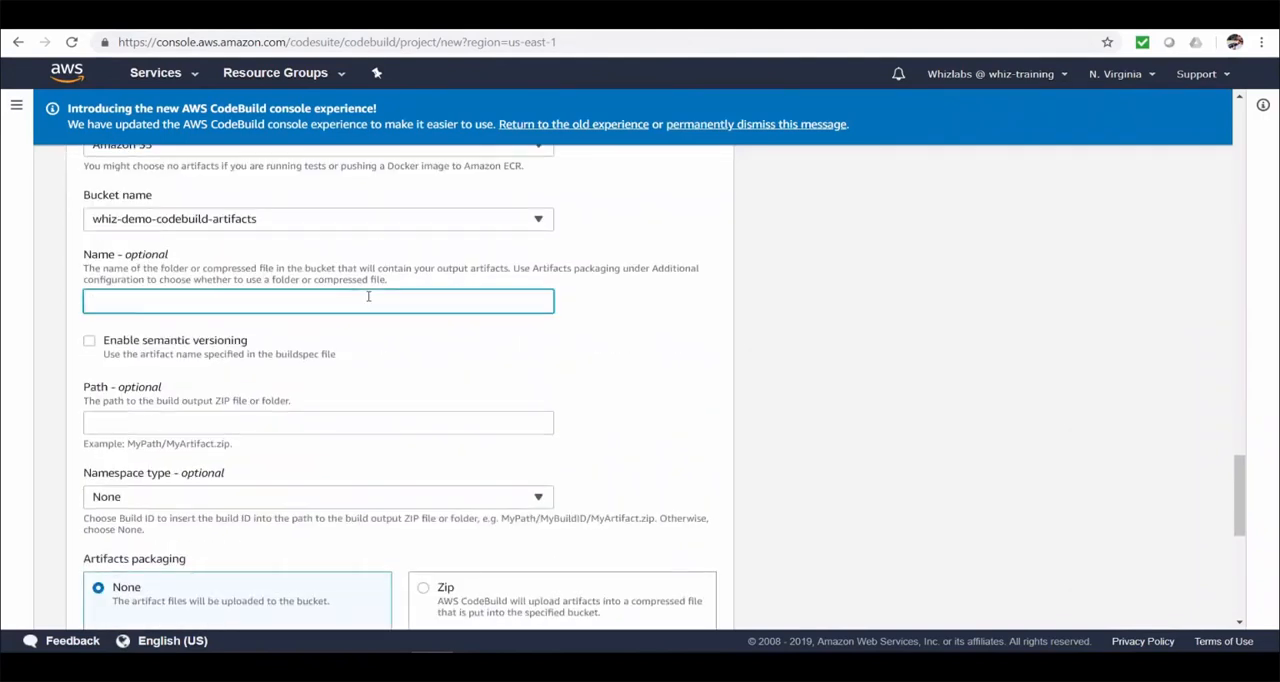
pyautogui.write('codebuild')
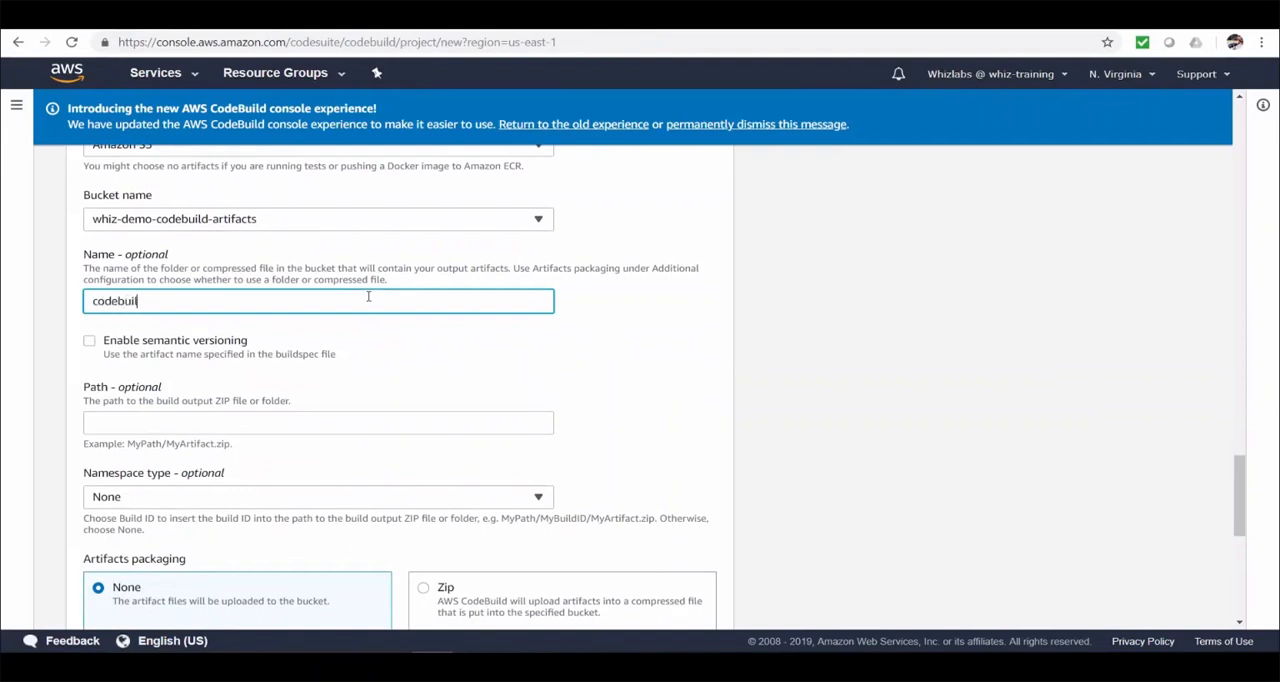
pyautogui.write('d-demo')
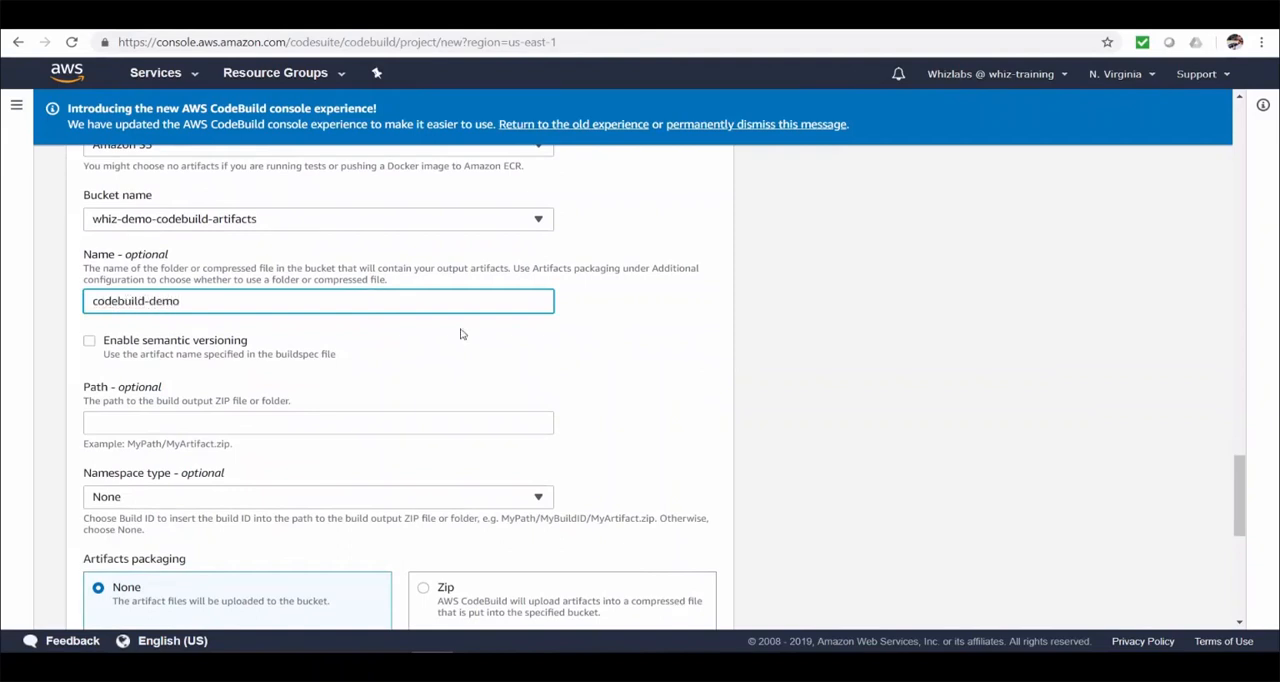
# Set artifact path whiz-app/build, namespace type Build ID, and Zip packaging
pyautogui.click(318, 420)
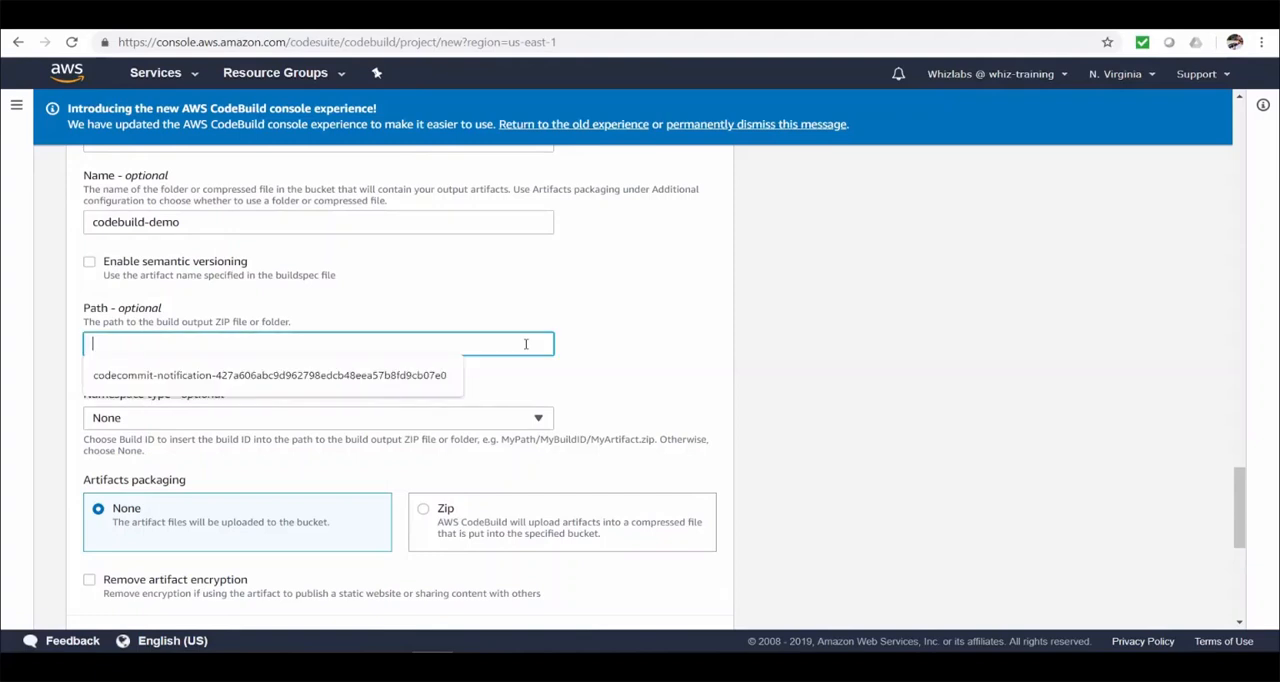
pyautogui.write('whiz-app')
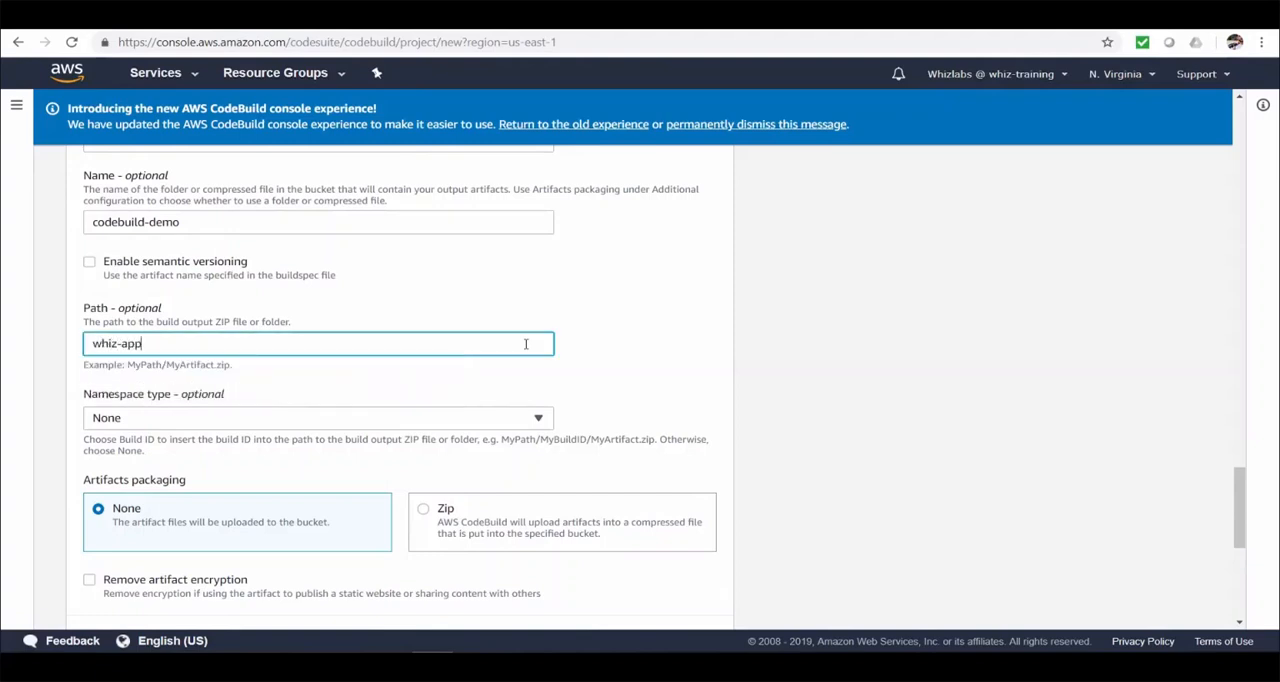
pyautogui.write('/bui')
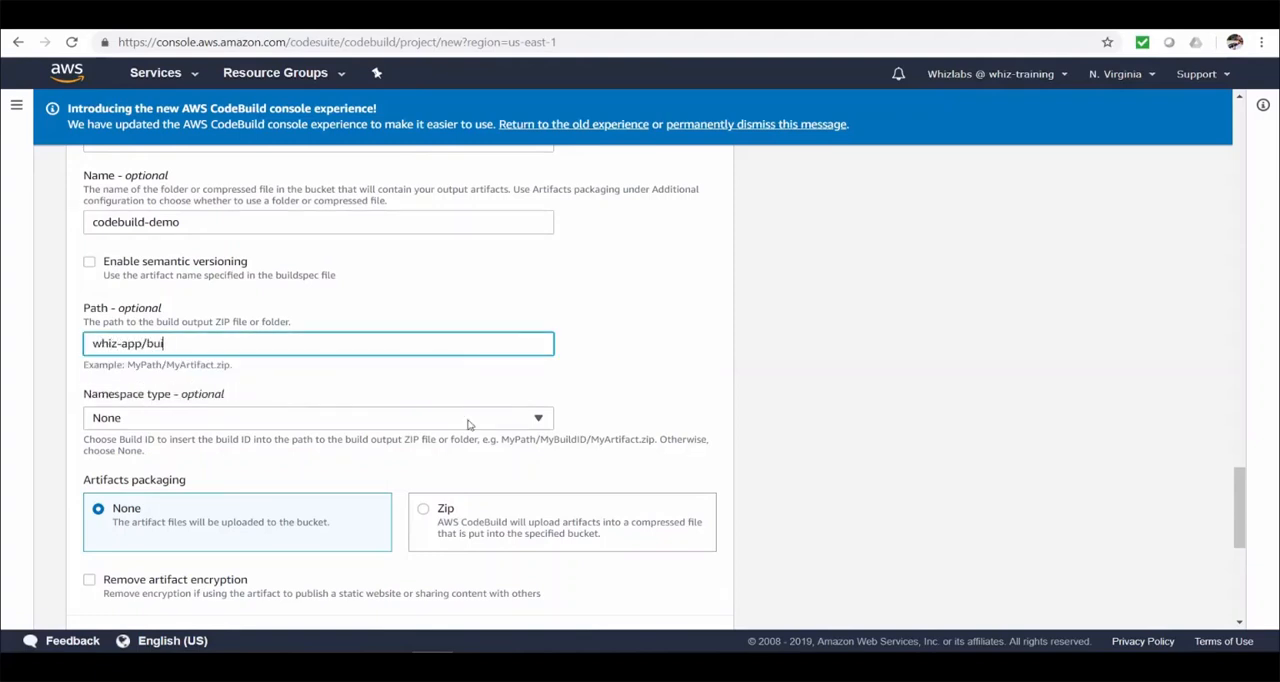
pyautogui.write('ld')
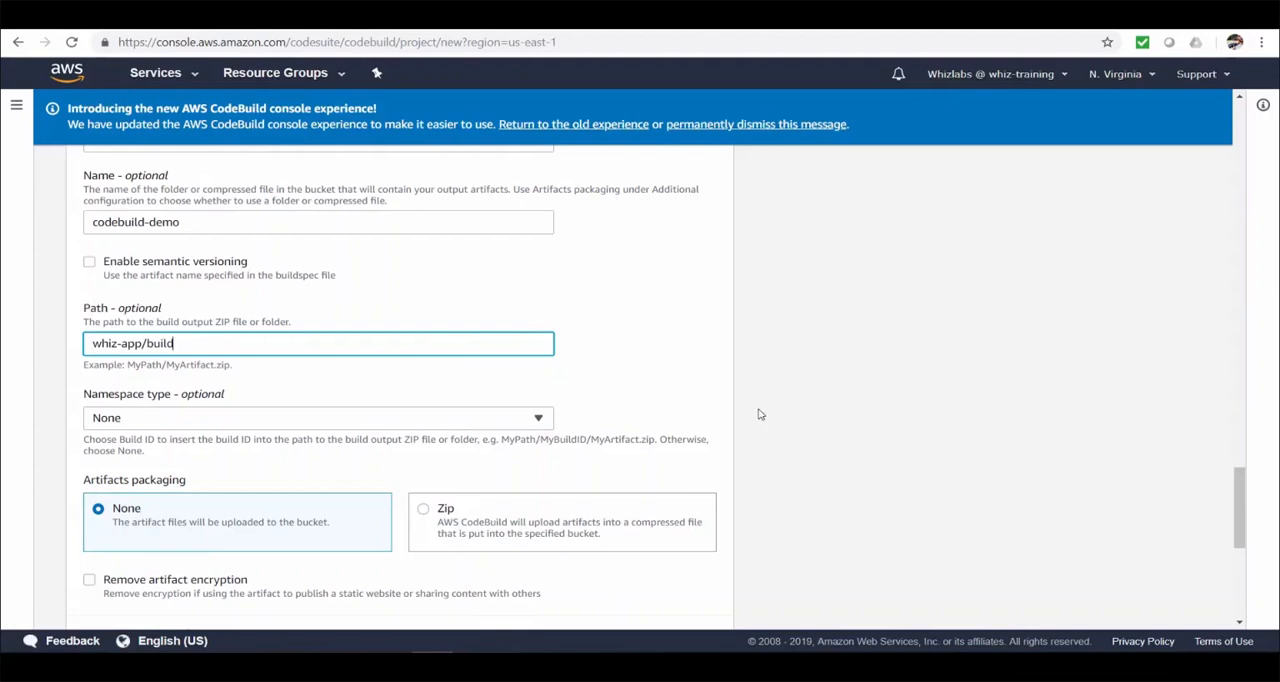
pyautogui.click(320, 416)
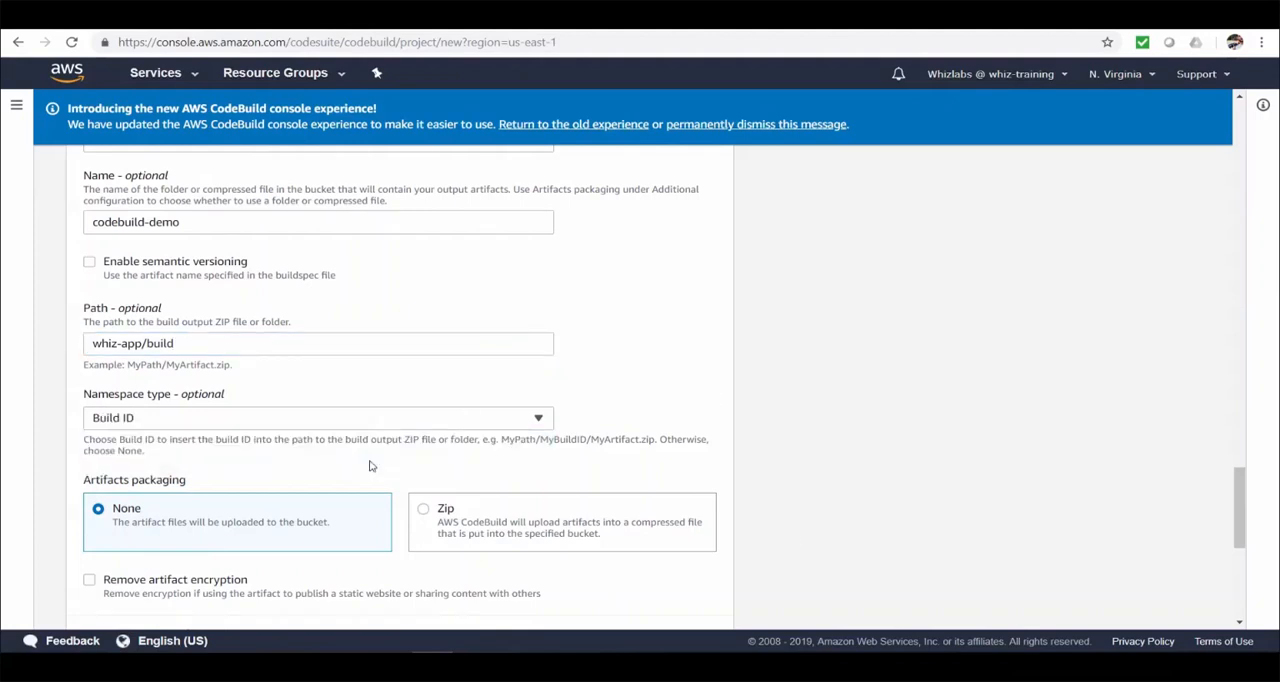
pyautogui.scroll(-3)
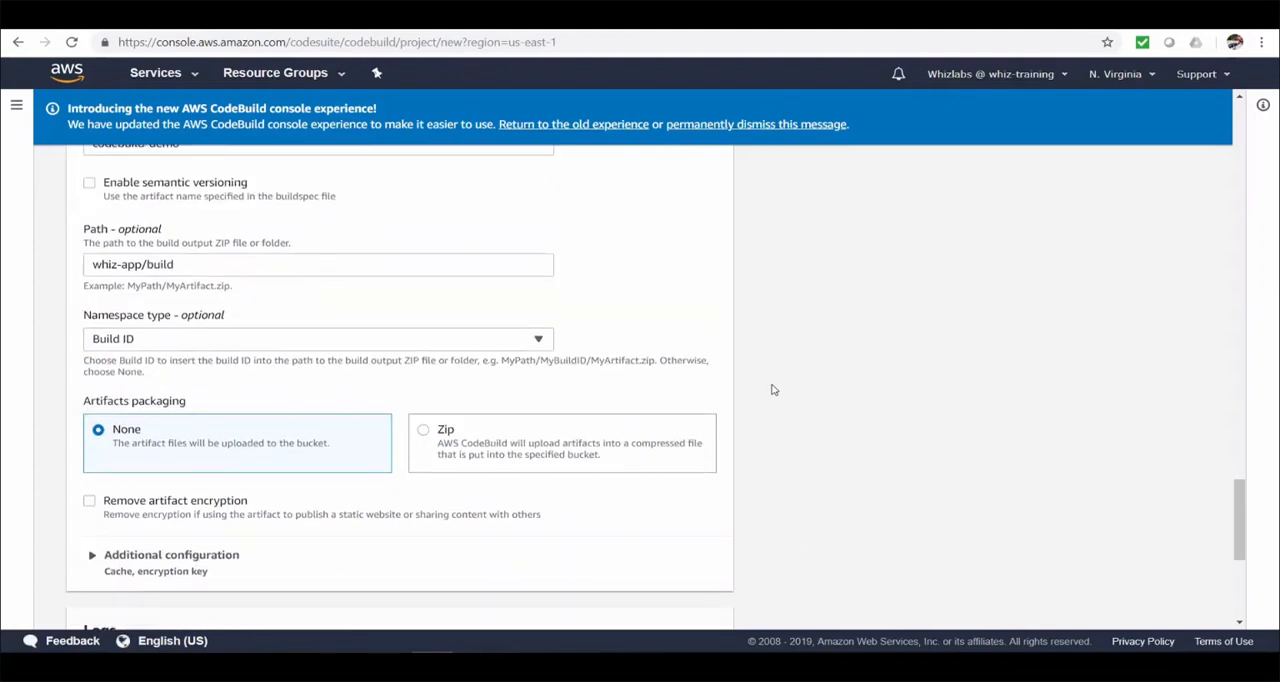
pyautogui.scroll(-3)
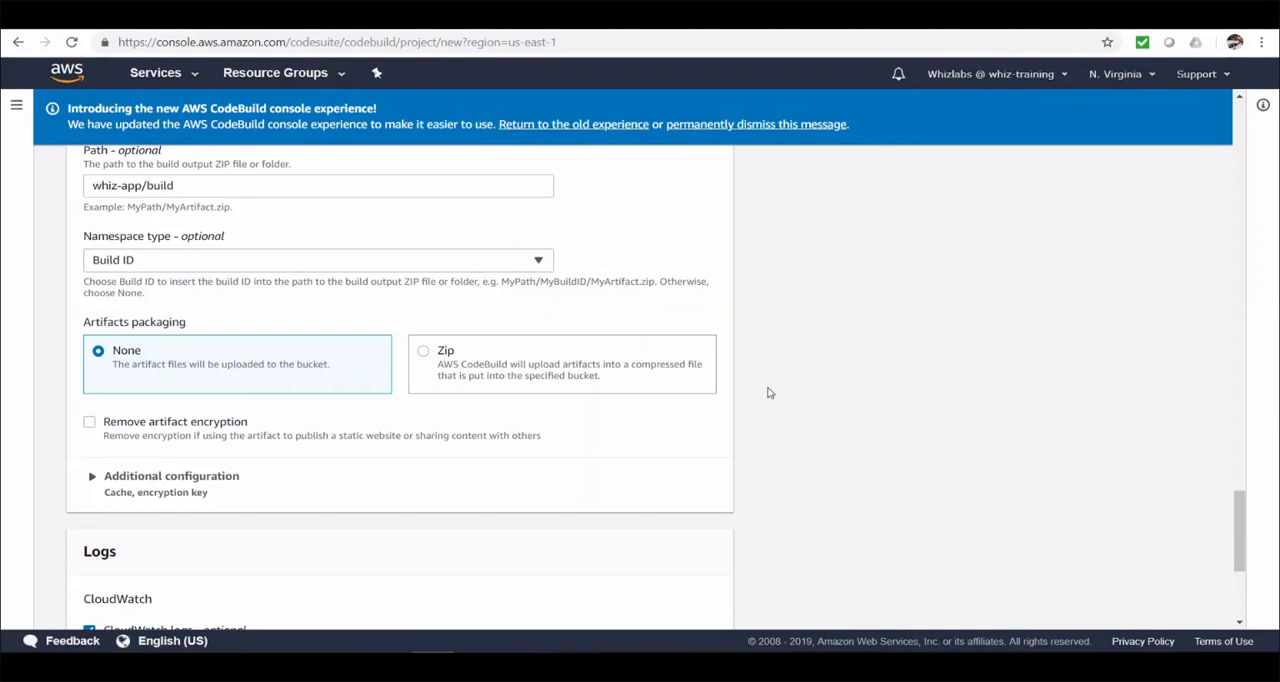
pyautogui.moveTo(756, 392)
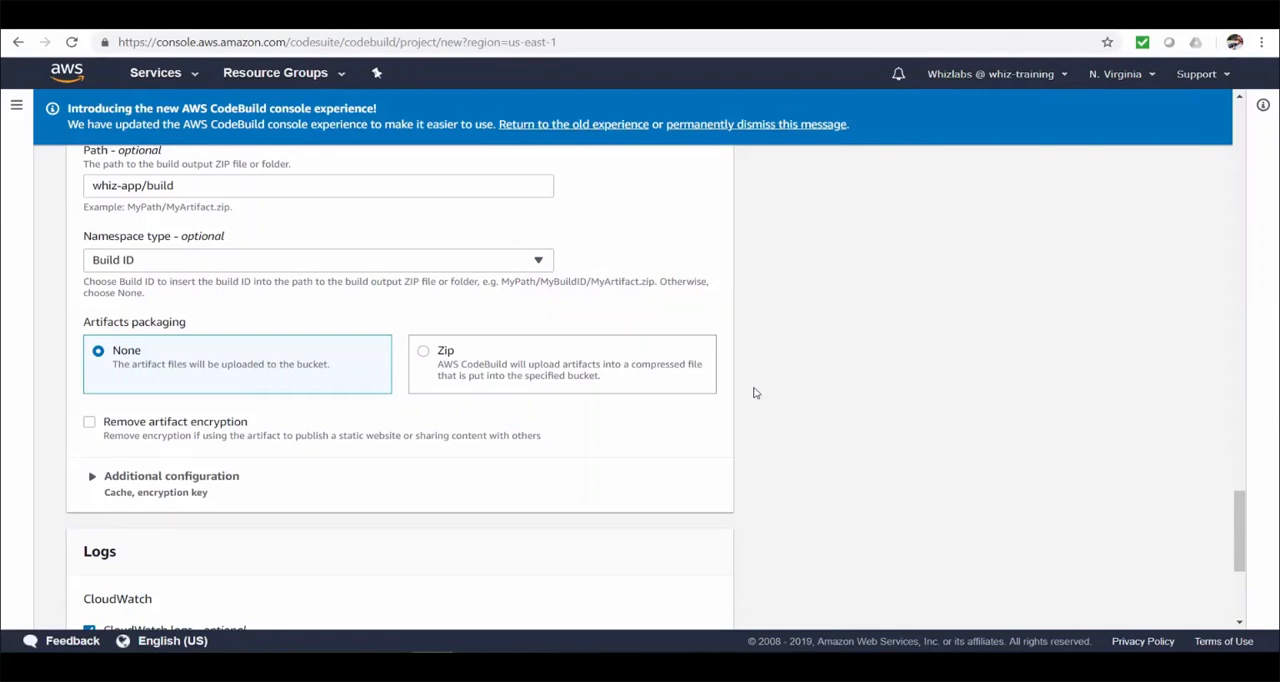
pyautogui.moveTo(568, 370)
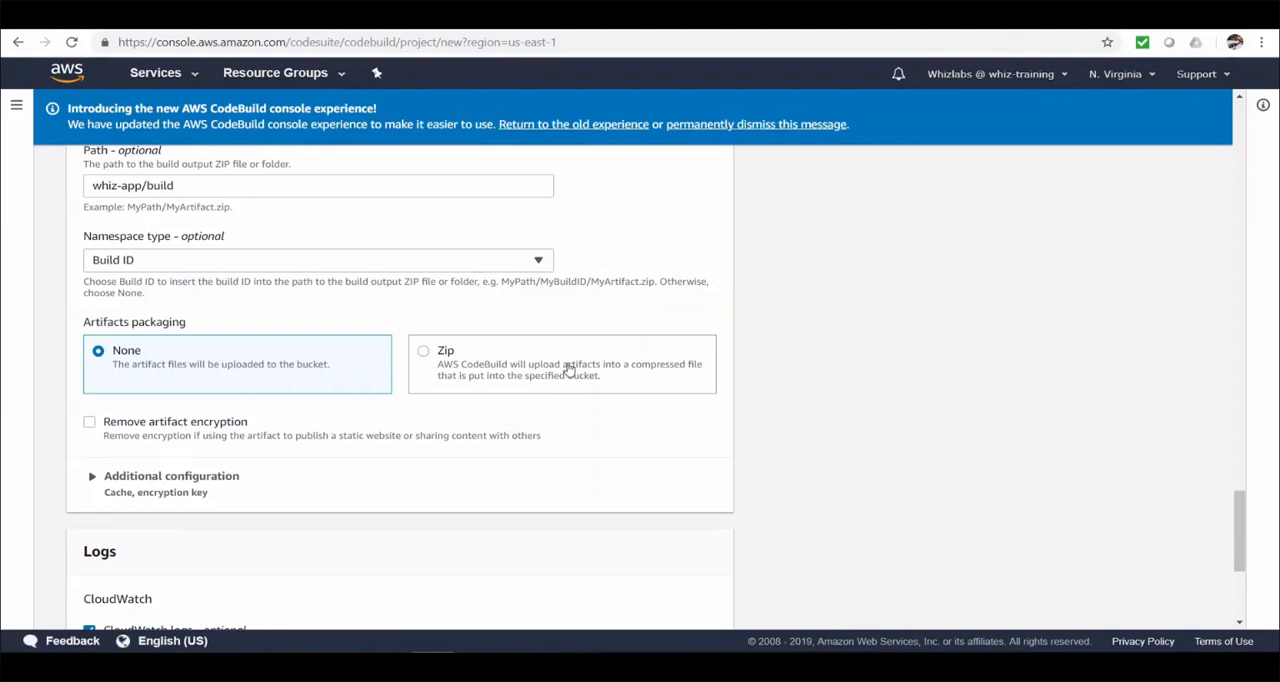
pyautogui.click(424, 350)
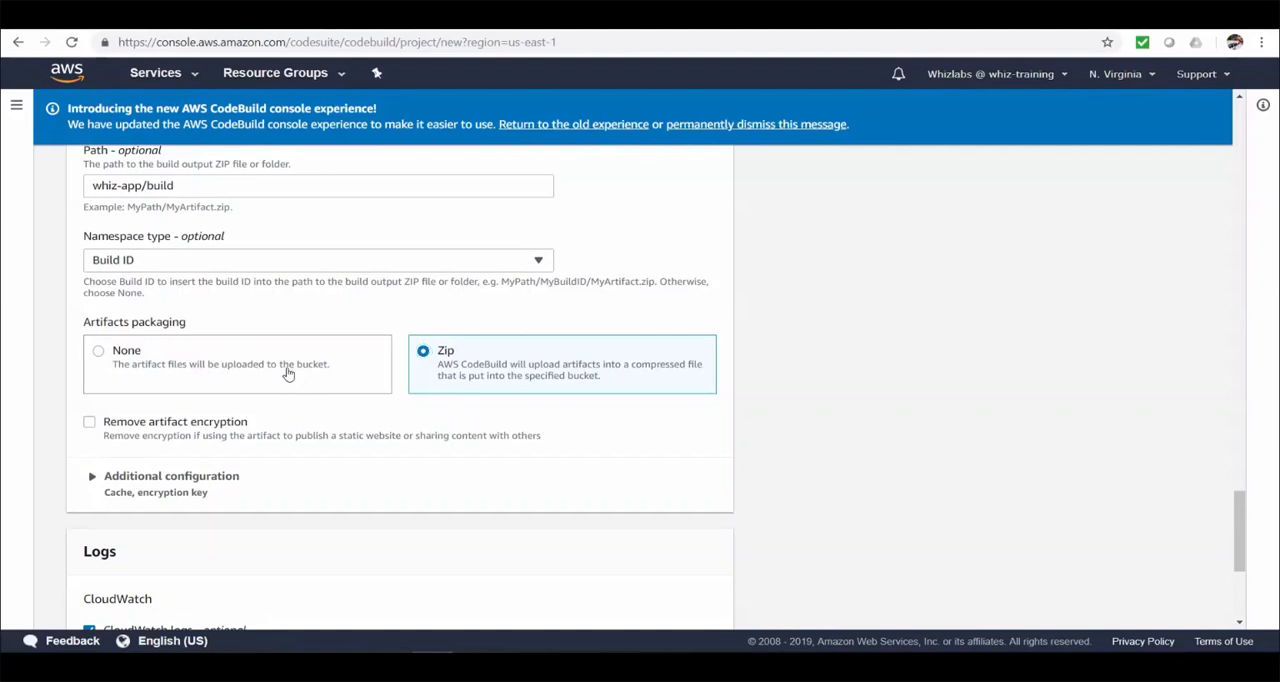
pyautogui.scroll(-3)
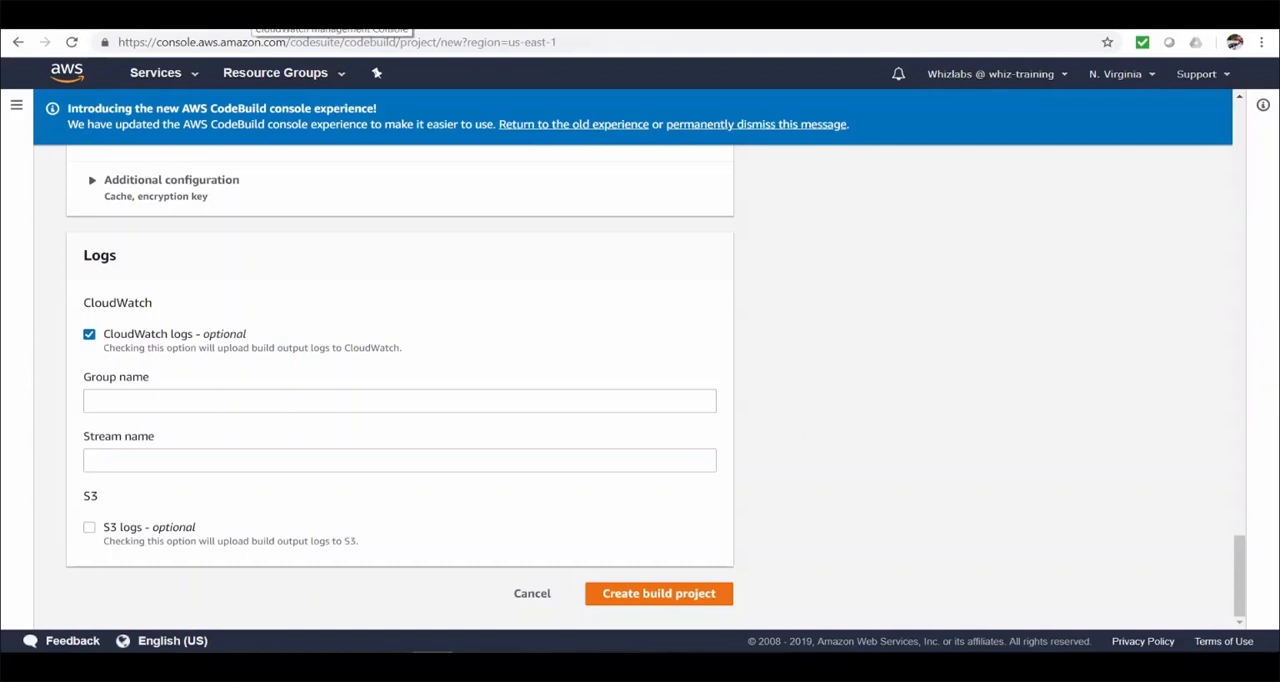
pyautogui.moveTo(314, 380)
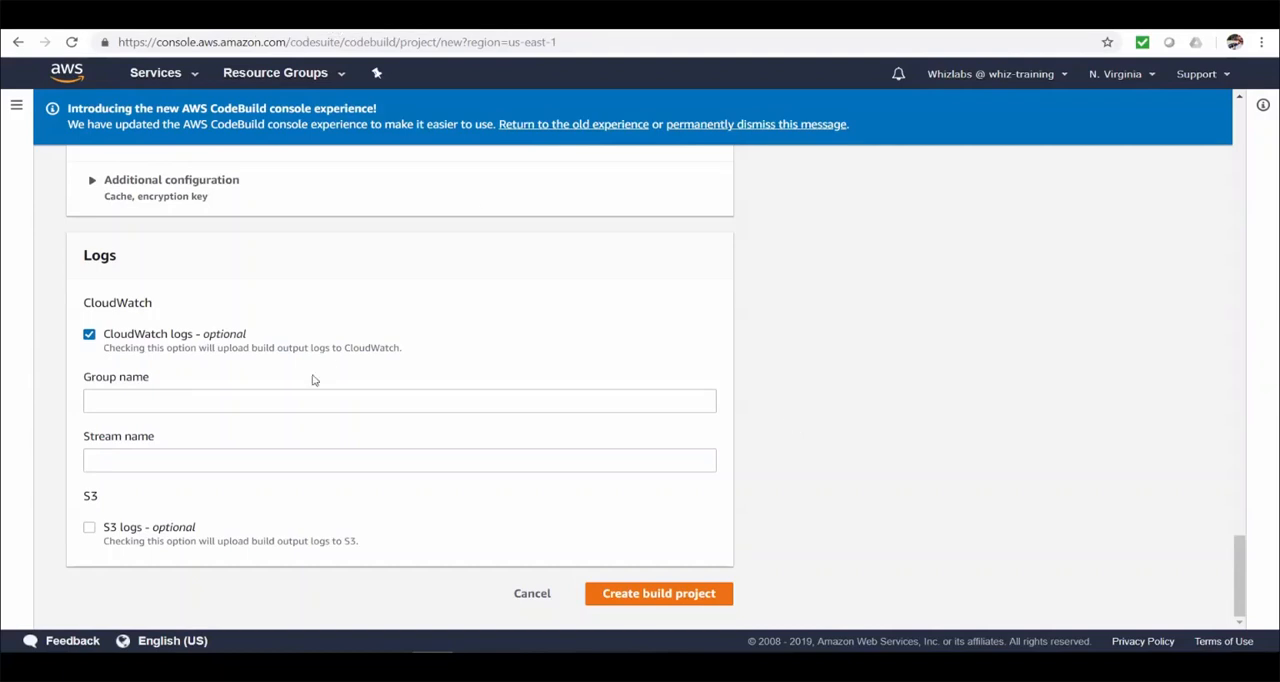
# Log to CloudWatch group AWSCodeBuild, stream WhizReactApp, and create the build project
pyautogui.write('AWSCodeBuild')
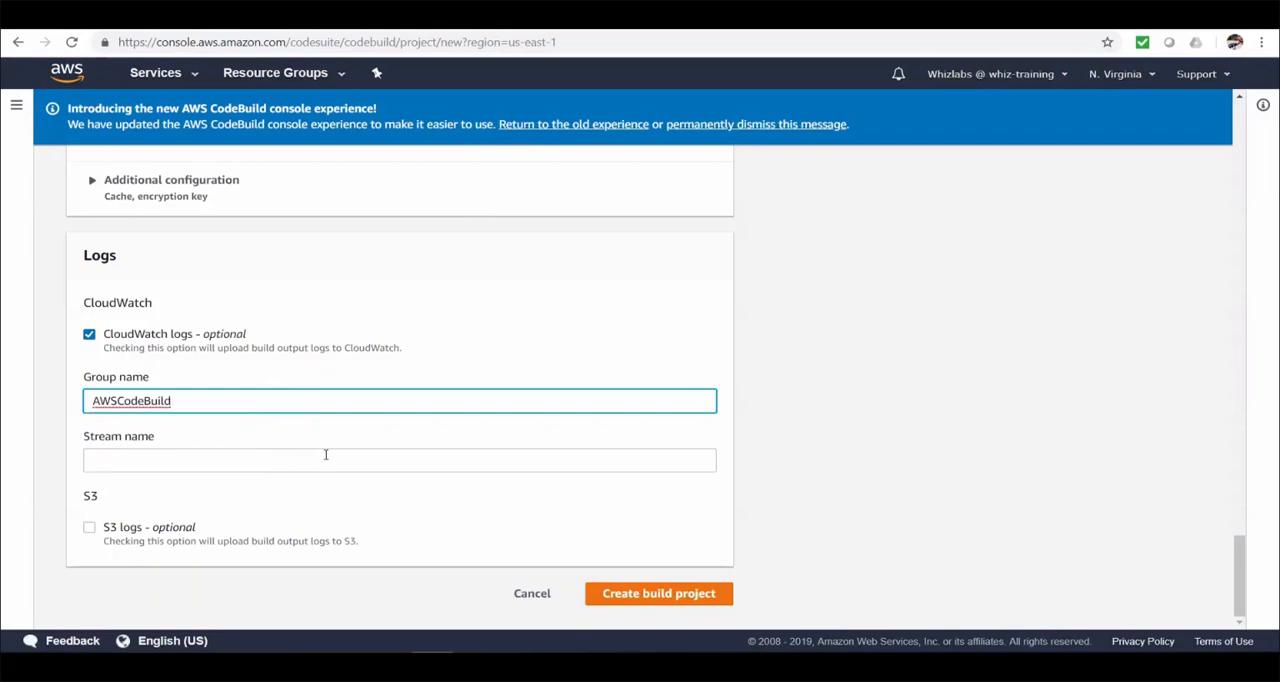
pyautogui.write('W')
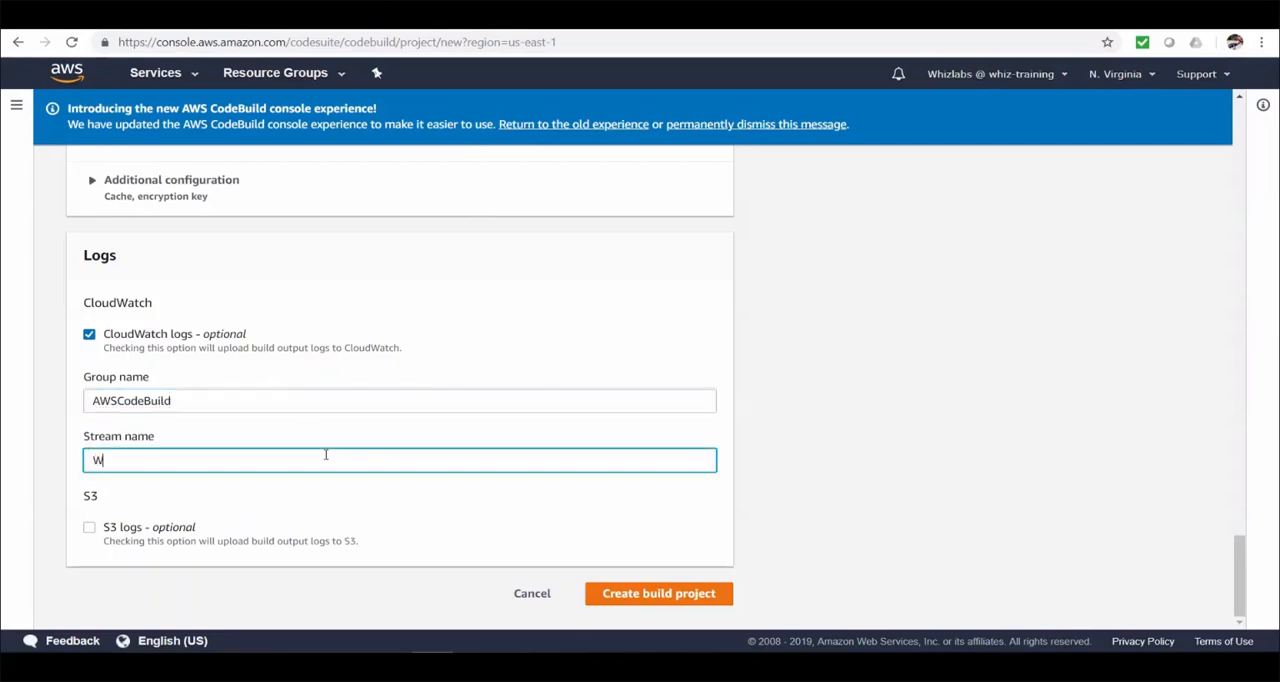
pyautogui.write('hizReact')
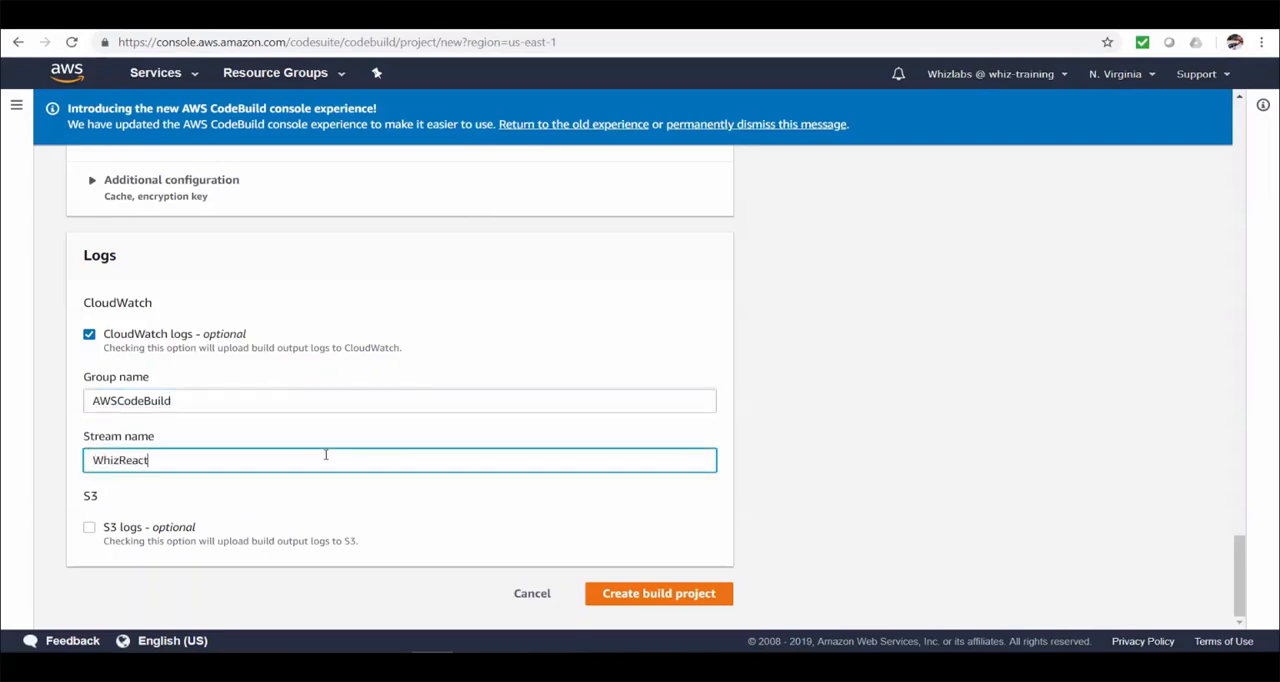
pyautogui.write('App')
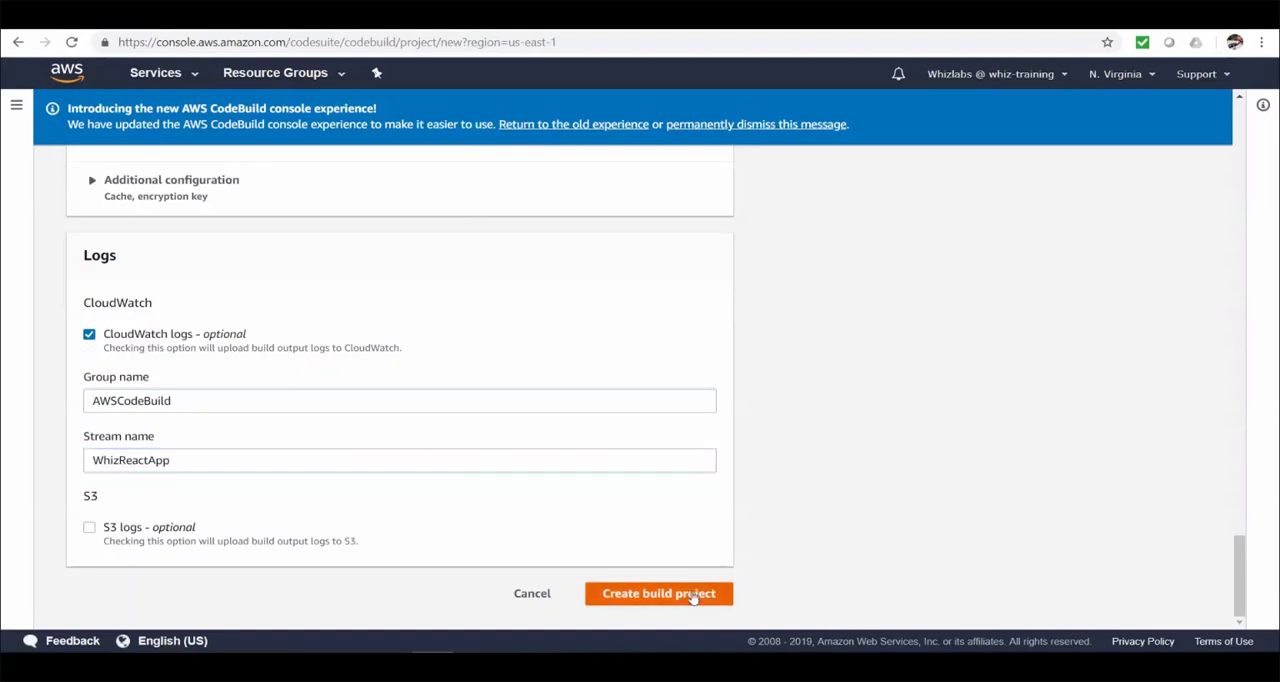
pyautogui.click(660, 592)
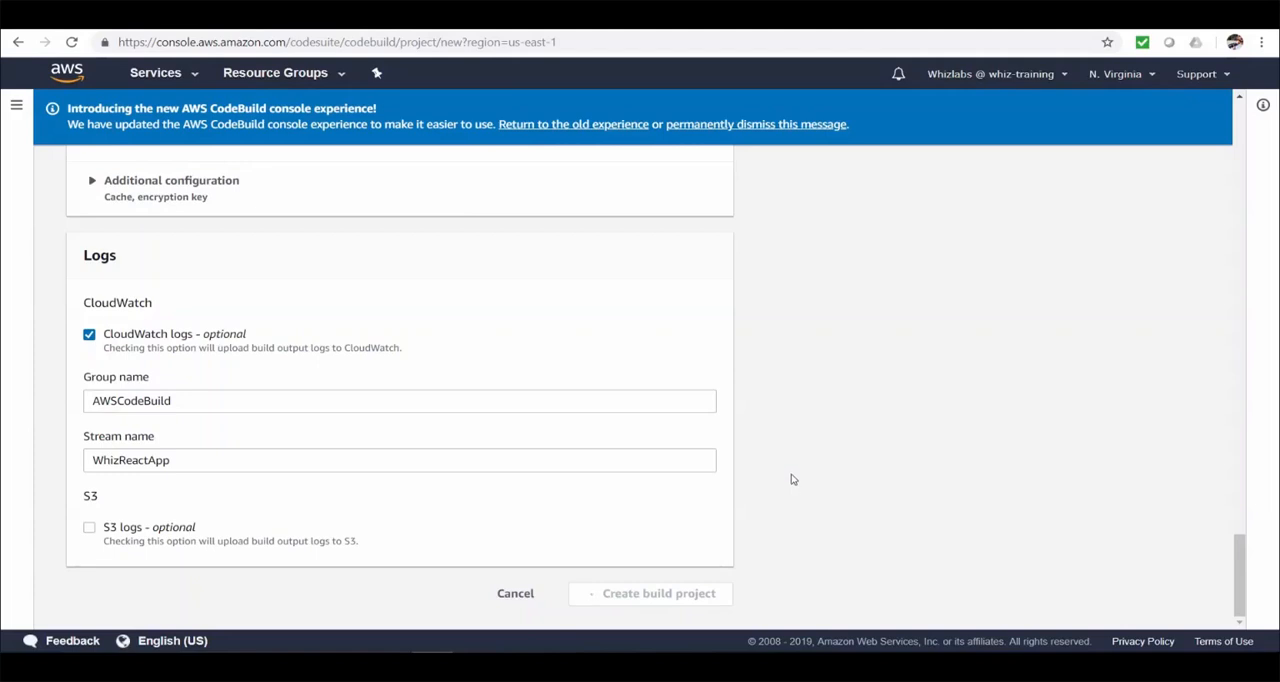
pyautogui.click(658, 592)
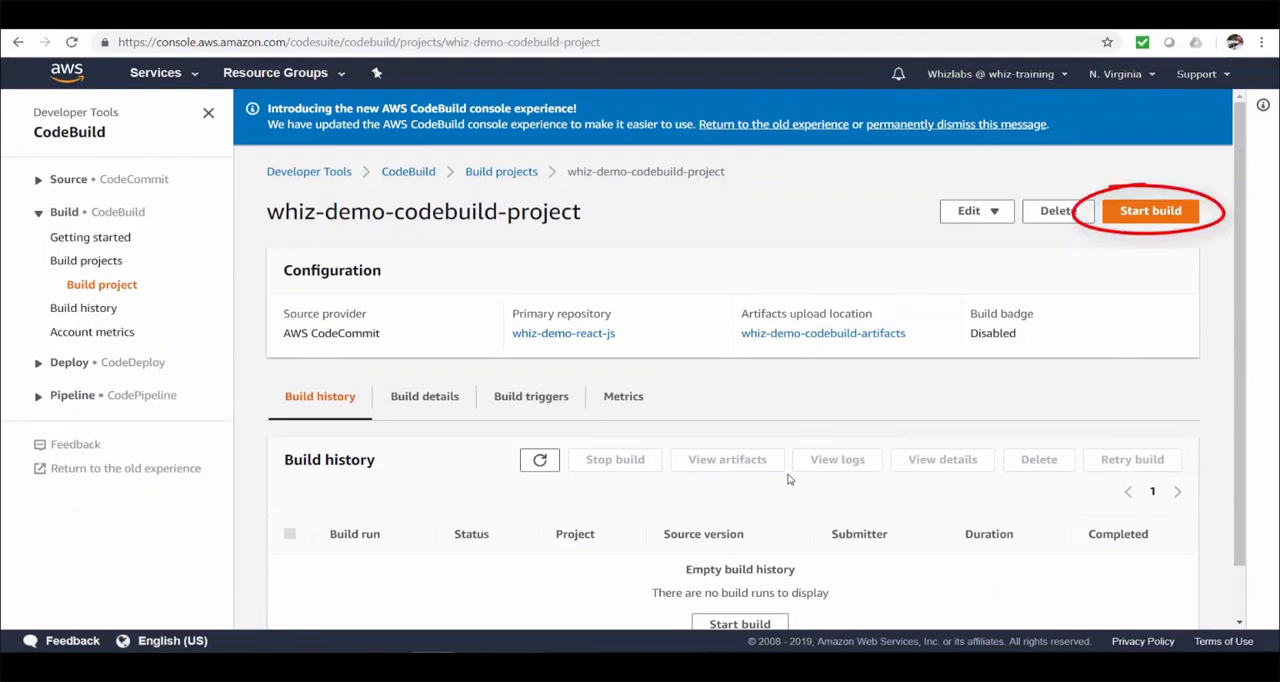
# Review the project's Build details sections from source through artifacts and logs
pyautogui.scroll(-3)
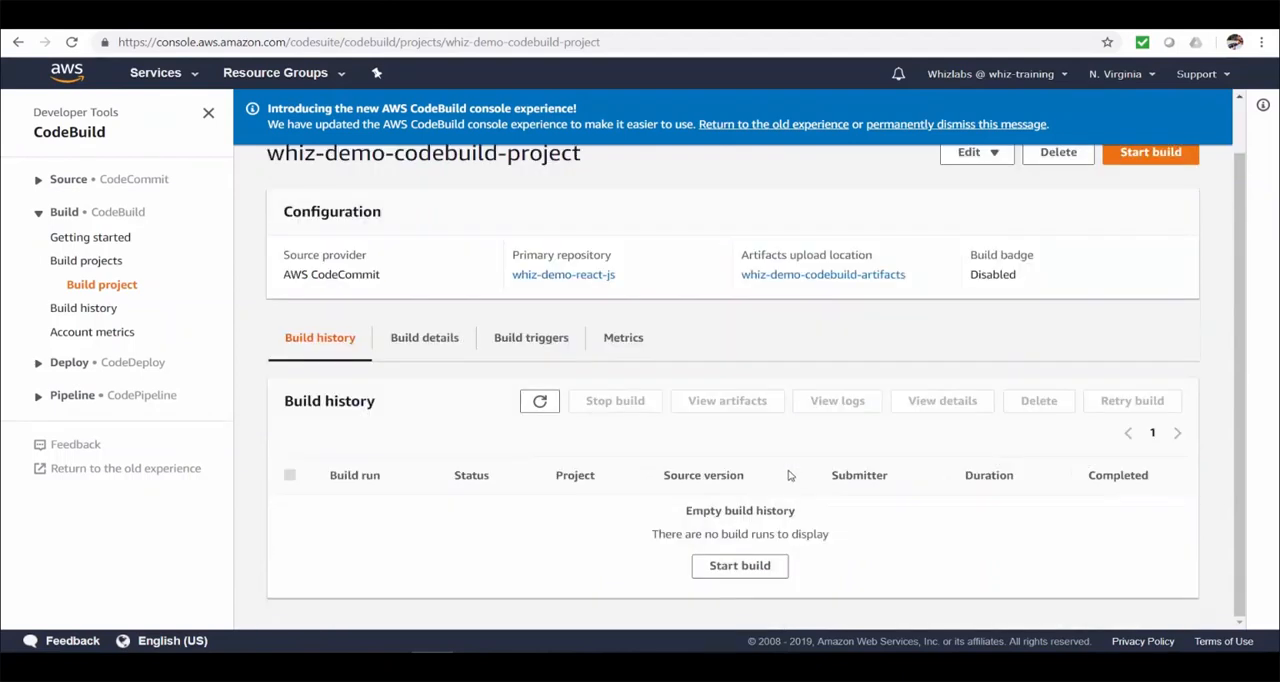
pyautogui.scroll(3)
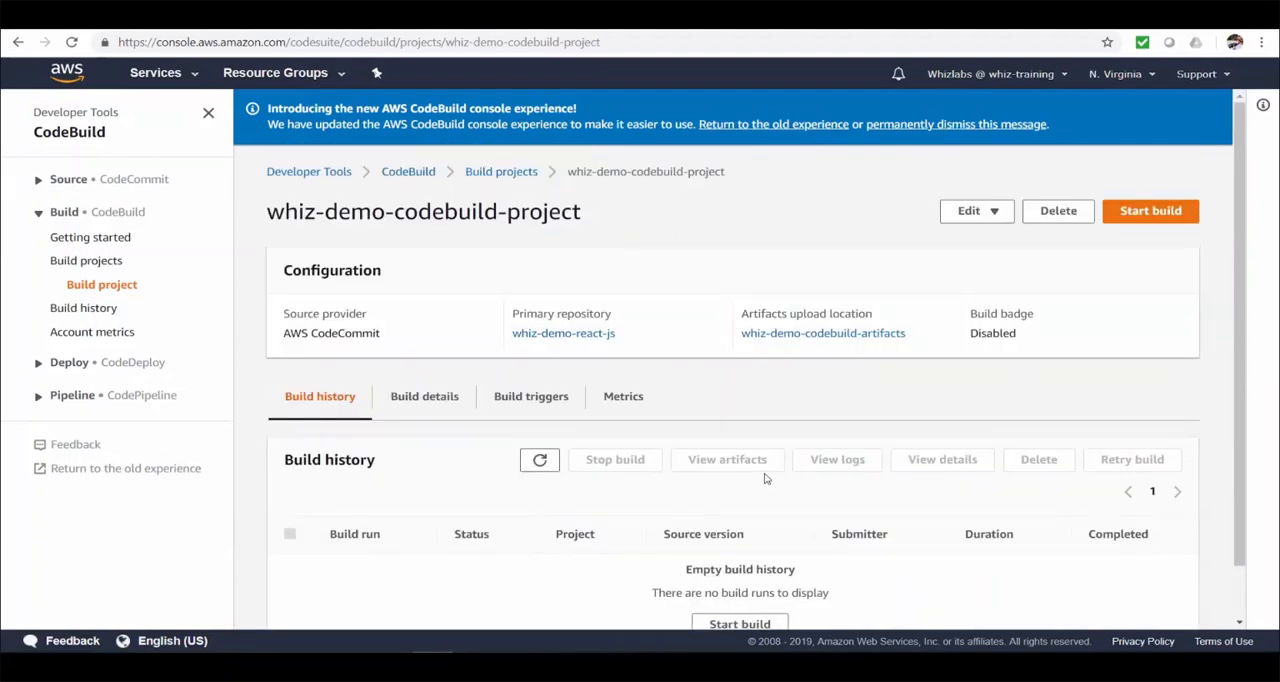
pyautogui.click(424, 396)
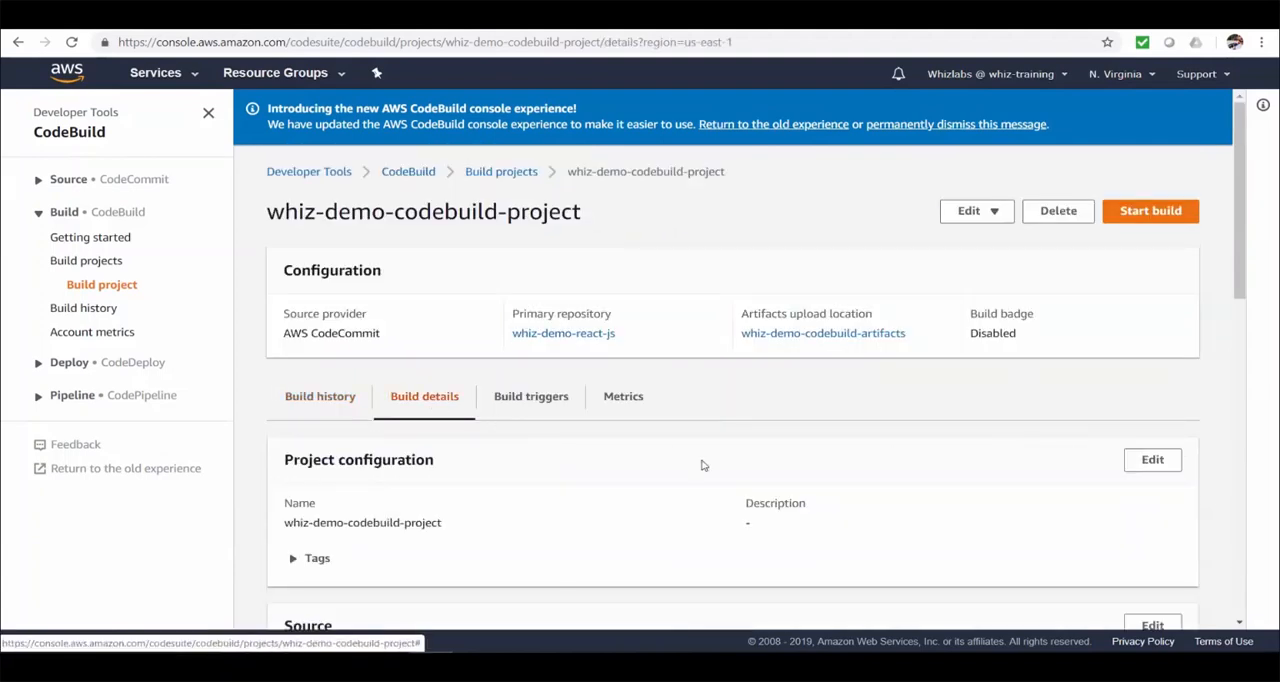
pyautogui.scroll(-3)
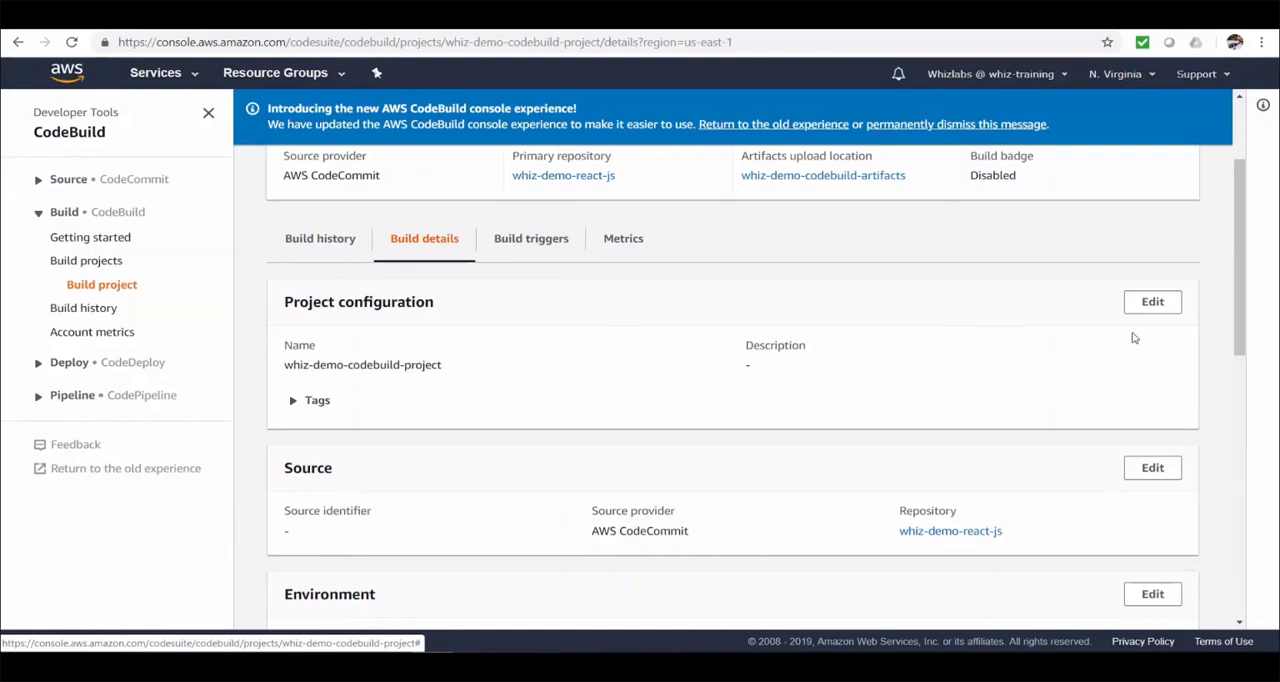
pyautogui.scroll(-3)
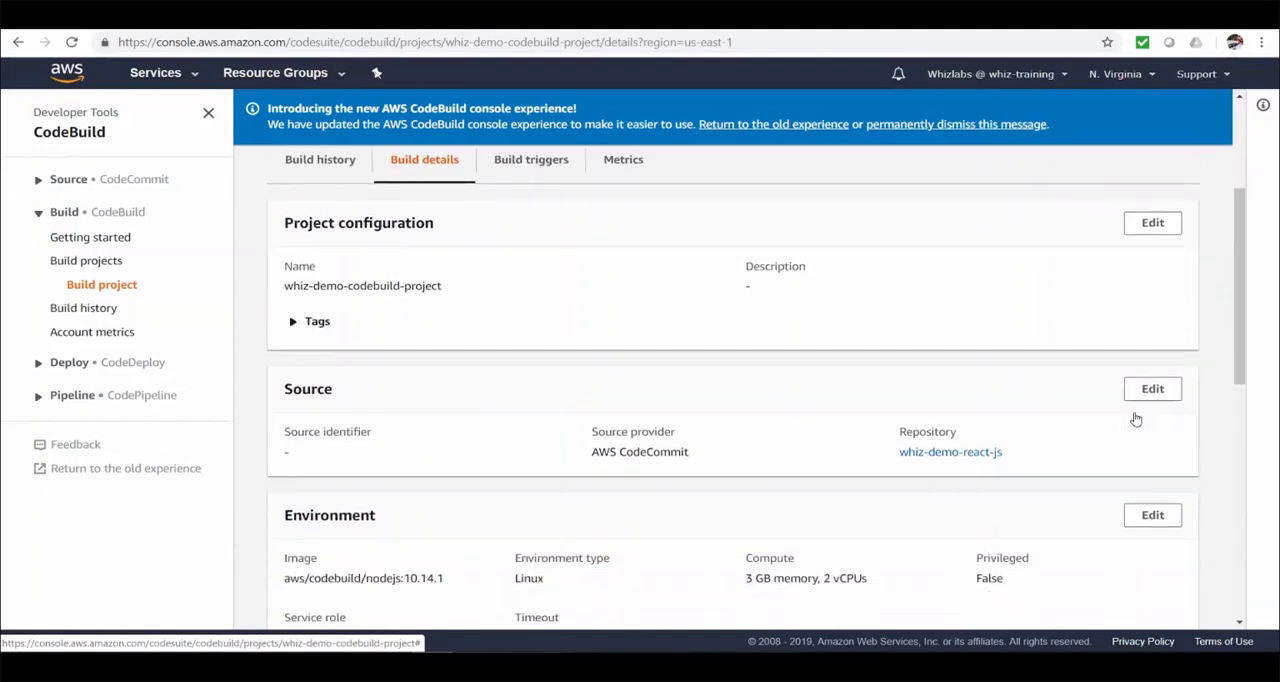
pyautogui.scroll(-3)
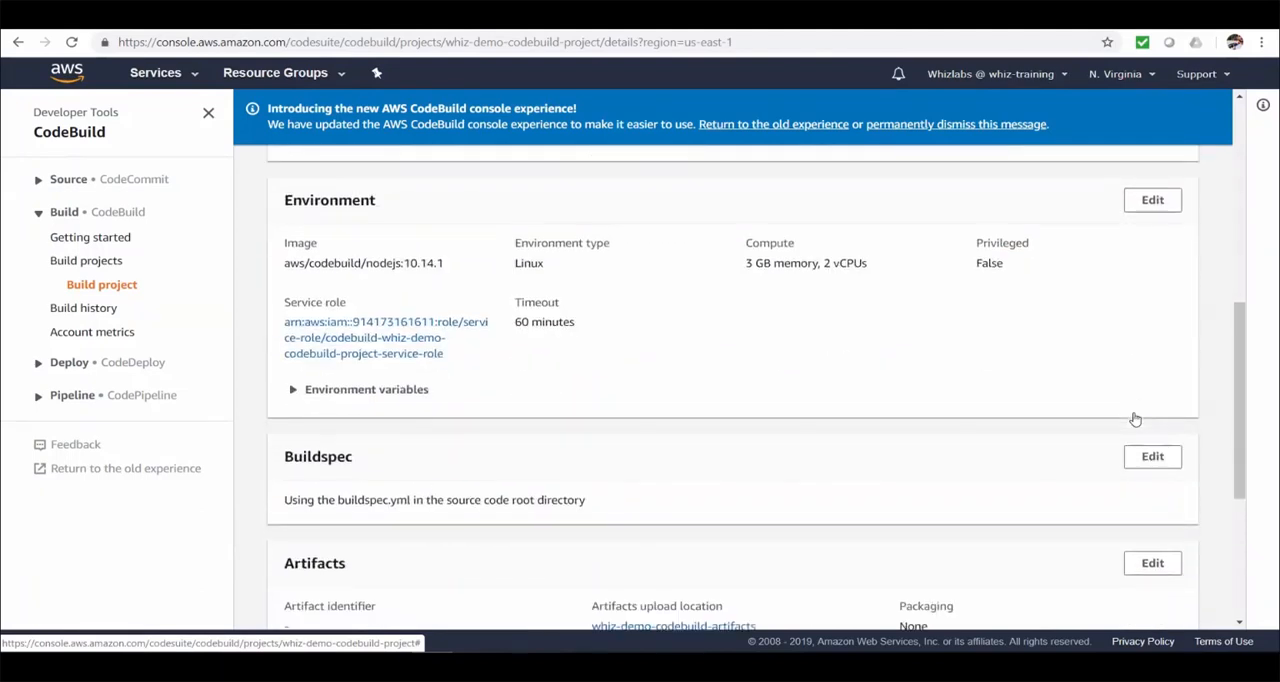
pyautogui.scroll(-3)
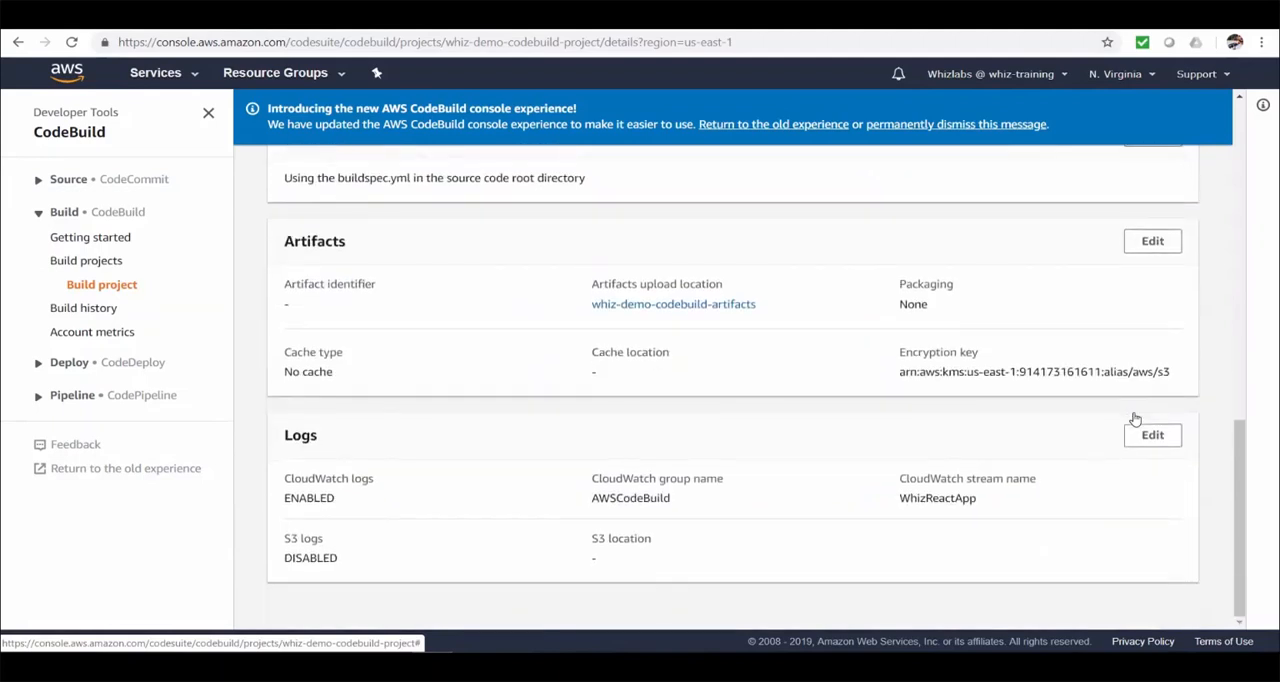
pyautogui.scroll(3)
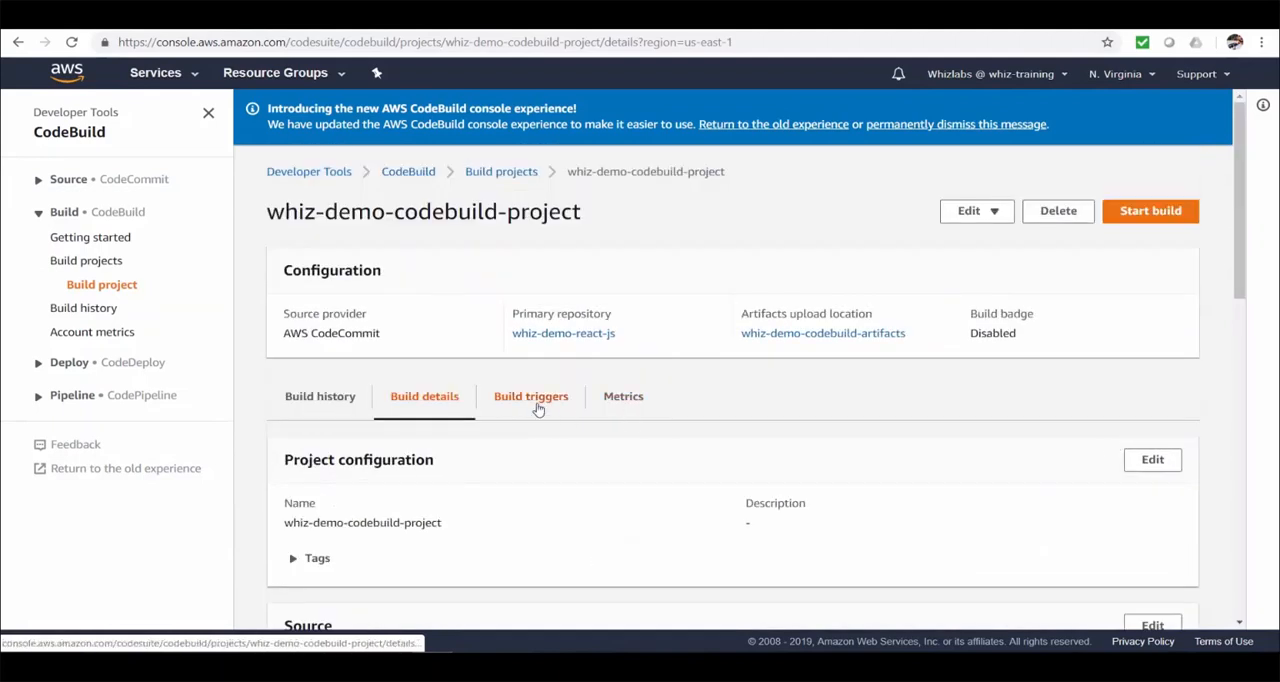
# Show the project's Build triggers list, which is empty
pyautogui.click(532, 396)
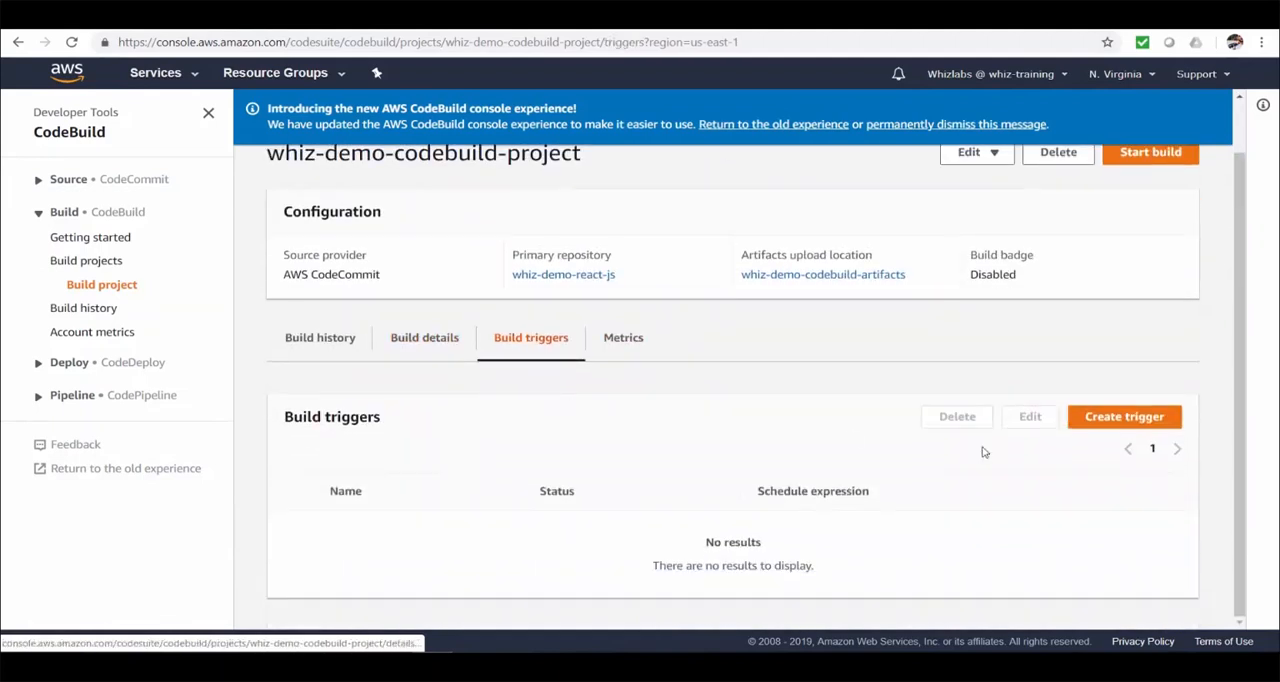
# View the Create trigger form's Hourly/Daily/Weekly/Custom frequencies, then cancel back to the project
pyautogui.click(1124, 416)
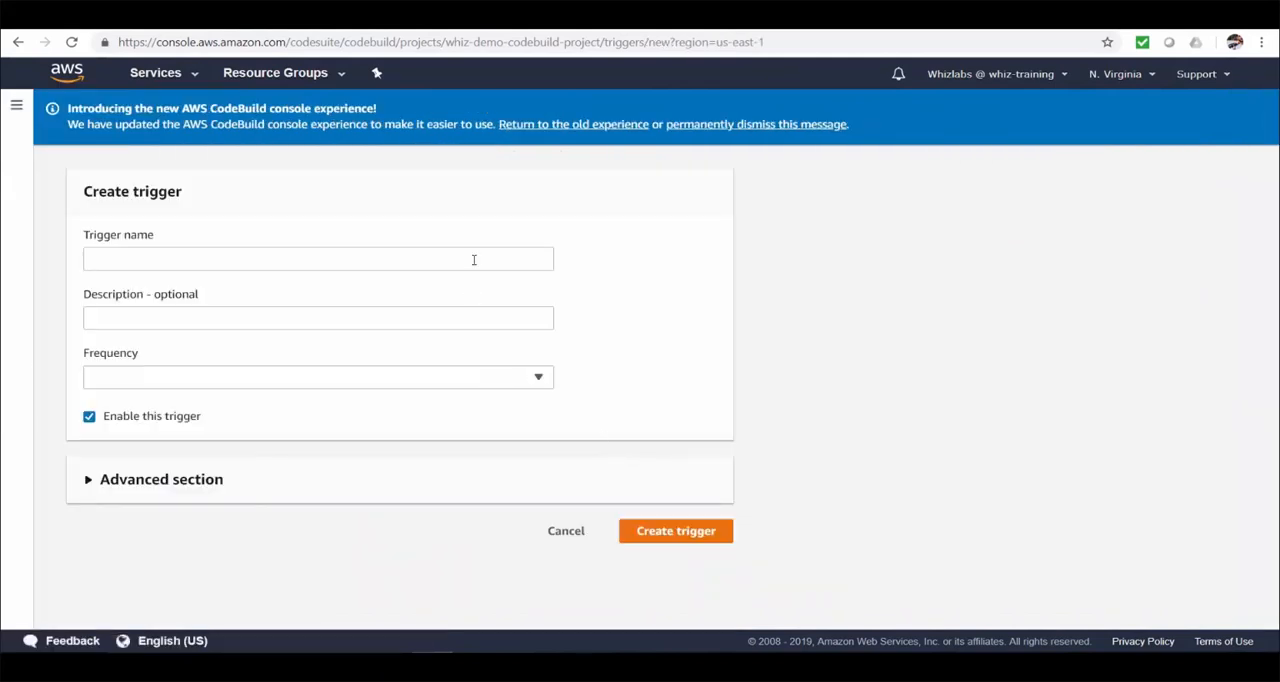
pyautogui.click(318, 376)
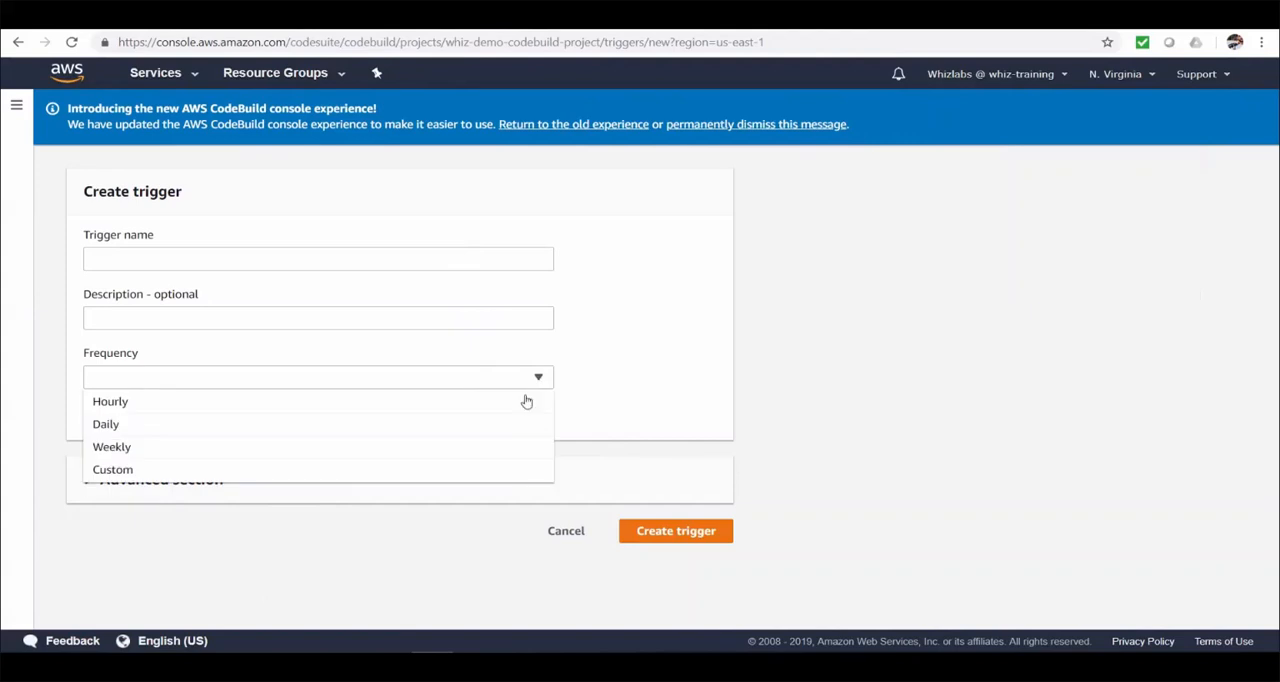
pyautogui.click(112, 470)
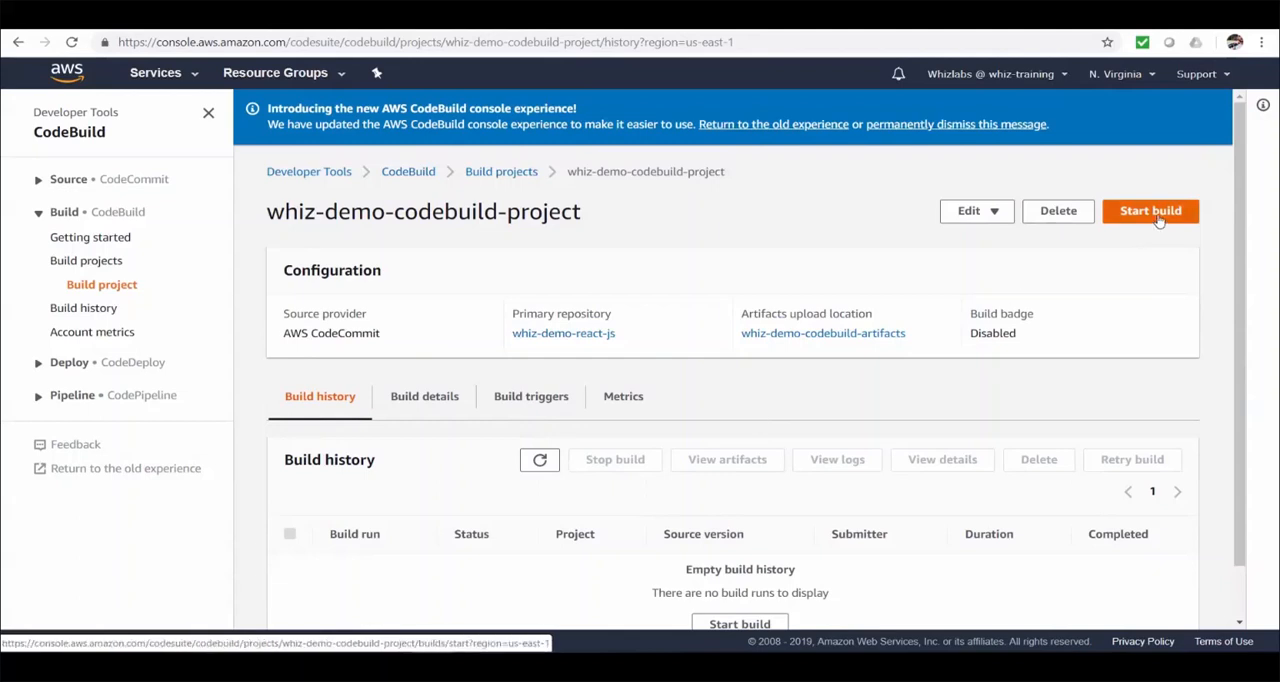
# Start a build of whiz-demo-codebuild-project with default advanced build overrides
pyautogui.click(1150, 210)
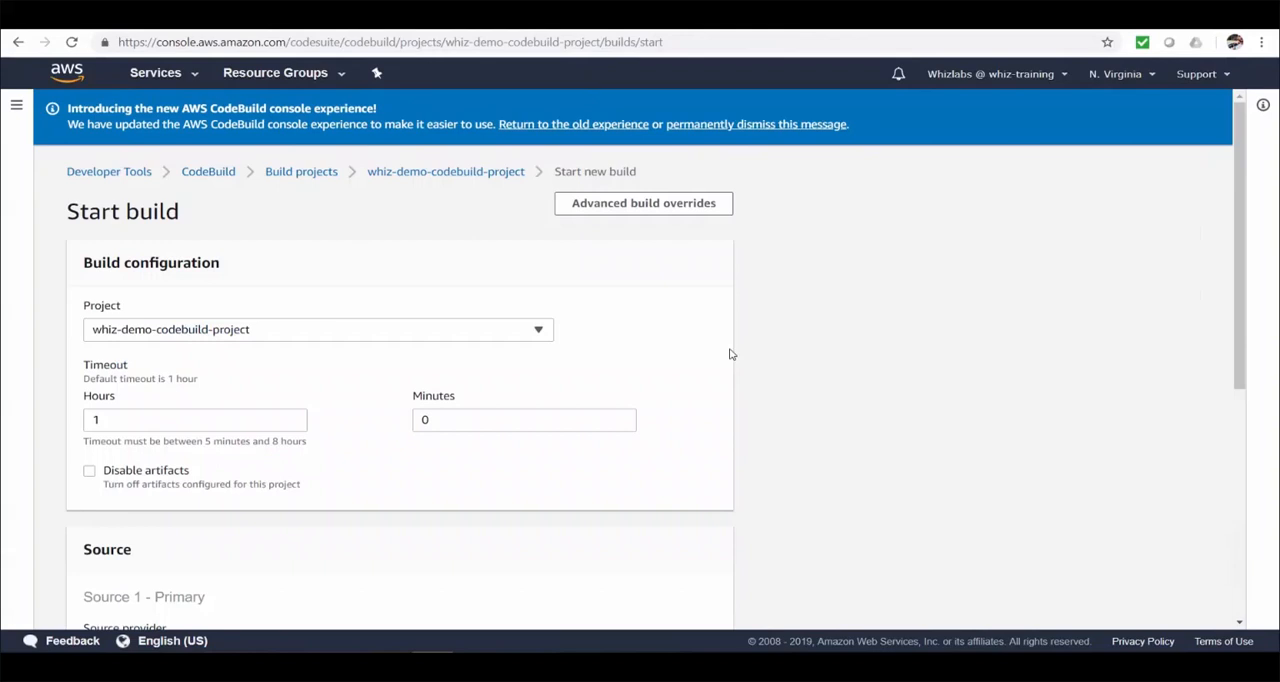
pyautogui.click(644, 204)
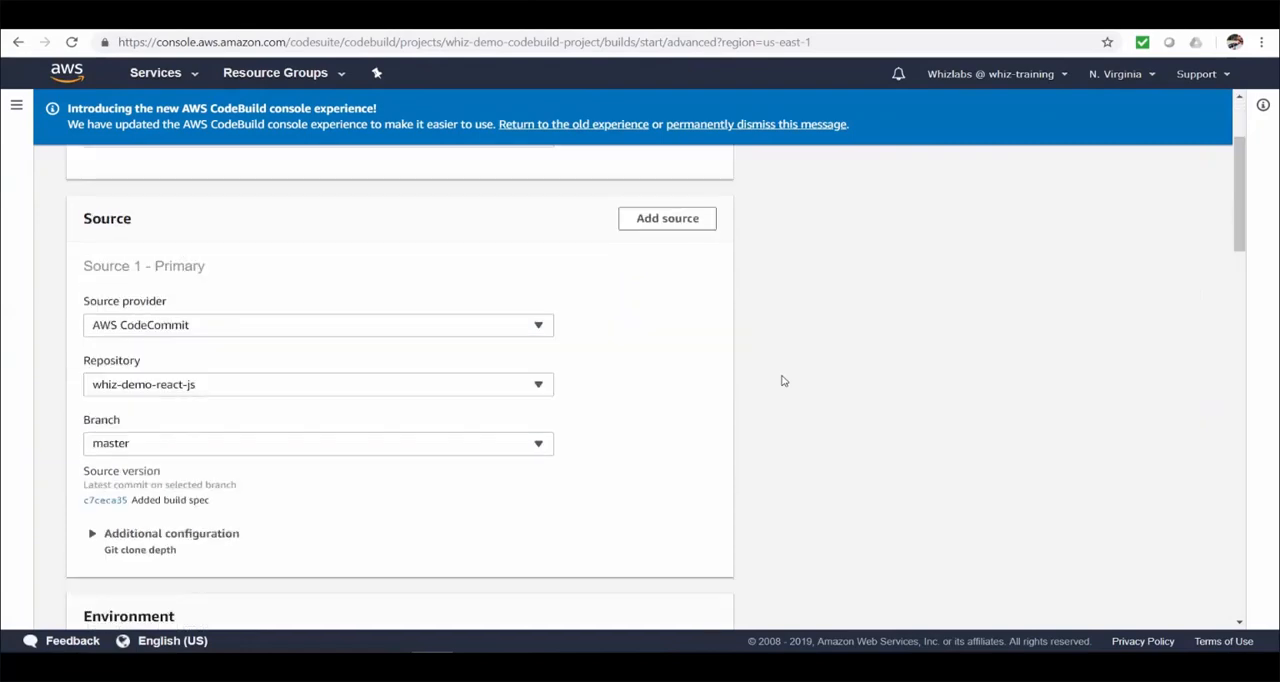
pyautogui.scroll(-3)
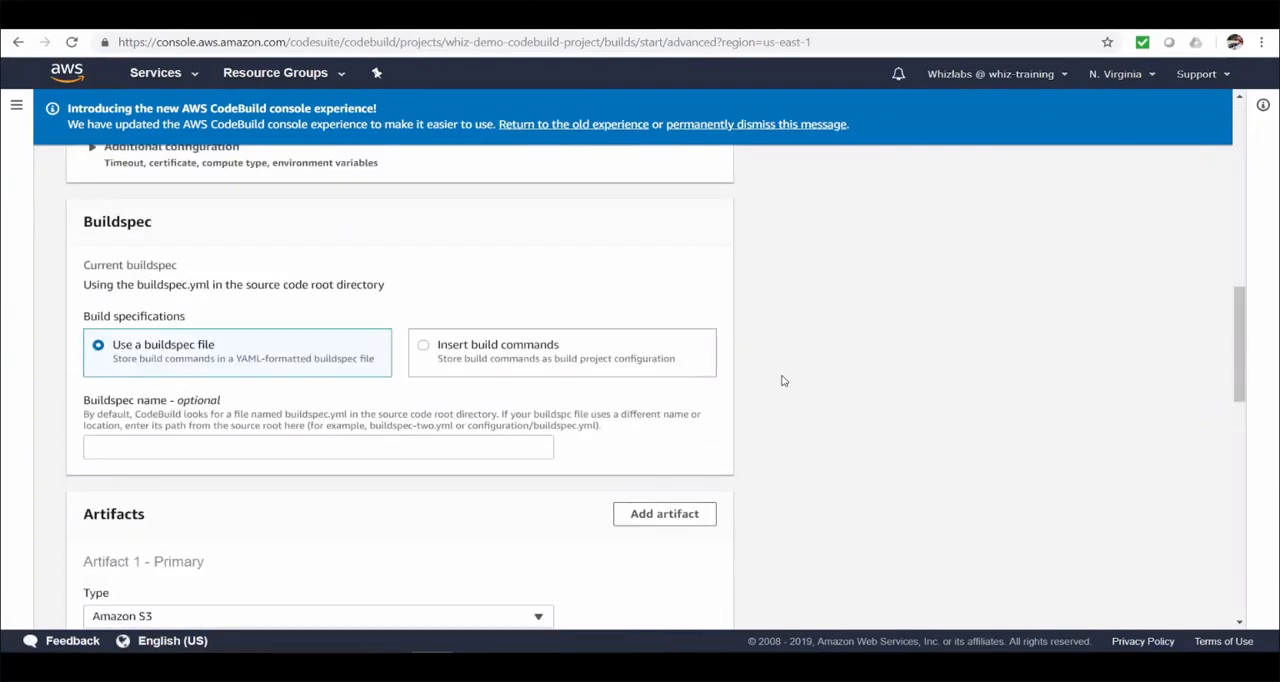
pyautogui.scroll(-3)
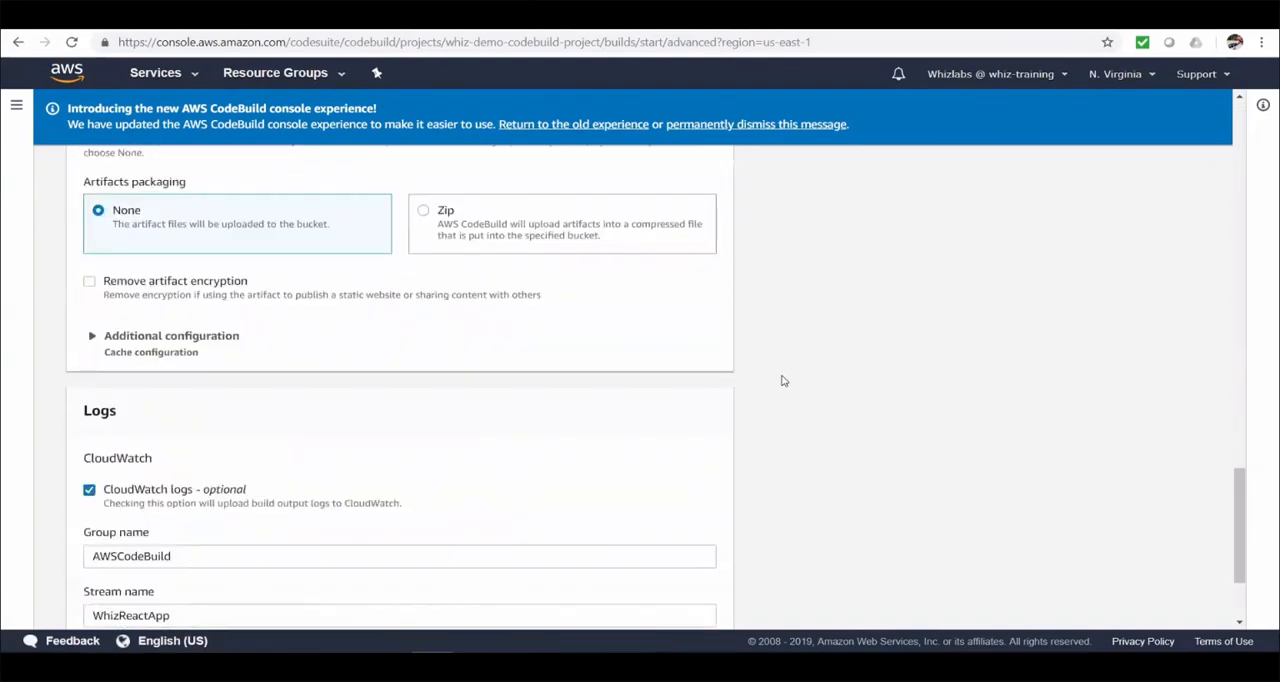
pyautogui.scroll(-3)
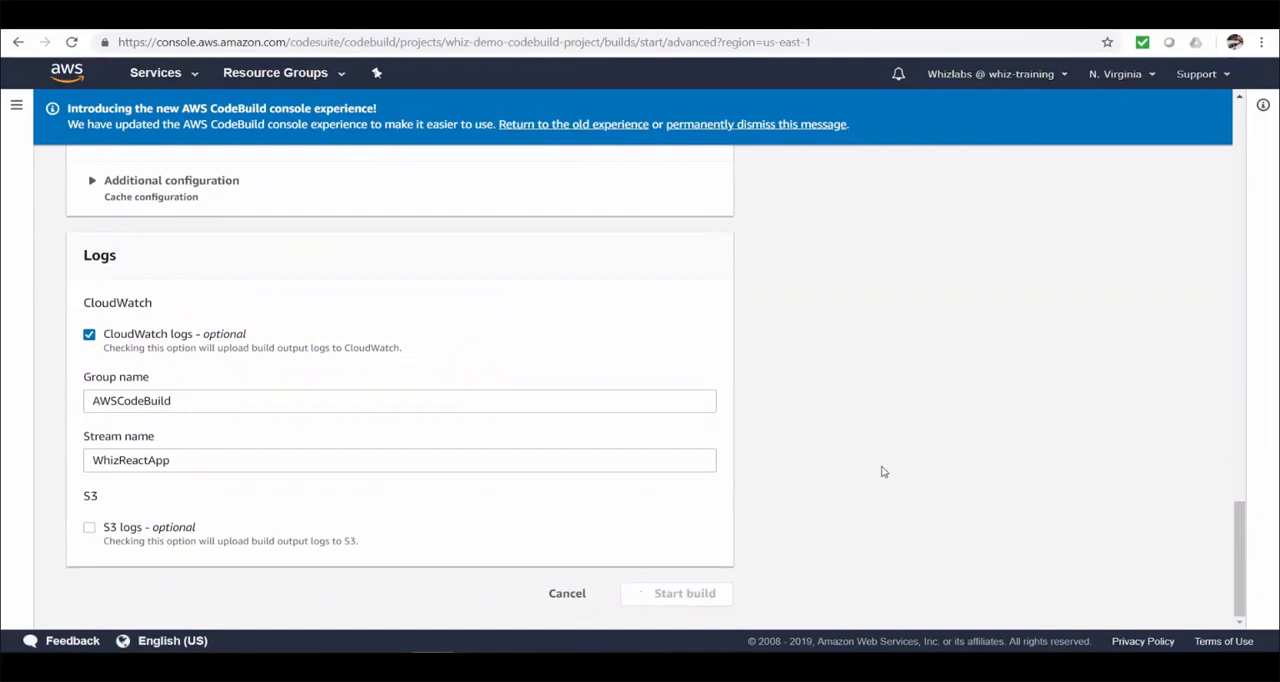
pyautogui.click(684, 592)
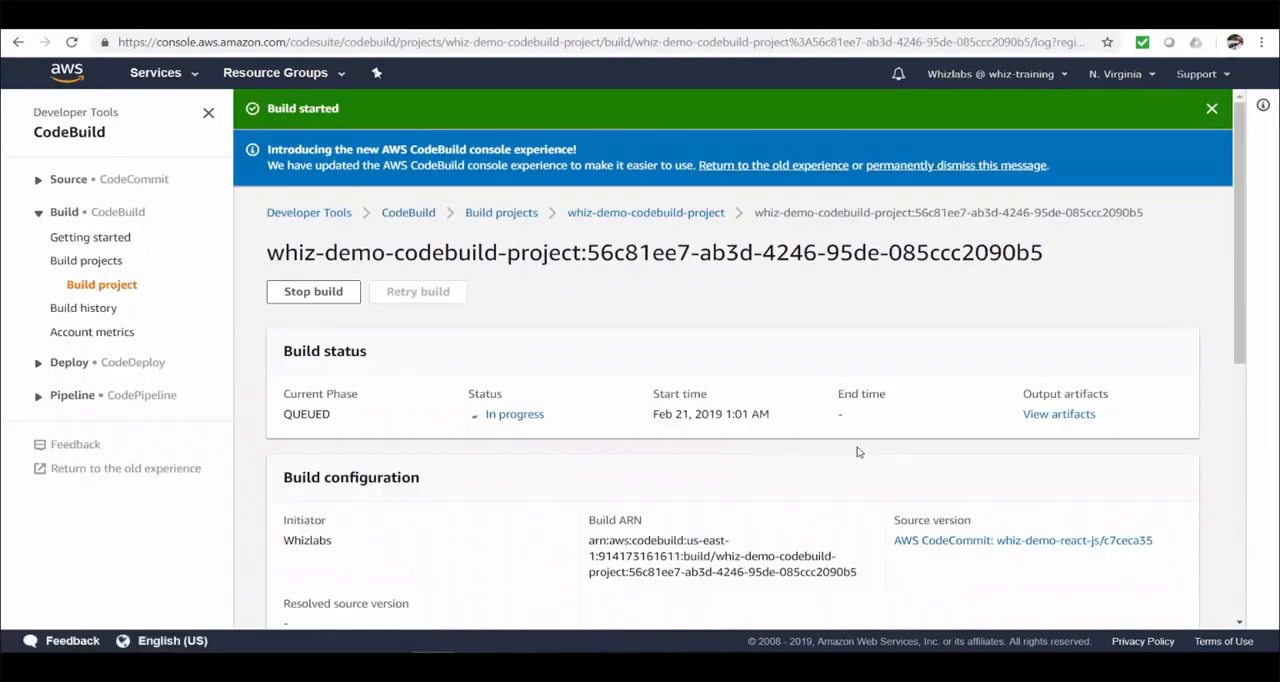
# Check Phase details showing submitted, queued and provisioning succeeded, then show Build logs
pyautogui.scroll(-3)
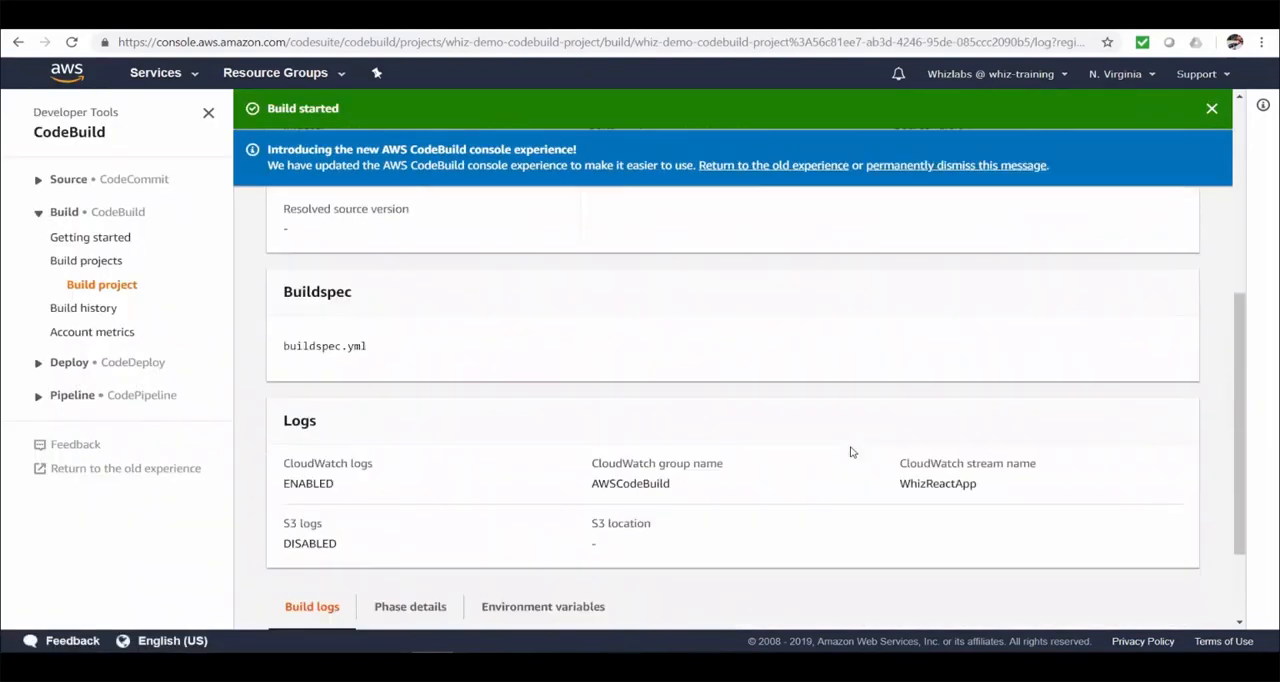
pyautogui.scroll(-3)
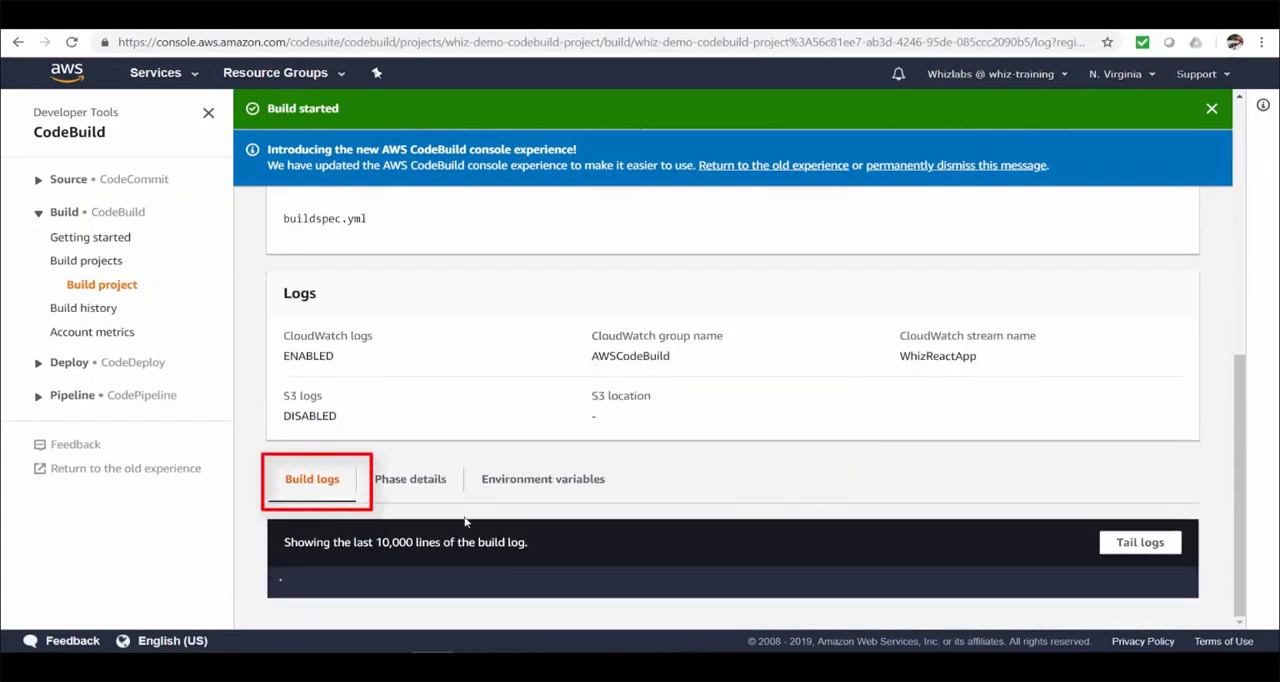
pyautogui.click(410, 478)
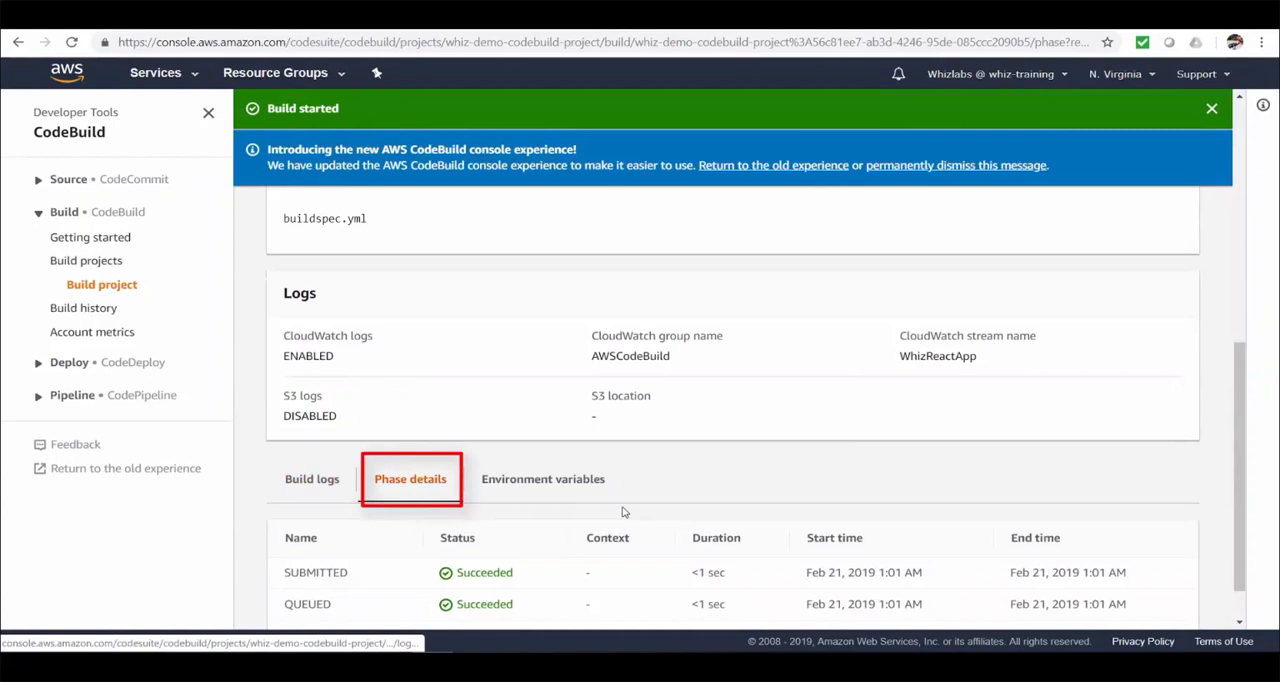
pyautogui.scroll(-3)
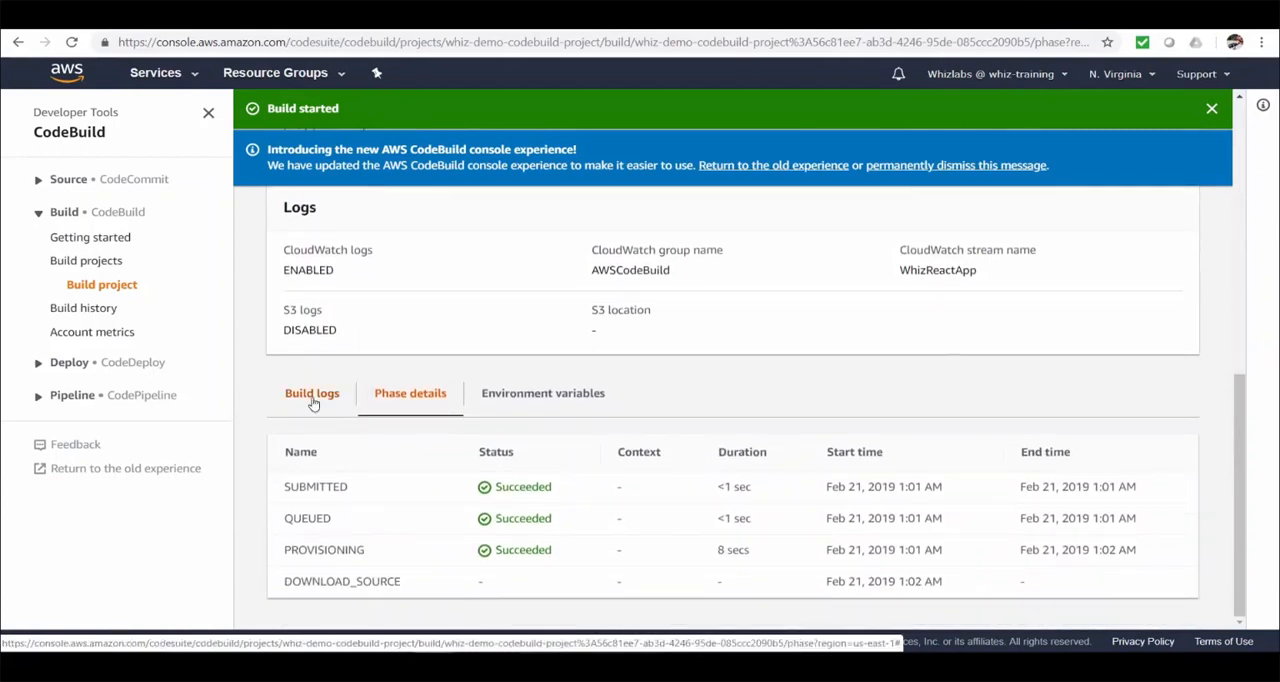
pyautogui.click(312, 392)
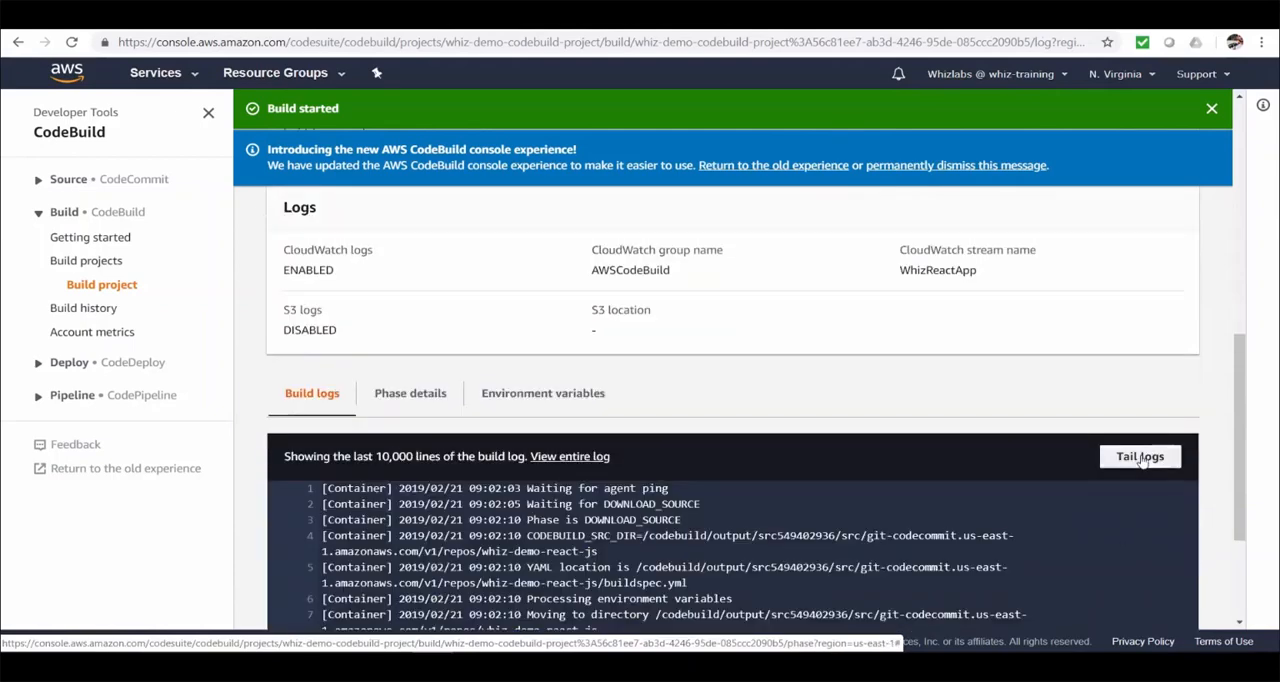
# View the entire build log through install, all 7 tests passing and the production build
pyautogui.click(1140, 456)
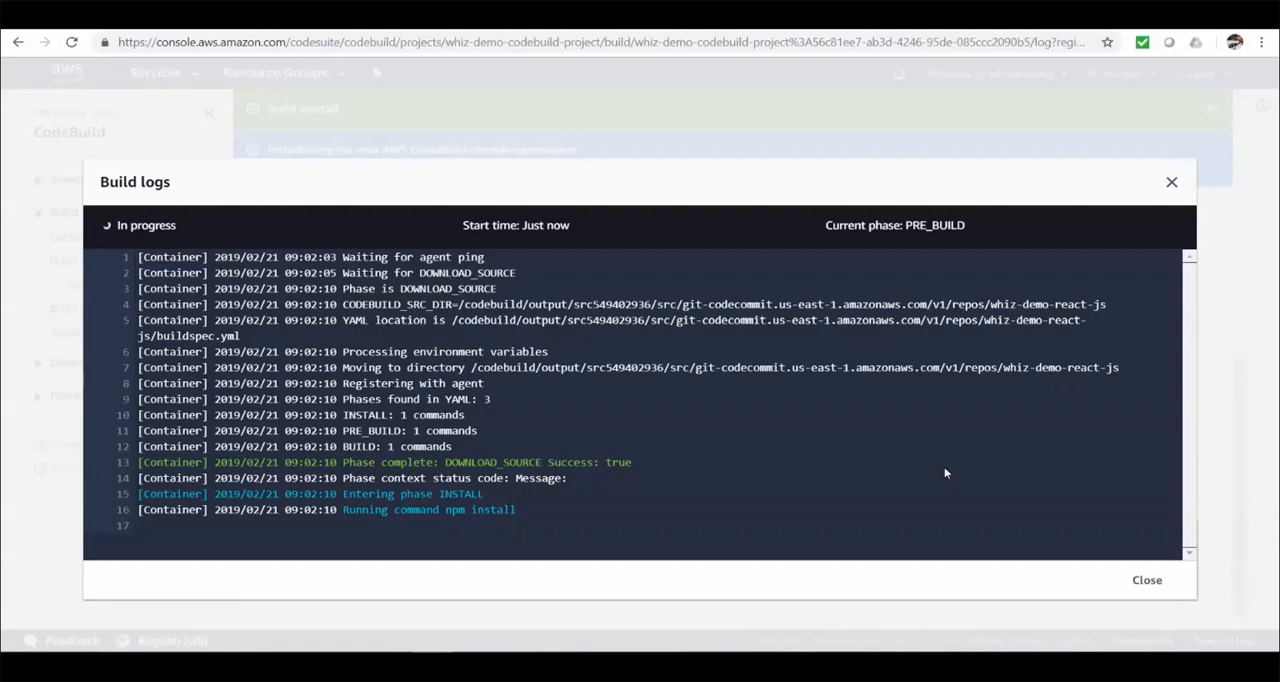
pyautogui.scroll(-3)
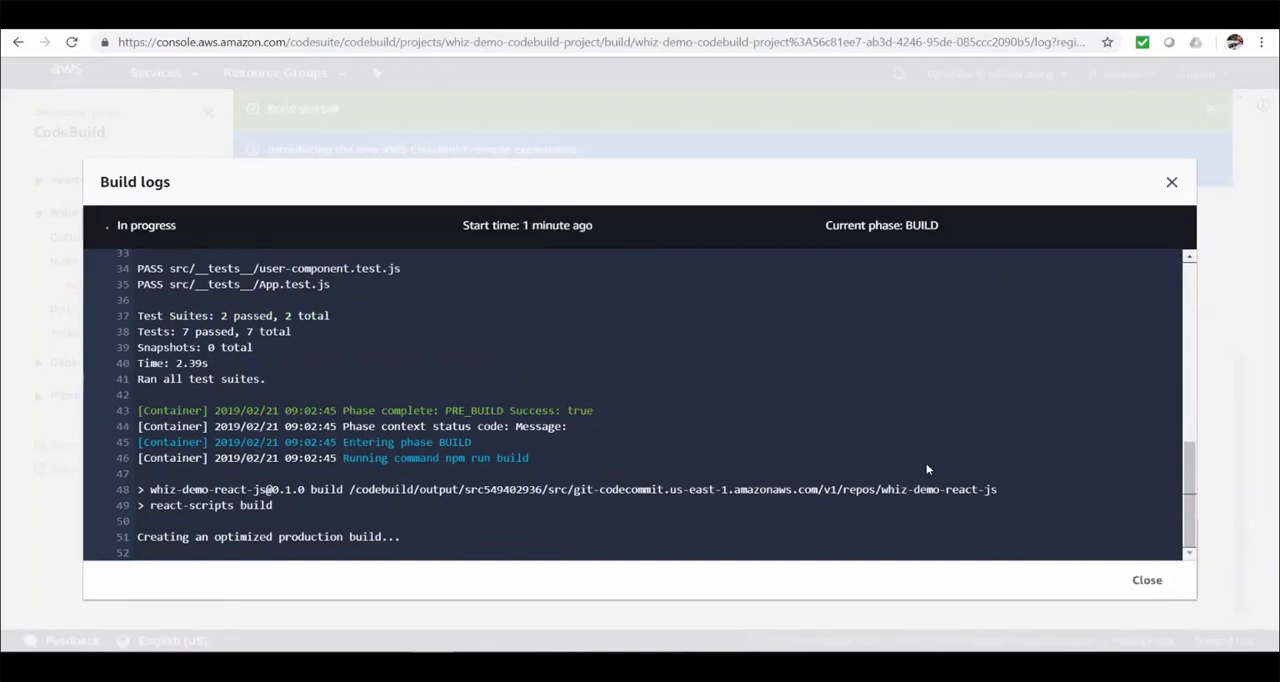
pyautogui.scroll(-3)
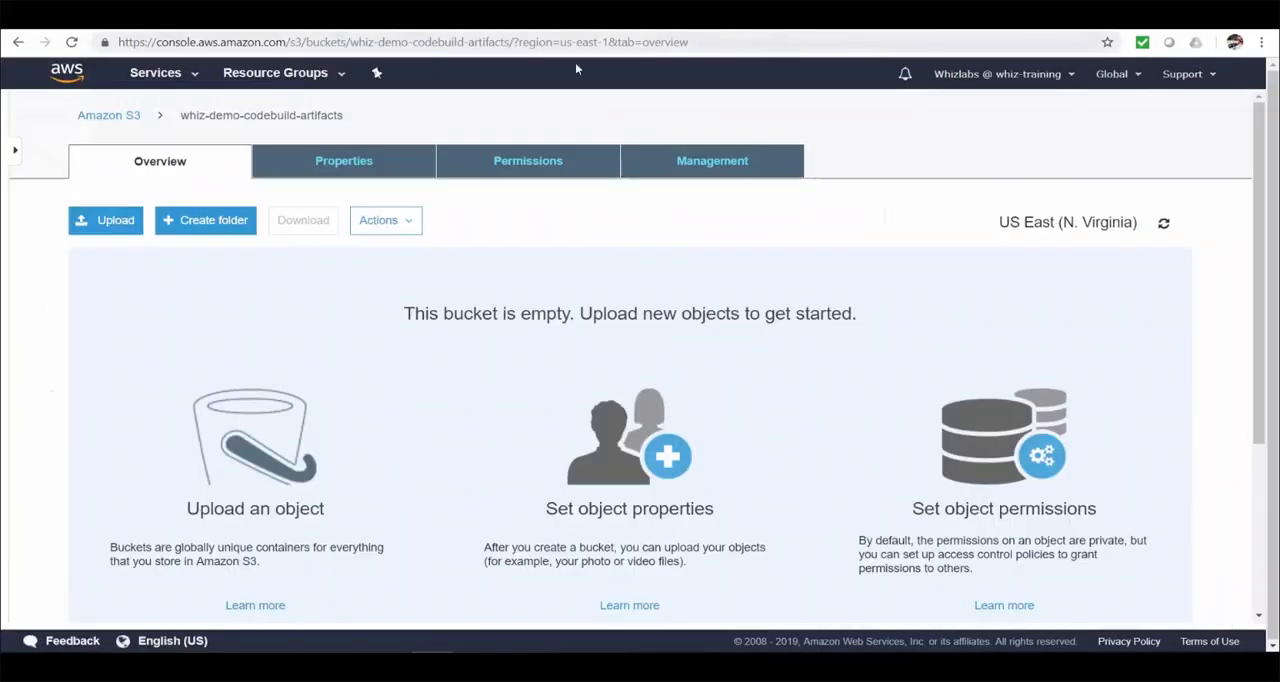
# Refresh the artifacts bucket and navigate whiz-app/build/<build ID>/codebuild-demo
pyautogui.click(72, 42)
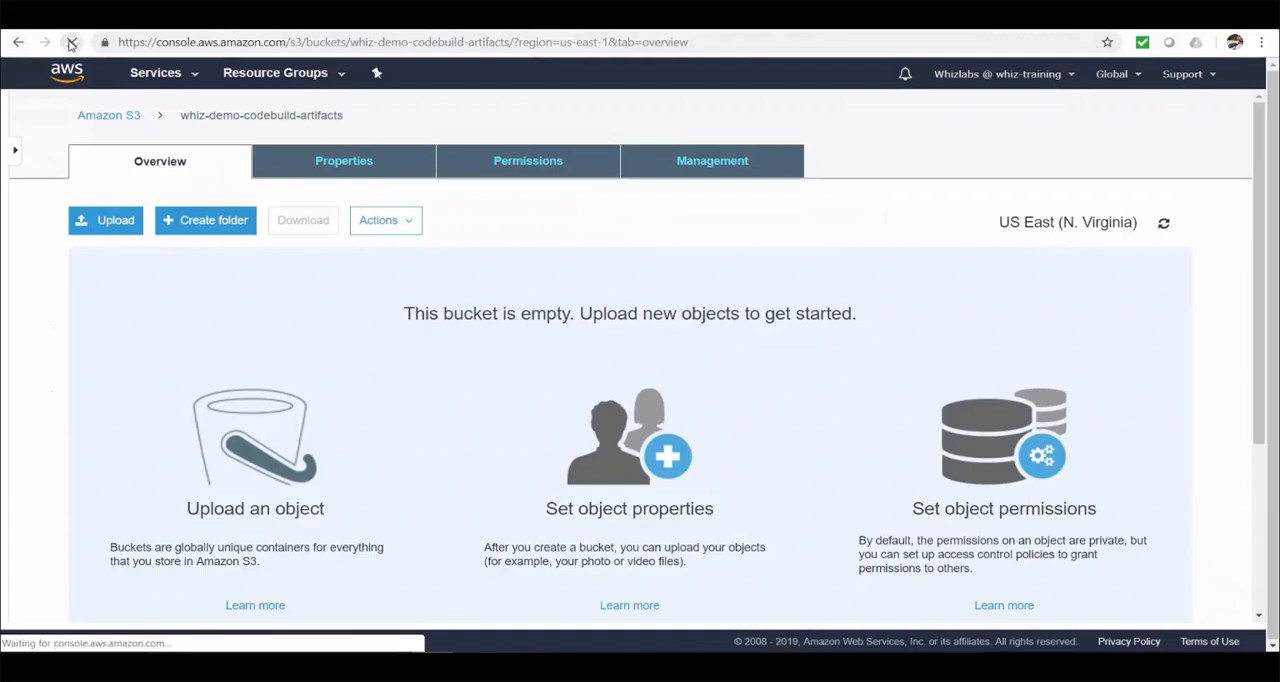
pyautogui.click(72, 42)
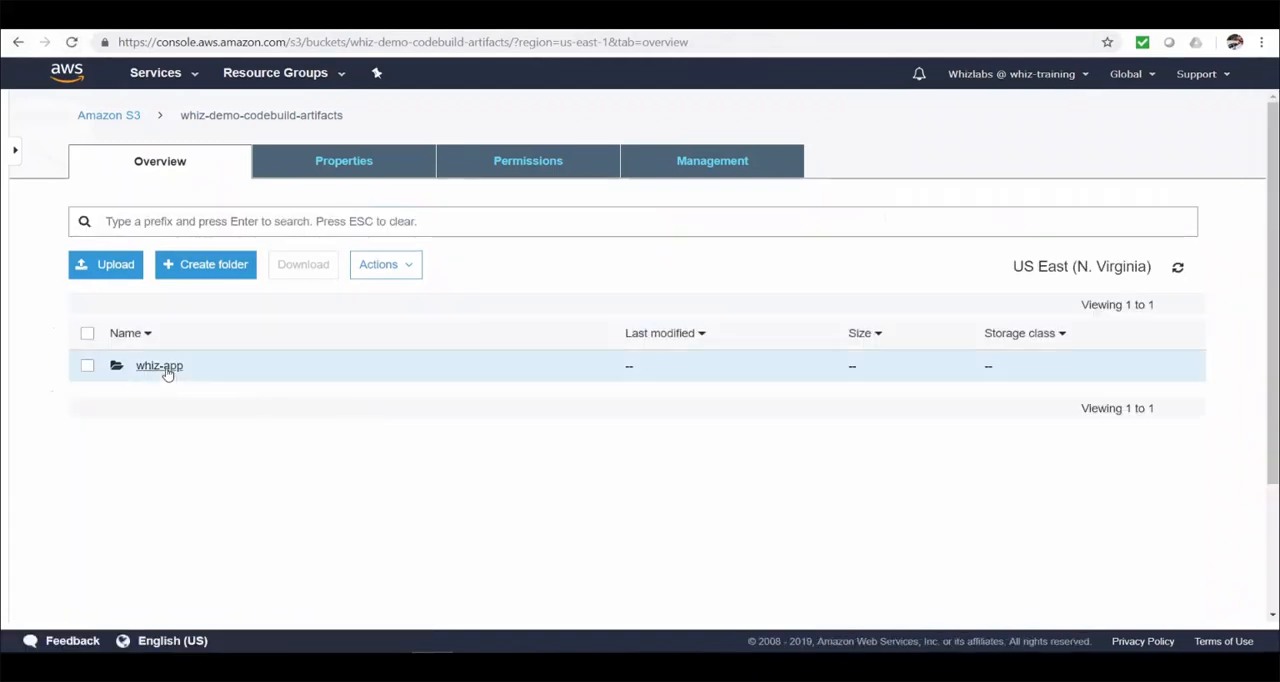
pyautogui.click(158, 364)
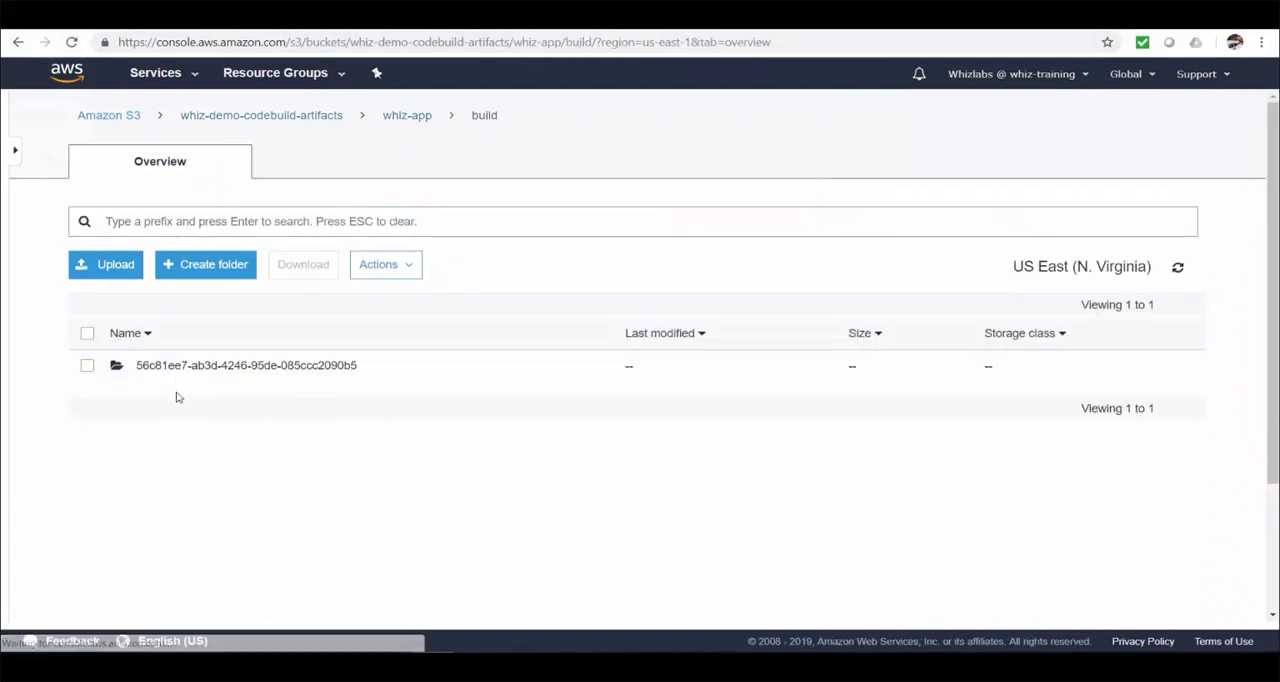
pyautogui.click(244, 364)
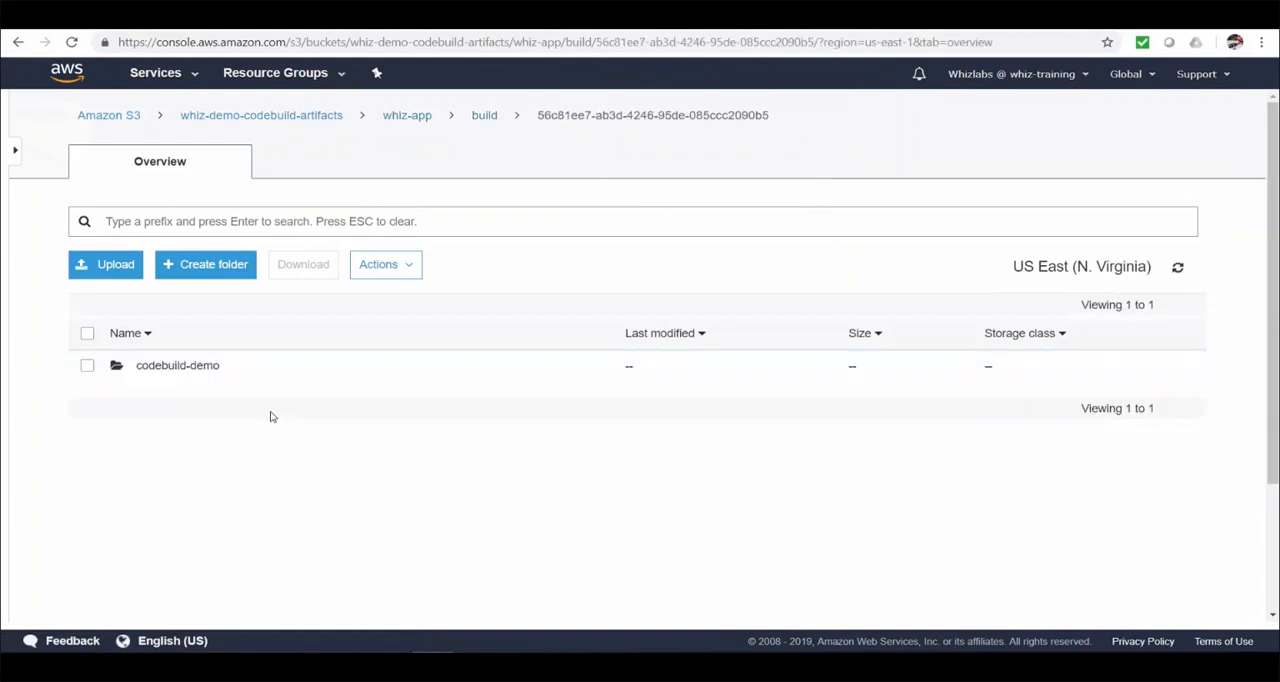
pyautogui.click(176, 364)
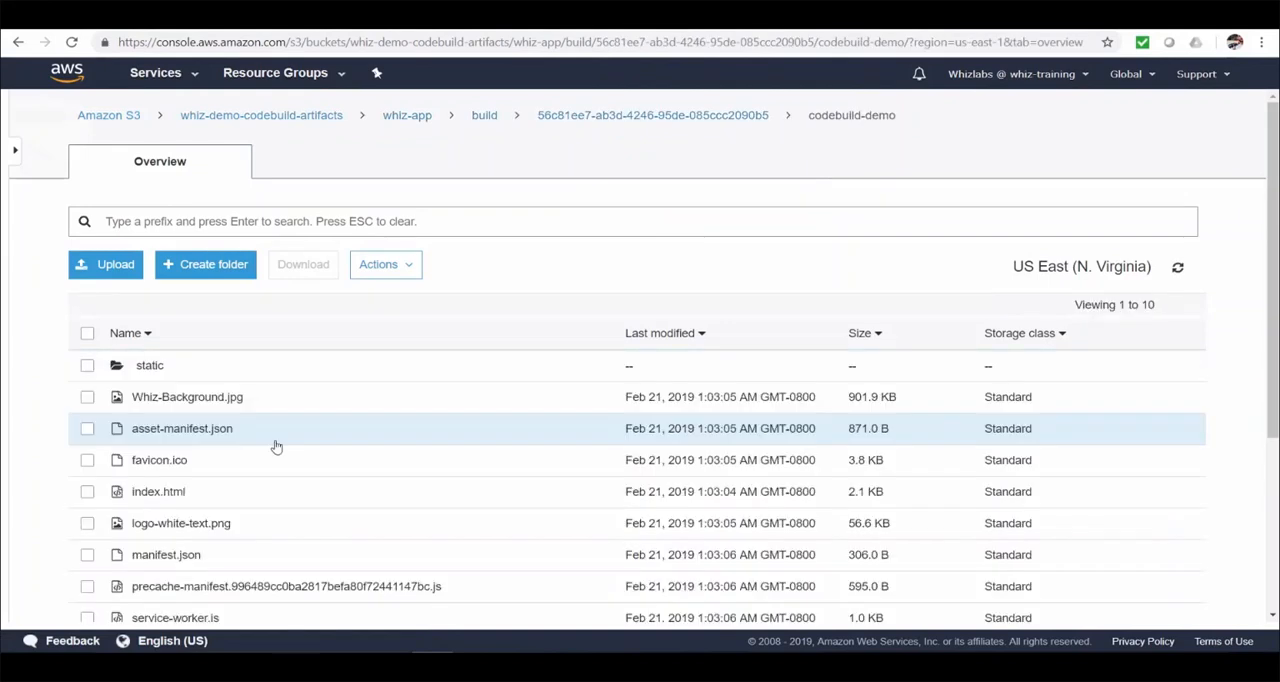
# Look through the built files such as index.html, static and manifest.json
pyautogui.scroll(-3)
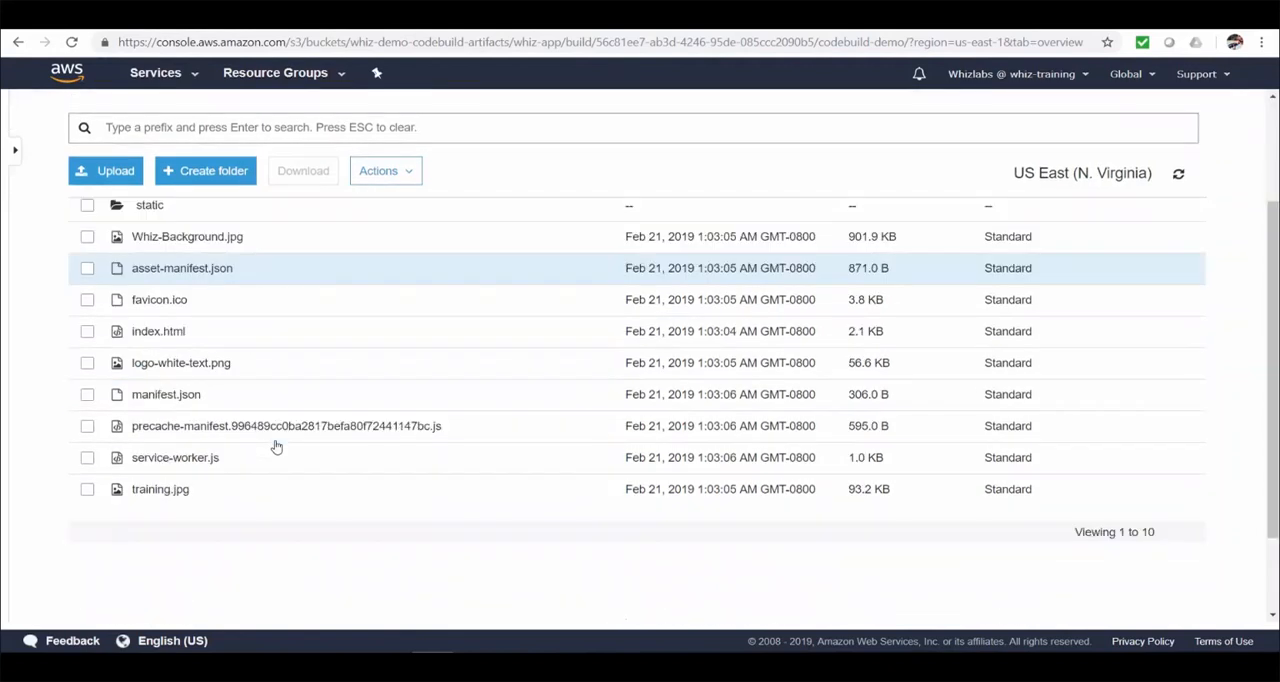
pyautogui.scroll(3)
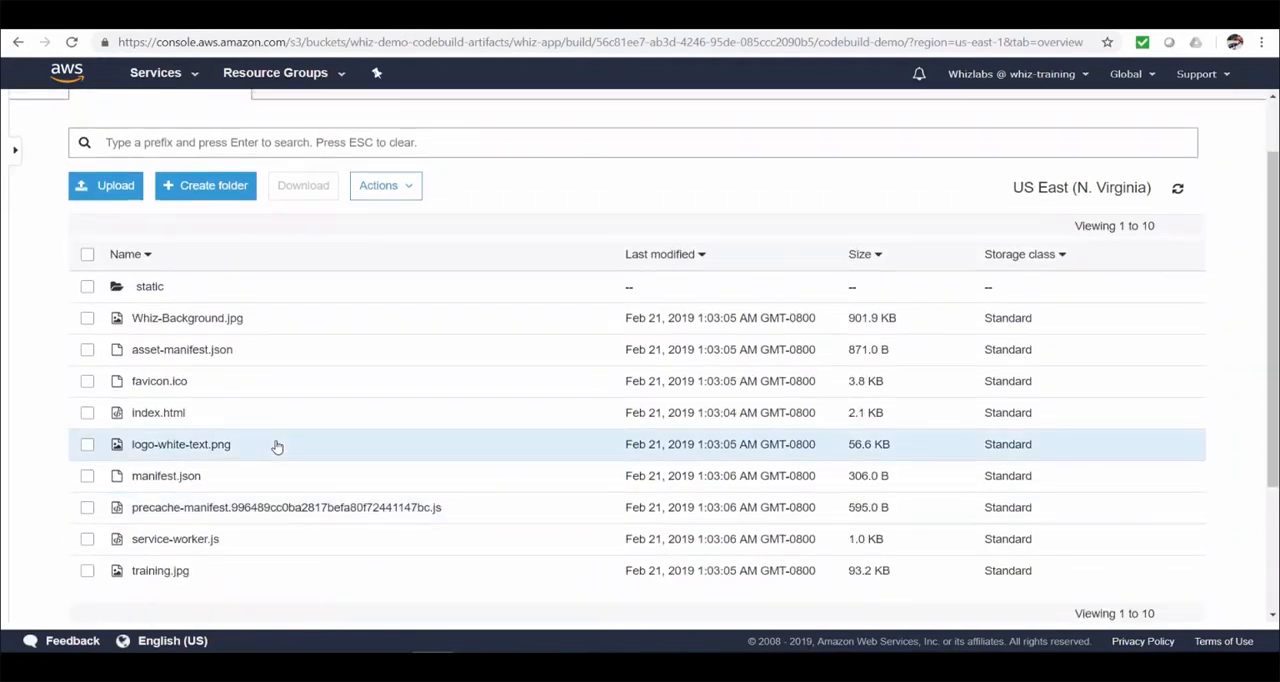
pyautogui.scroll(3)
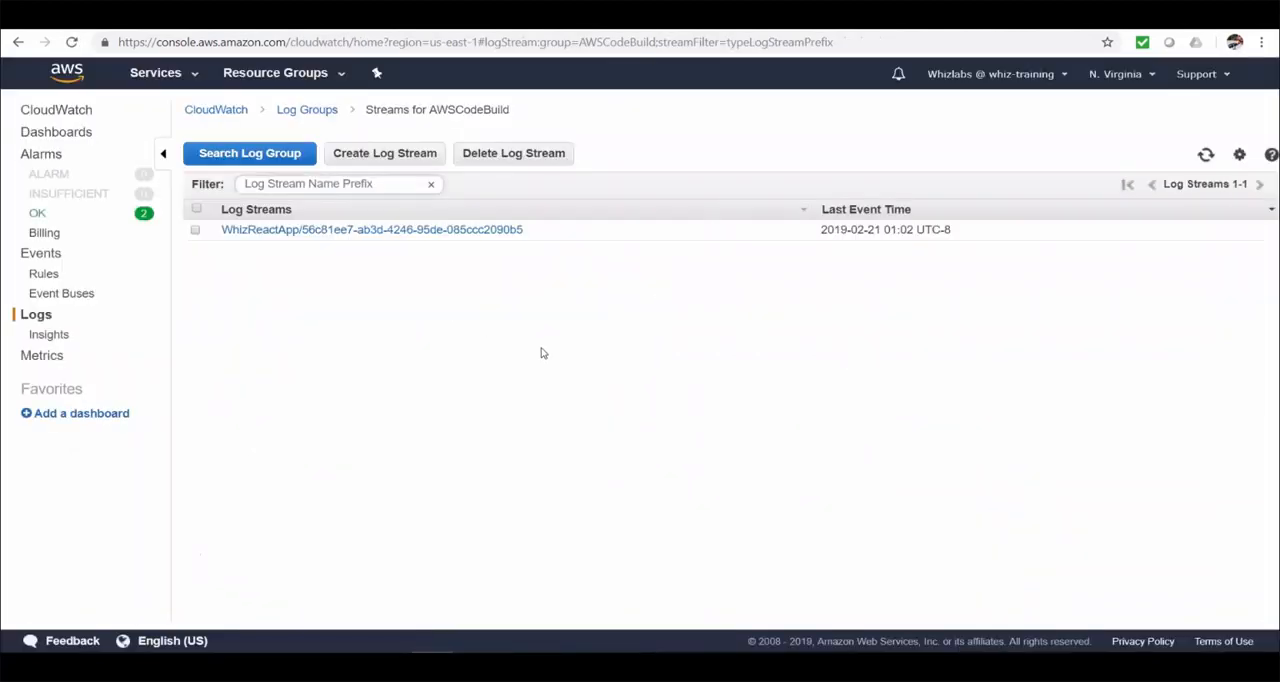
# Read the WhizReactApp log stream events through install, passing tests and the build
pyautogui.click(372, 228)
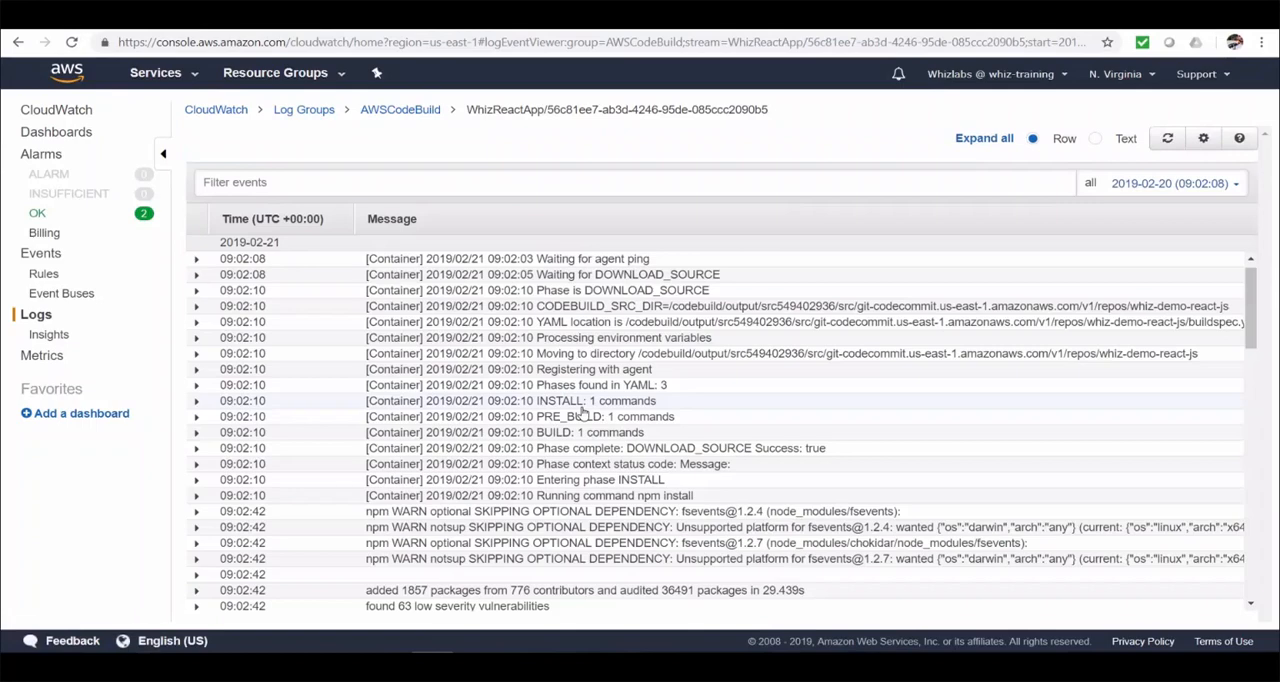
pyautogui.scroll(-3)
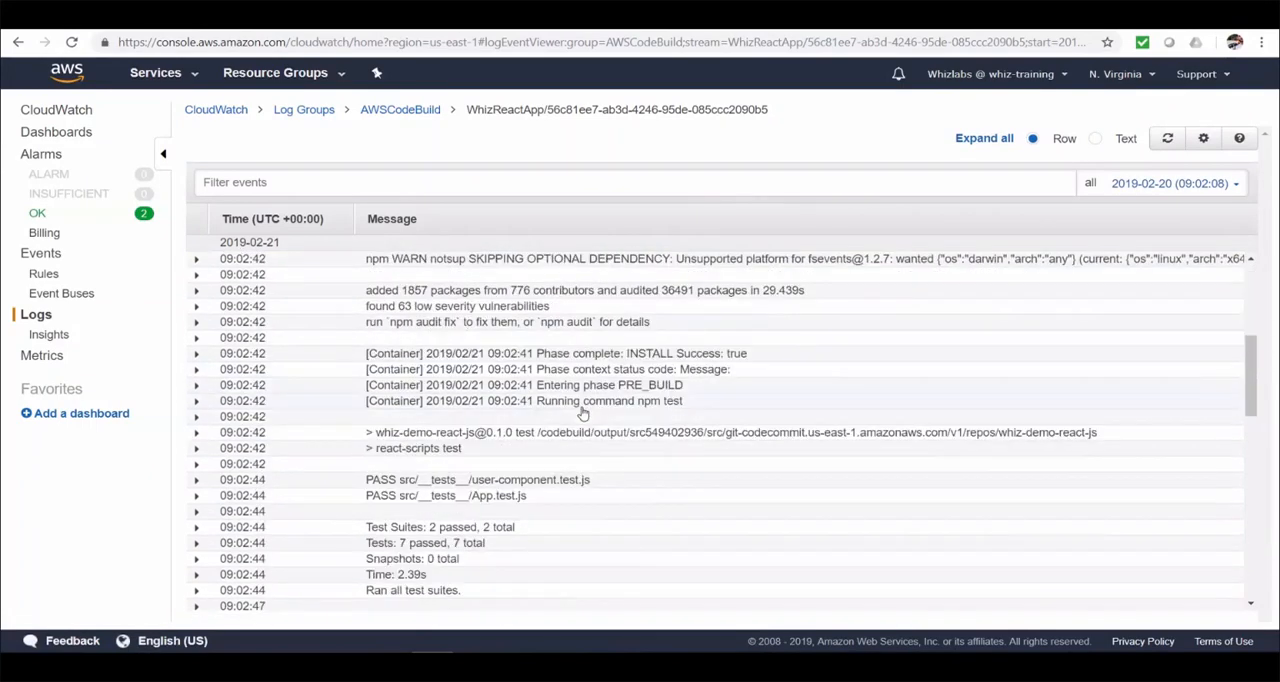
pyautogui.scroll(-3)
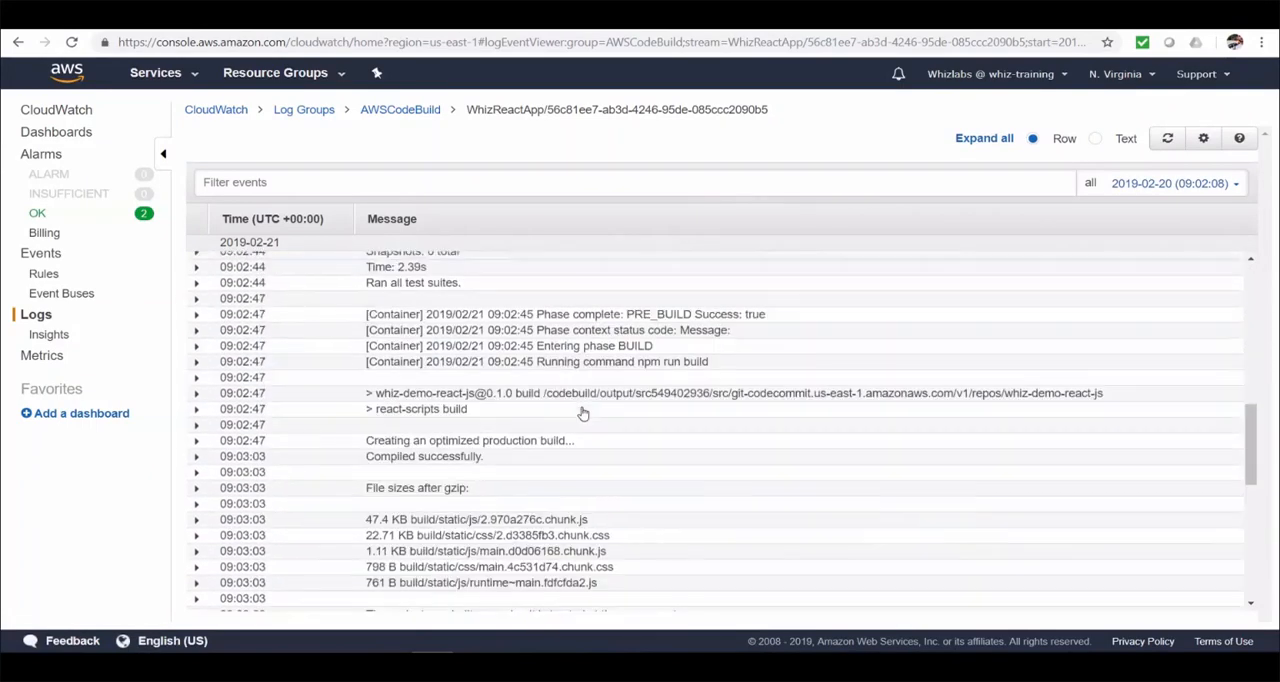
pyautogui.scroll(-3)
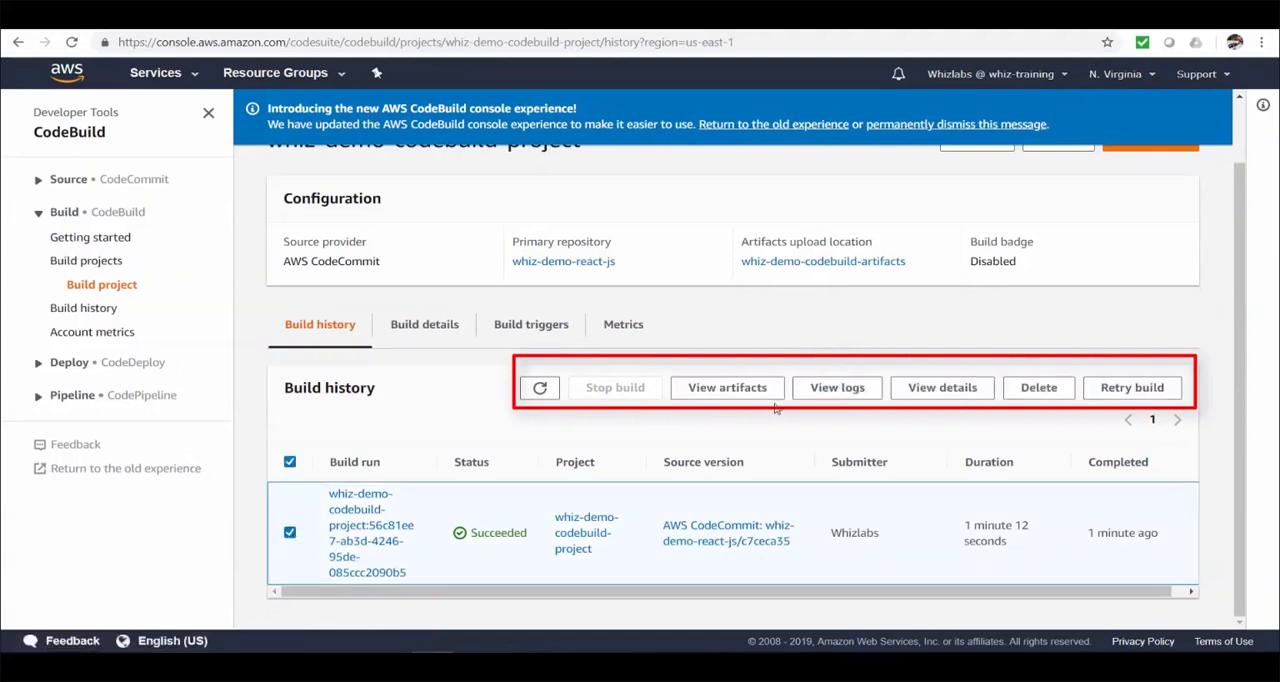
pyautogui.moveTo(812, 428)
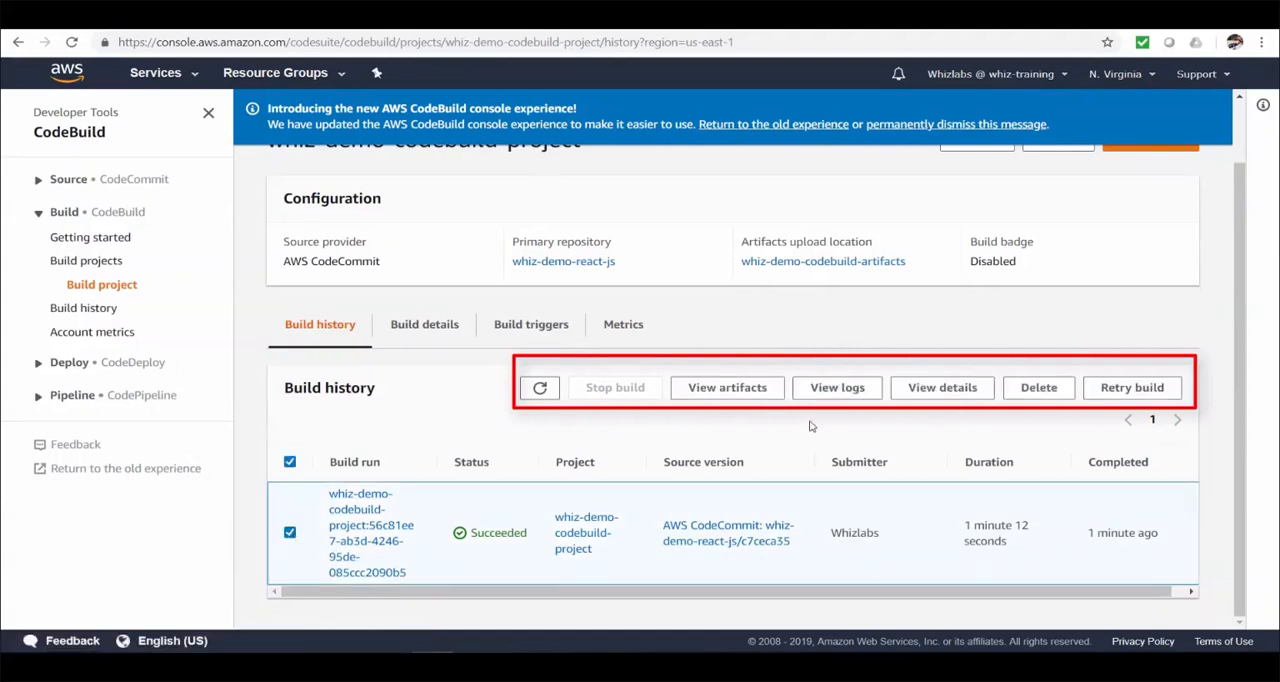
# Show the Metrics view for whiz-demo-codebuild-project
pyautogui.click(624, 336)
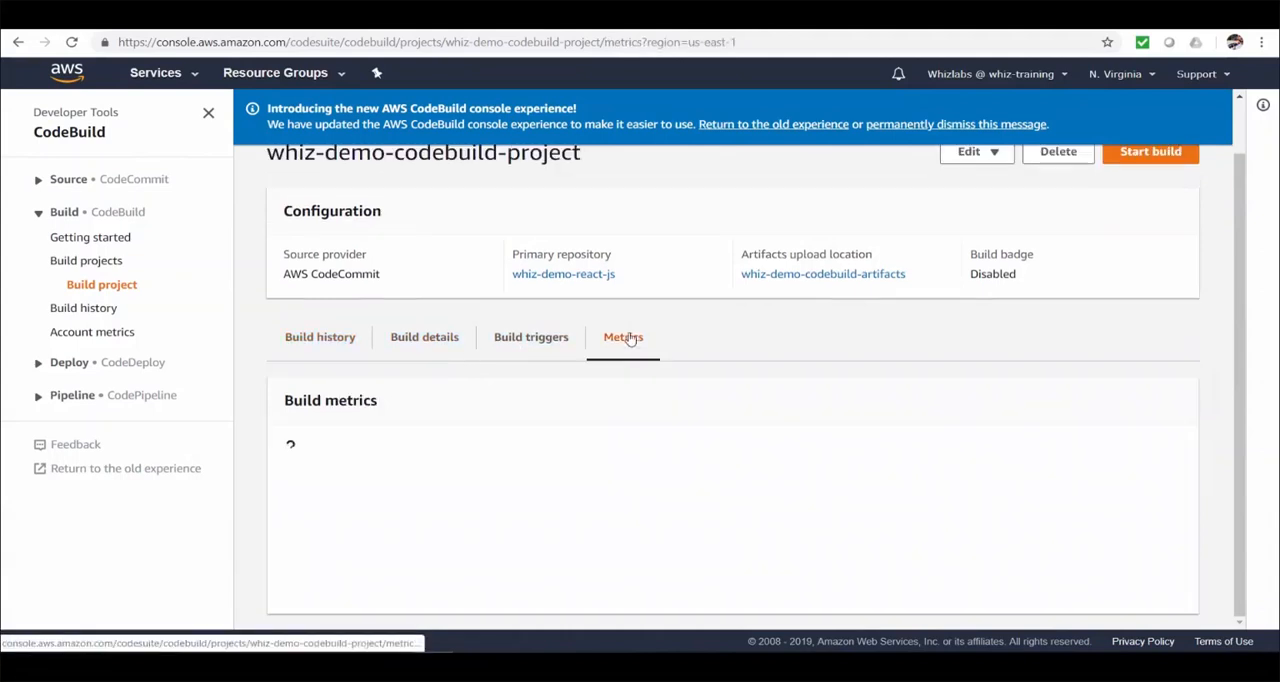
# Review the builds, duration and succeeded-builds charts, then go to CodeBuild's Build history page
pyautogui.scroll(-3)
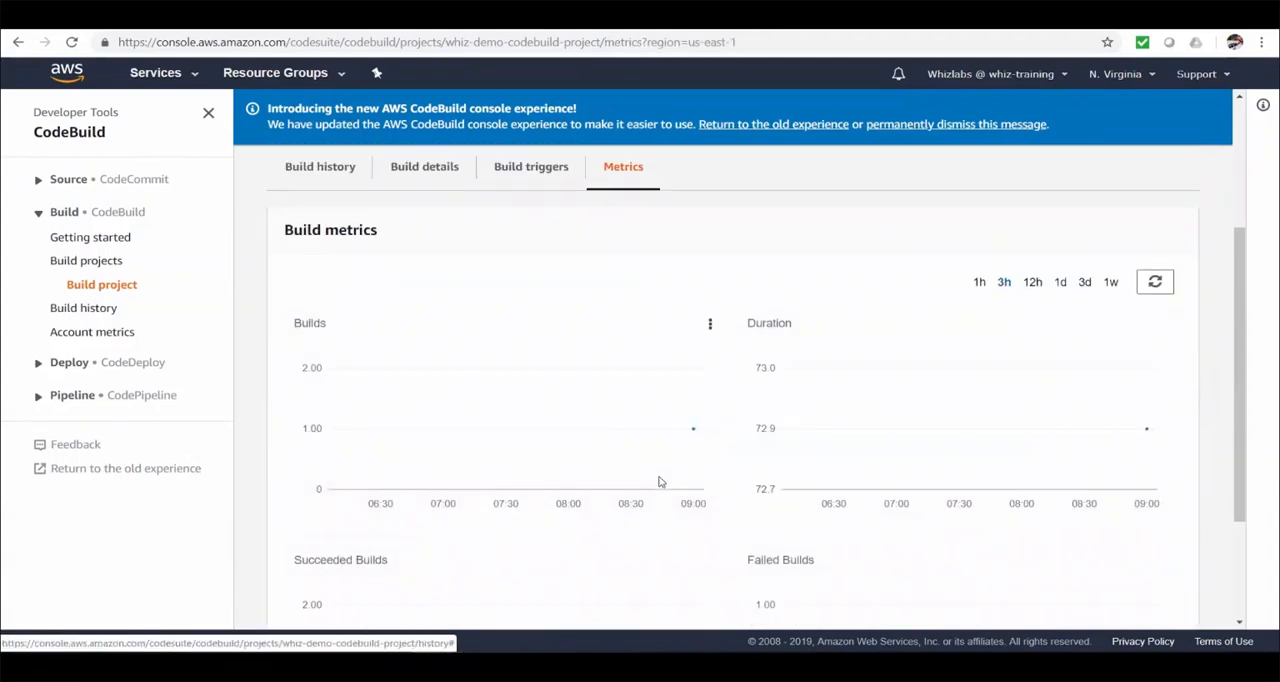
pyautogui.scroll(-3)
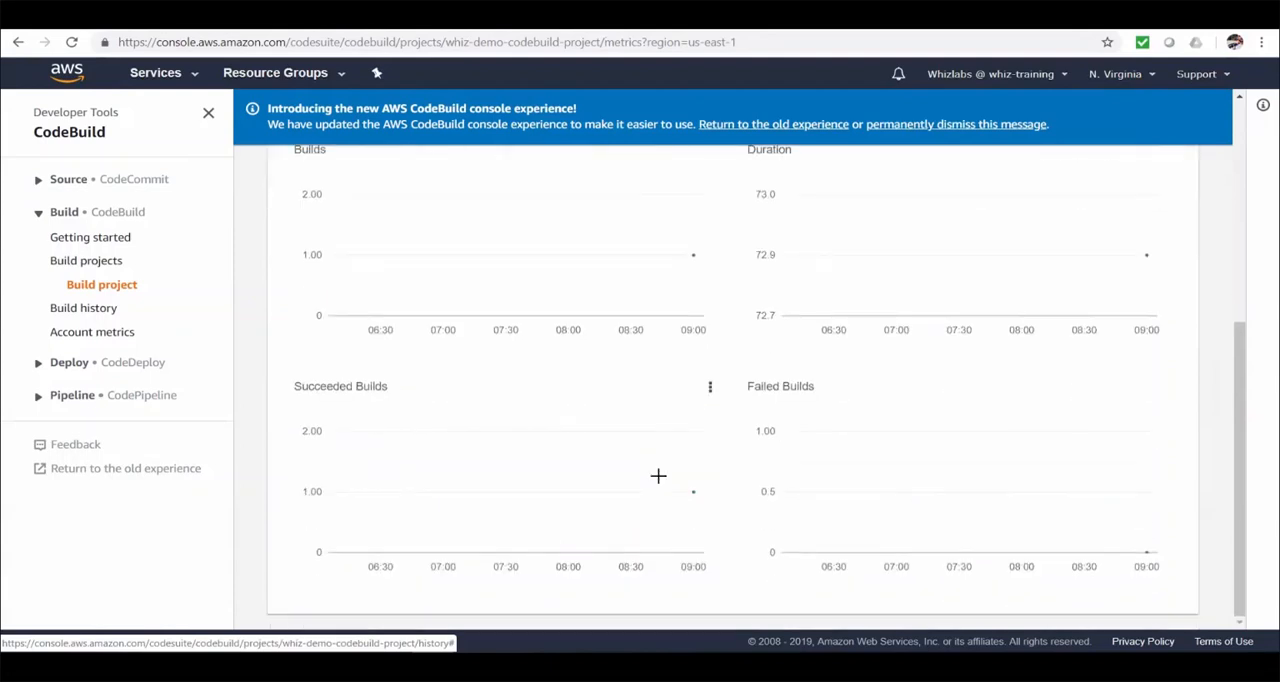
pyautogui.click(532, 396)
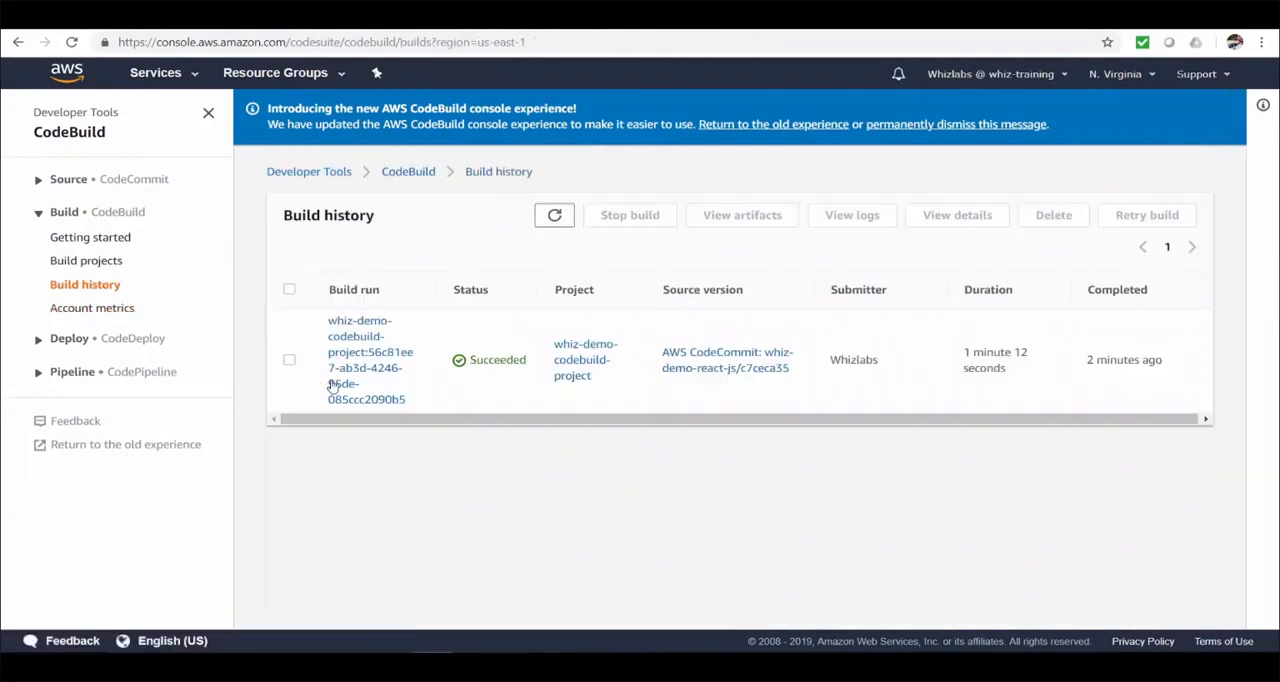
pyautogui.moveTo(608, 430)
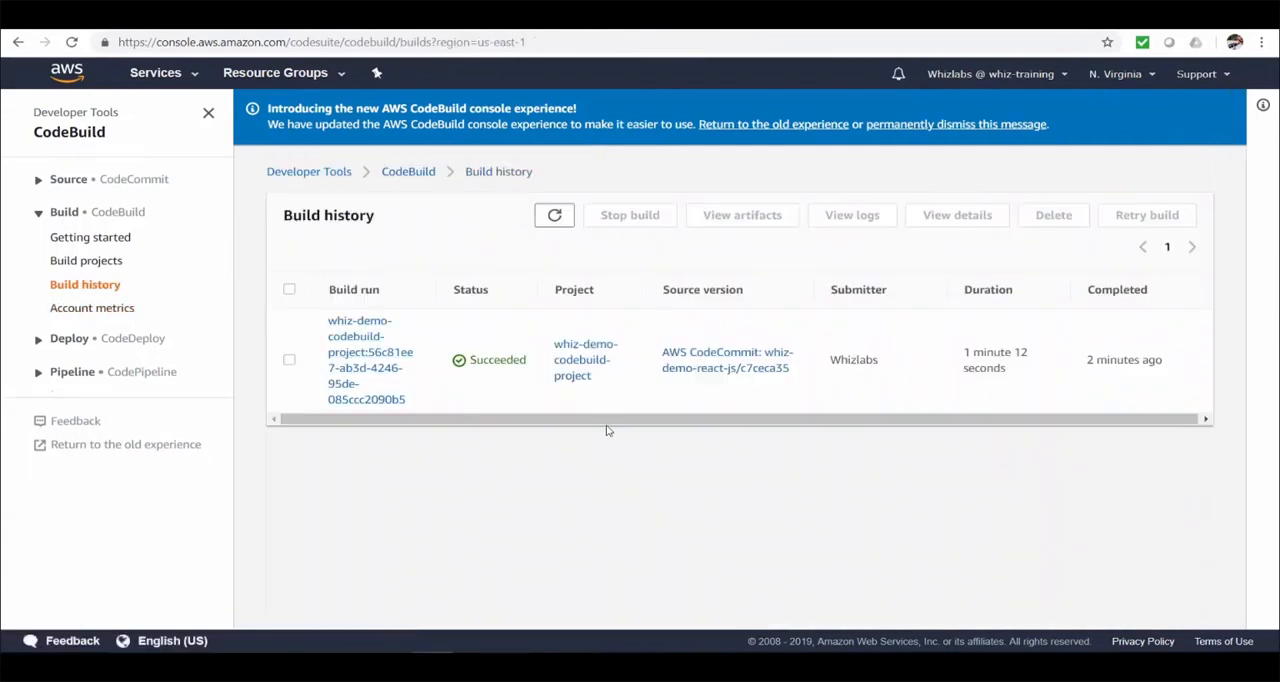
pyautogui.moveTo(584, 436)
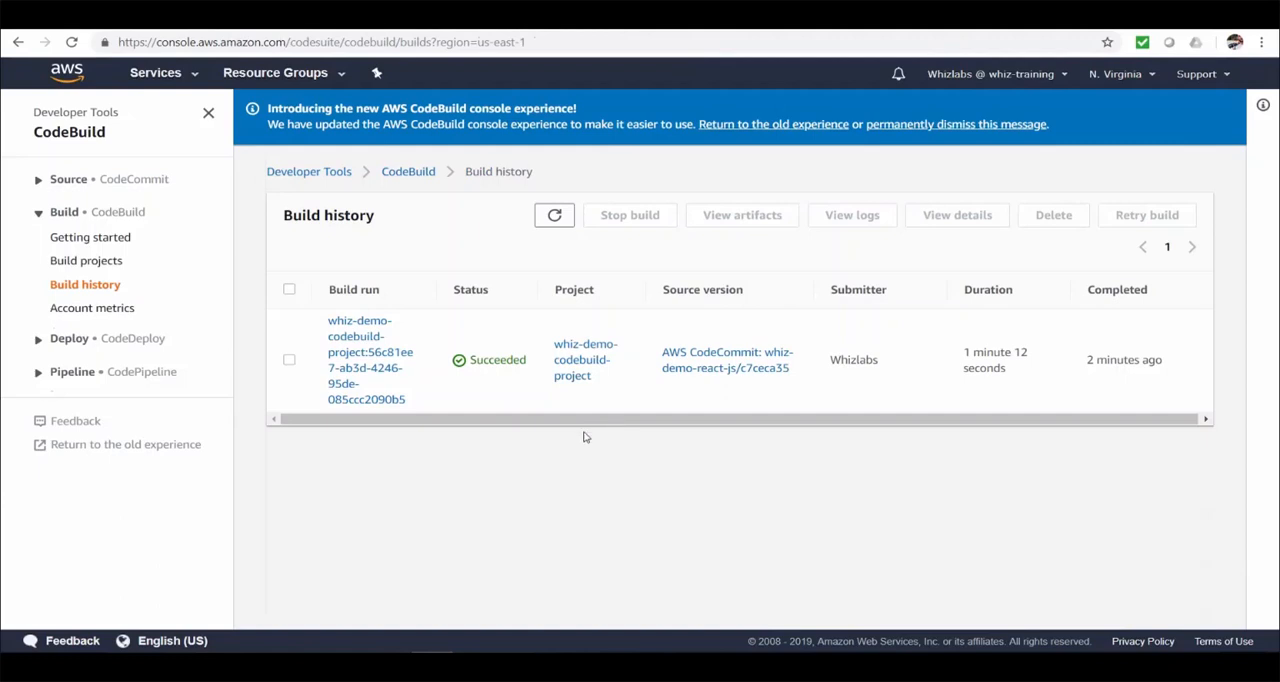
pyautogui.click(92, 308)
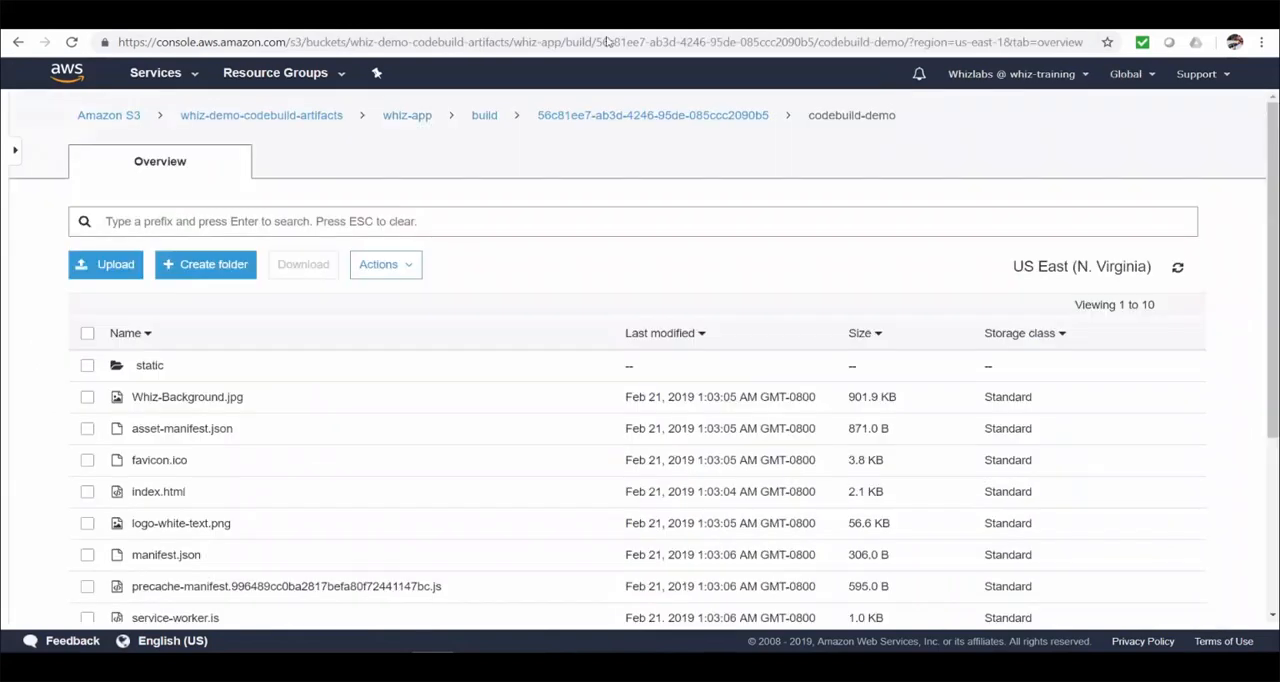
pyautogui.moveTo(1248, 332)
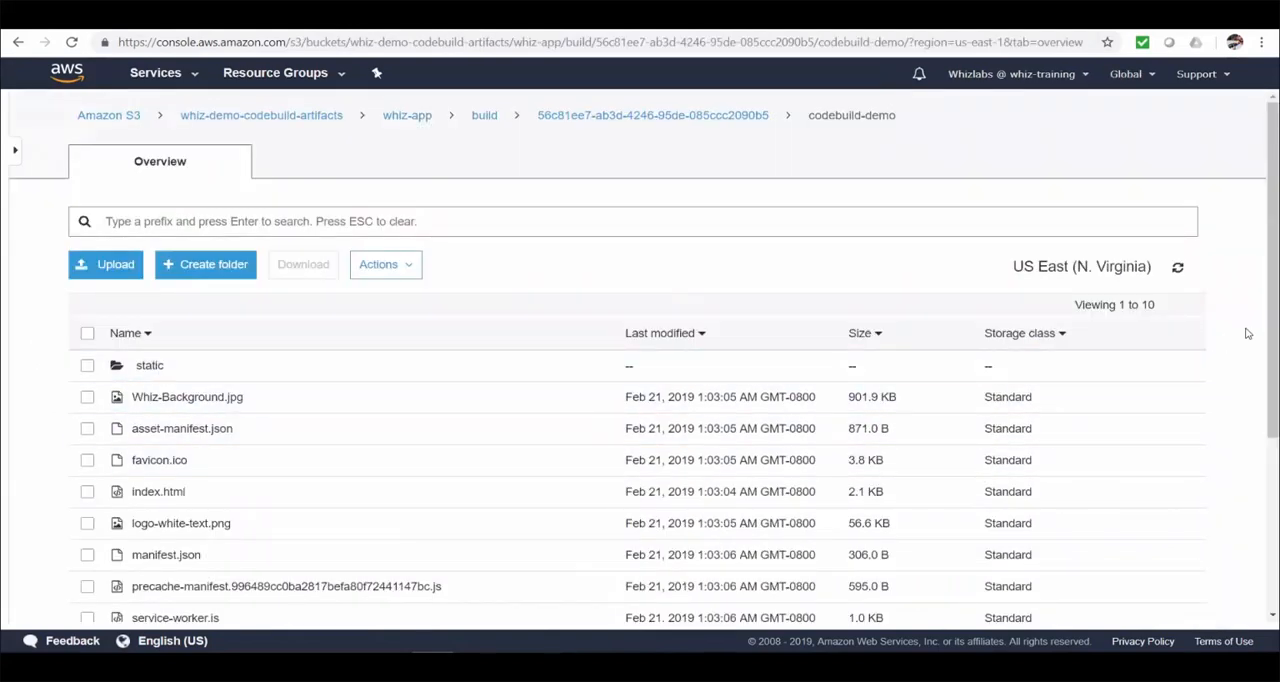
# Scroll the codebuild-demo folder to reveal all ten artifact files, through service-worker.js and training.jpg
pyautogui.scroll(-3)
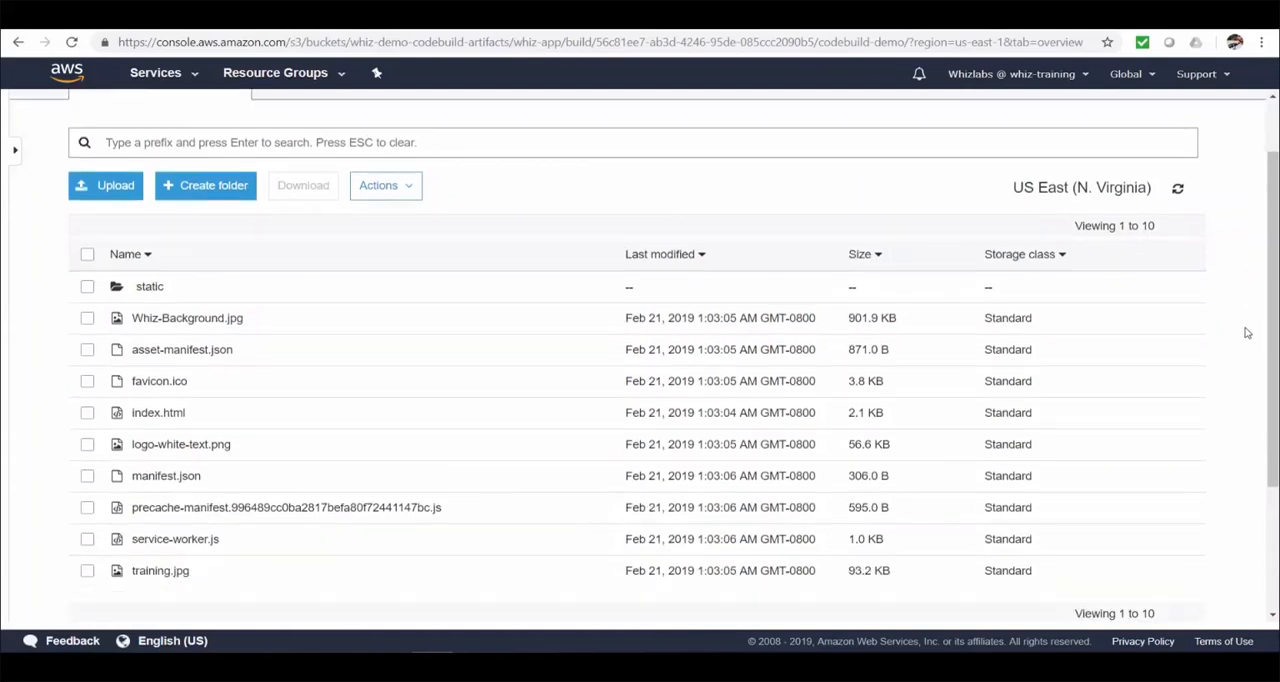